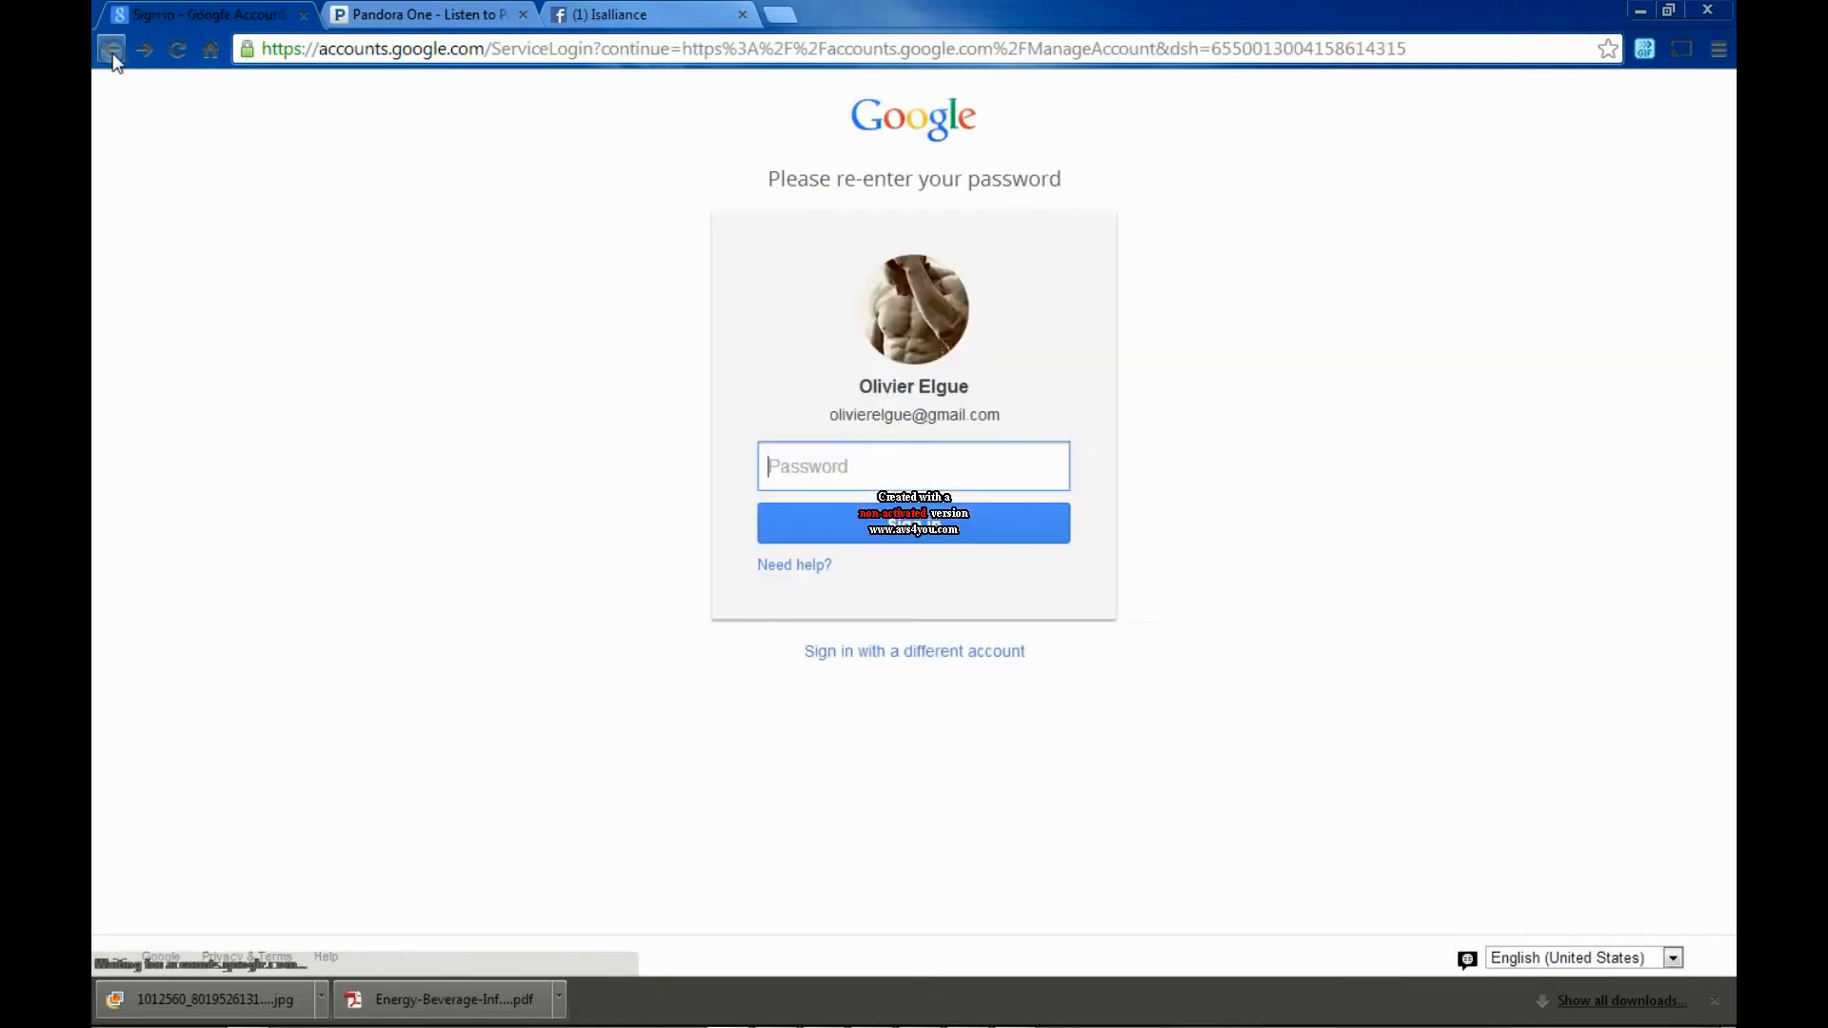
# Return from the password prompt to the Create your Google Account sign-up form
pyautogui.click(110, 49)
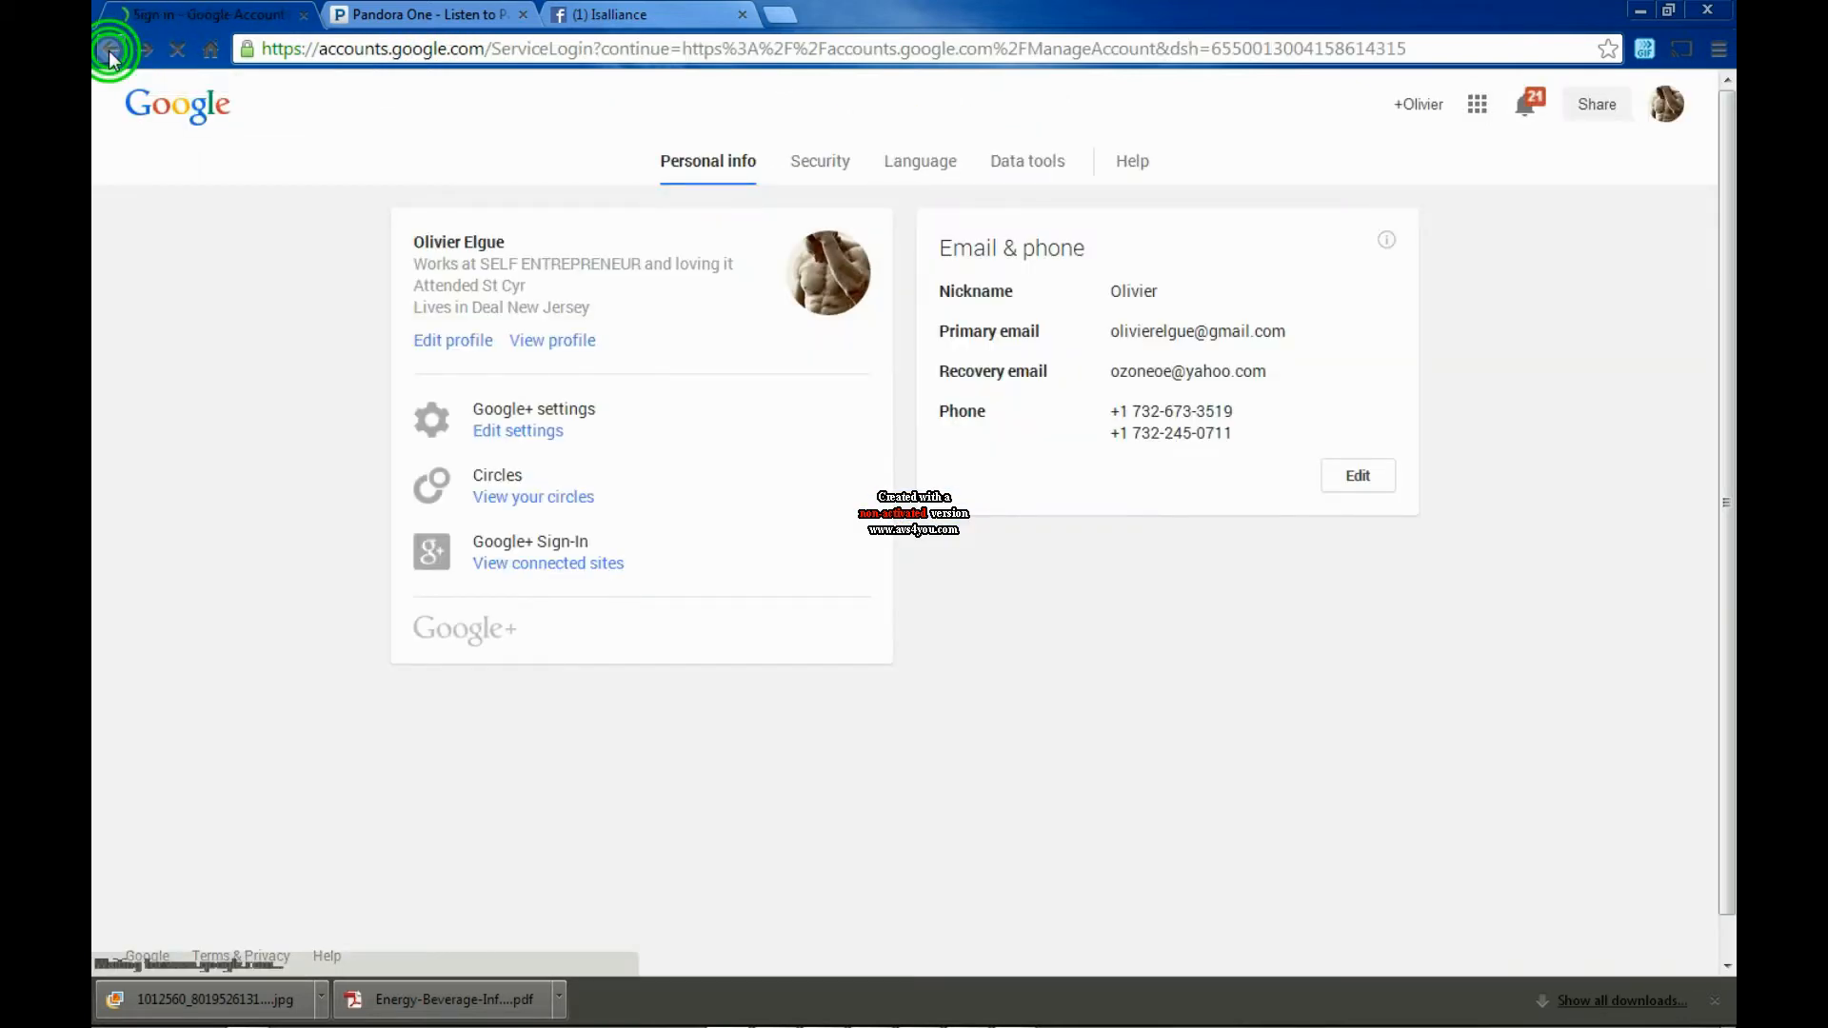
pyautogui.click(110, 49)
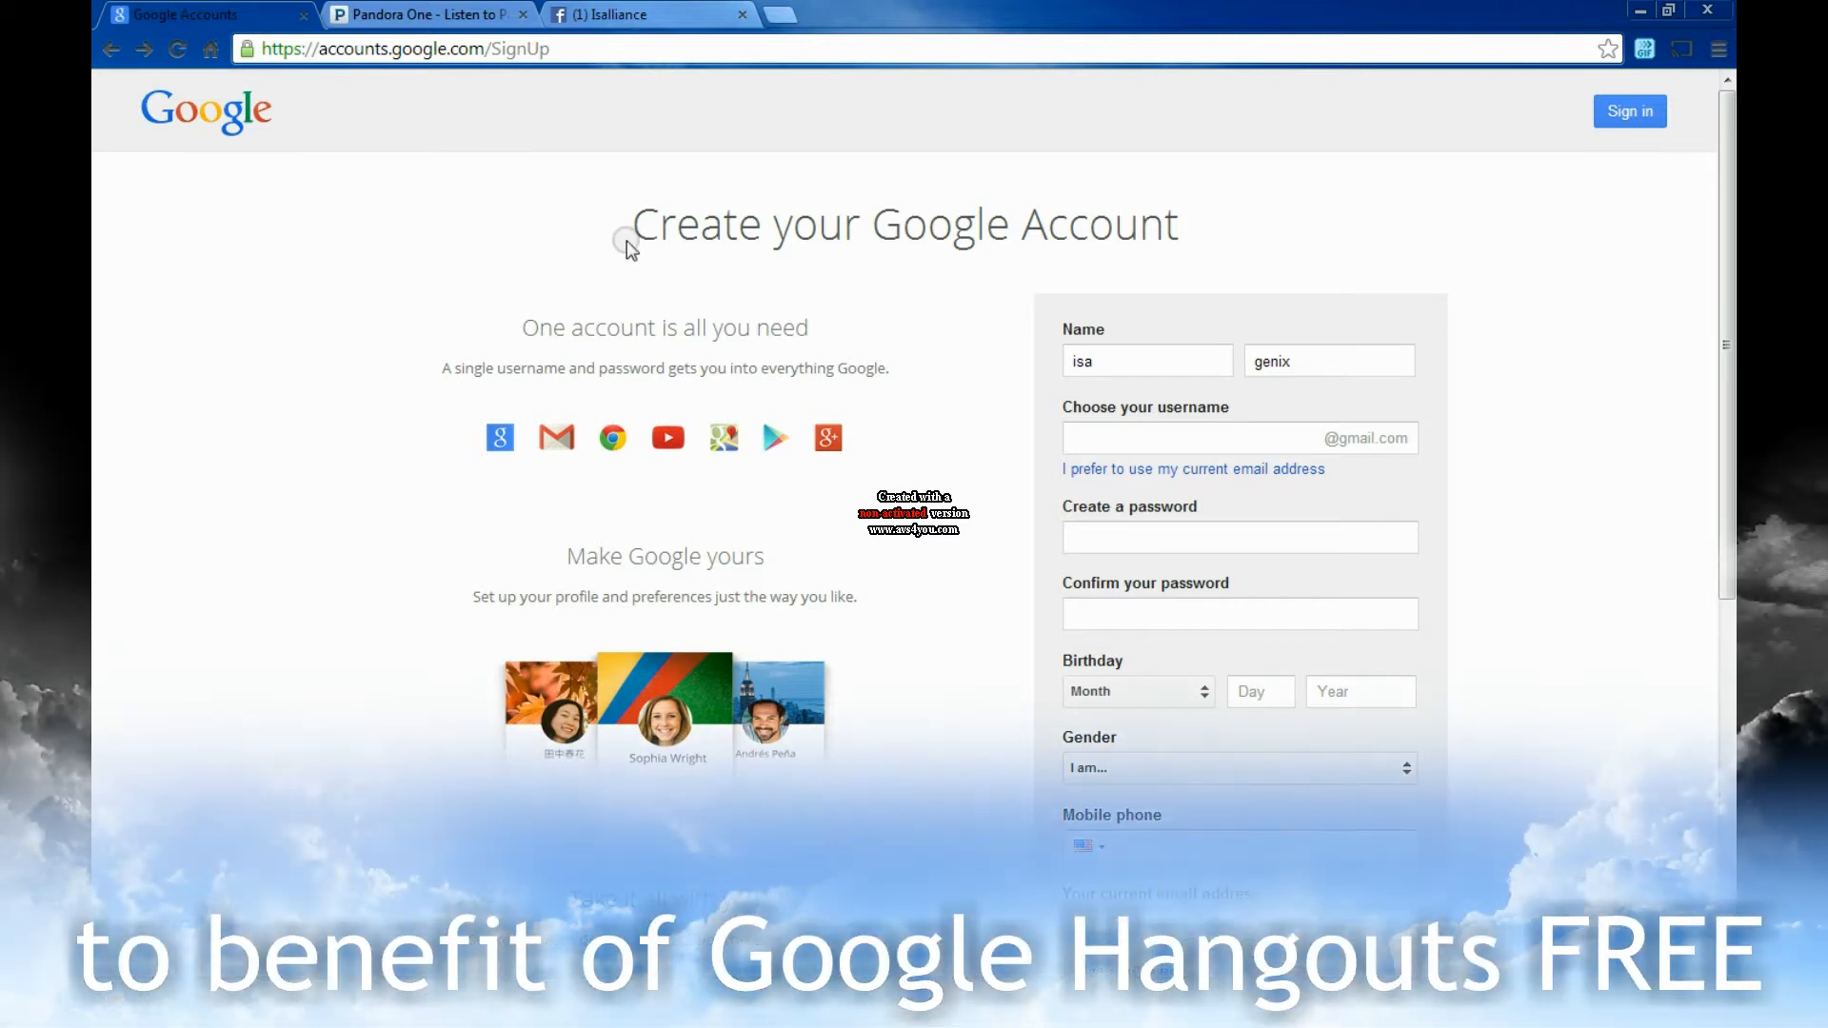
pyautogui.moveTo(704, 265)
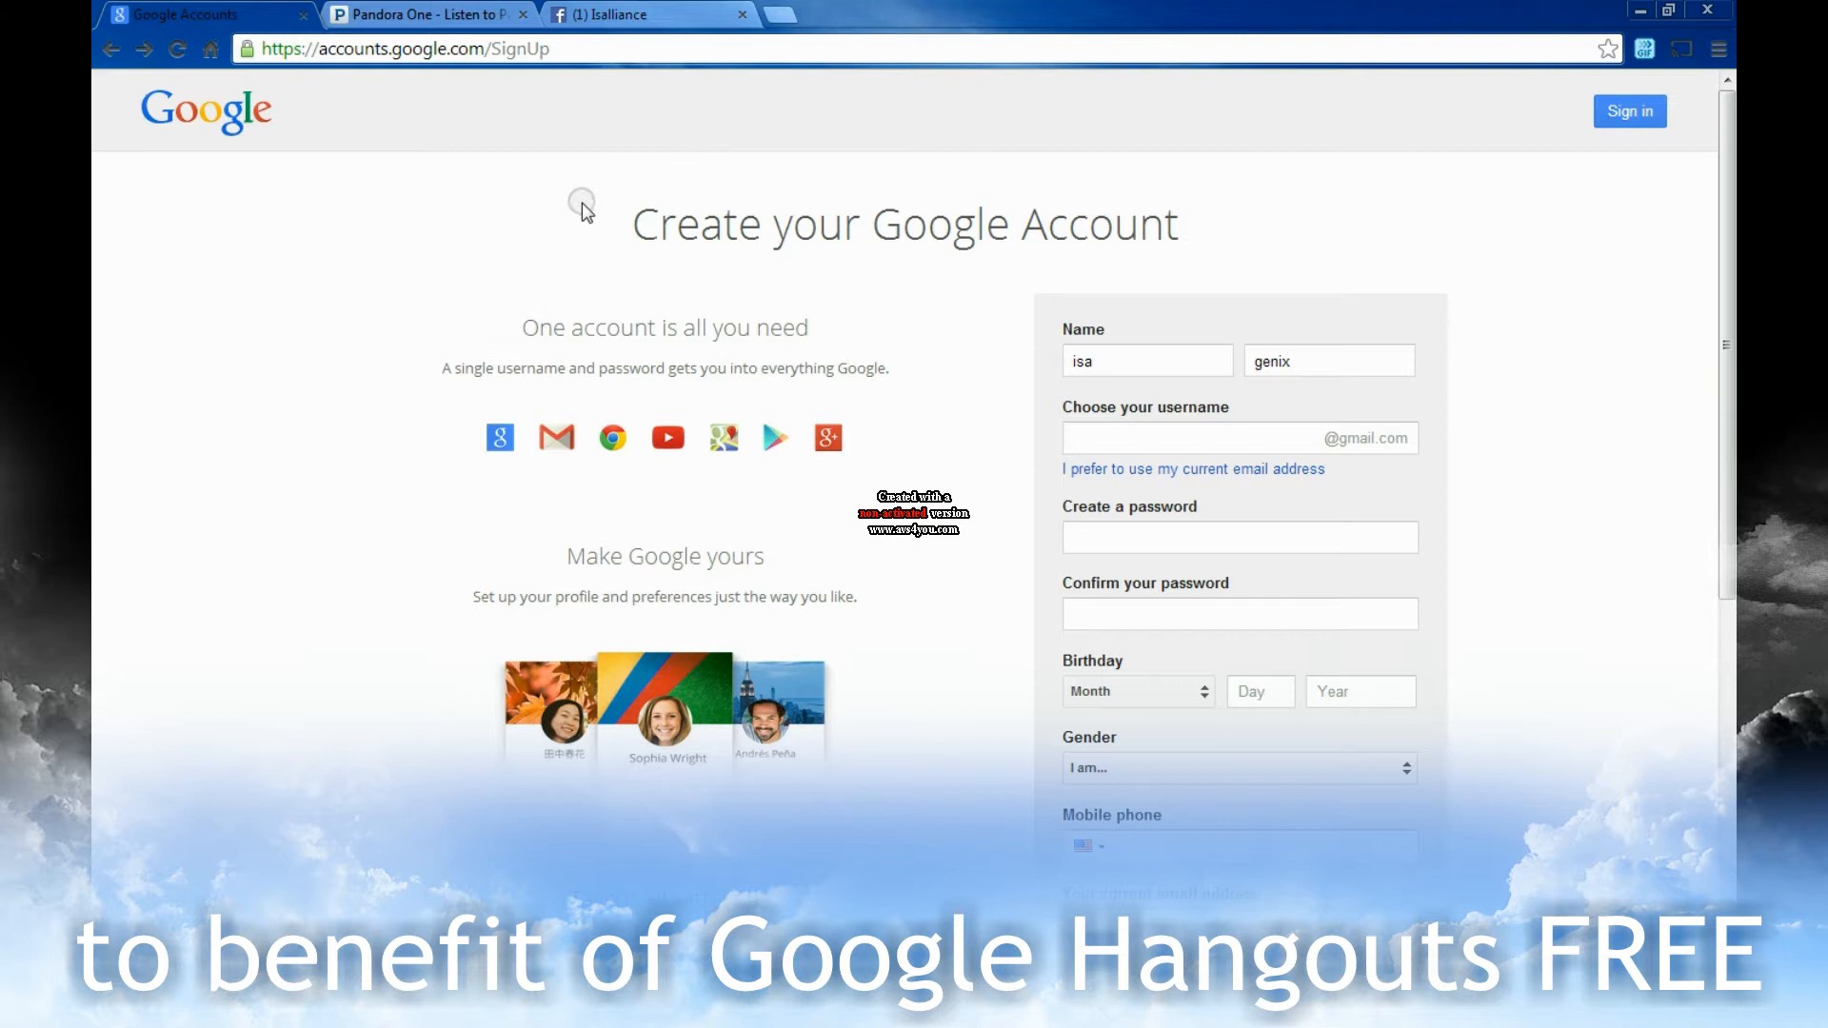
pyautogui.moveTo(1232, 263)
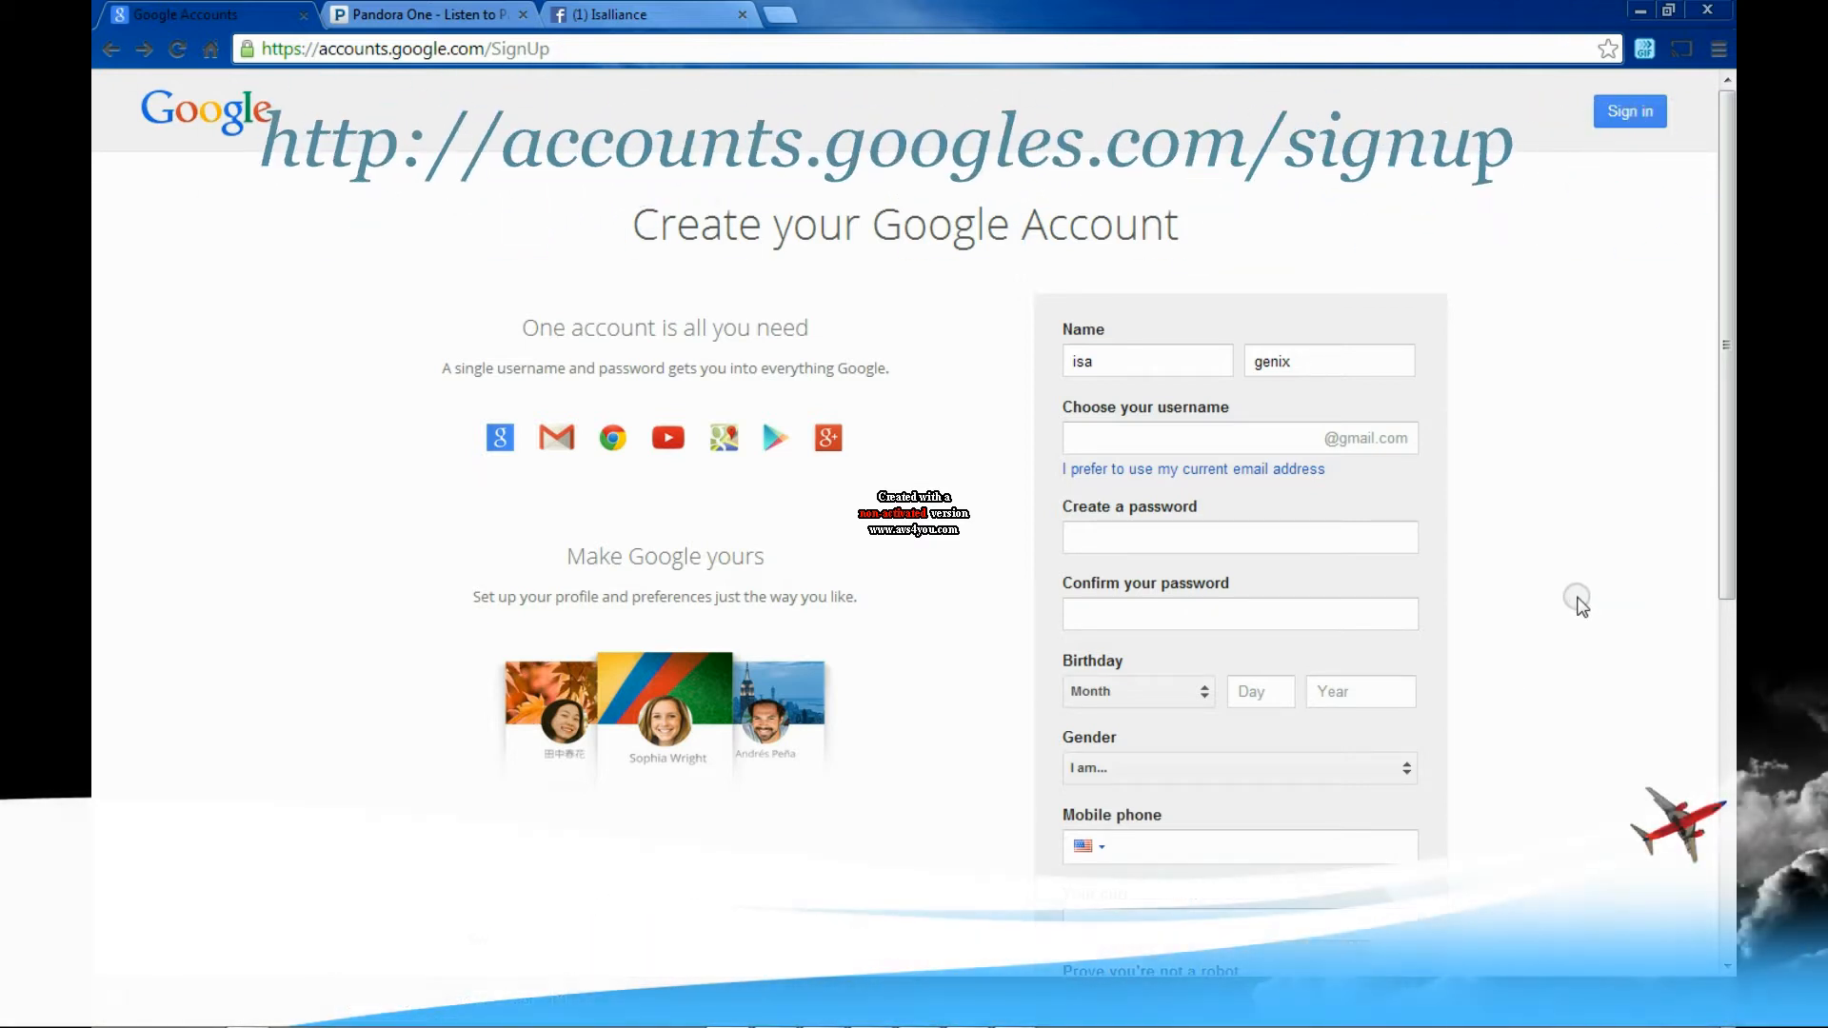
pyautogui.scroll(-3)
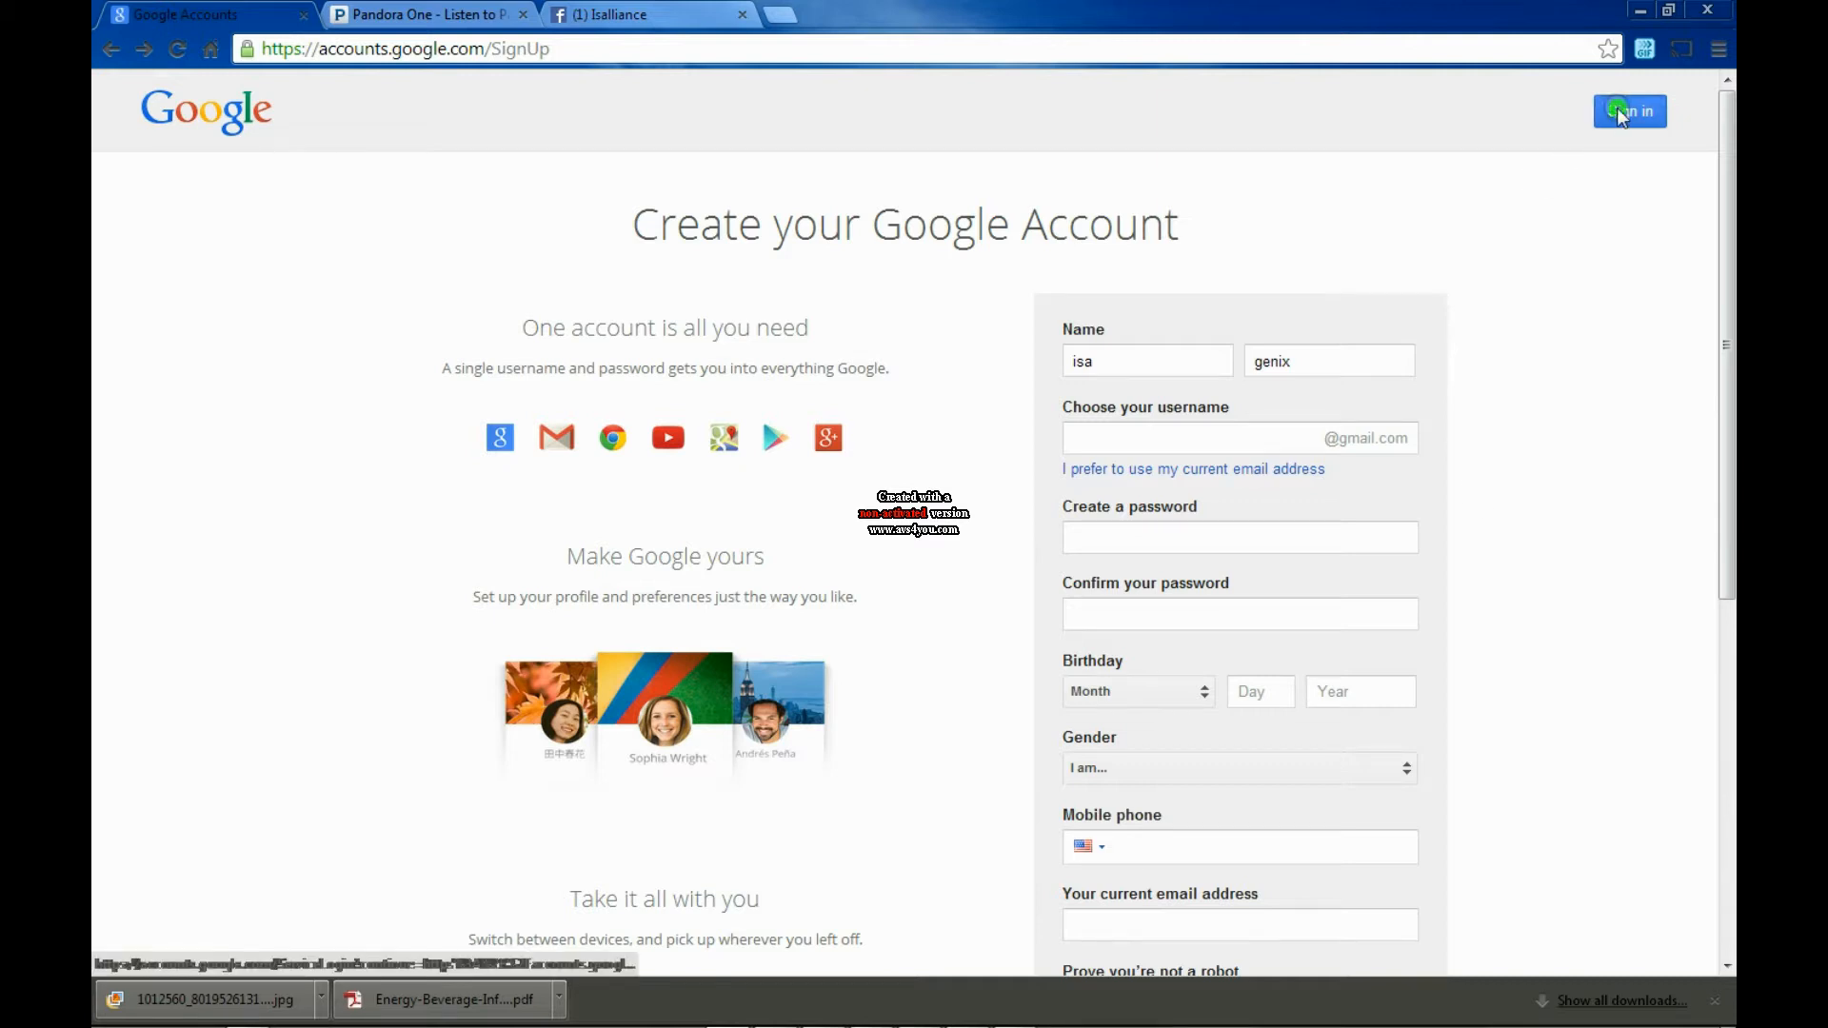
# Sign in to the existing Google account and reach the Google+ home stream
pyautogui.click(1629, 111)
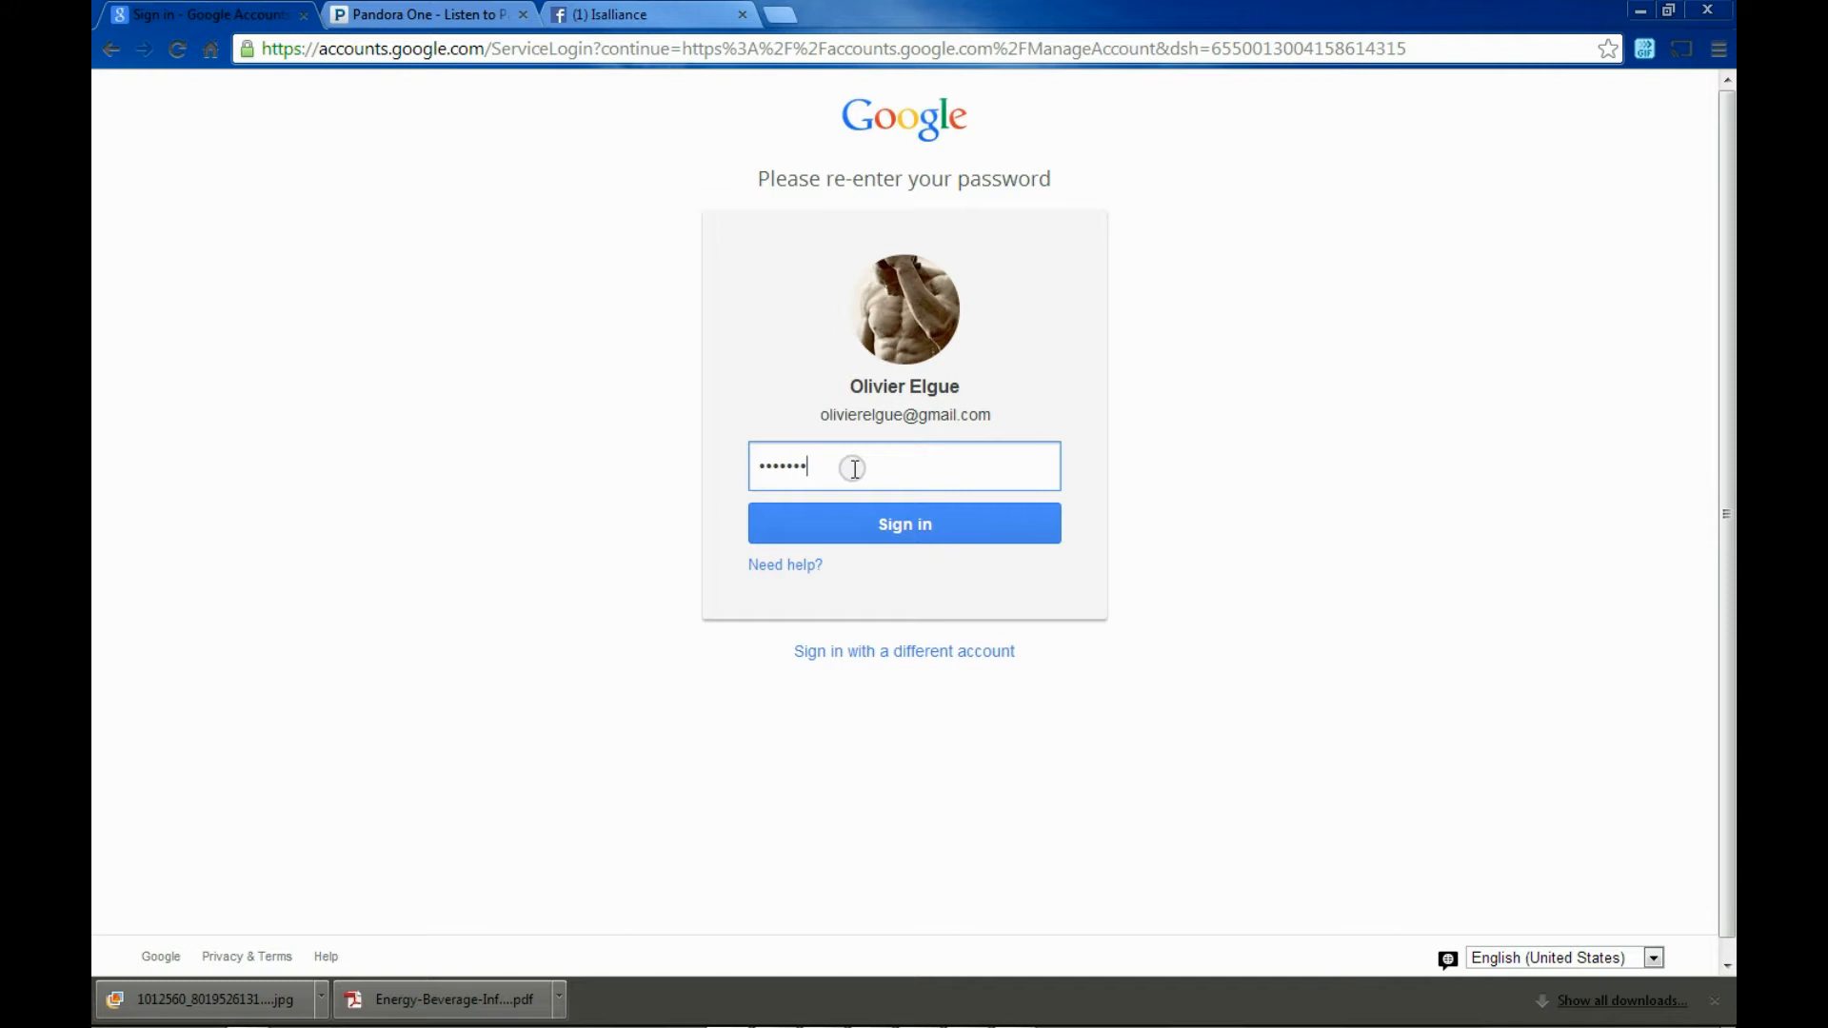
pyautogui.click(902, 524)
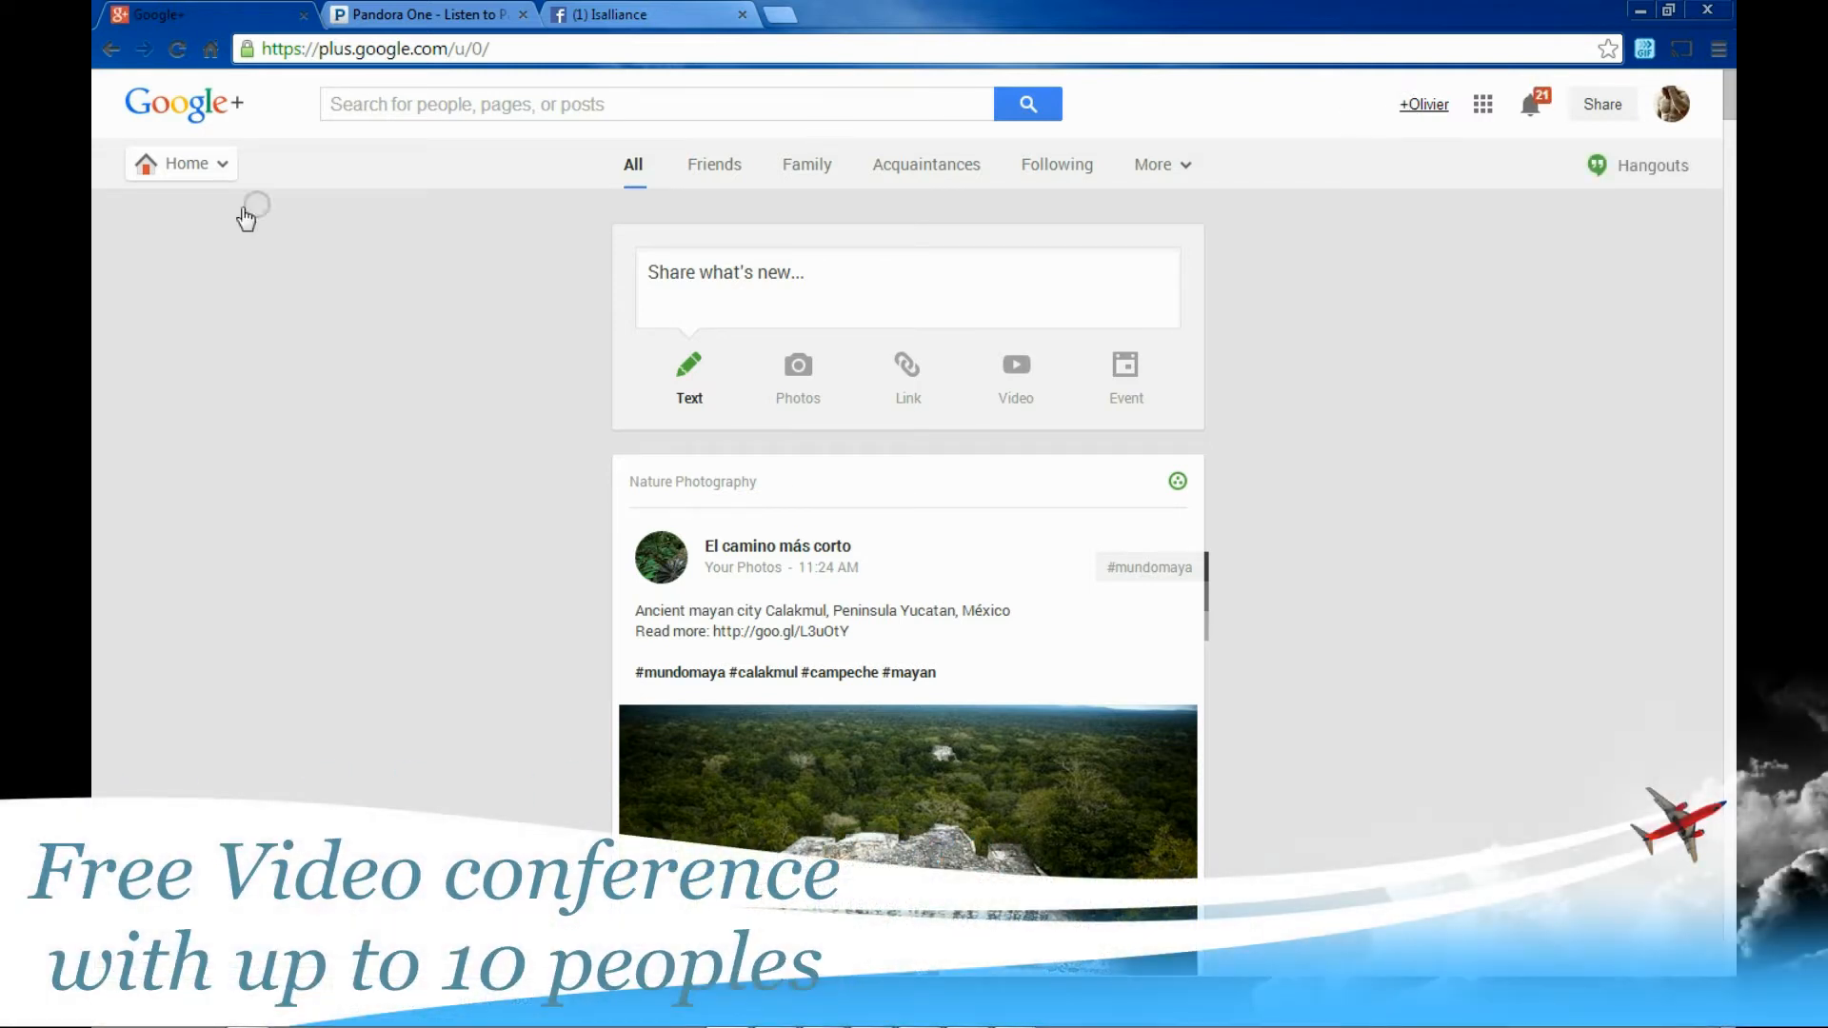
# Go to my own profile and browse the Posts history back to November 2013
pyautogui.click(180, 163)
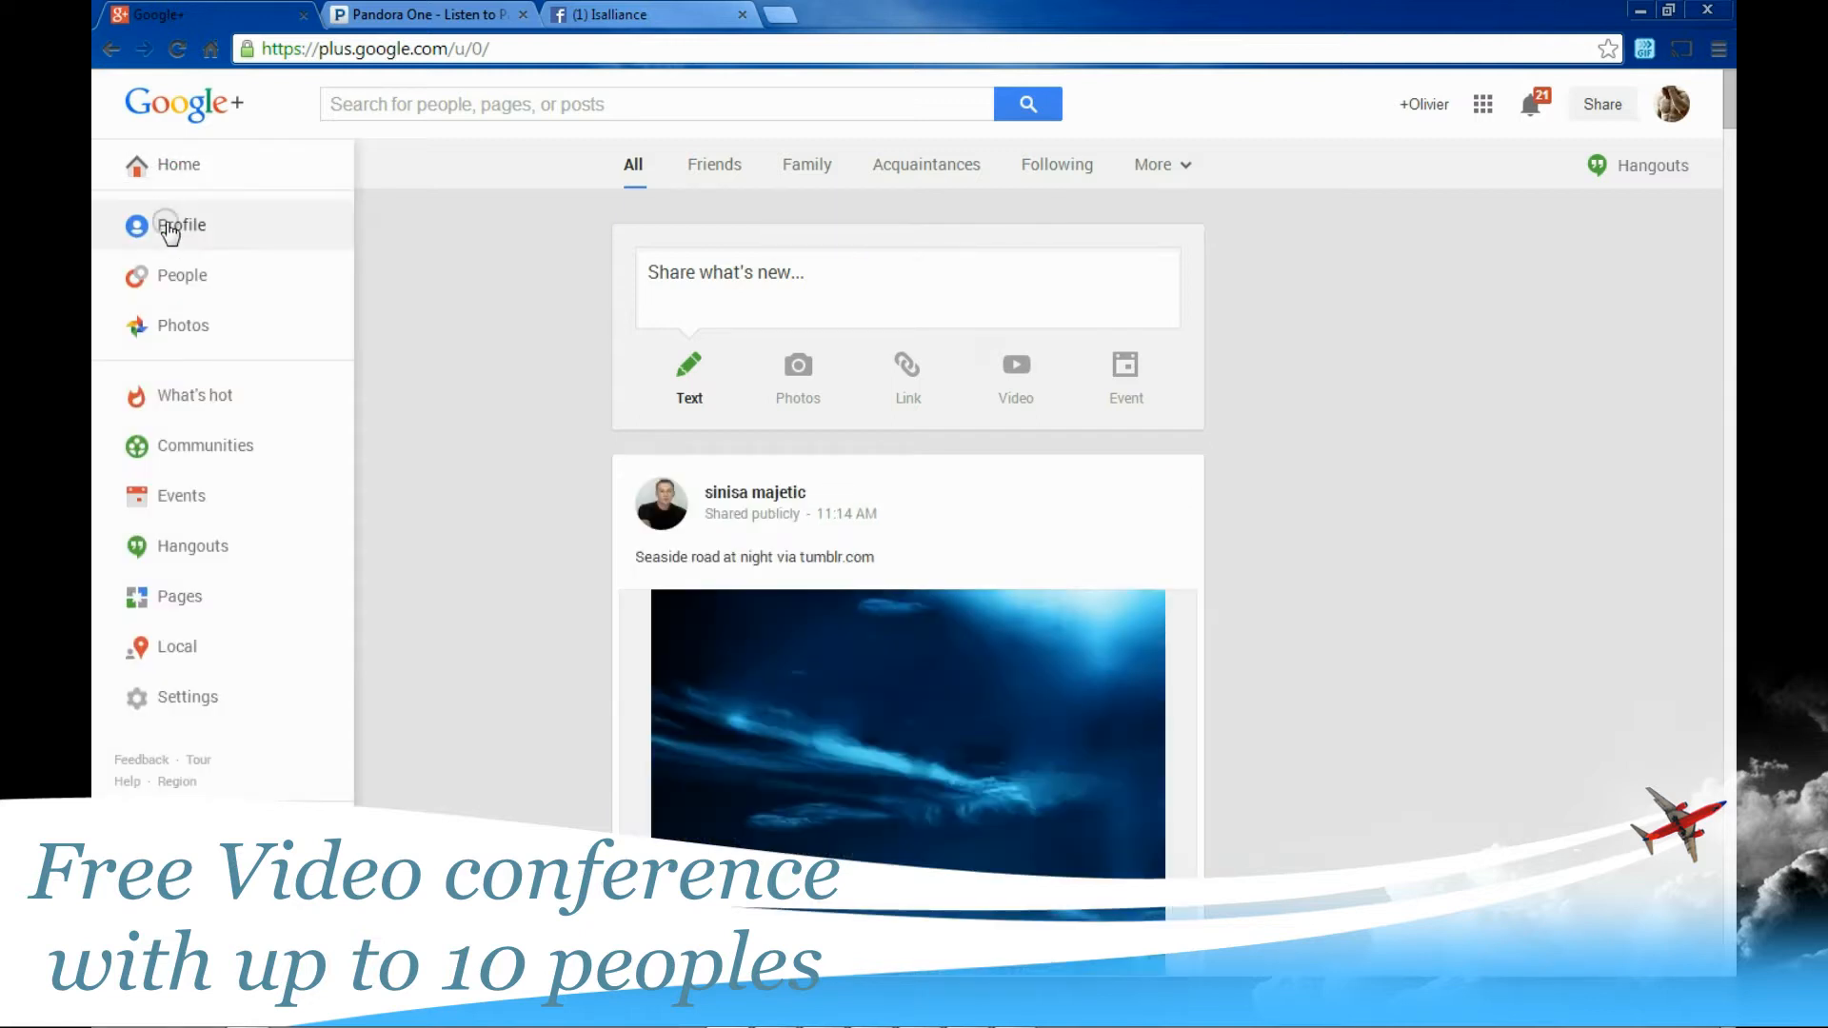
pyautogui.click(183, 225)
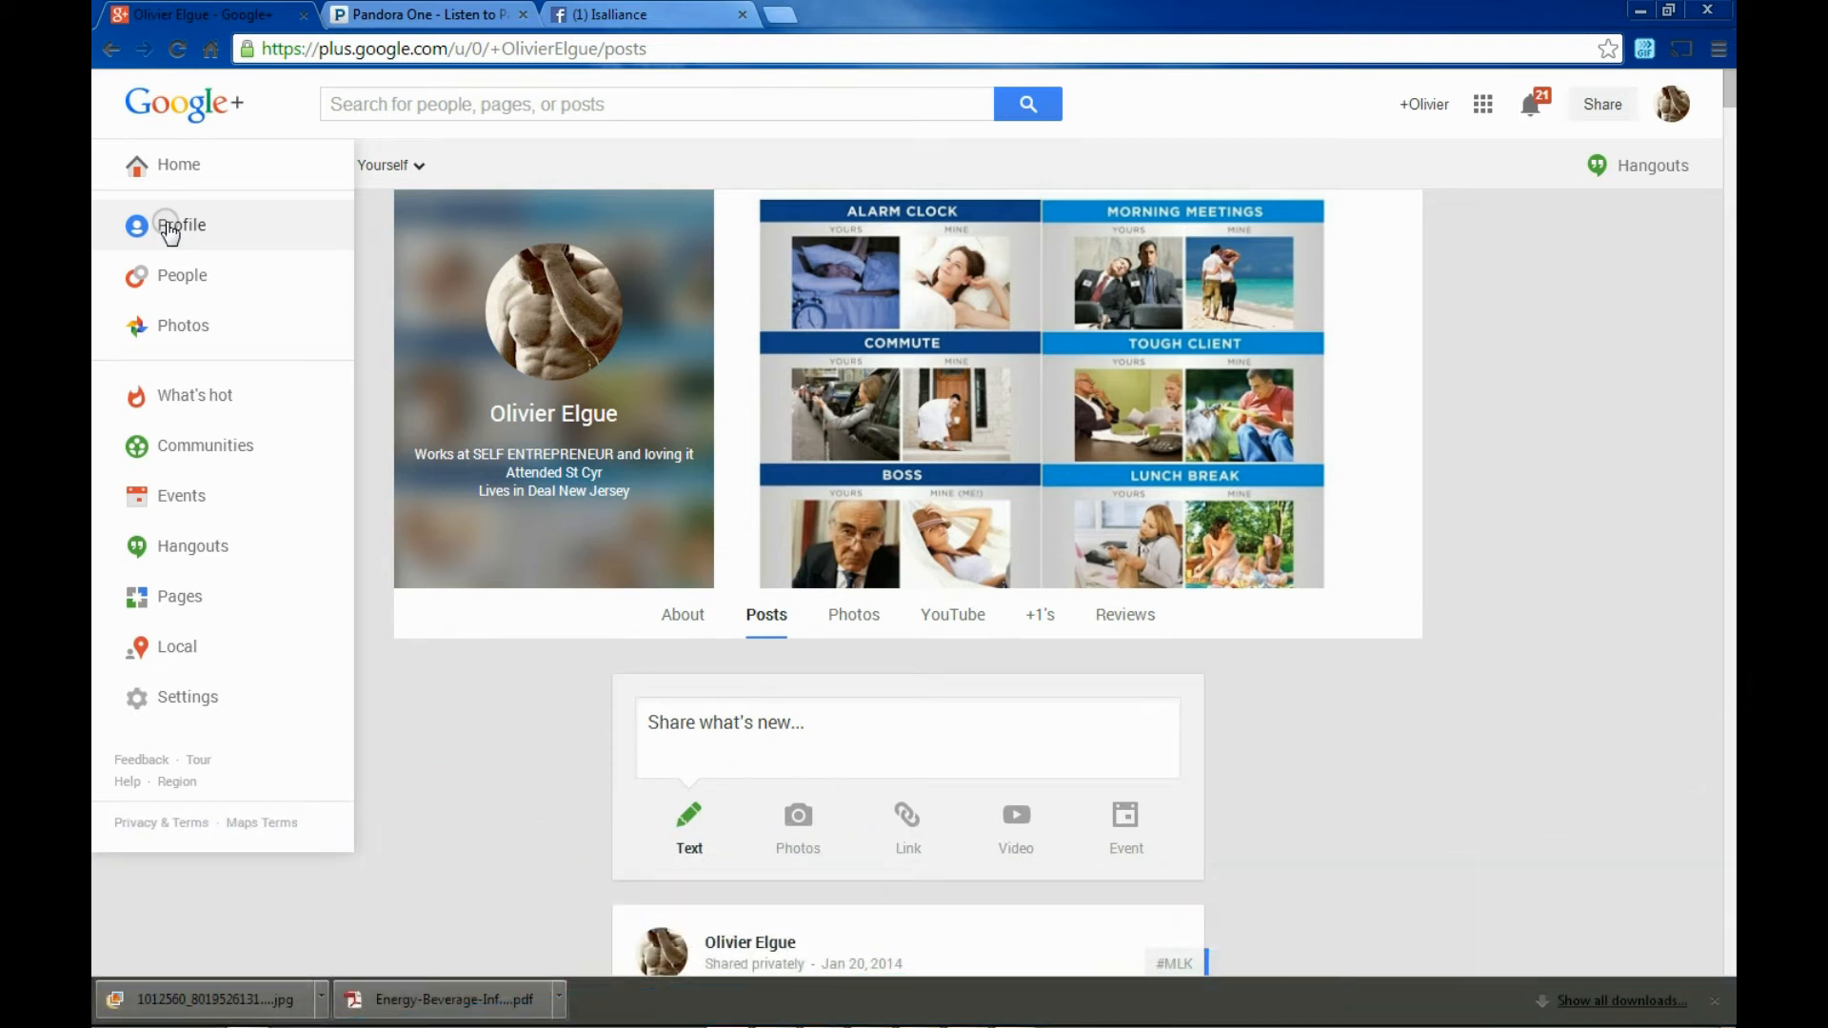
pyautogui.scroll(-3)
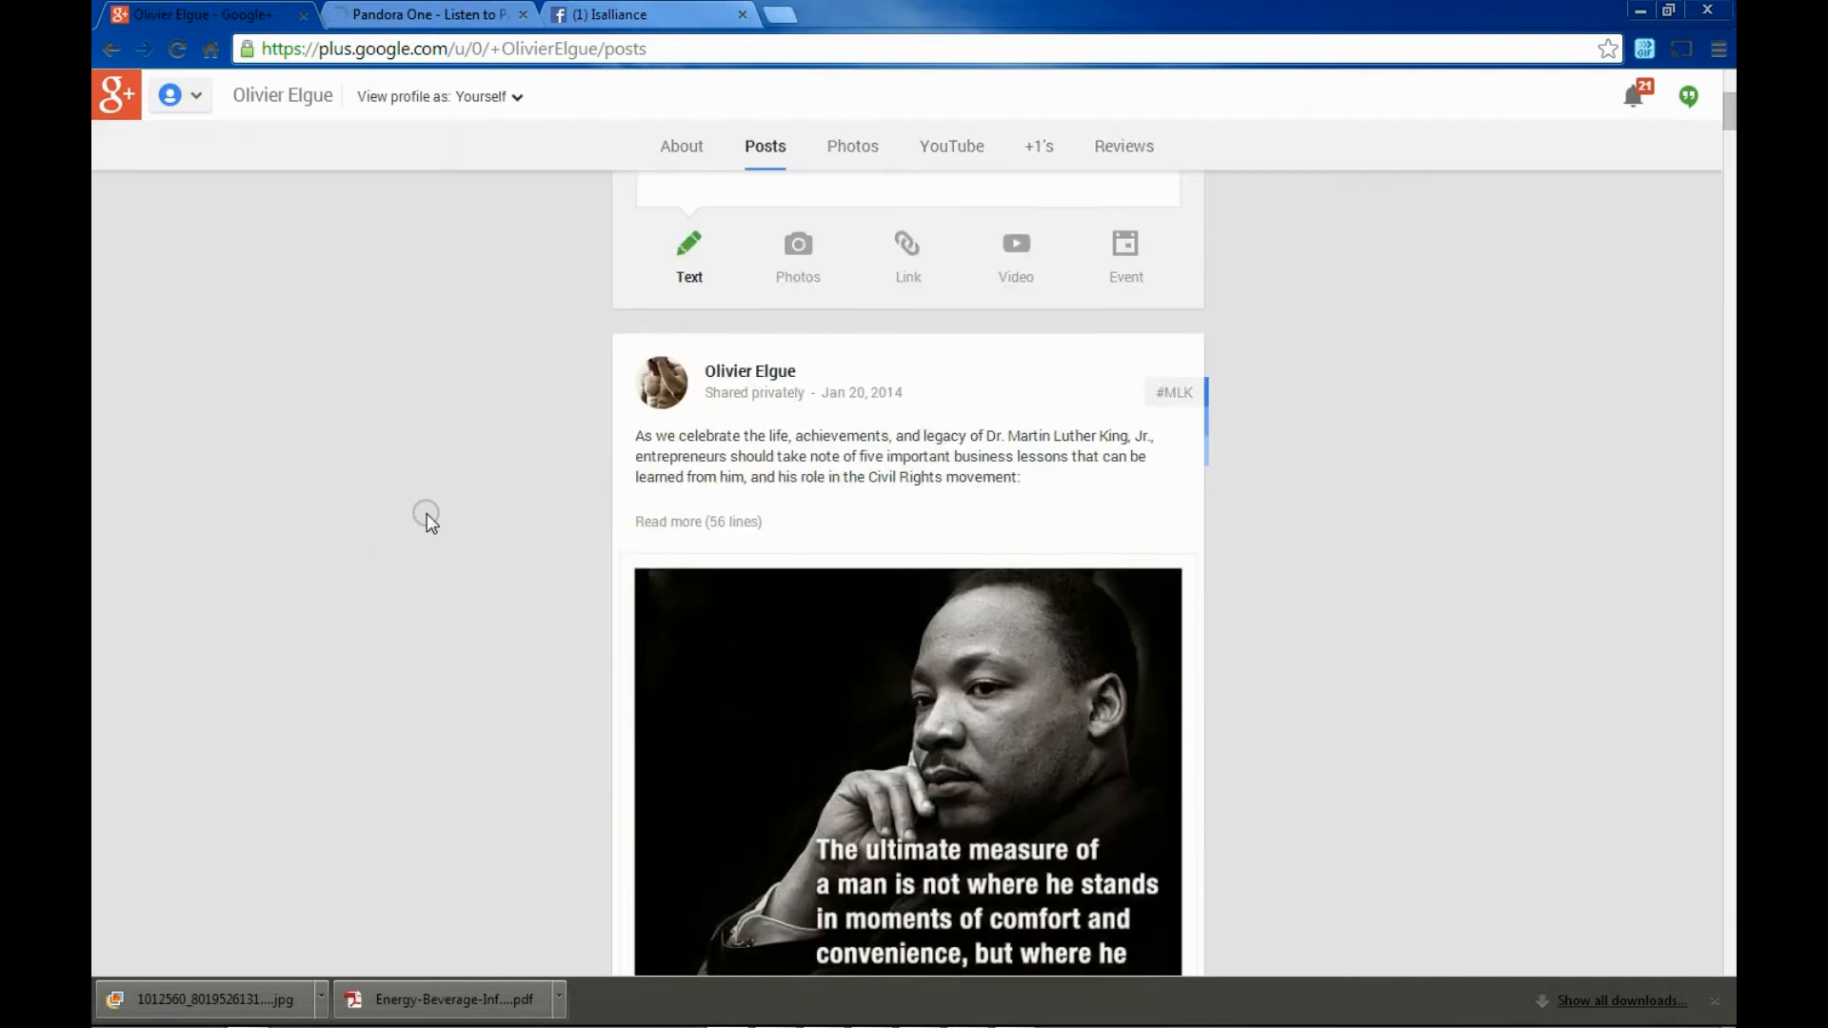
pyautogui.scroll(-3)
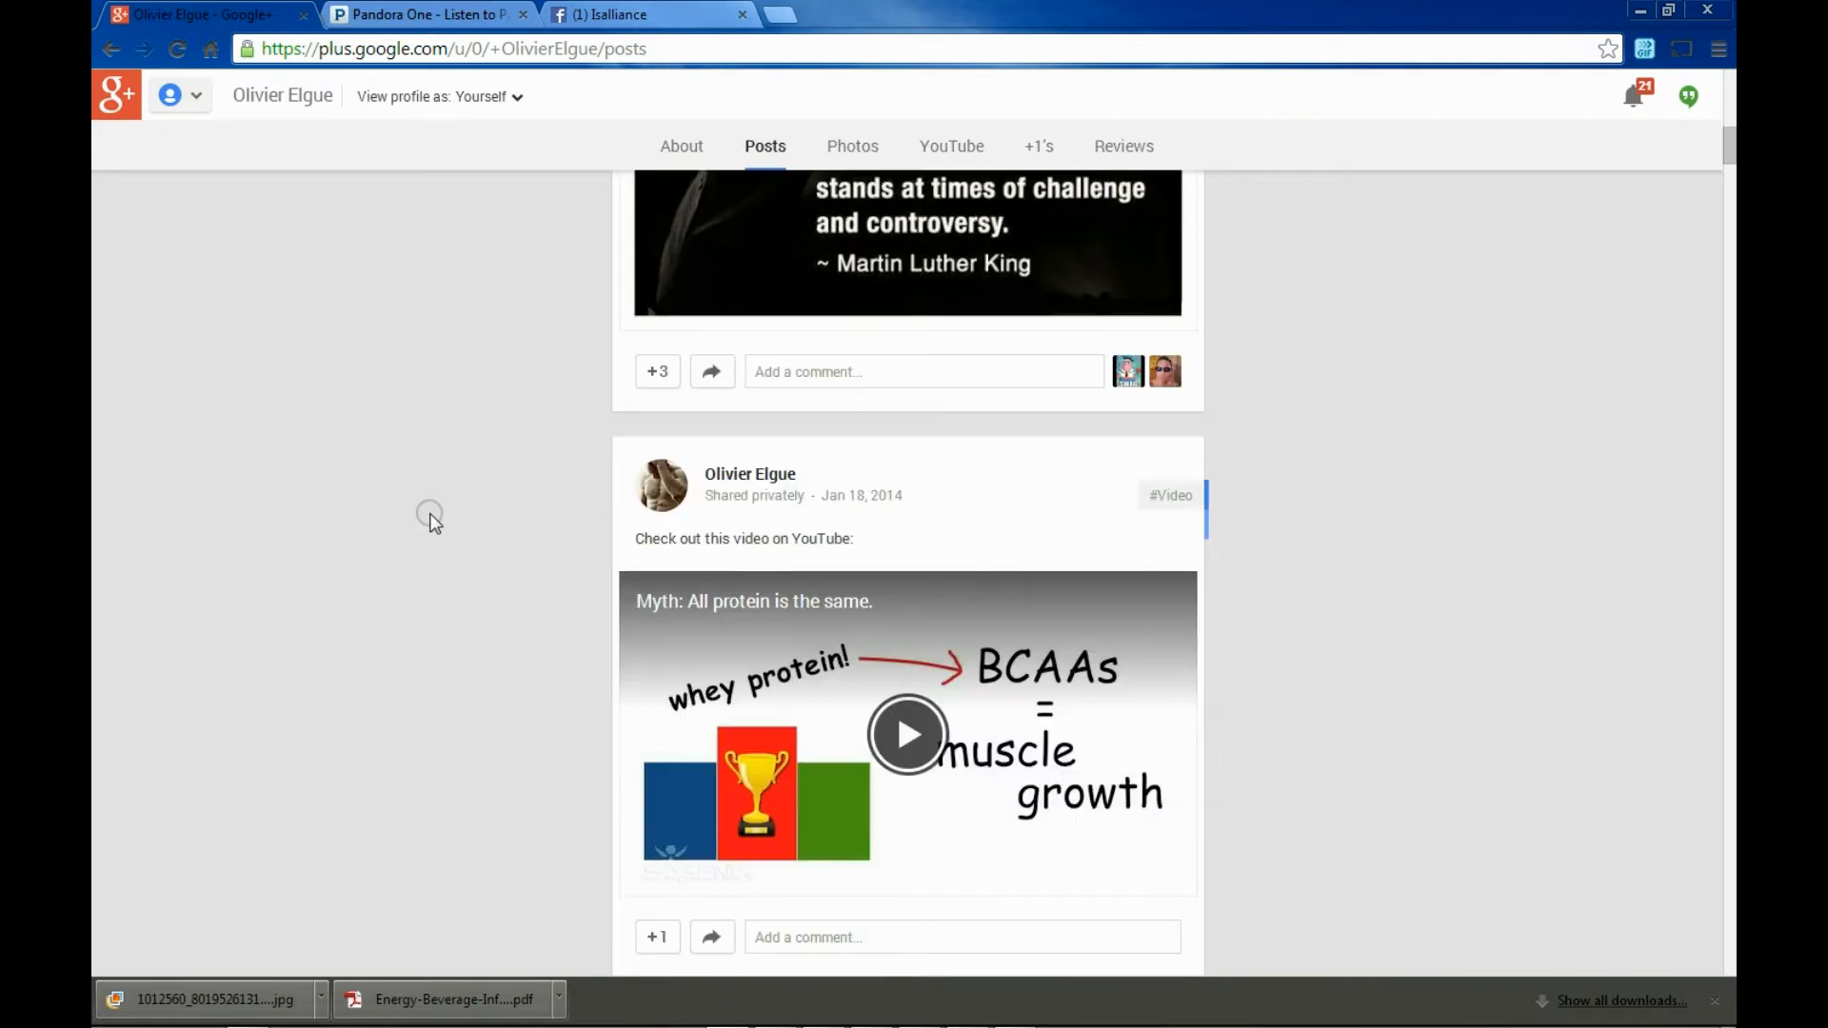
pyautogui.scroll(-3)
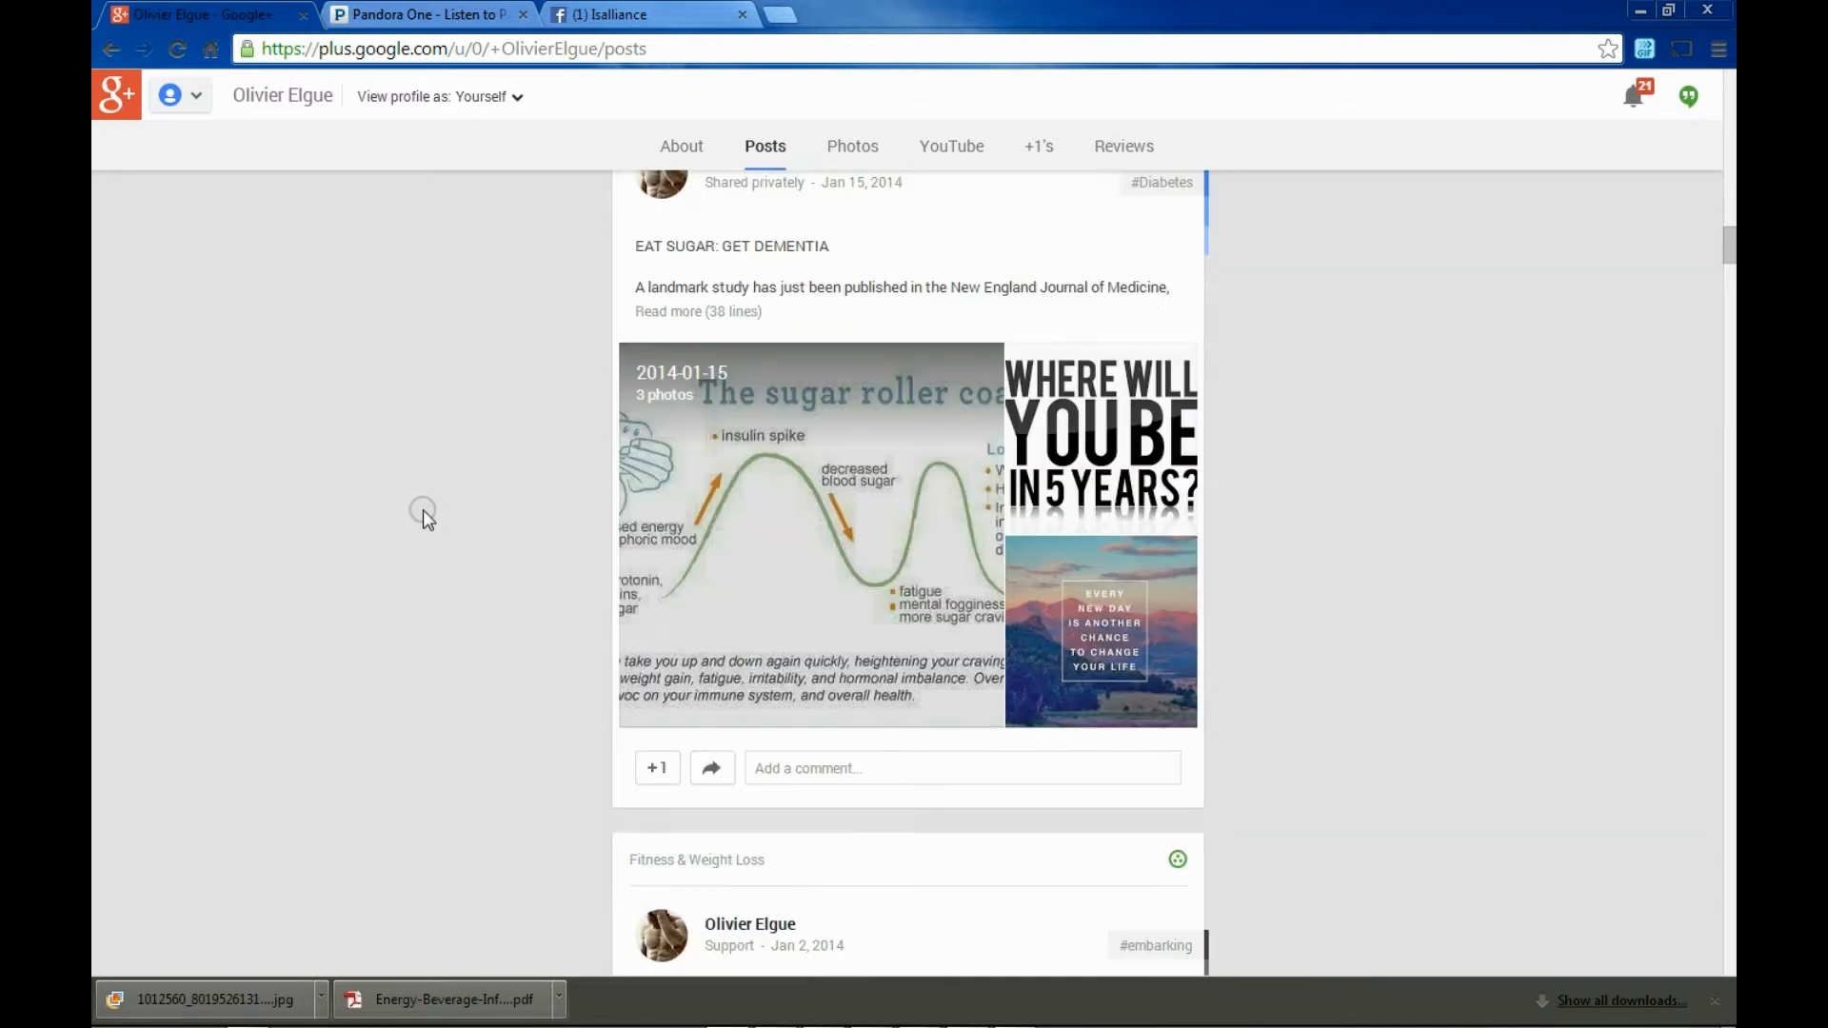
pyautogui.scroll(-3)
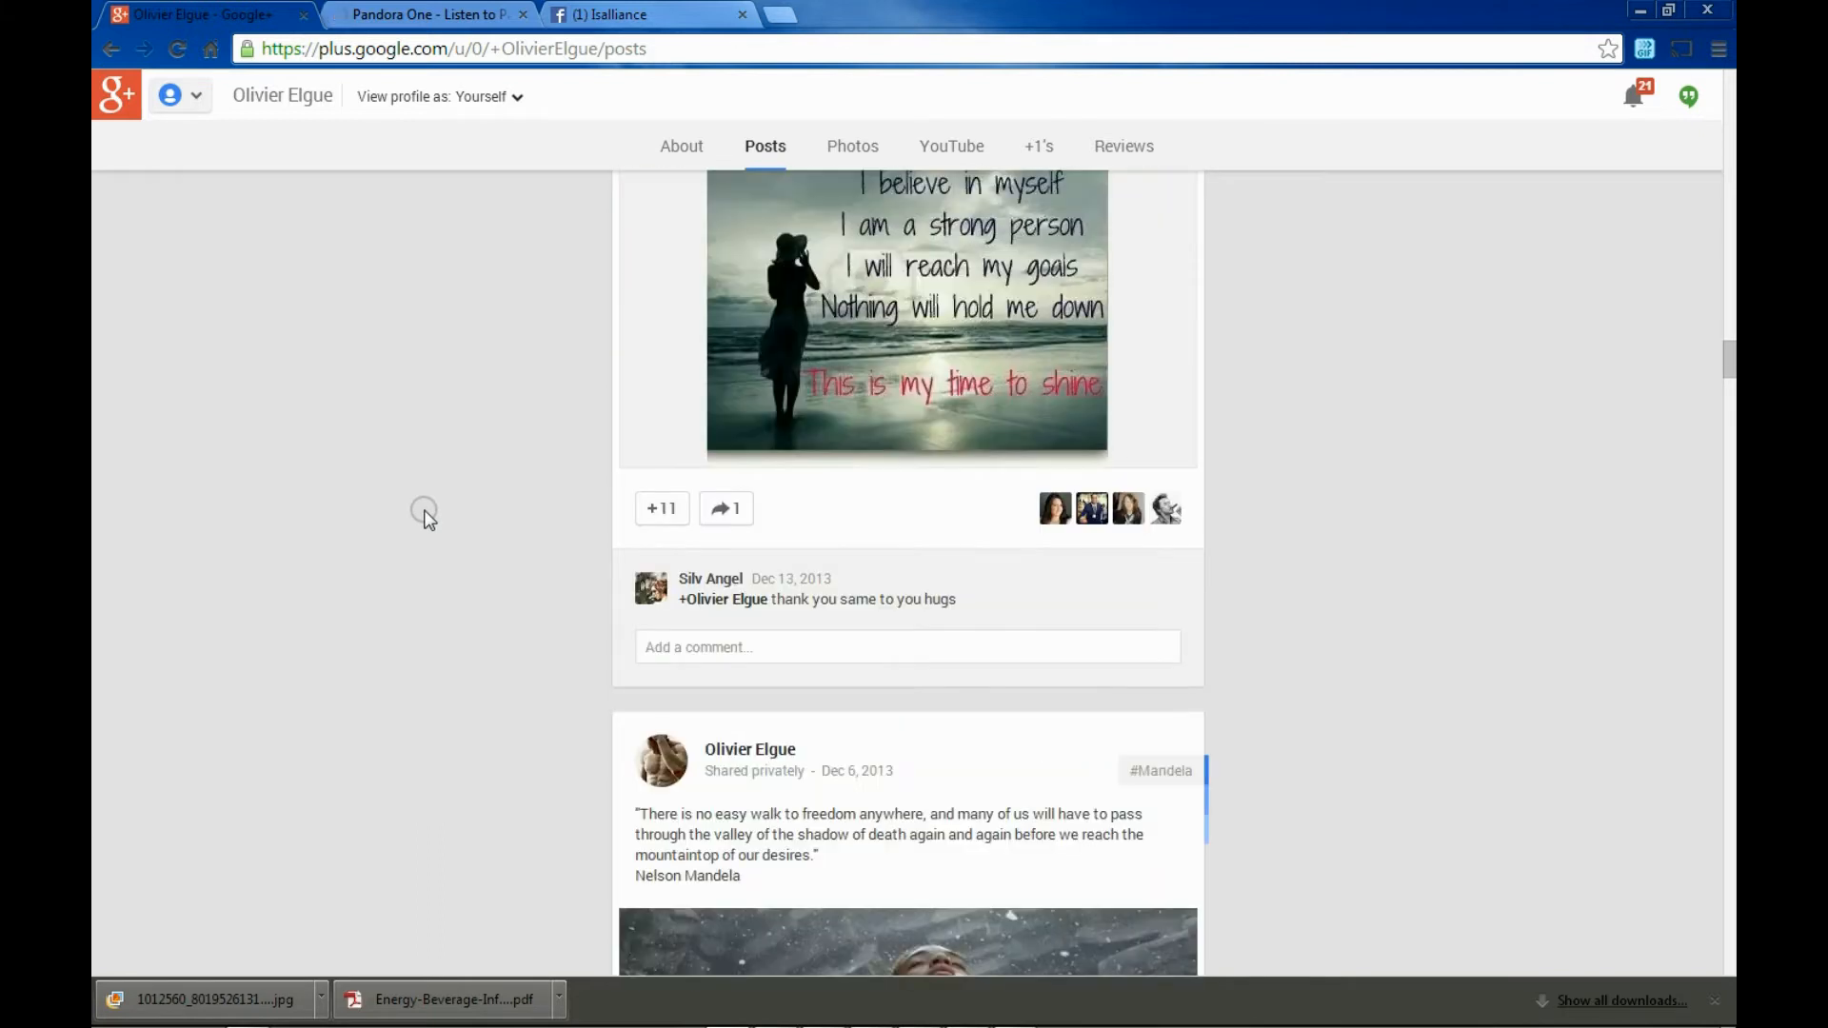
pyautogui.scroll(-3)
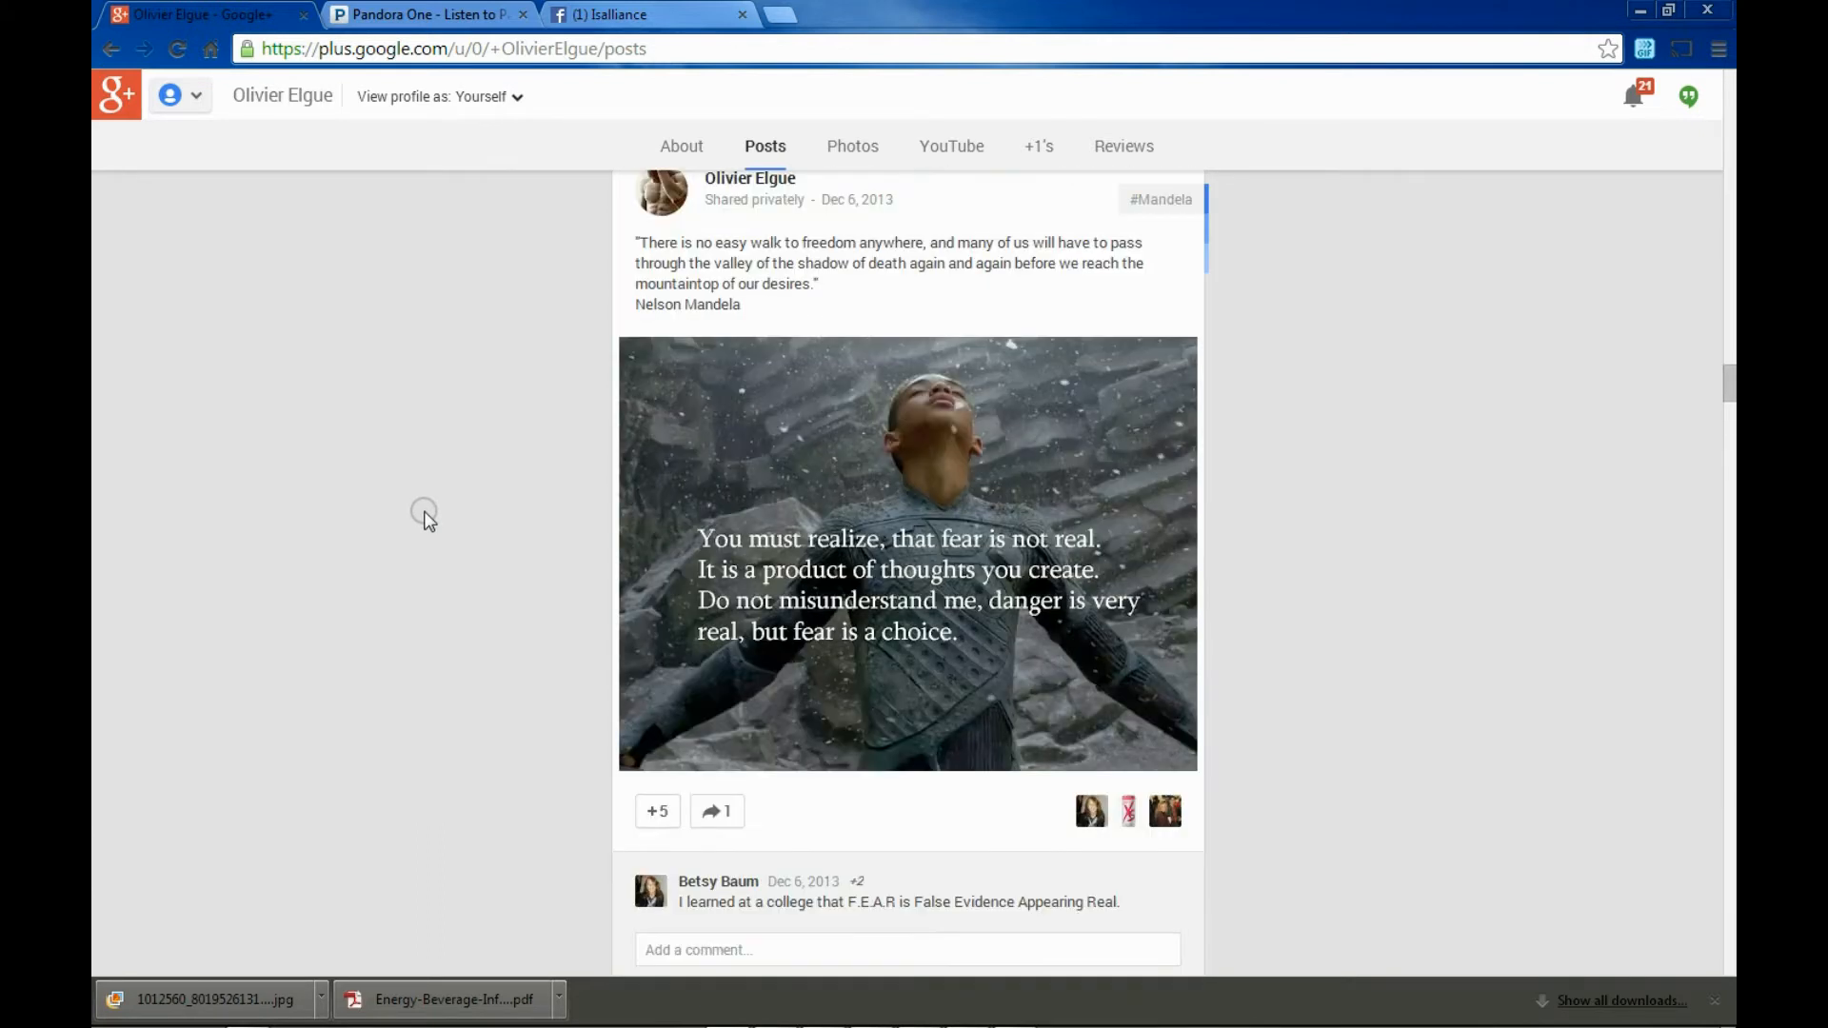
pyautogui.scroll(-3)
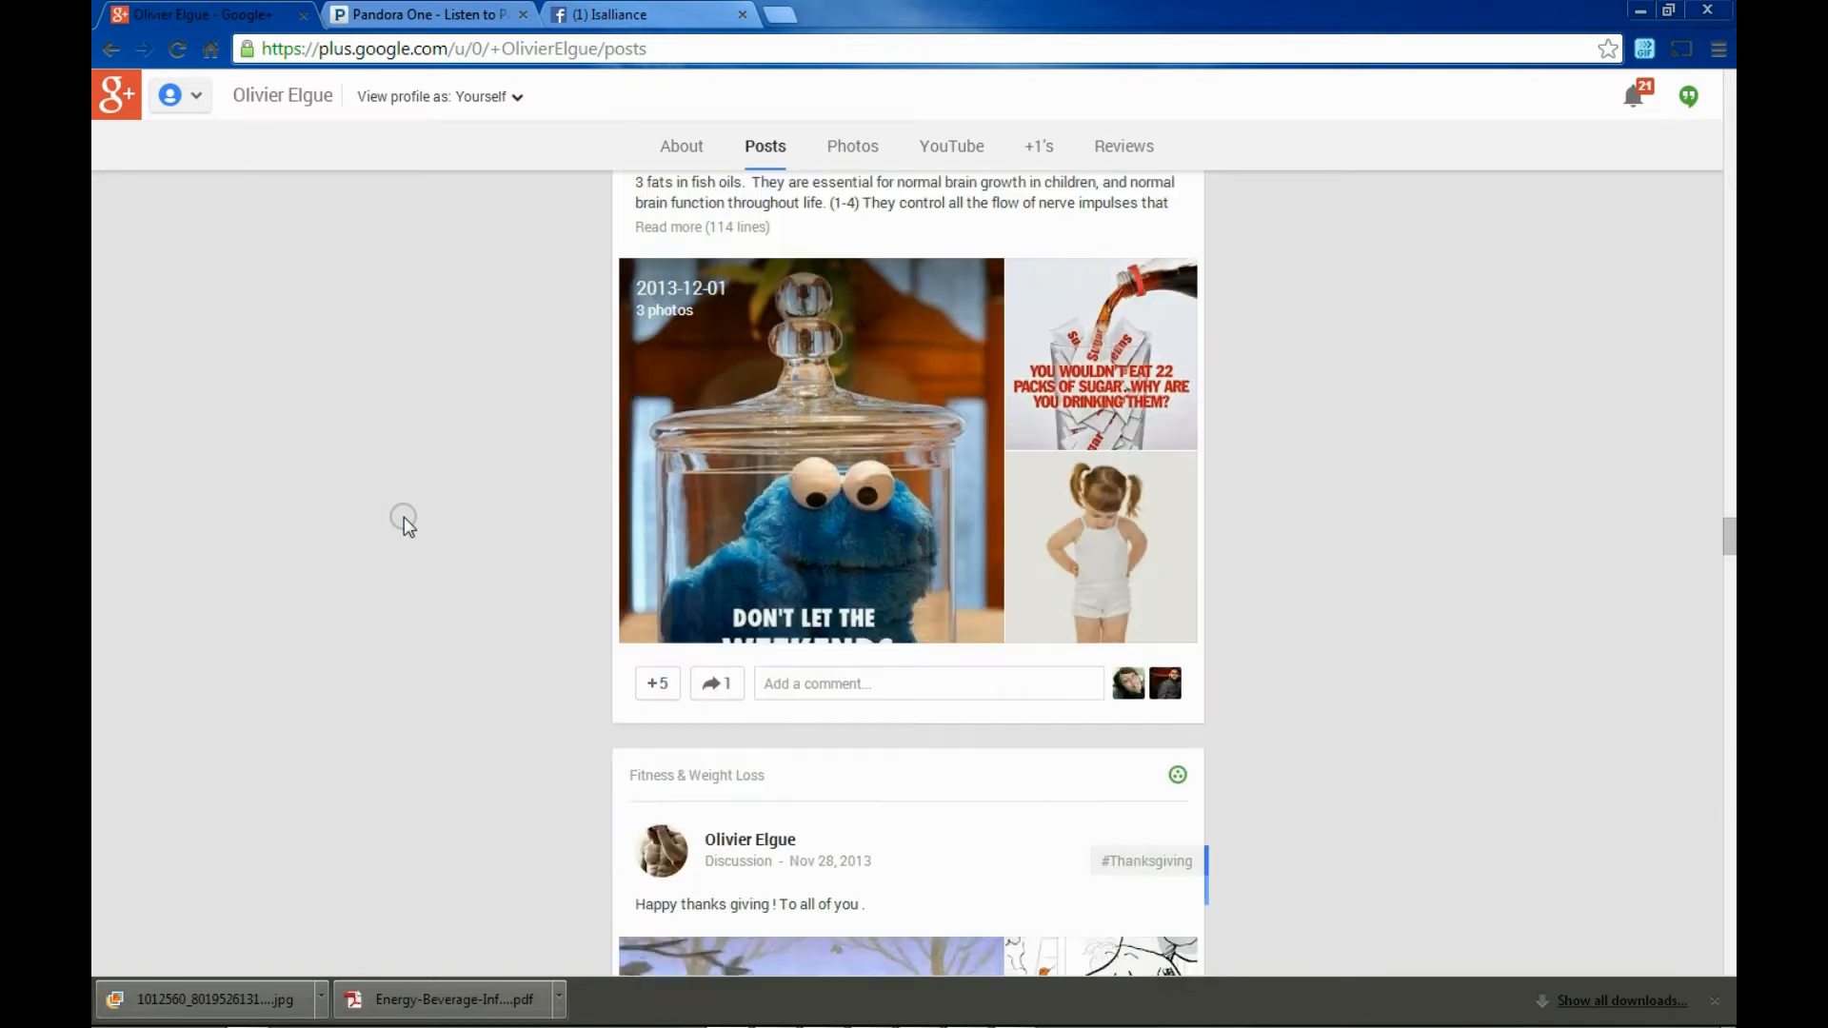
pyautogui.scroll(-3)
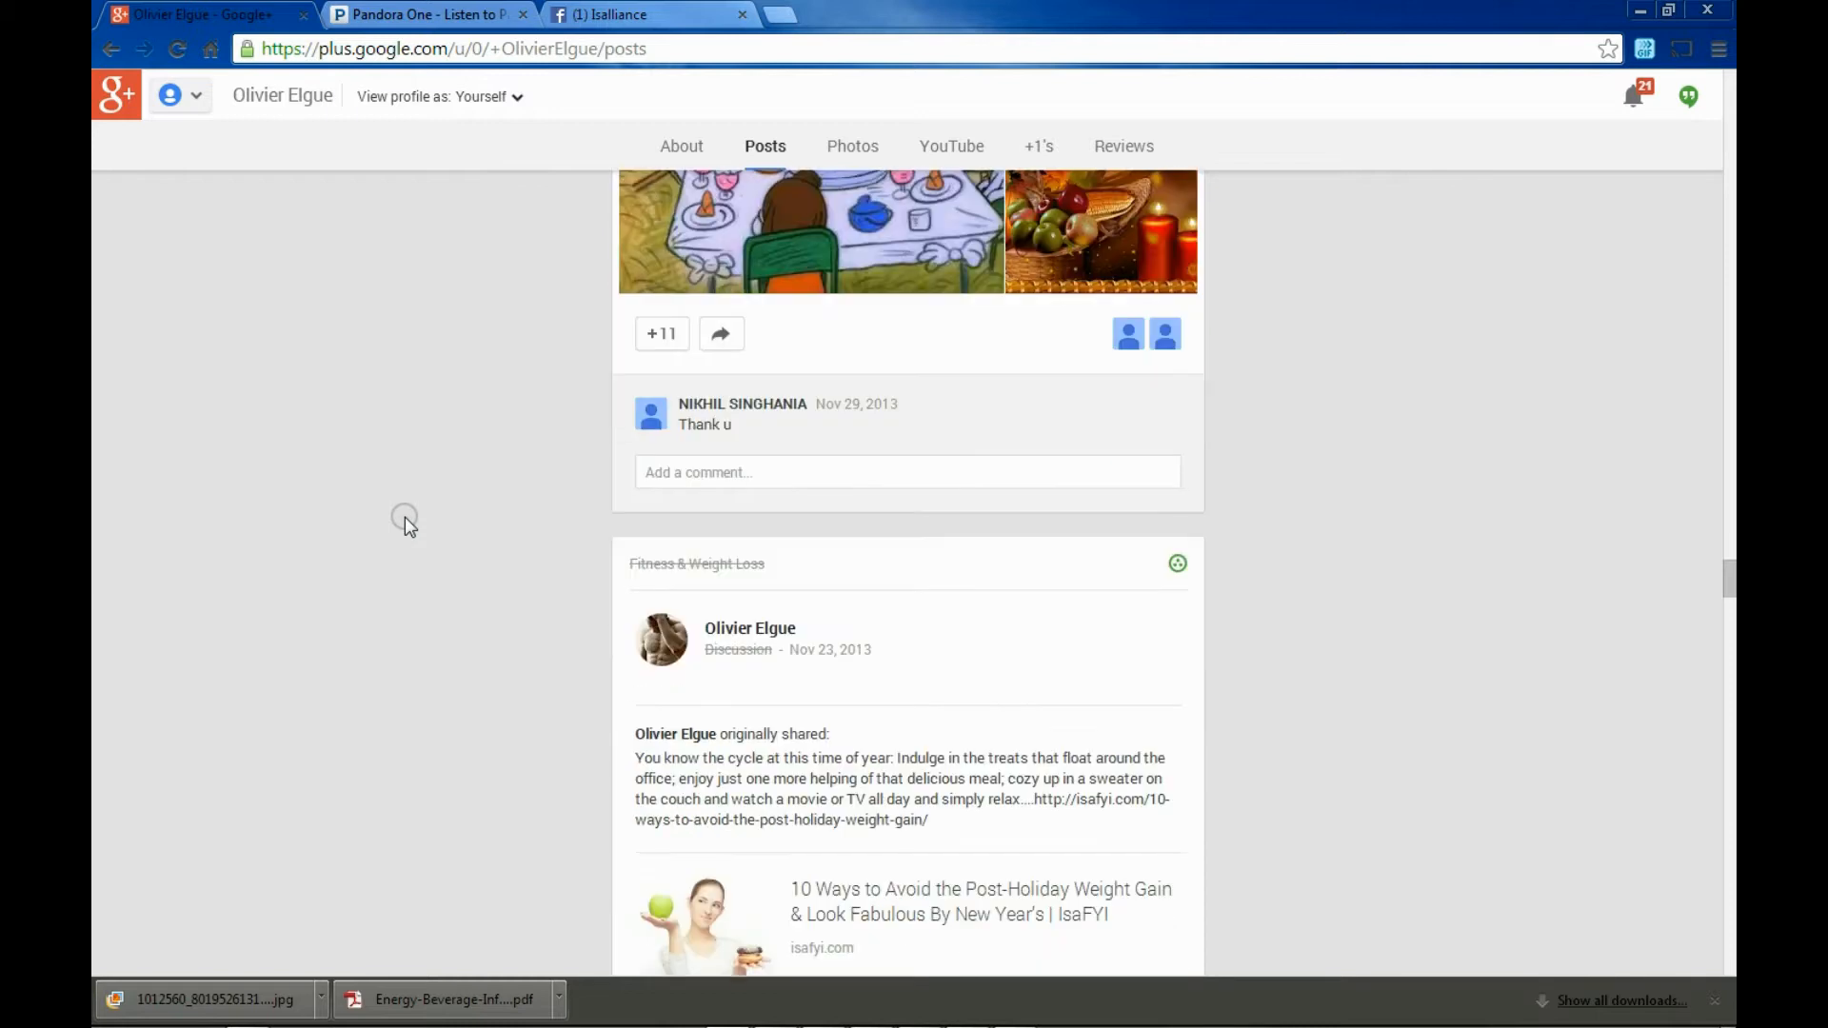
pyautogui.scroll(-3)
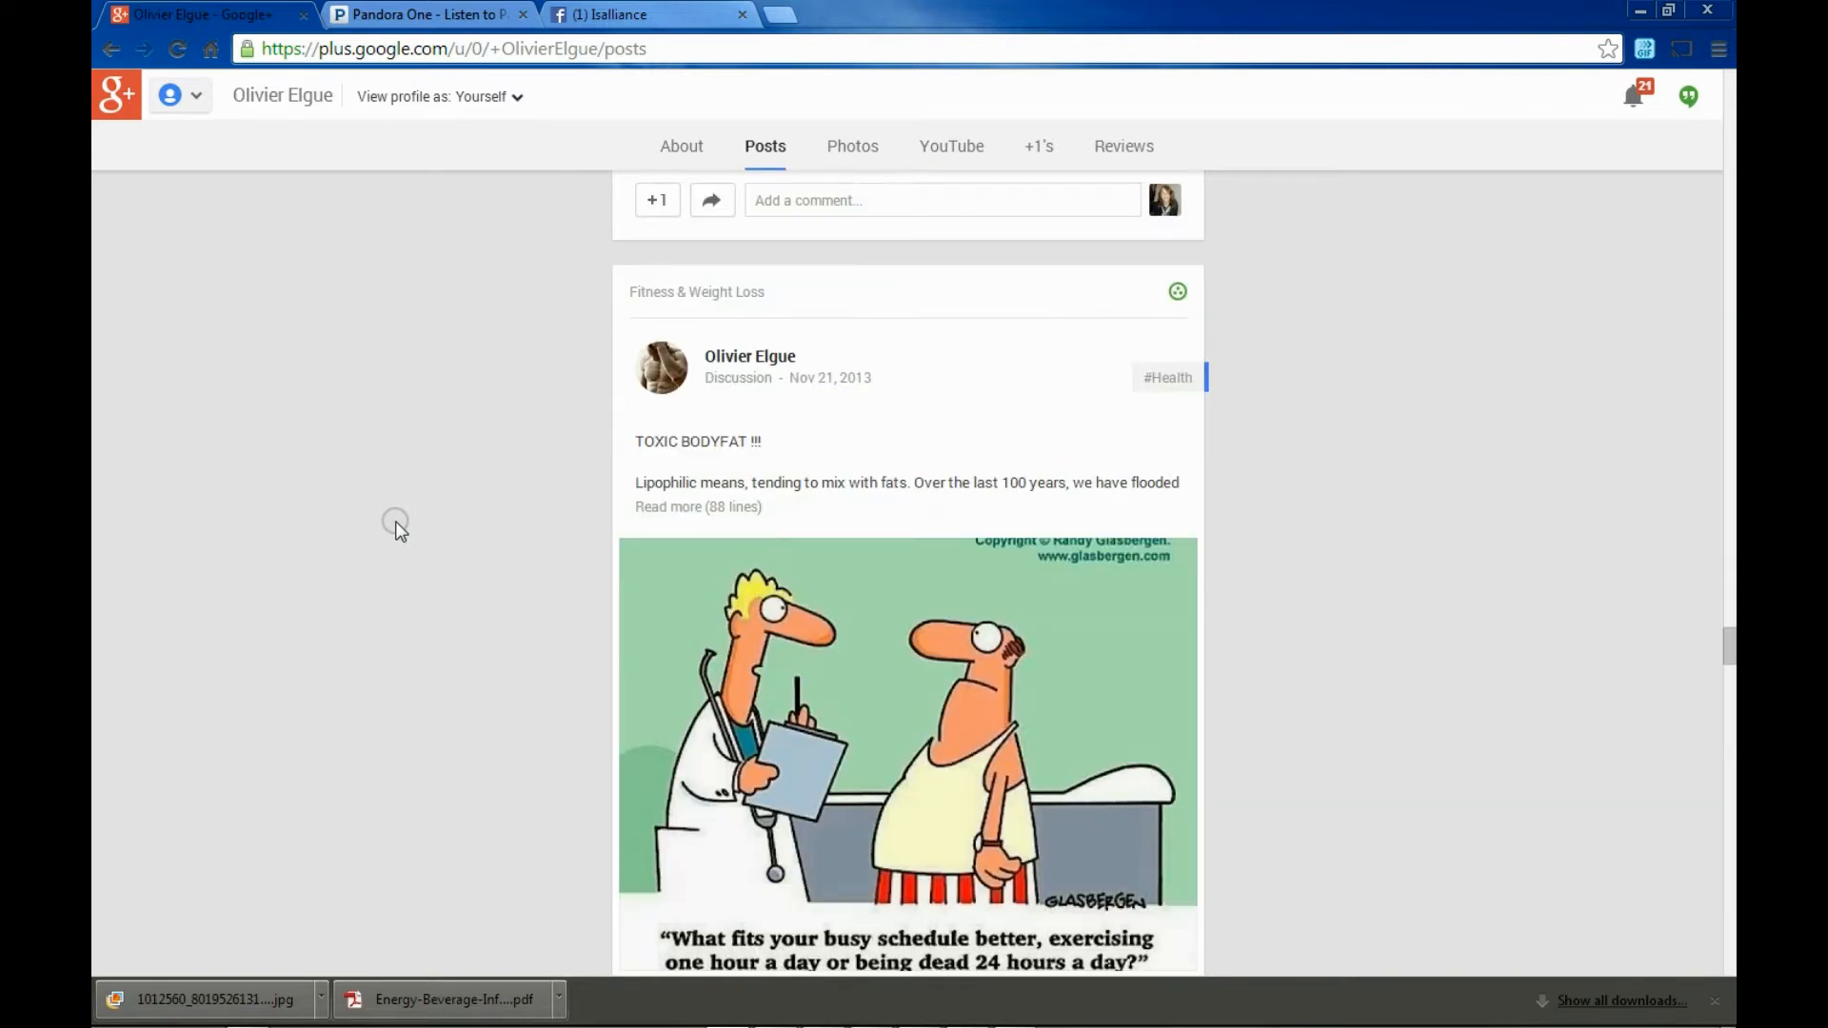
pyautogui.scroll(-3)
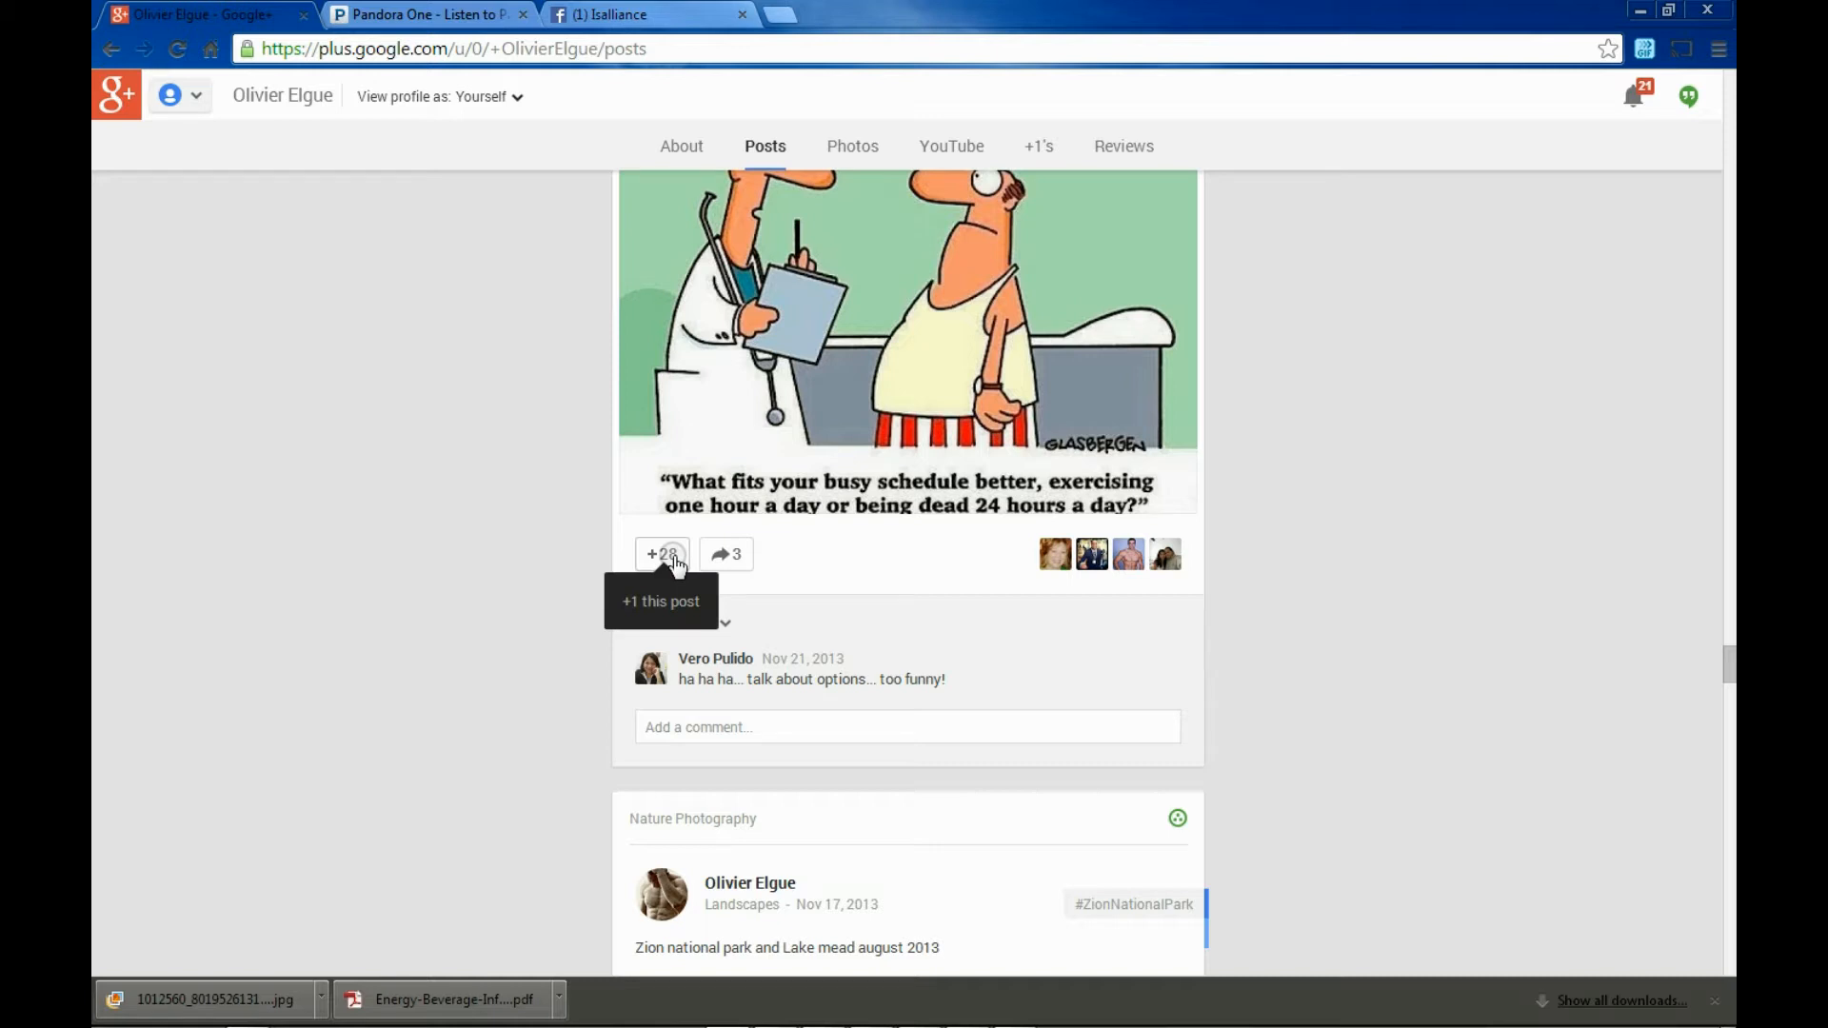
# From the cartoon post's +28 list, add one person to Friends and another to Business contacts
pyautogui.click(660, 555)
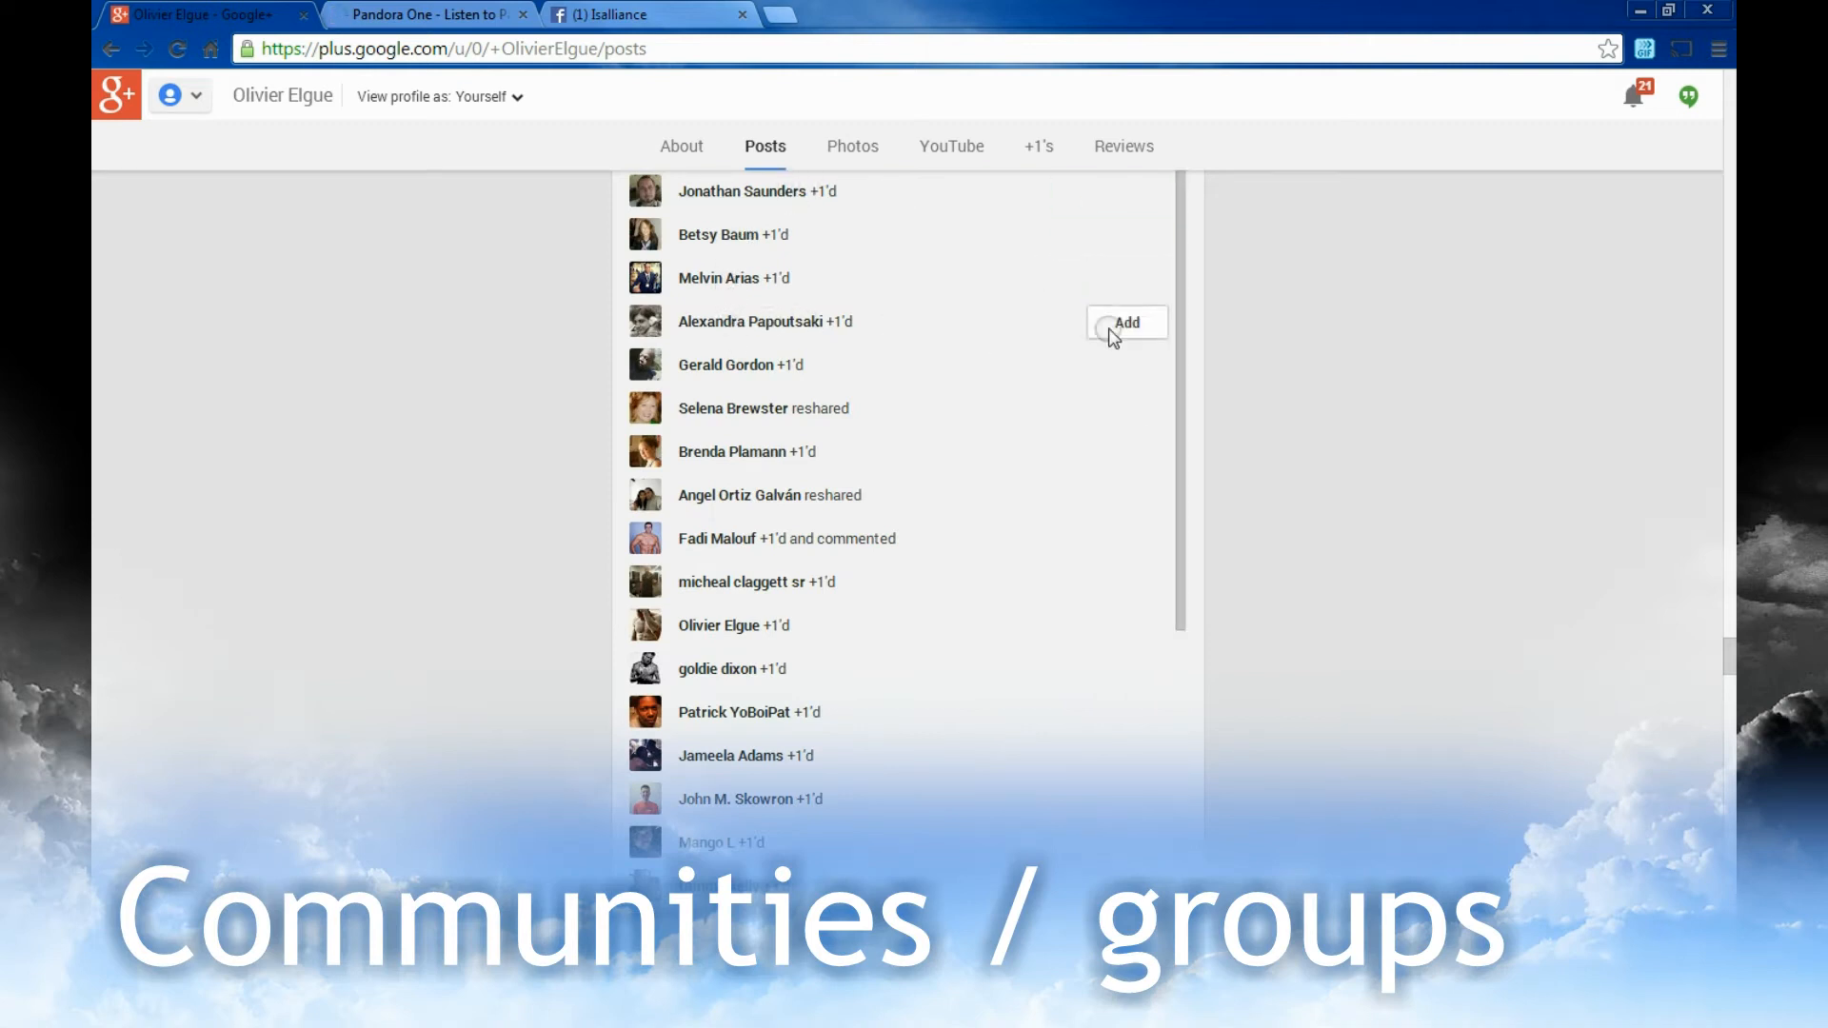
pyautogui.click(1125, 322)
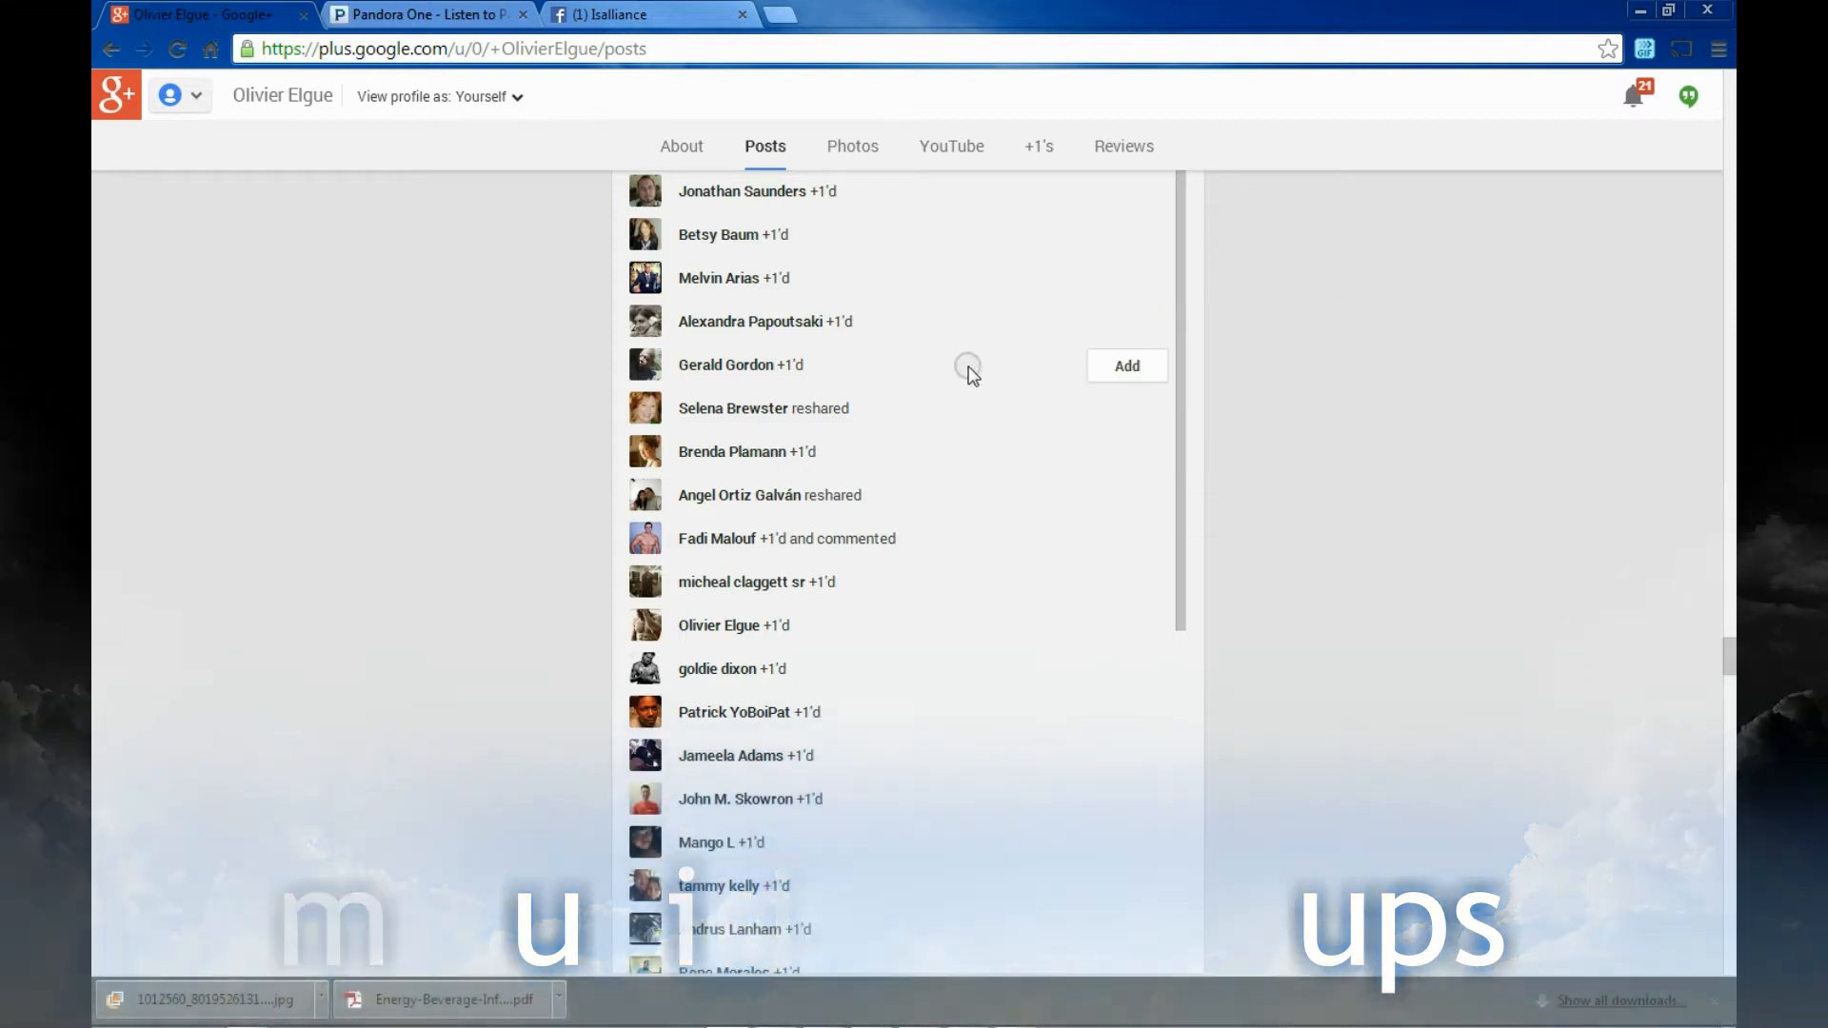
pyautogui.click(1125, 366)
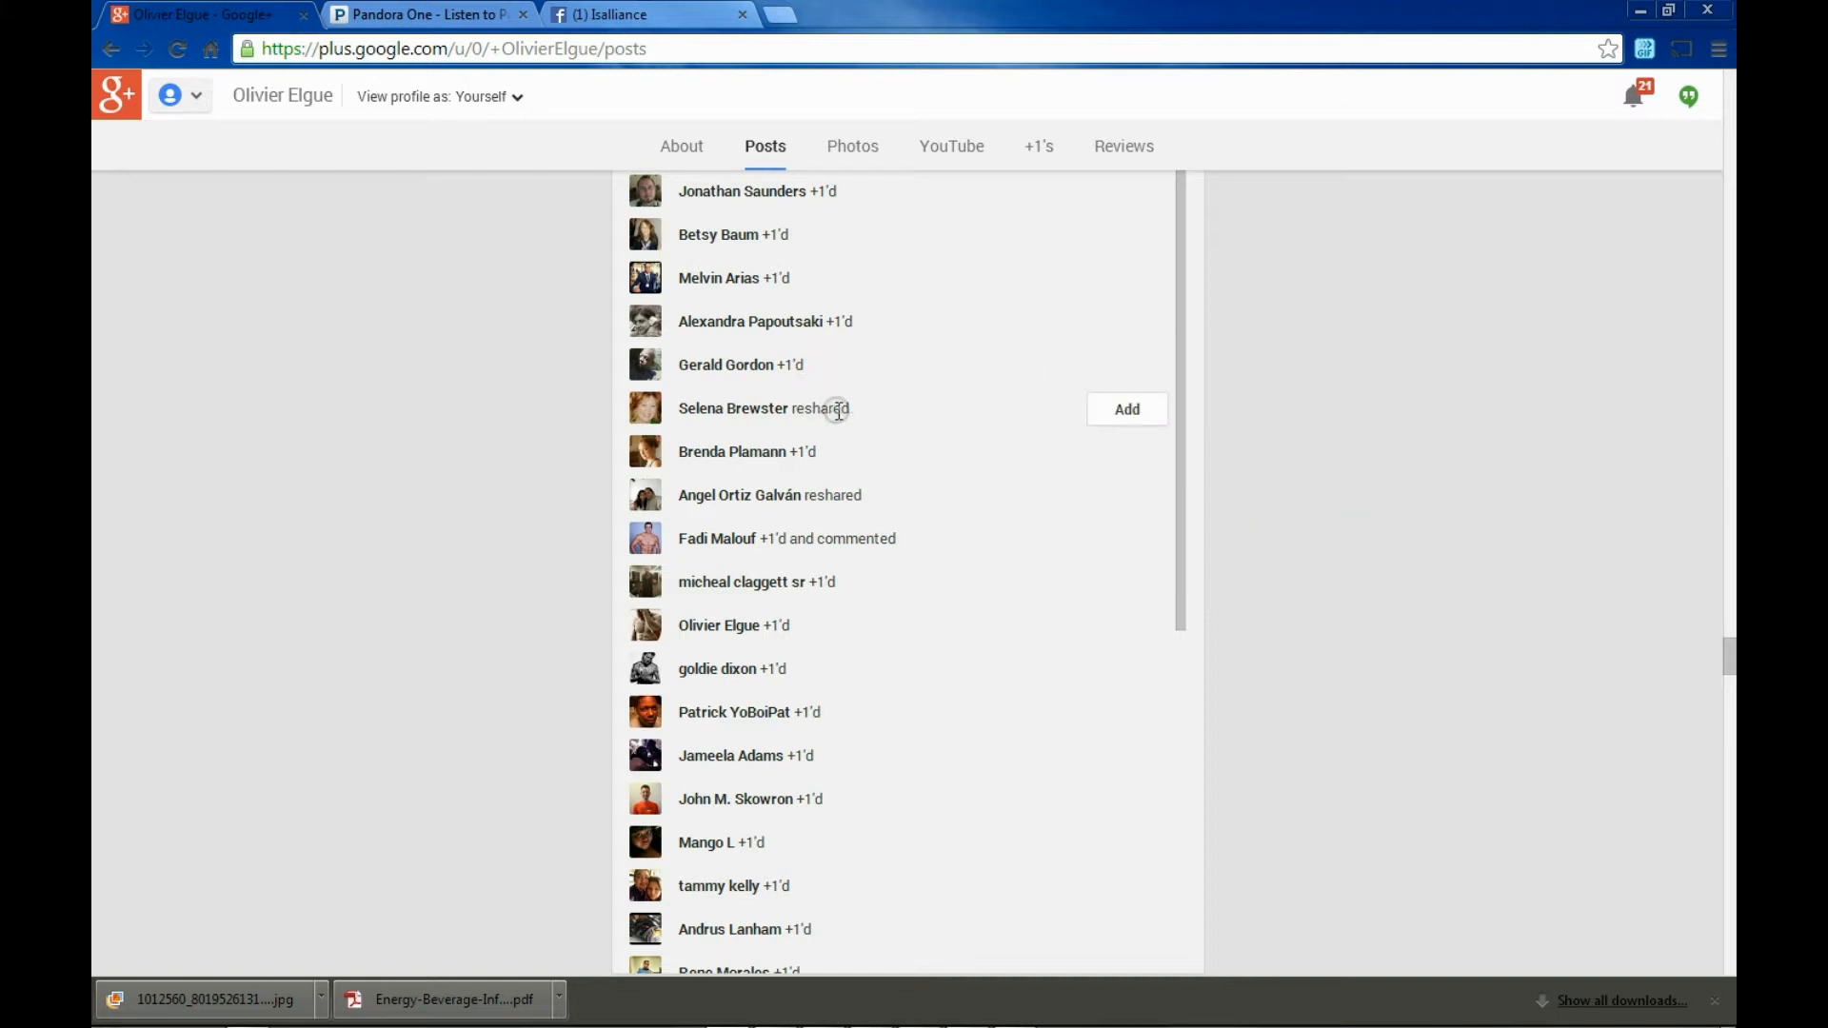
pyautogui.click(1124, 410)
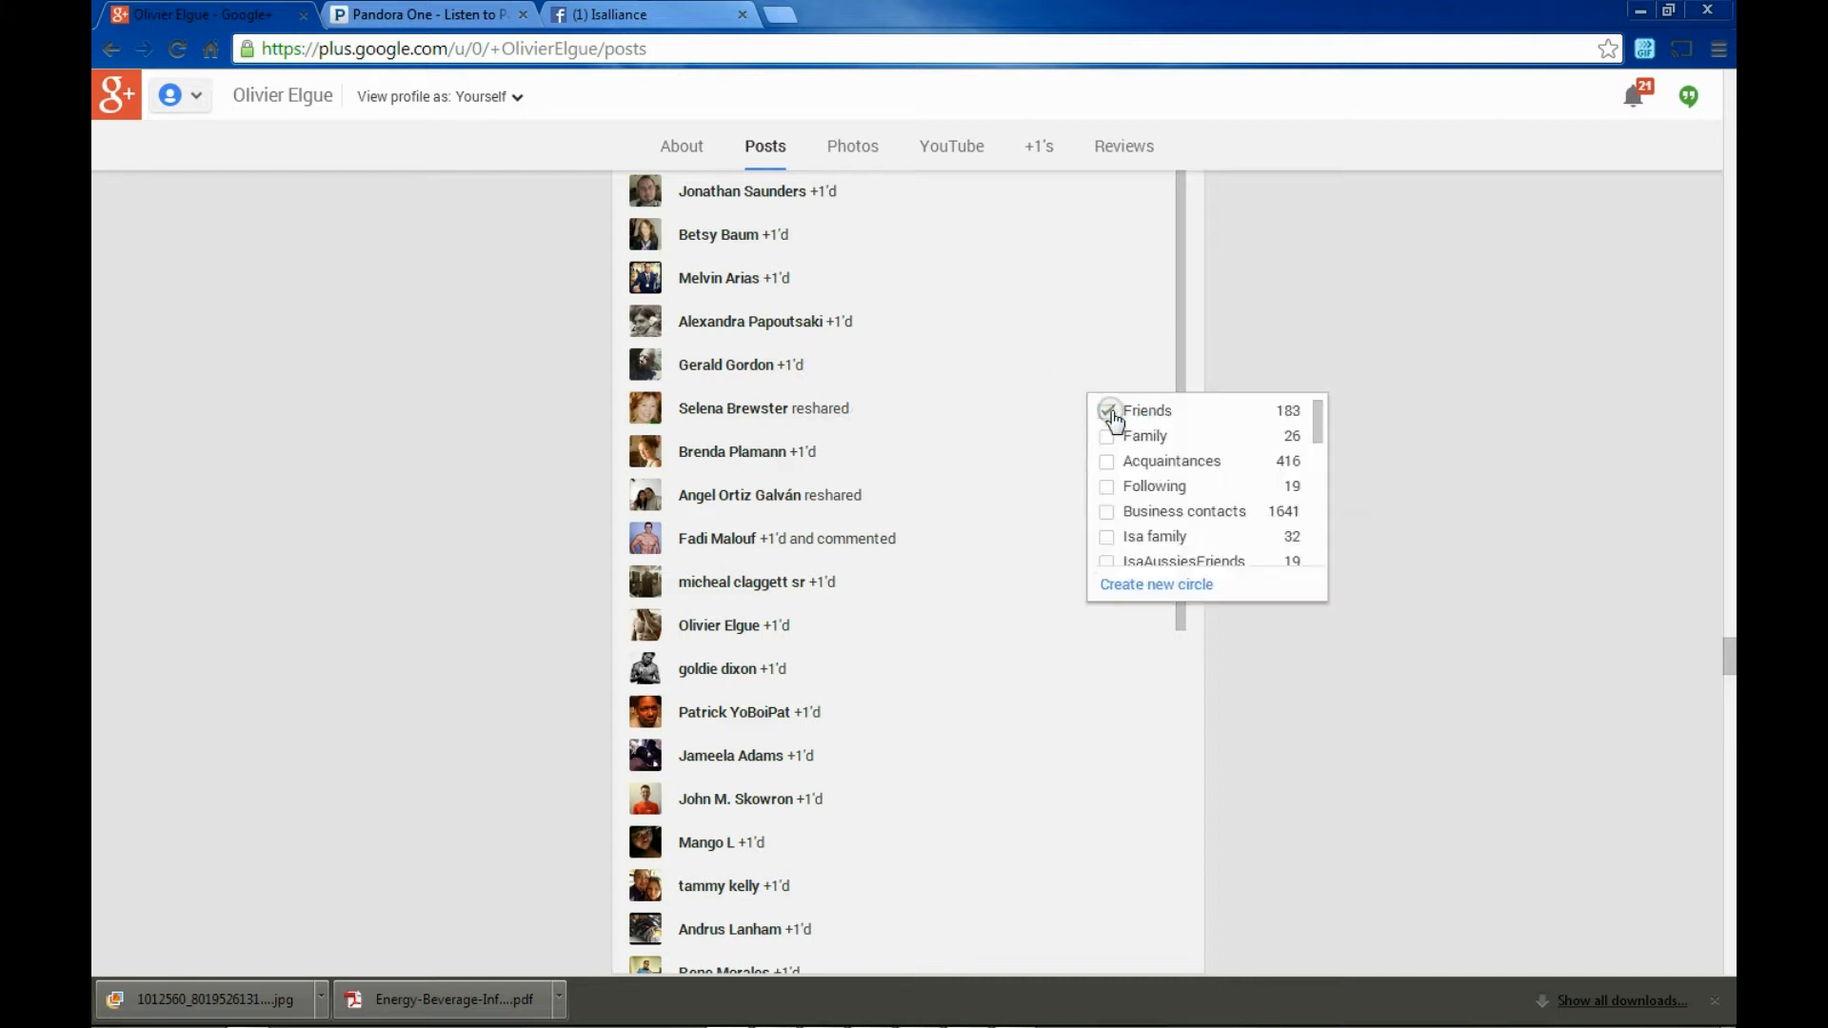
pyautogui.click(1105, 412)
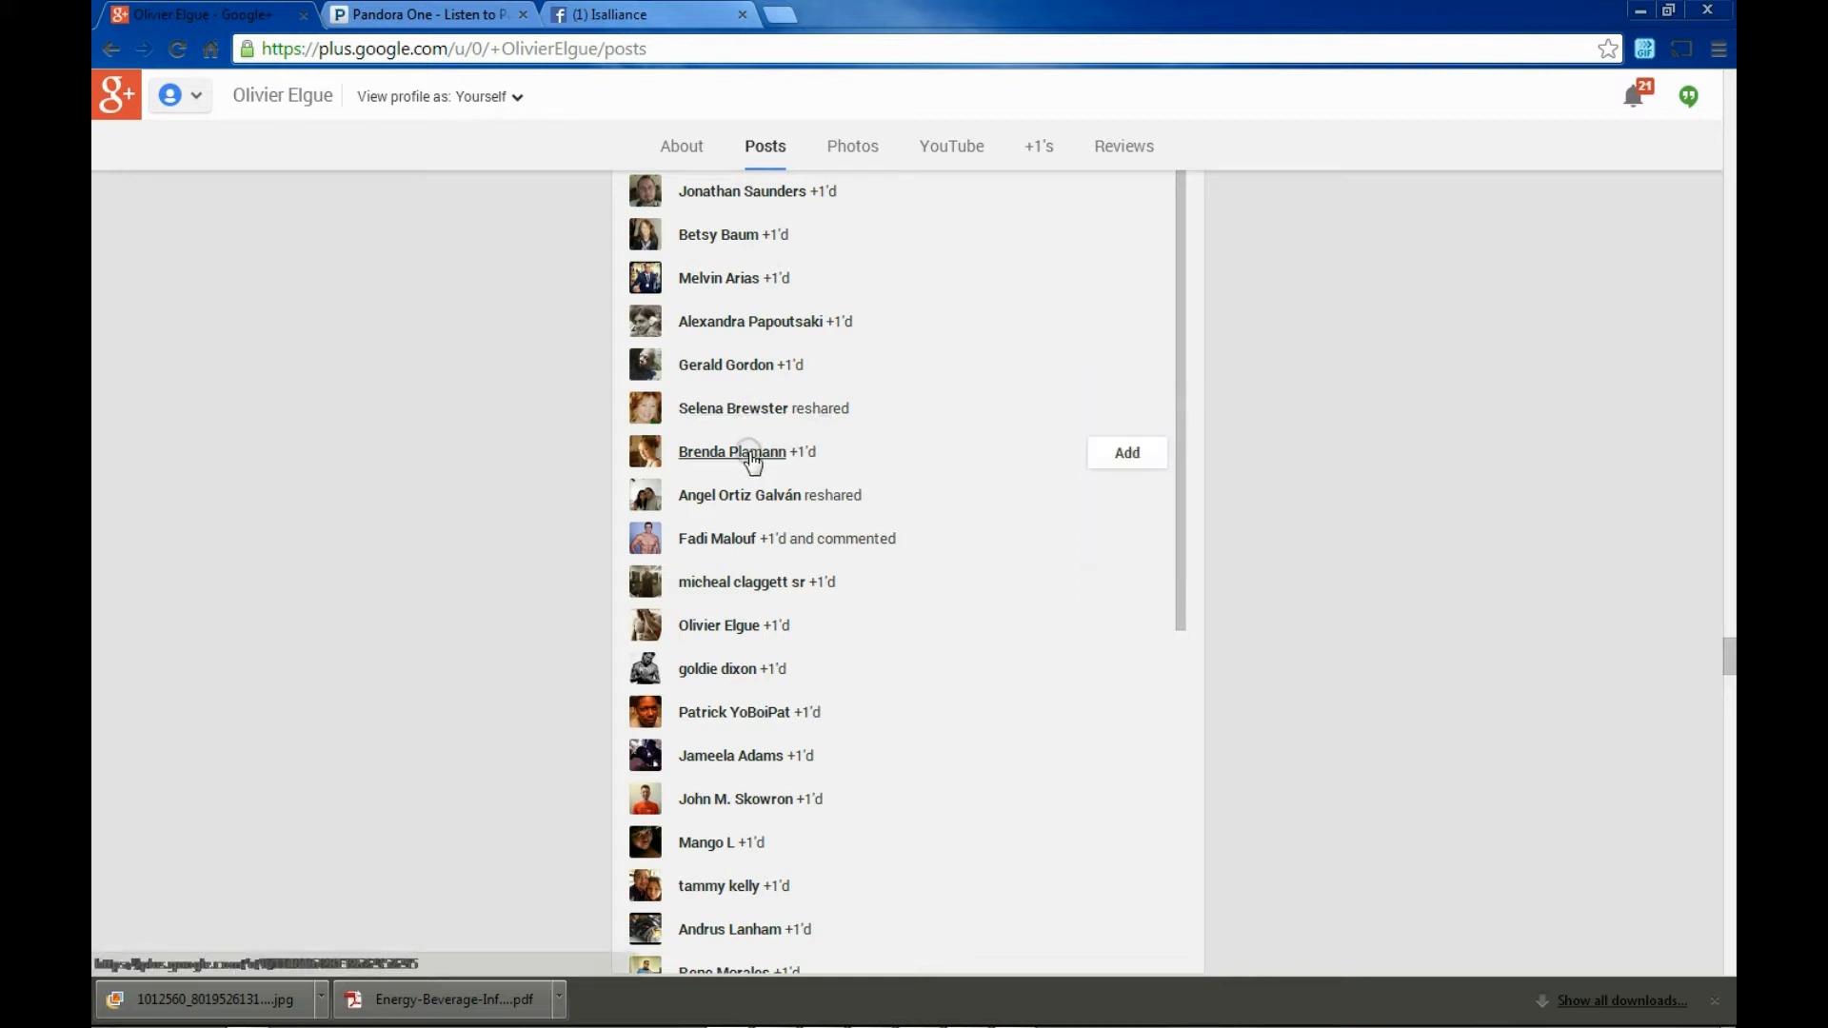
pyautogui.click(1123, 453)
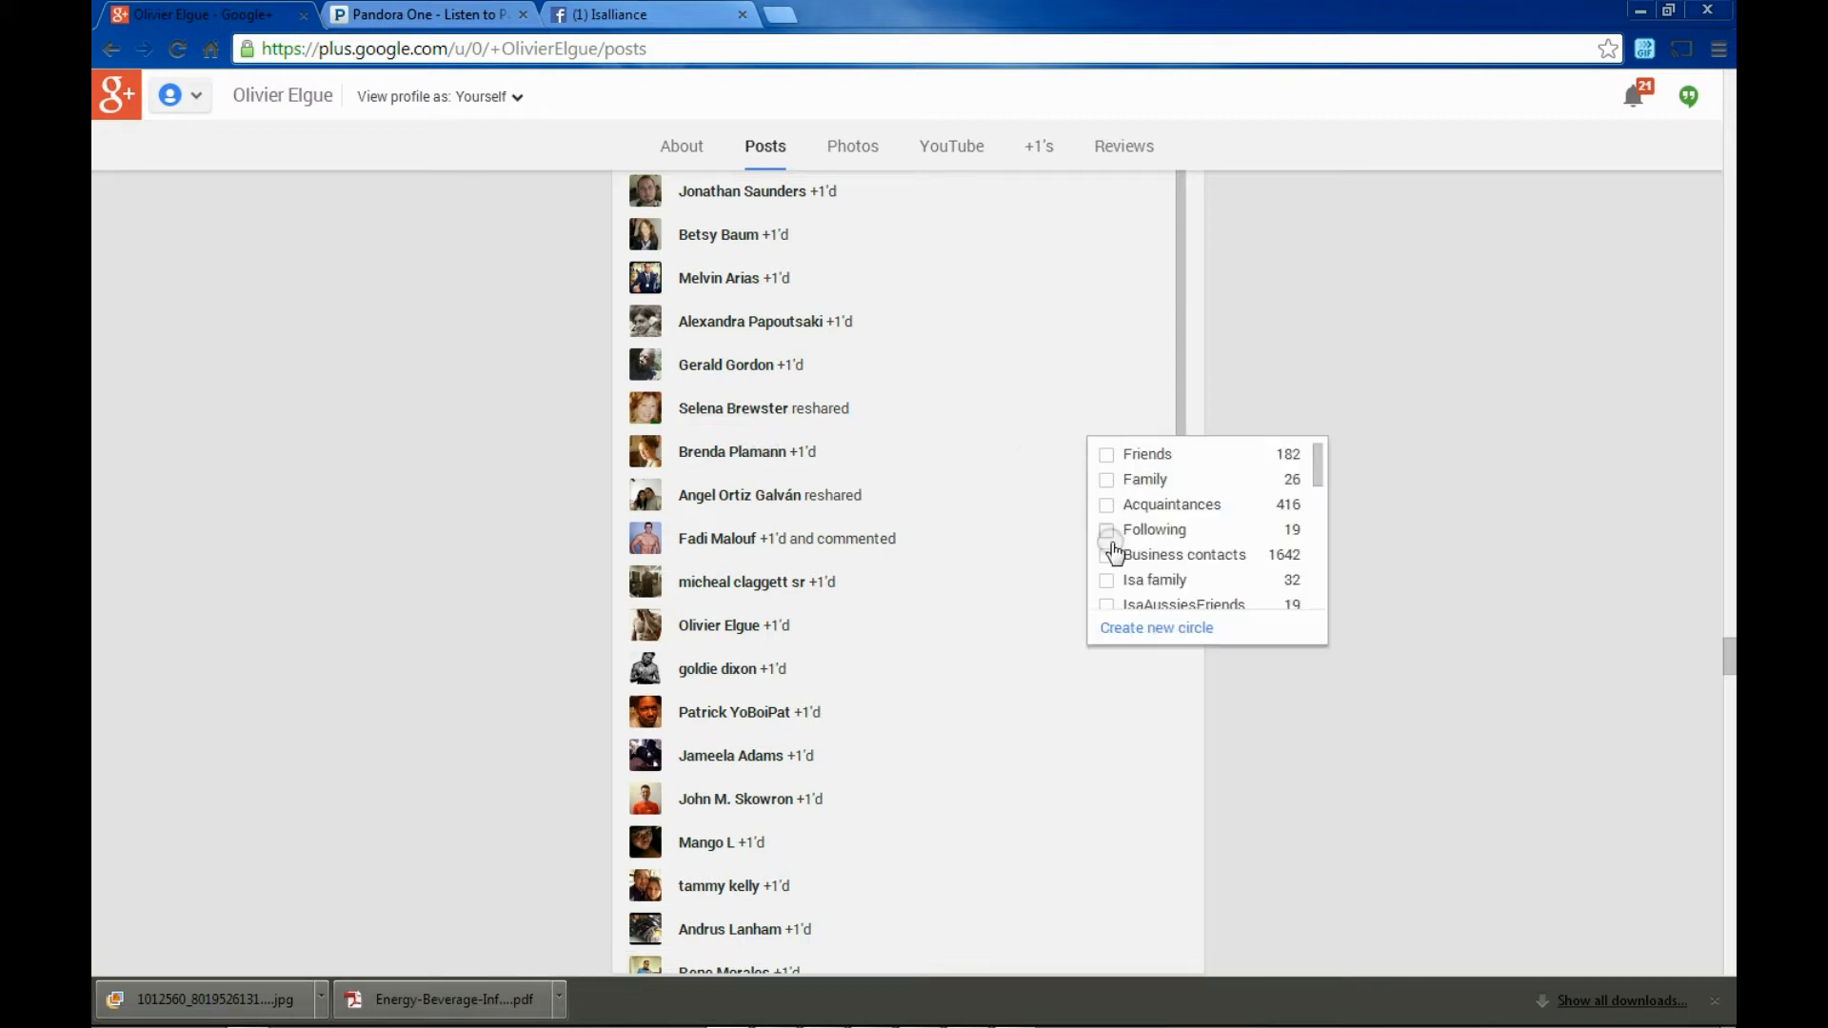
pyautogui.click(1105, 554)
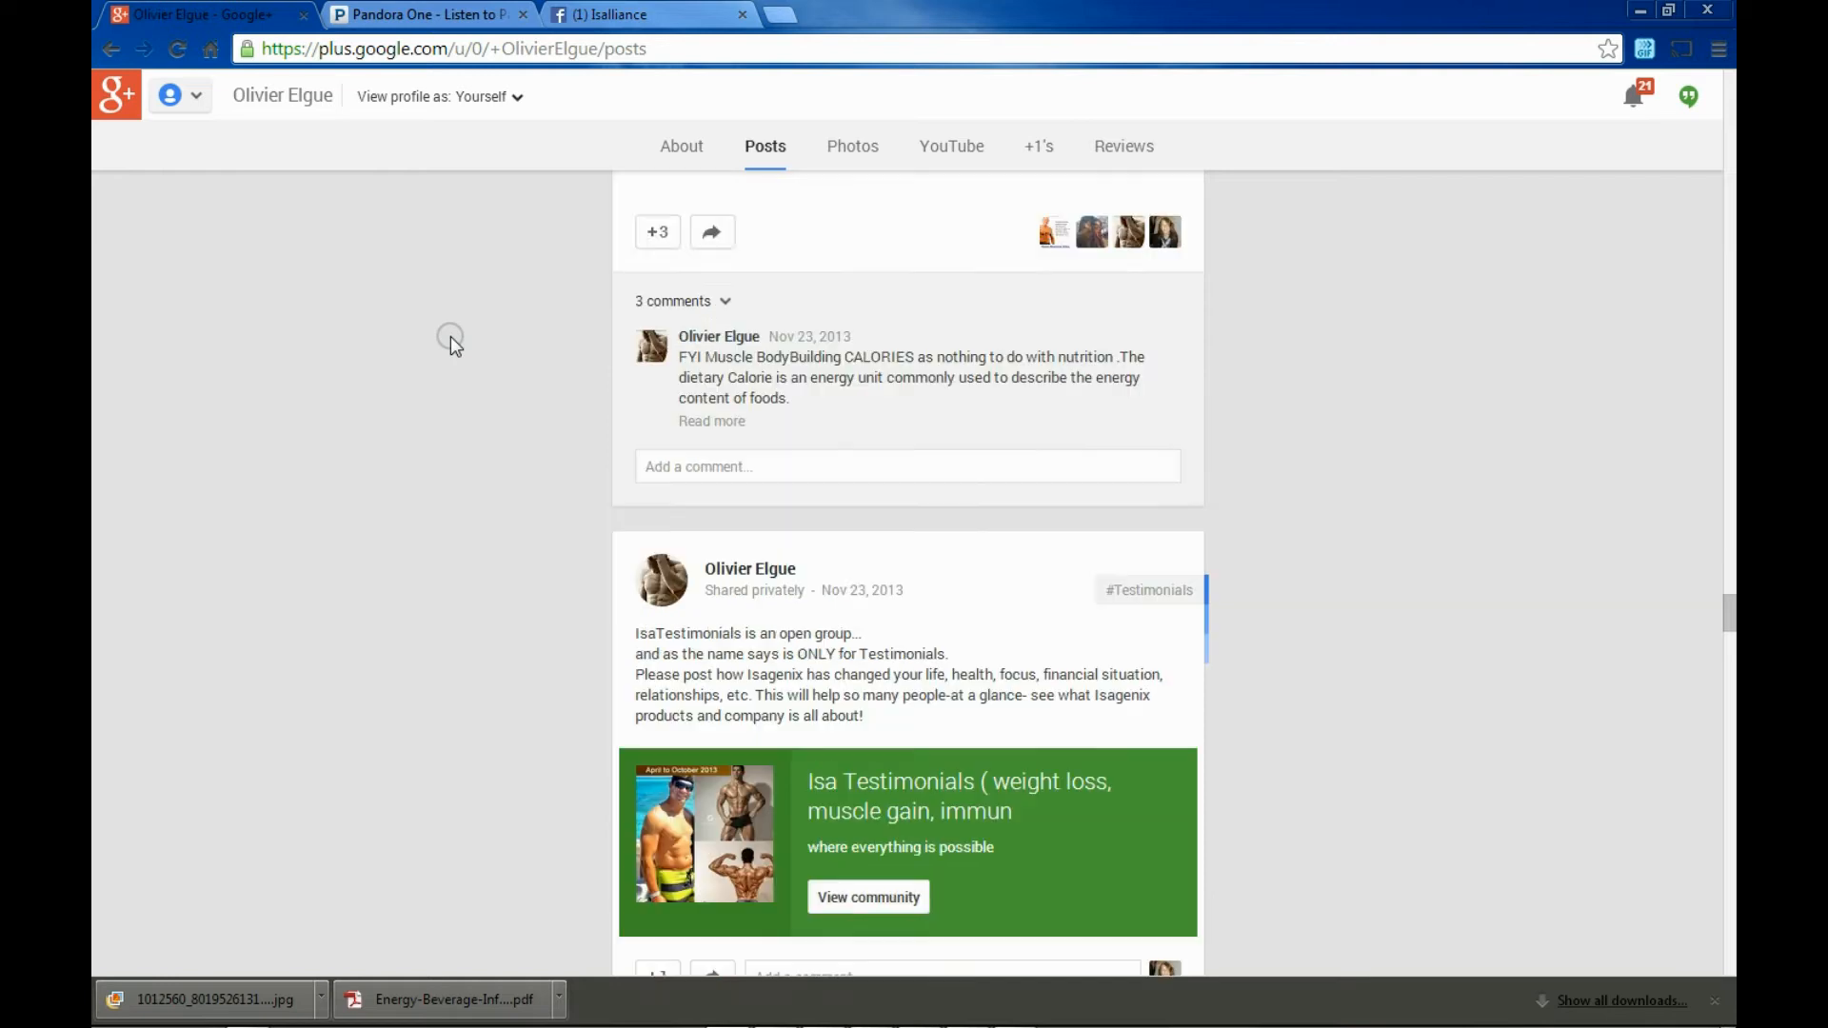
pyautogui.click(682, 147)
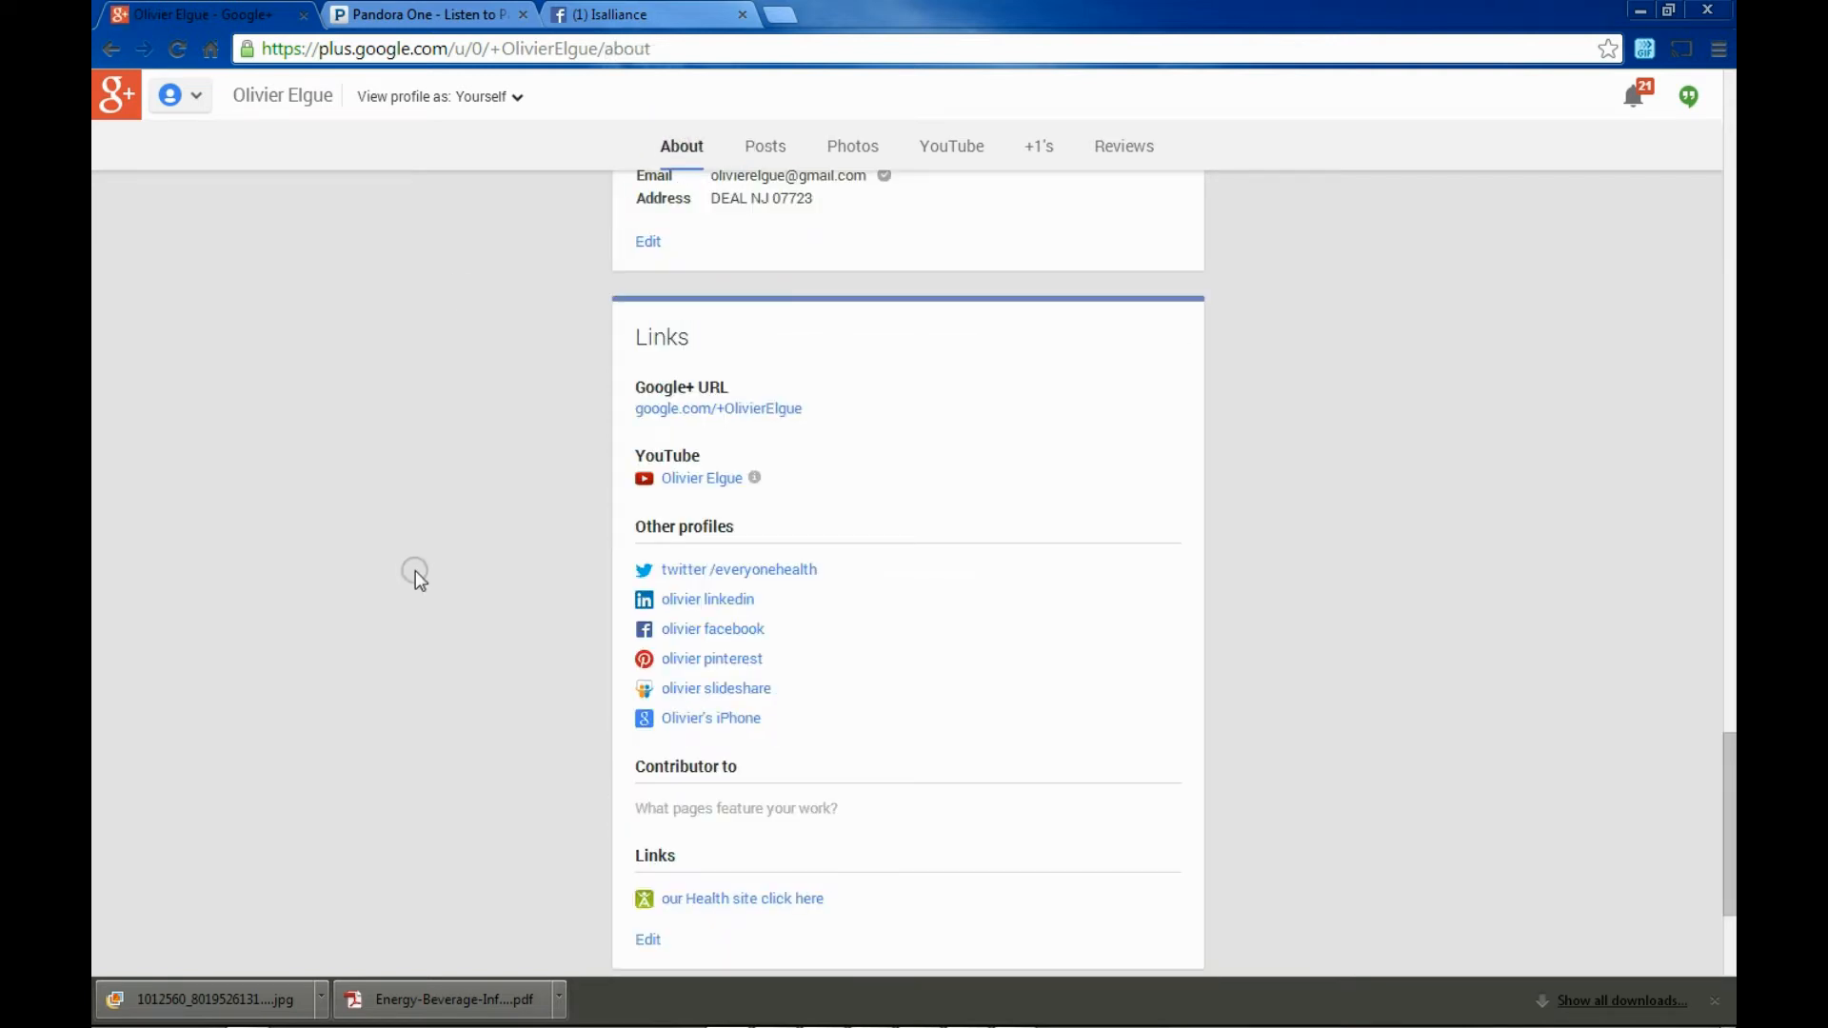
pyautogui.moveTo(903, 527)
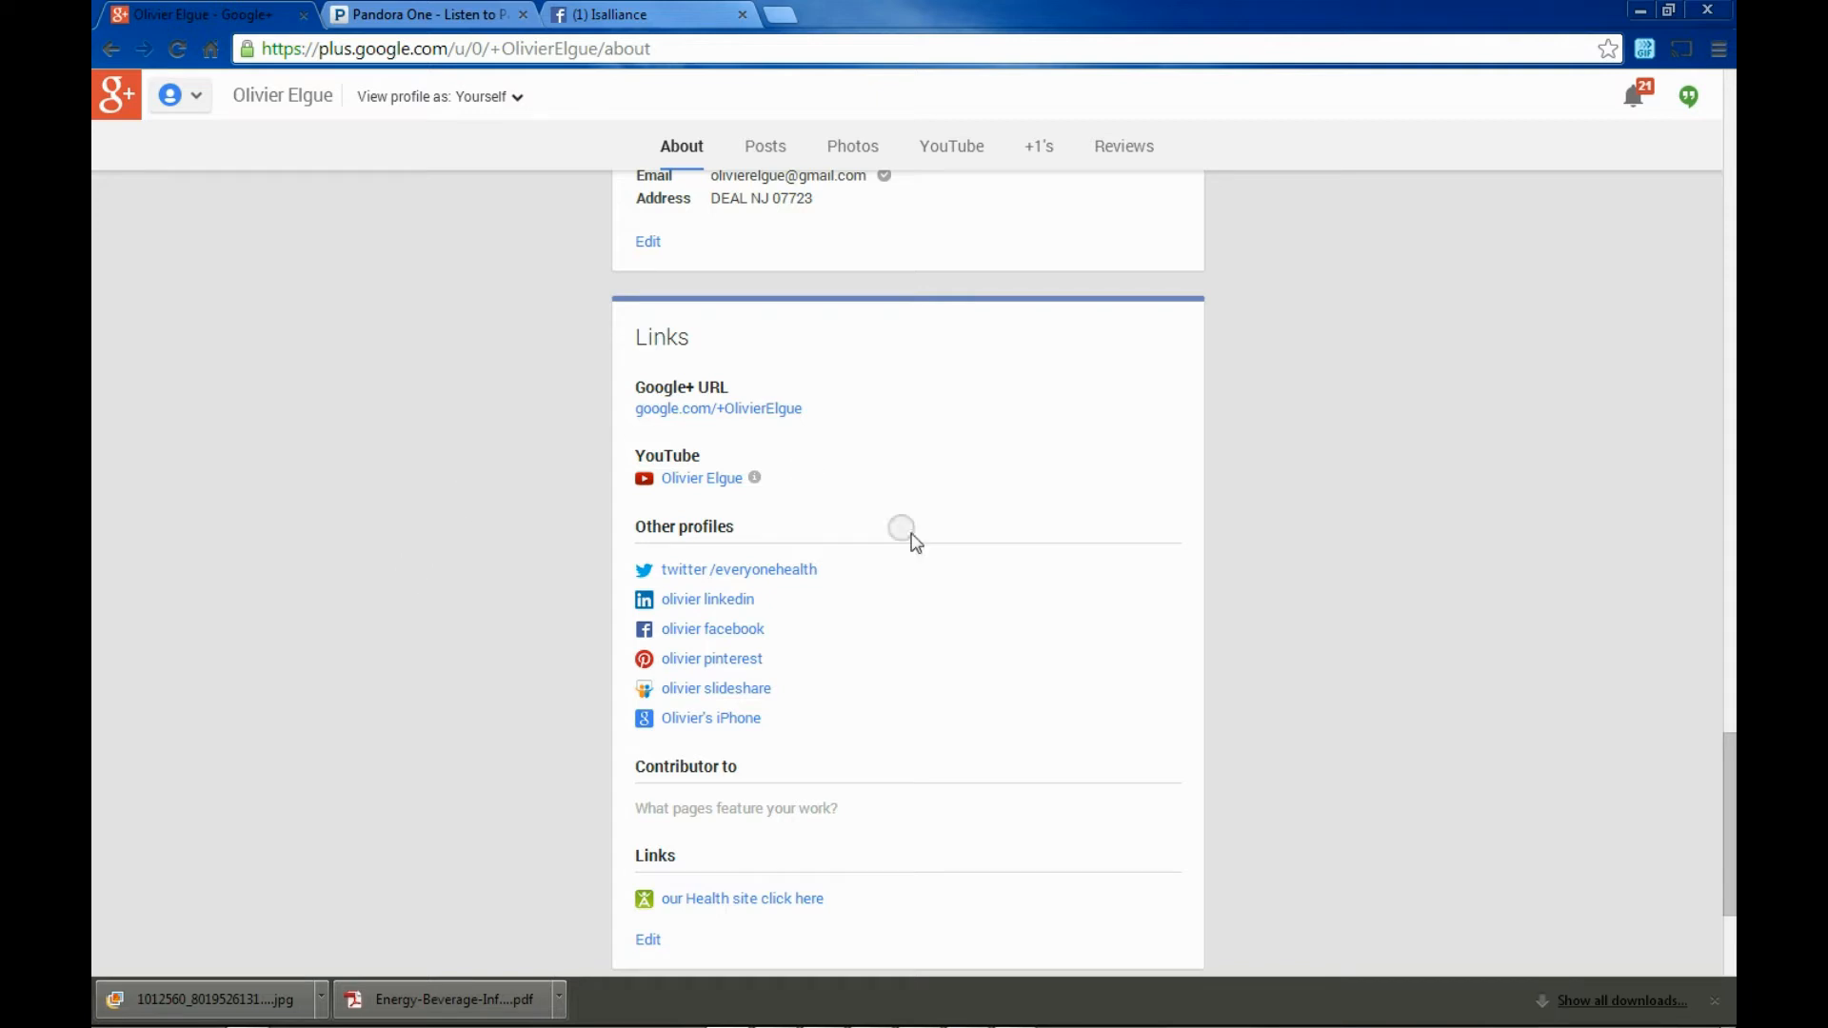
pyautogui.scroll(3)
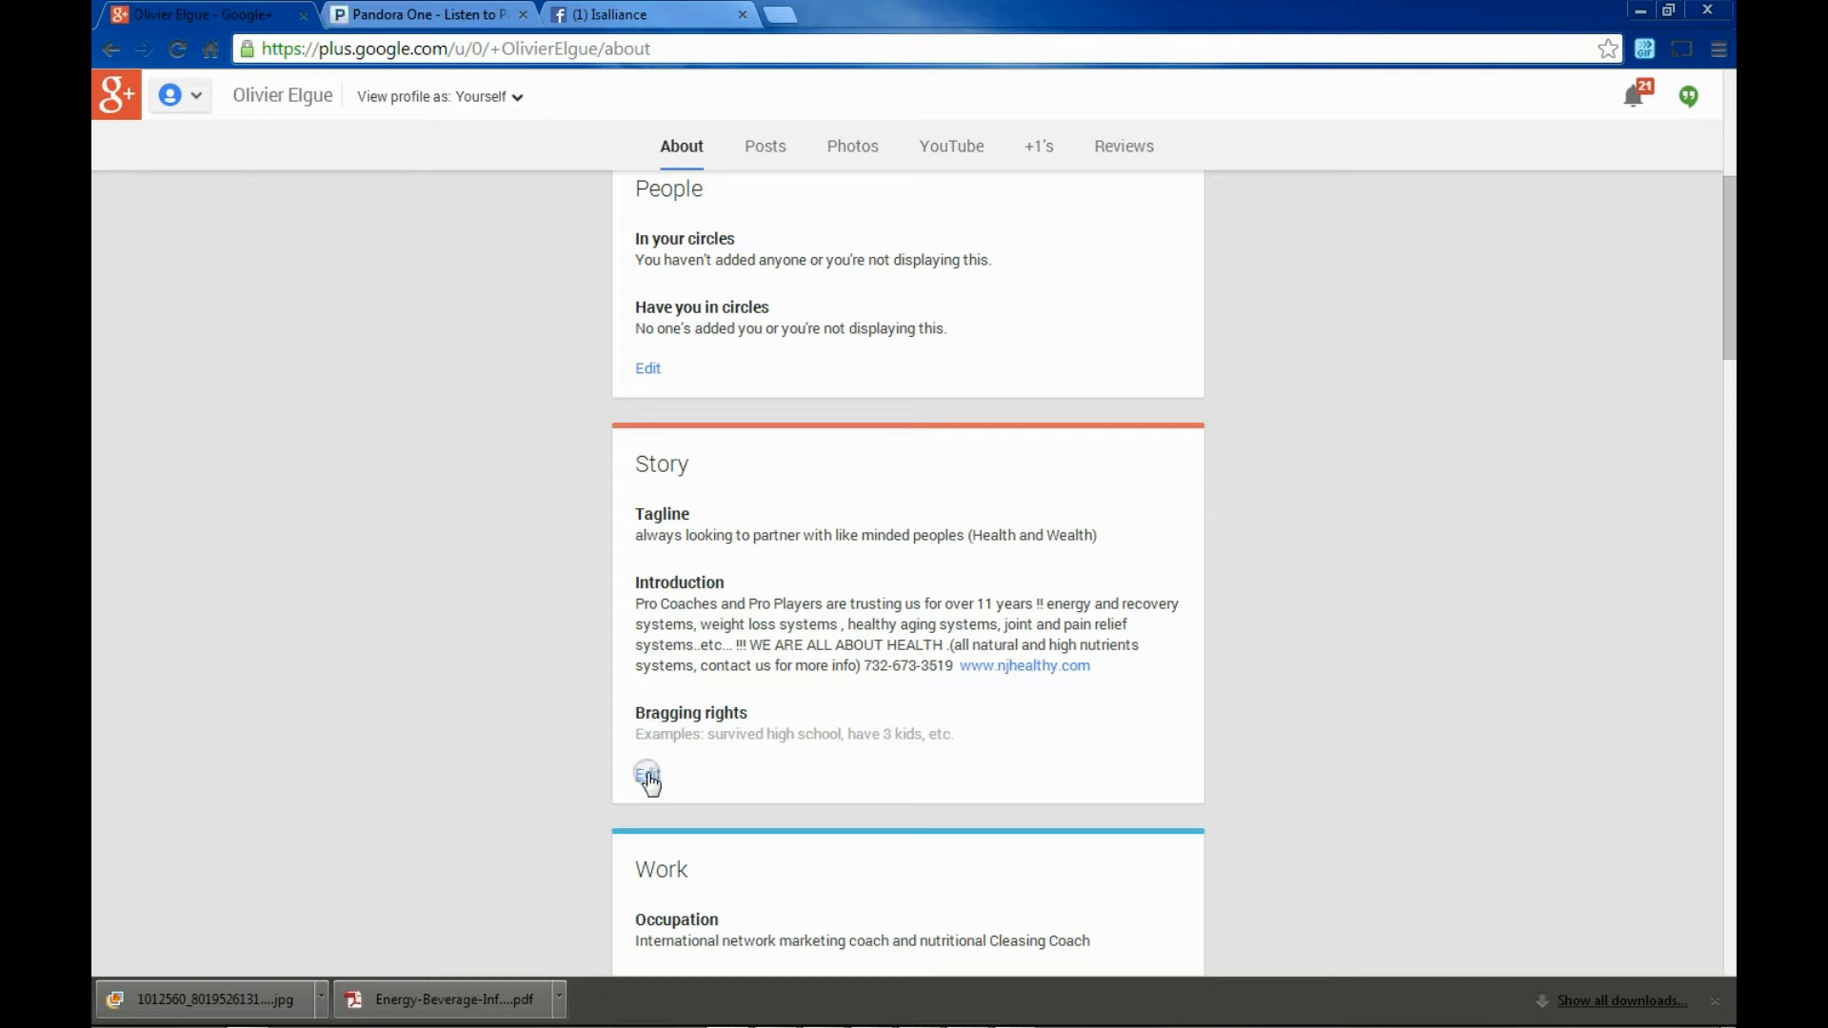
pyautogui.click(645, 775)
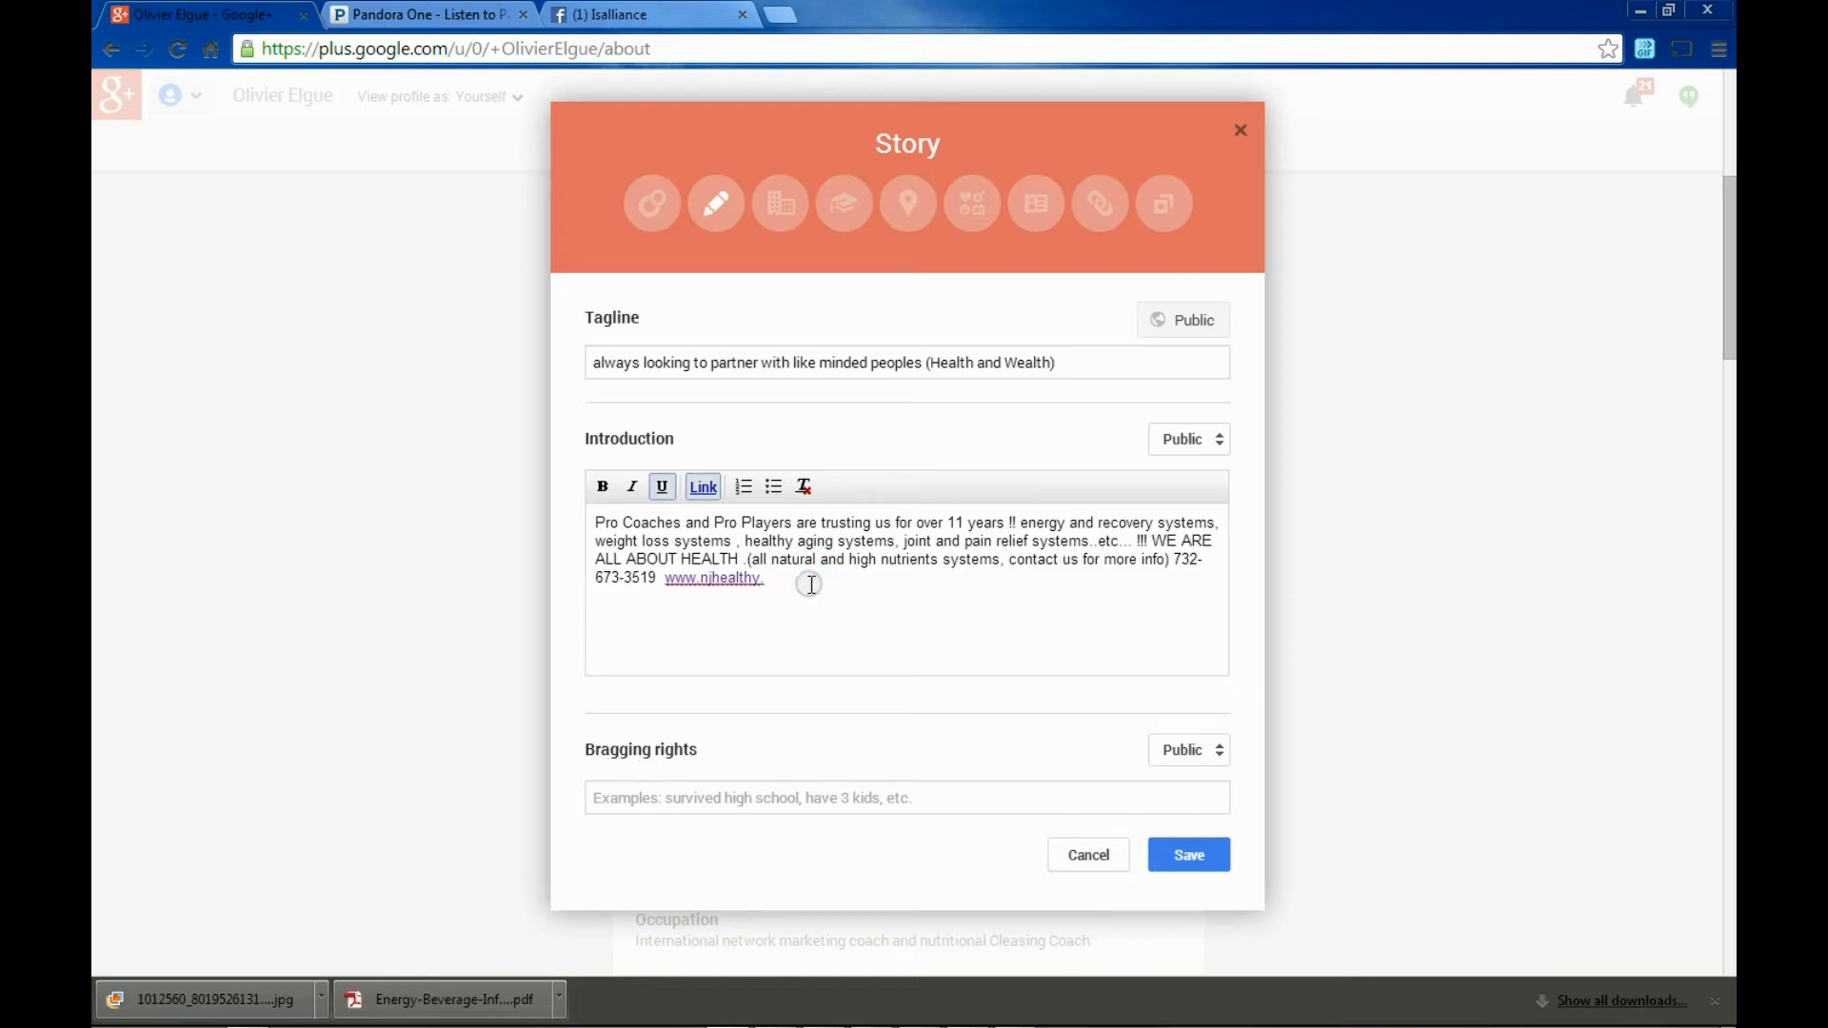
pyautogui.write('net')
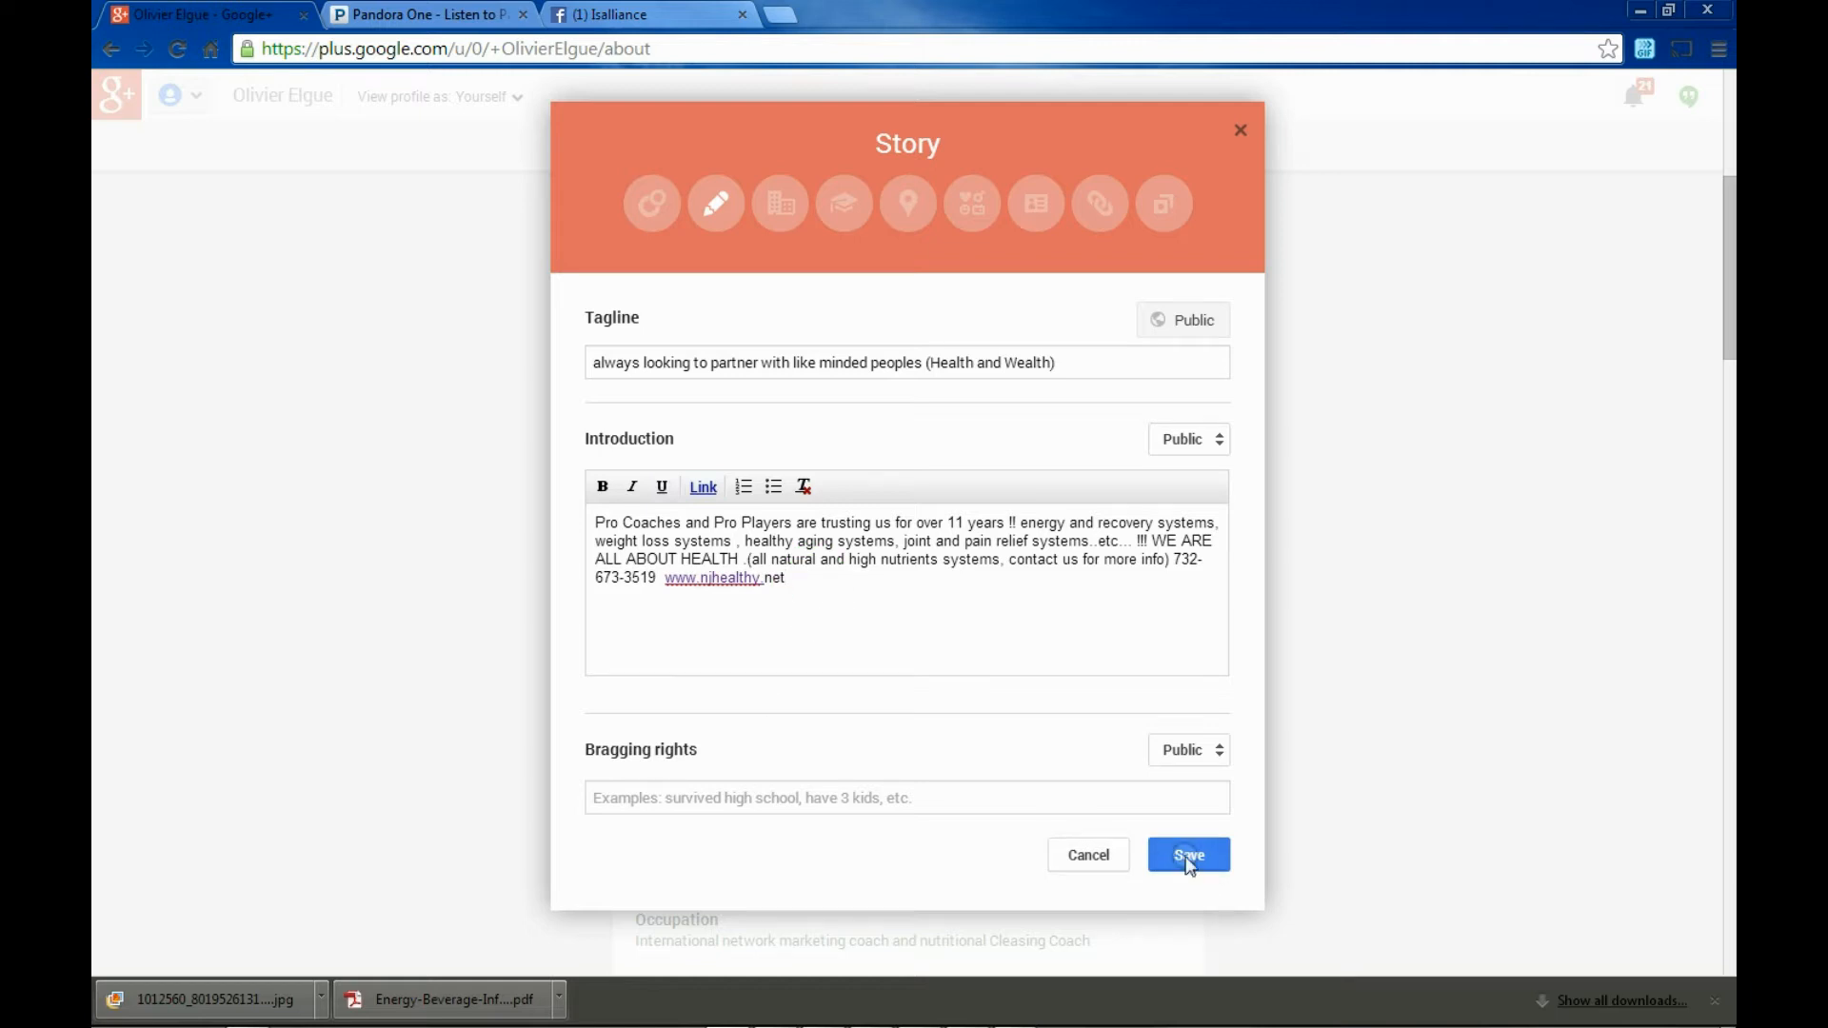
pyautogui.click(1186, 855)
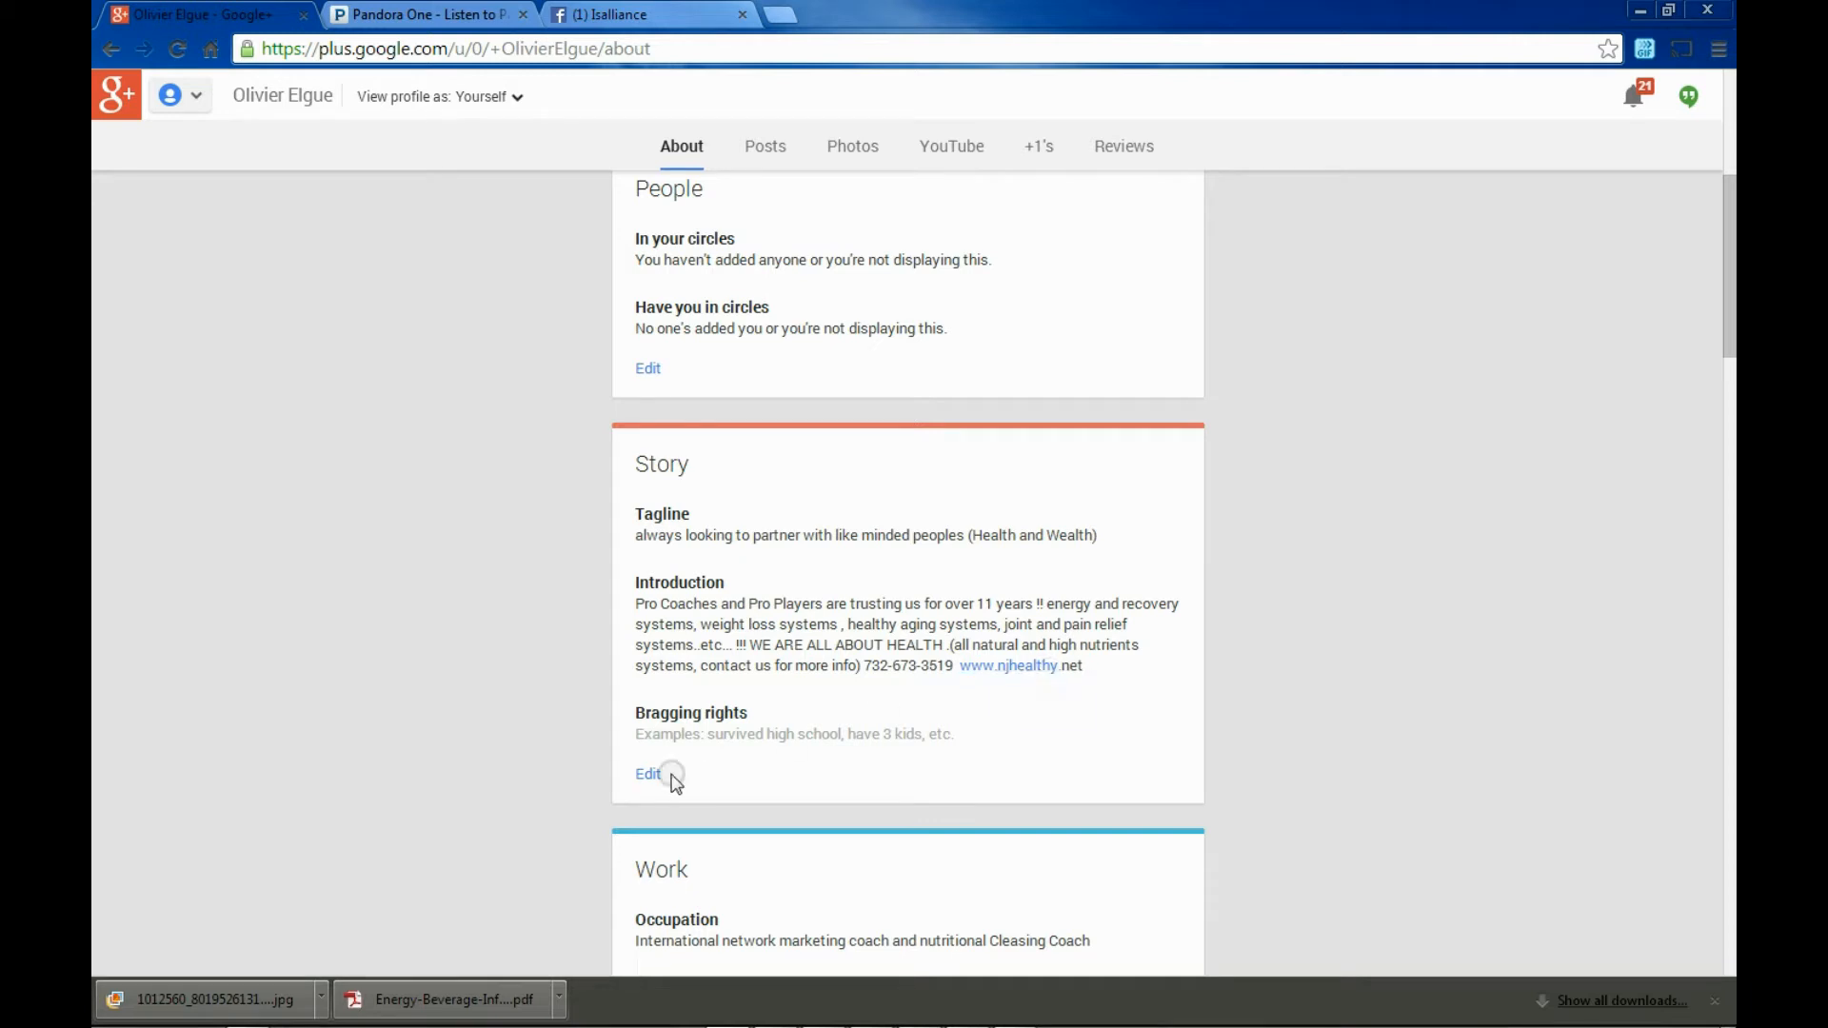
pyautogui.click(647, 775)
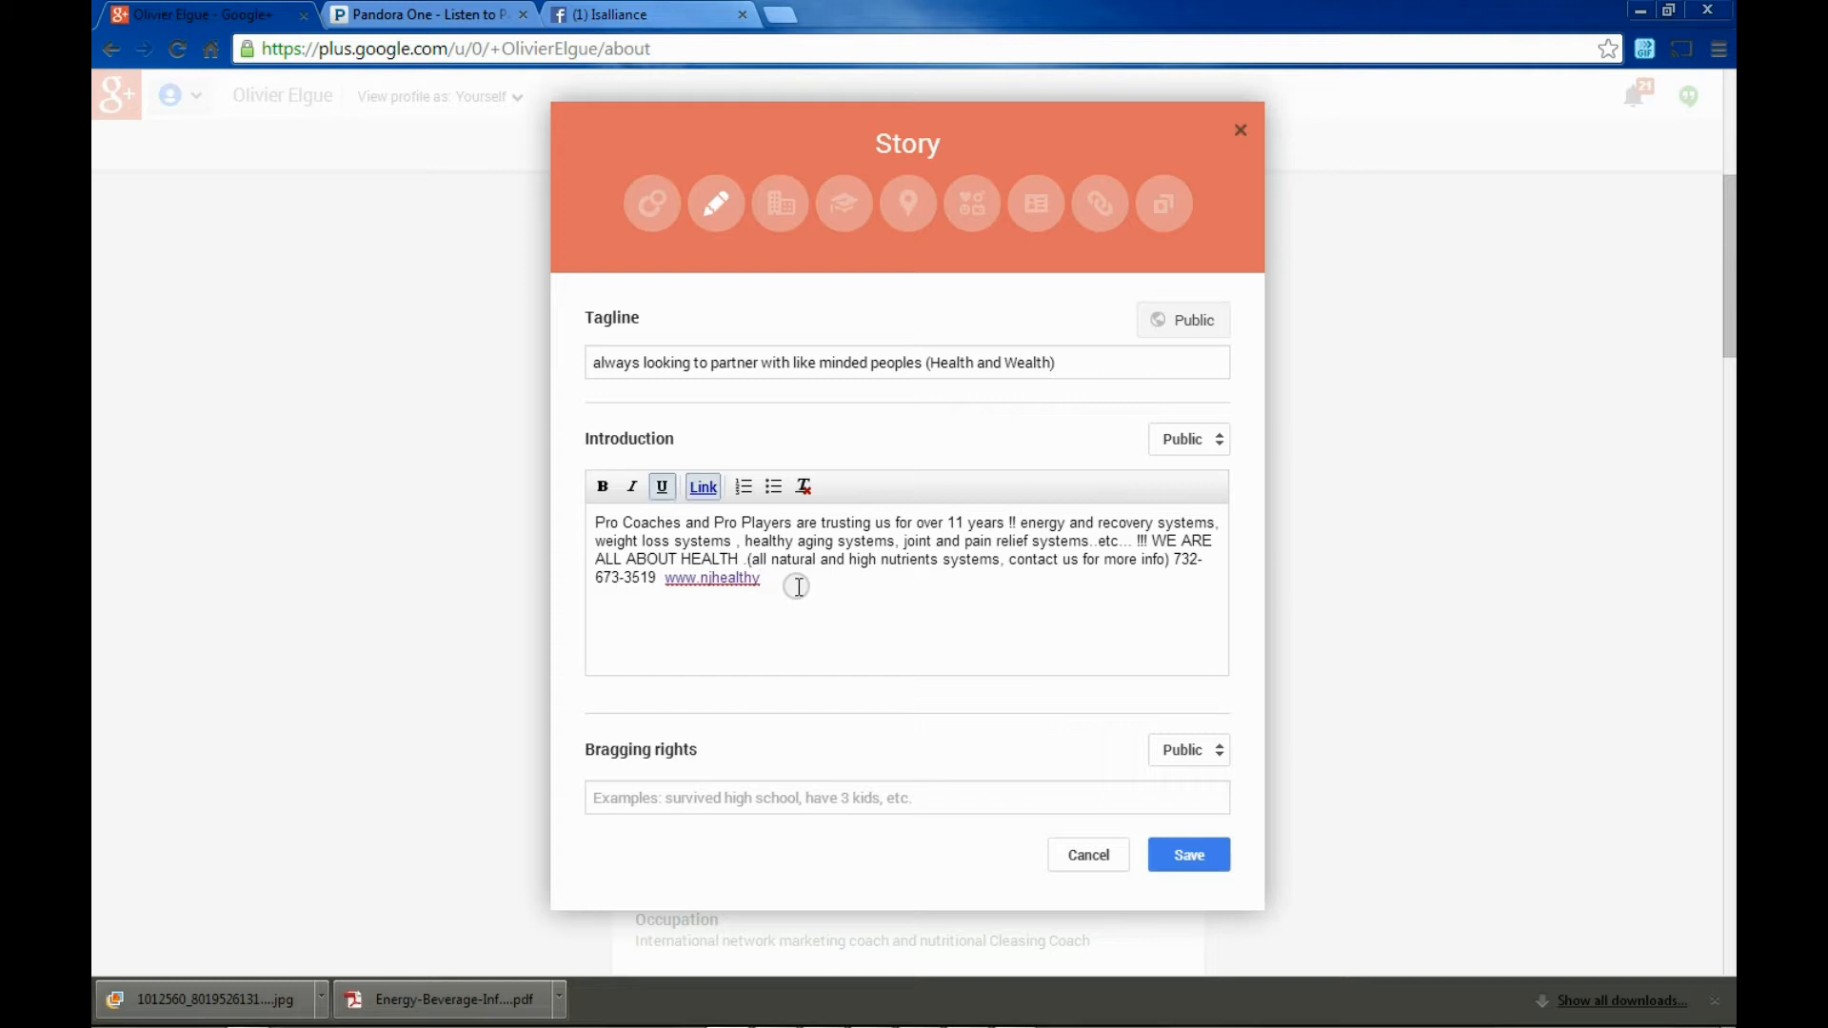
pyautogui.write('.net')
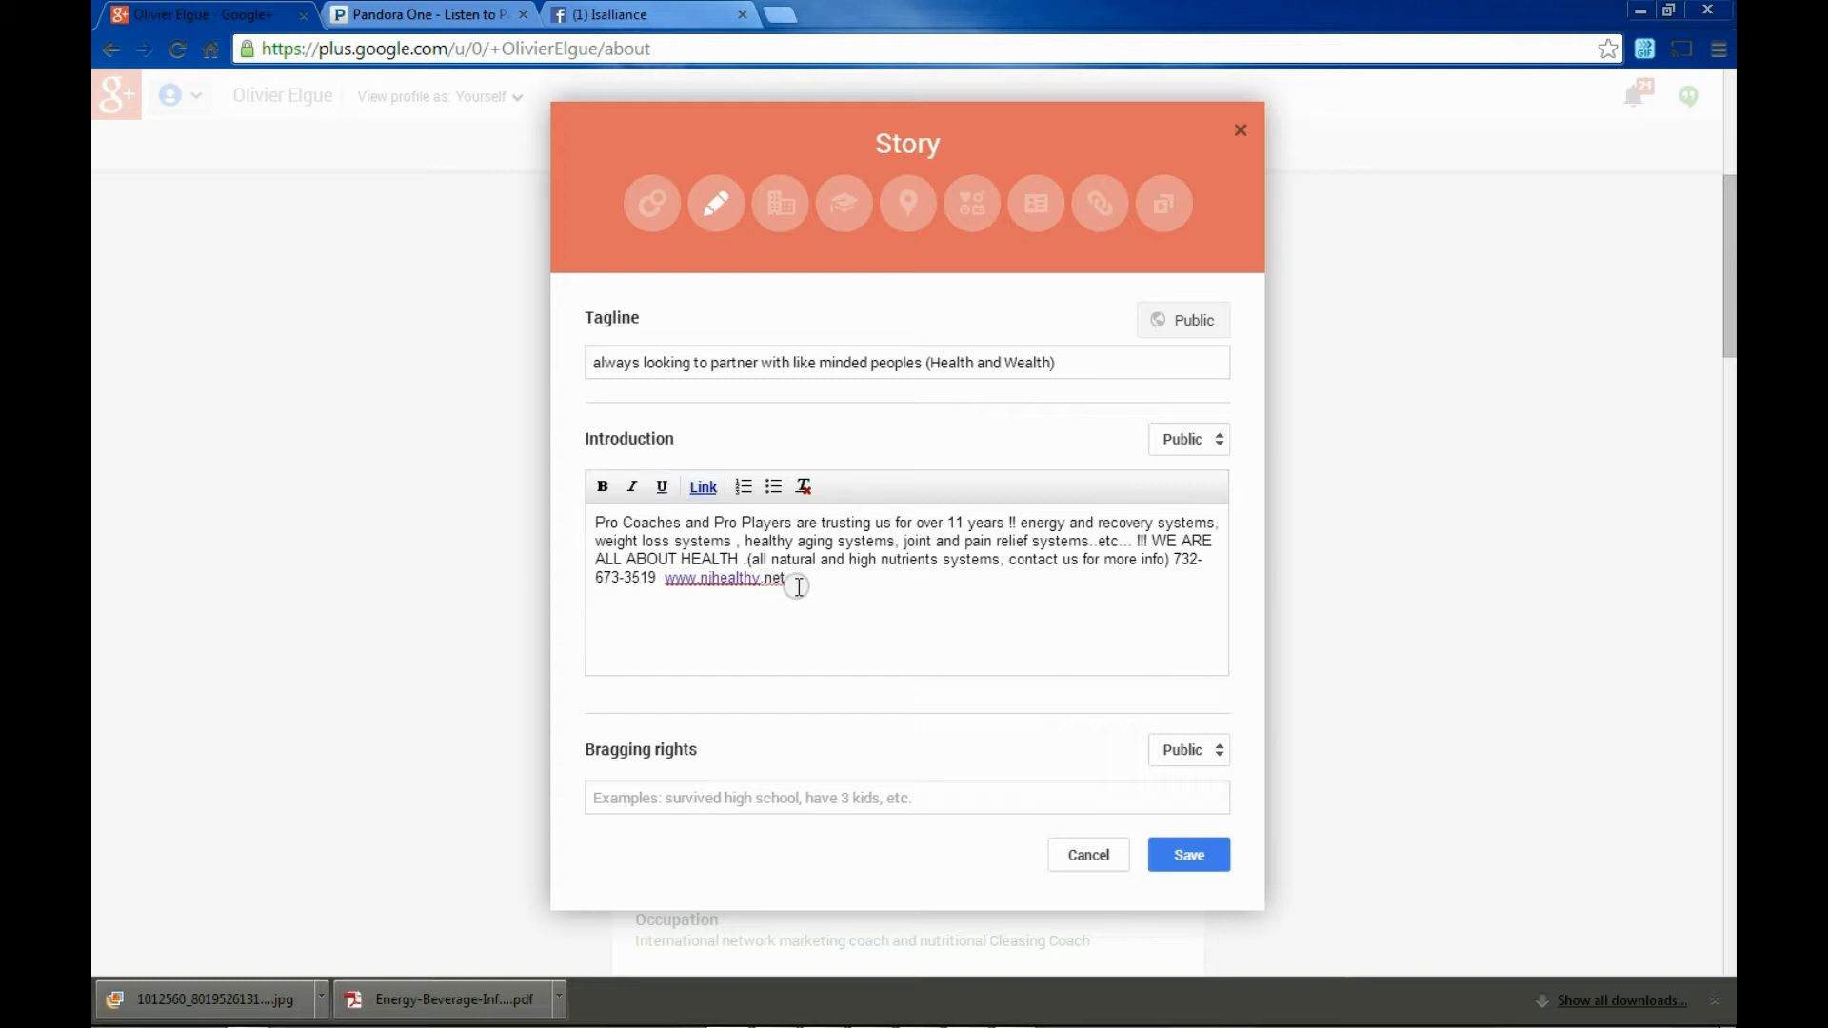
pyautogui.click(1186, 855)
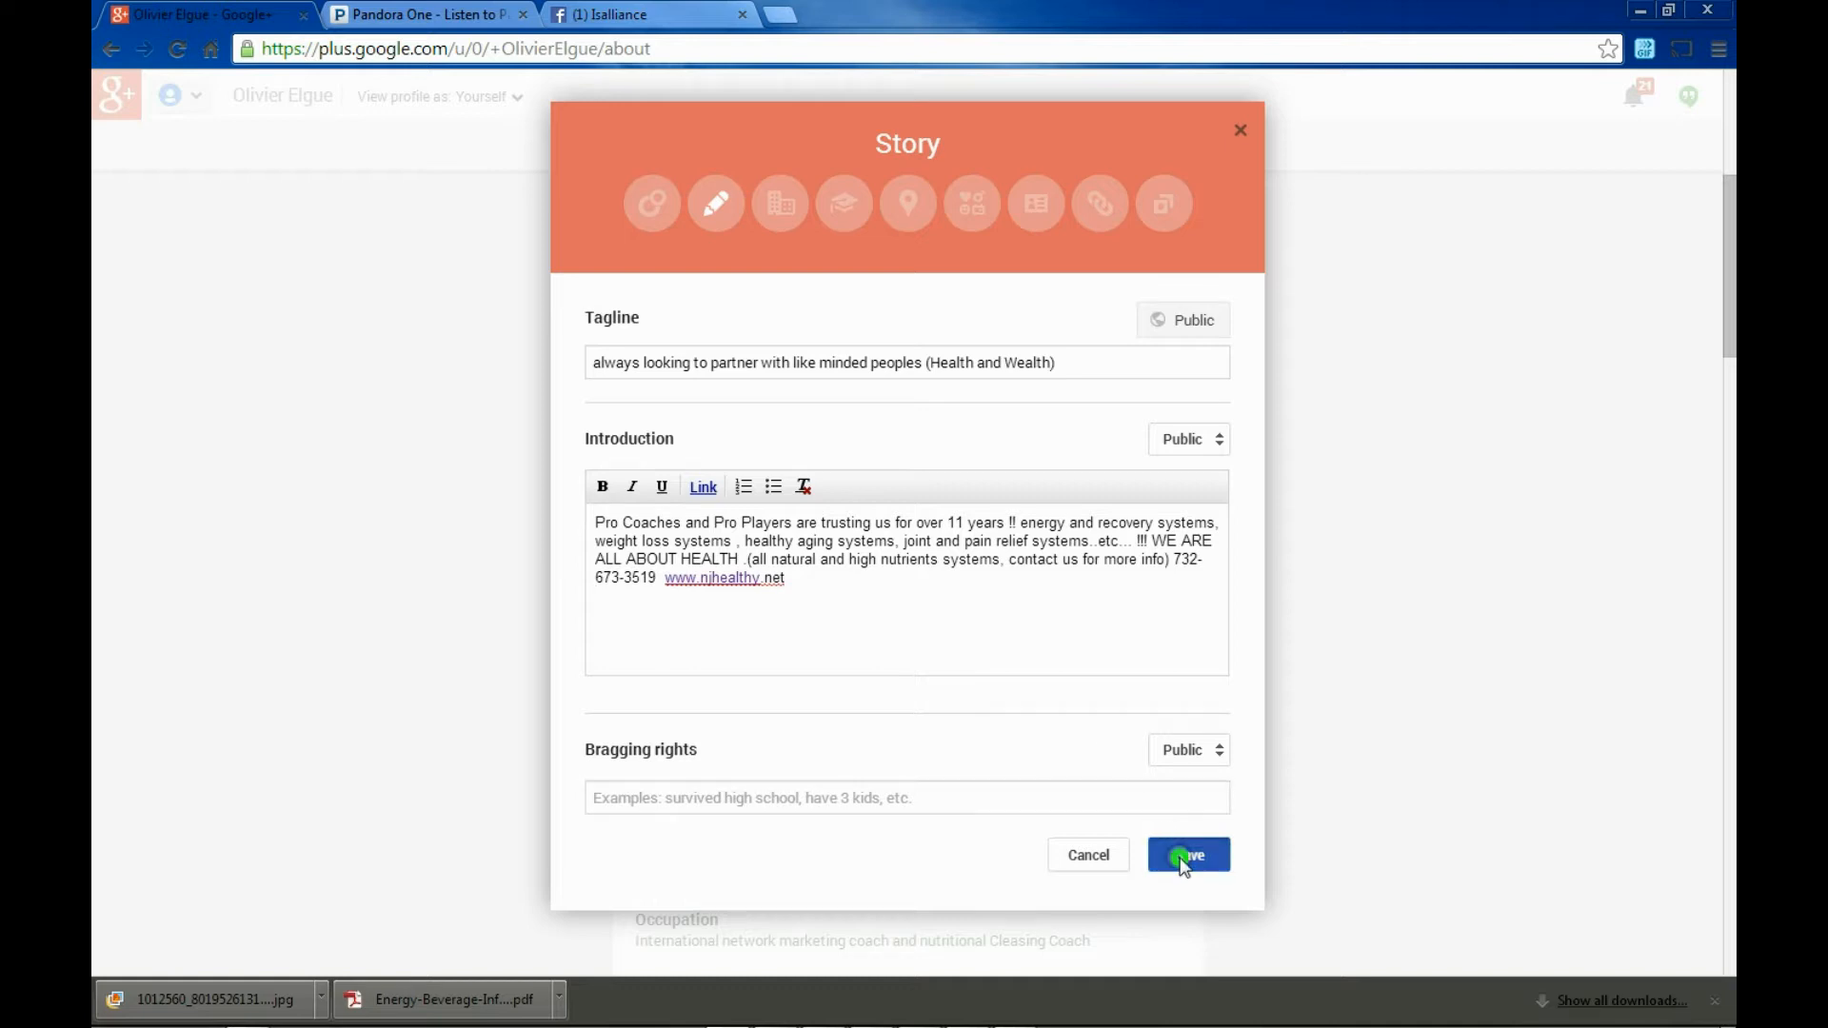
pyautogui.click(1188, 855)
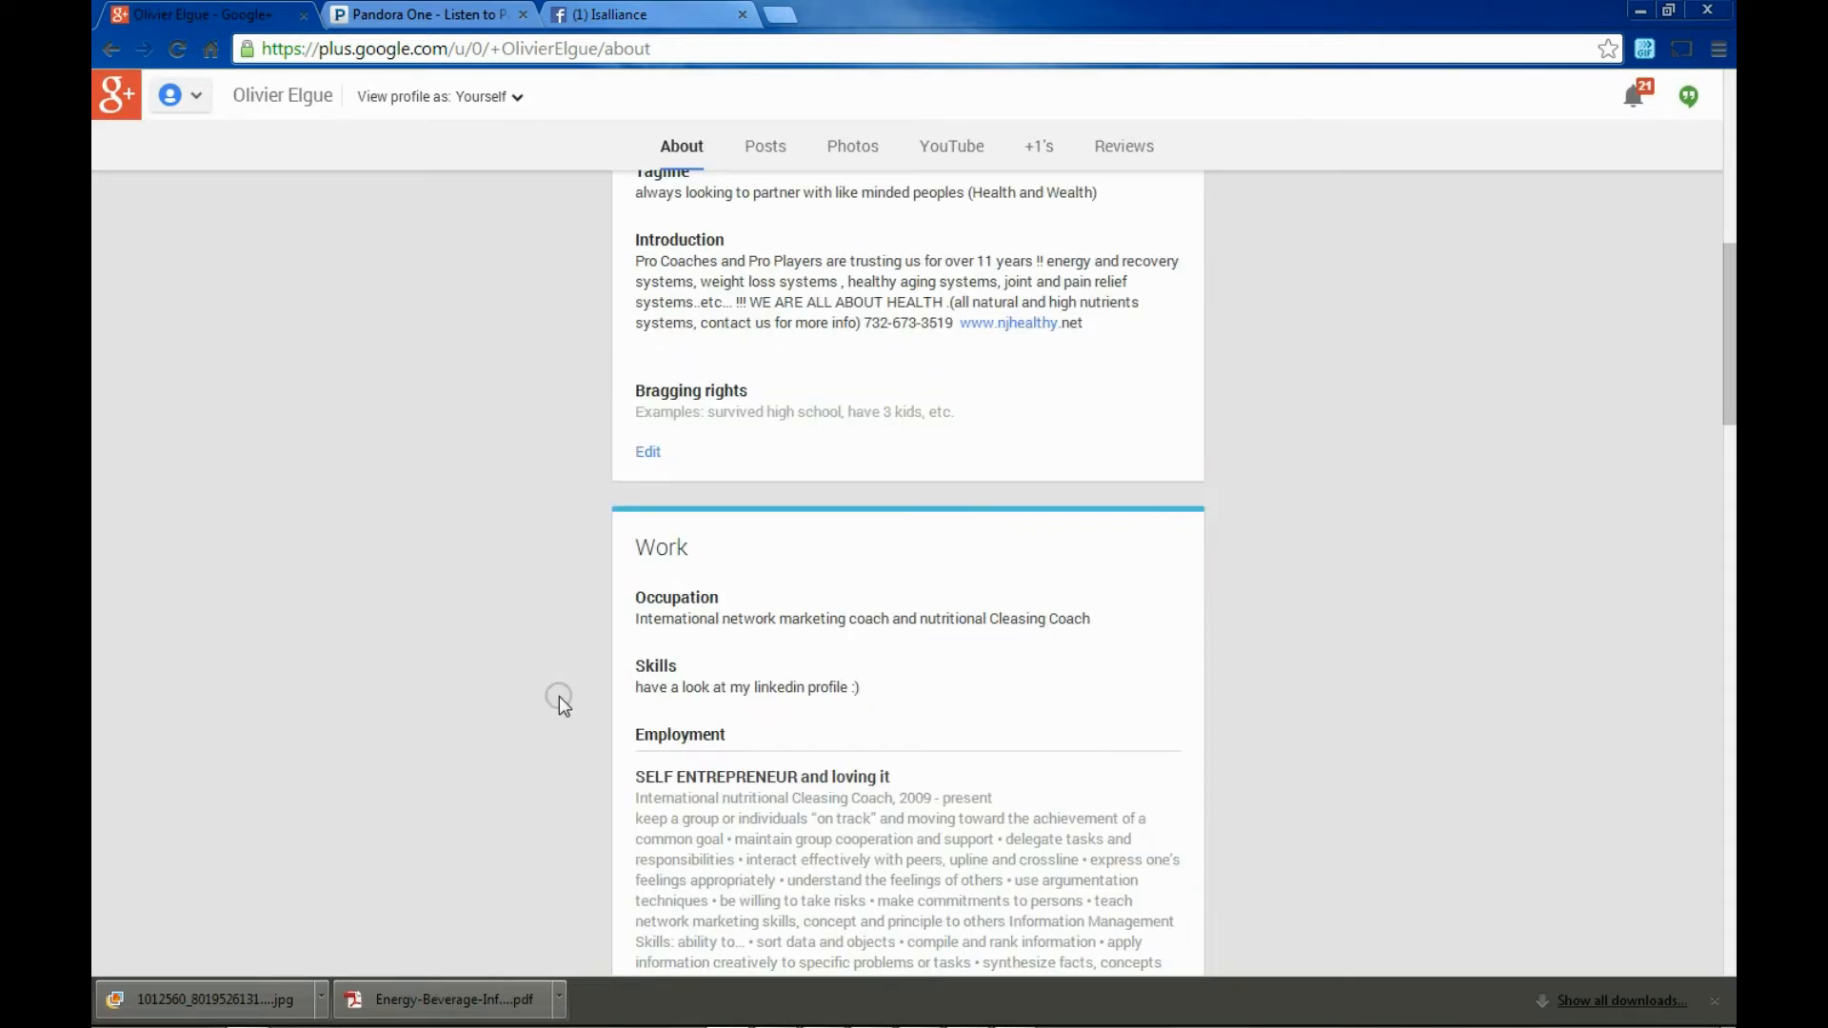
pyautogui.scroll(-3)
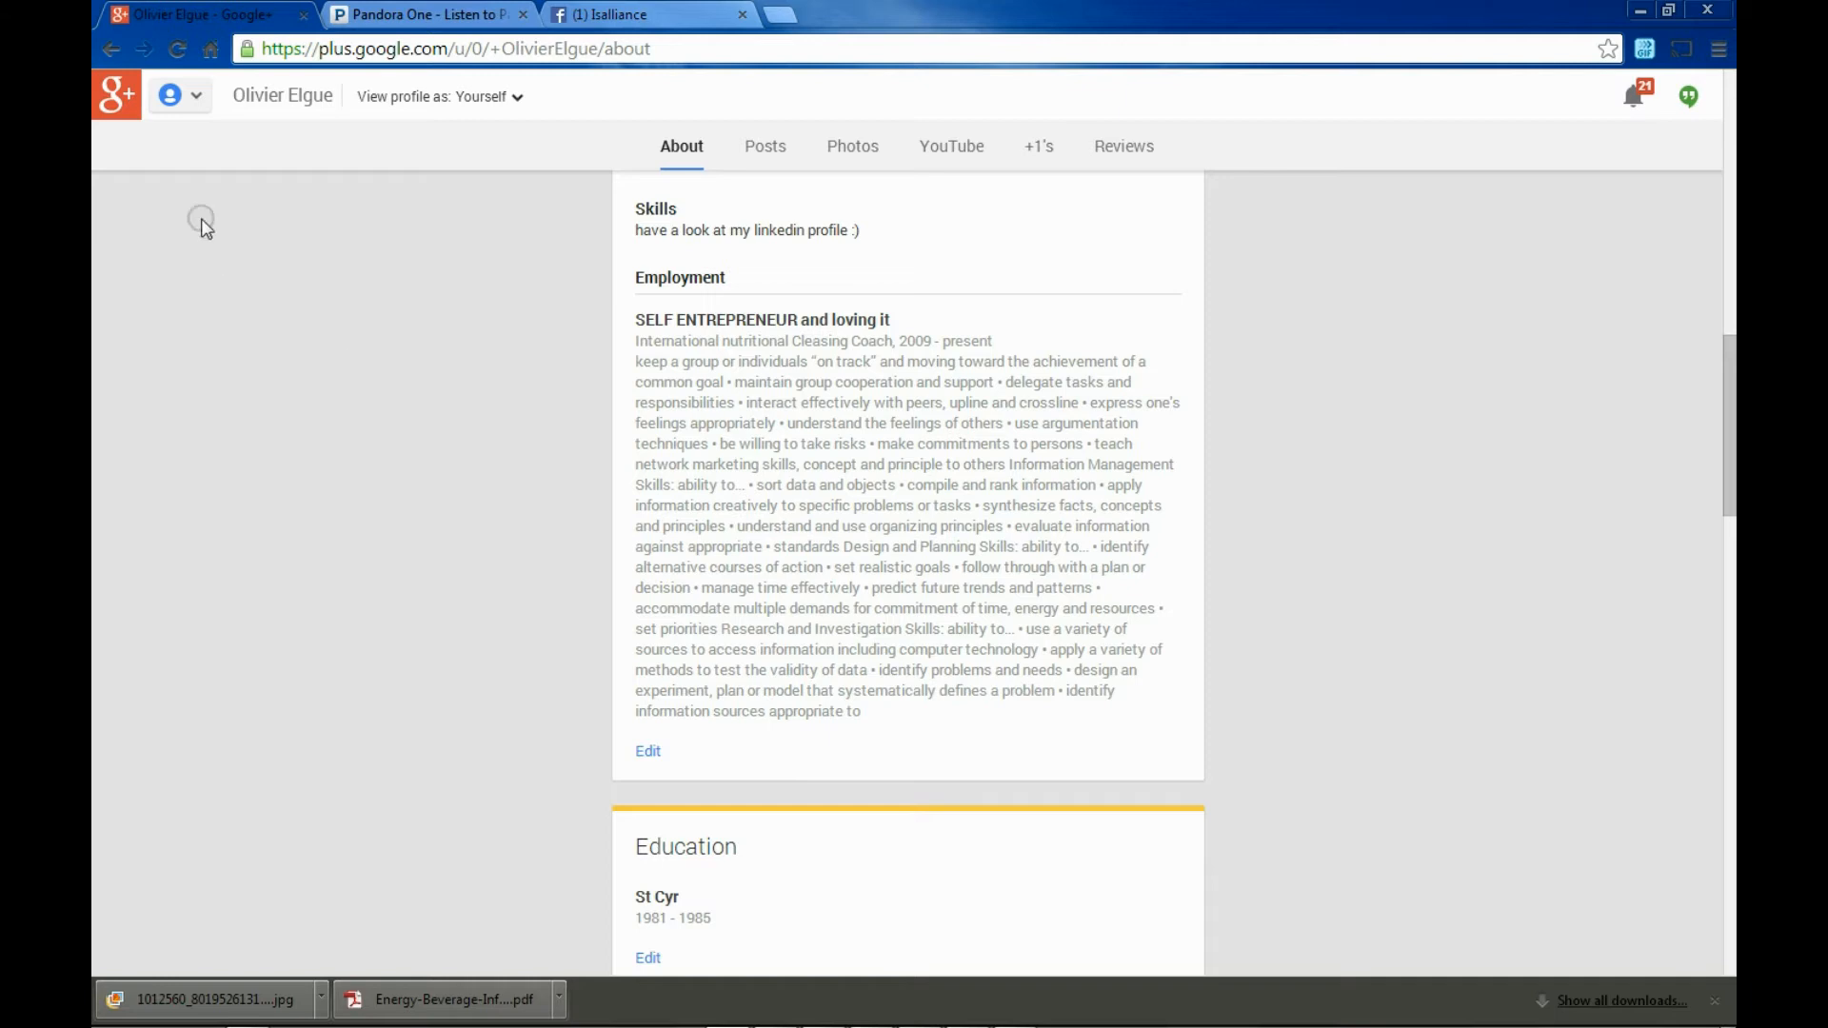
# In People, browse Have you in circles and Your circles, then return to Find people
pyautogui.click(179, 95)
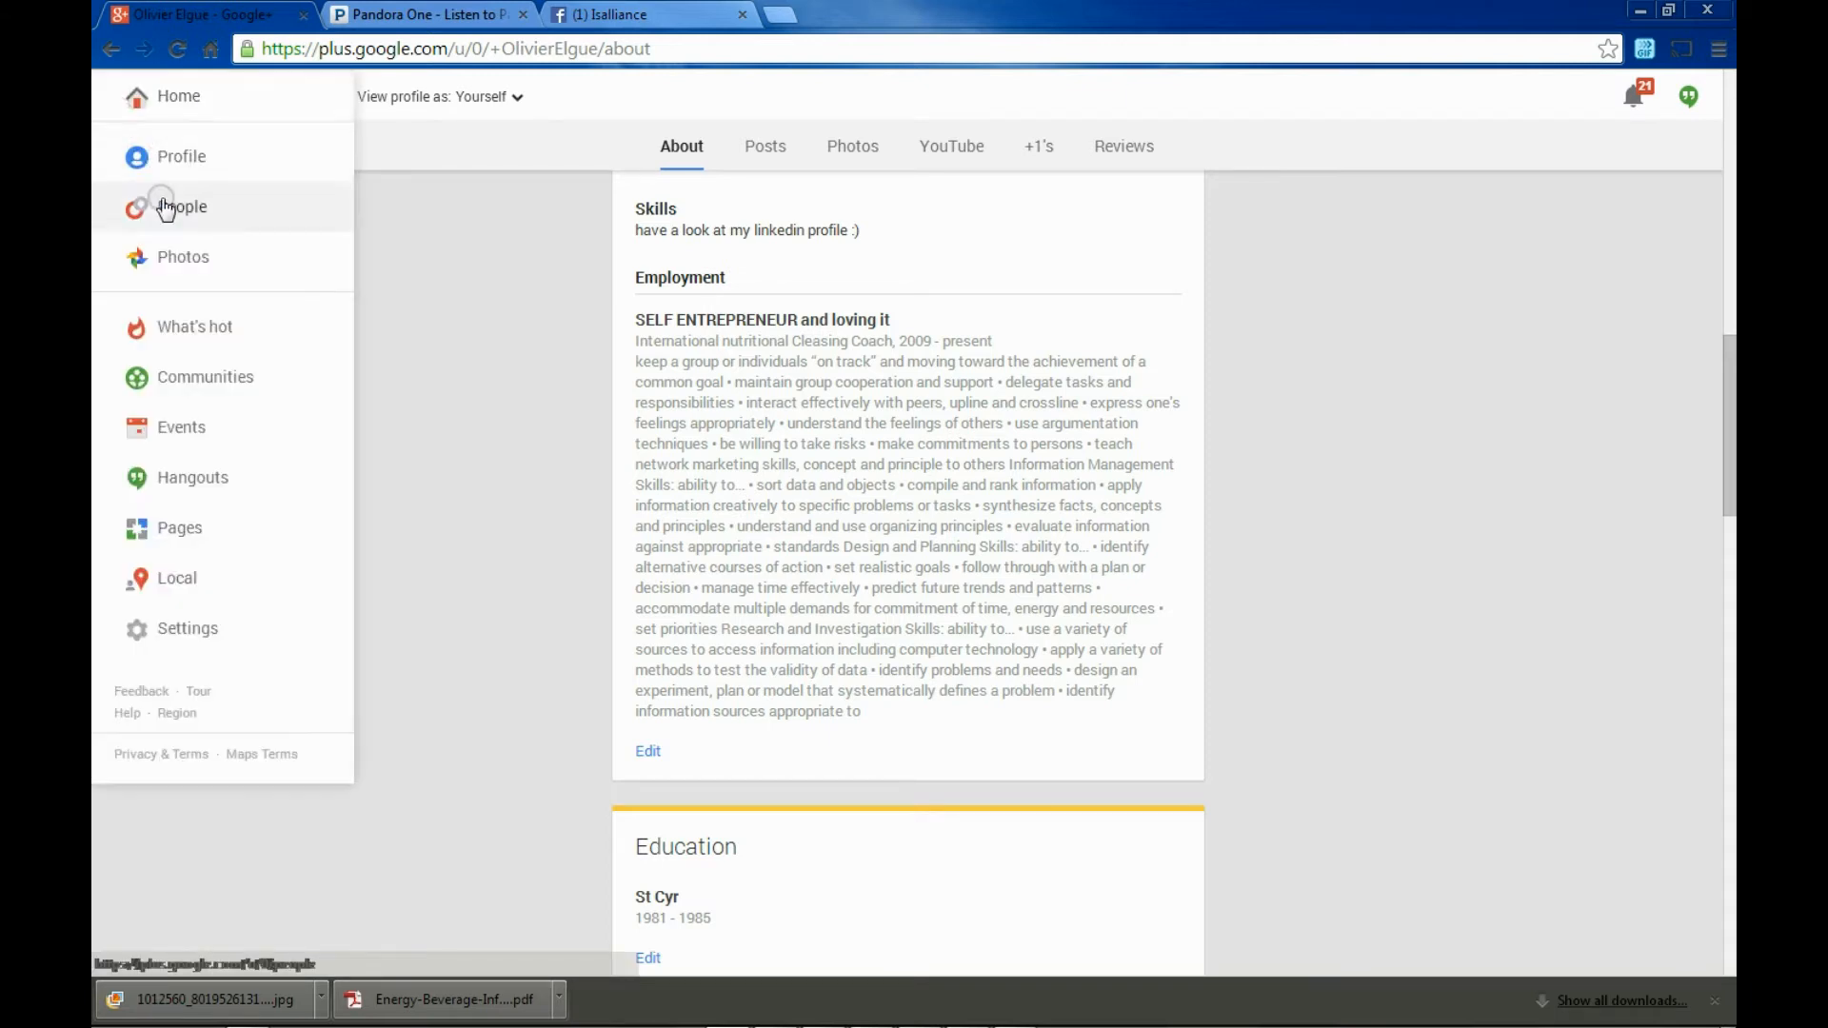
pyautogui.click(181, 205)
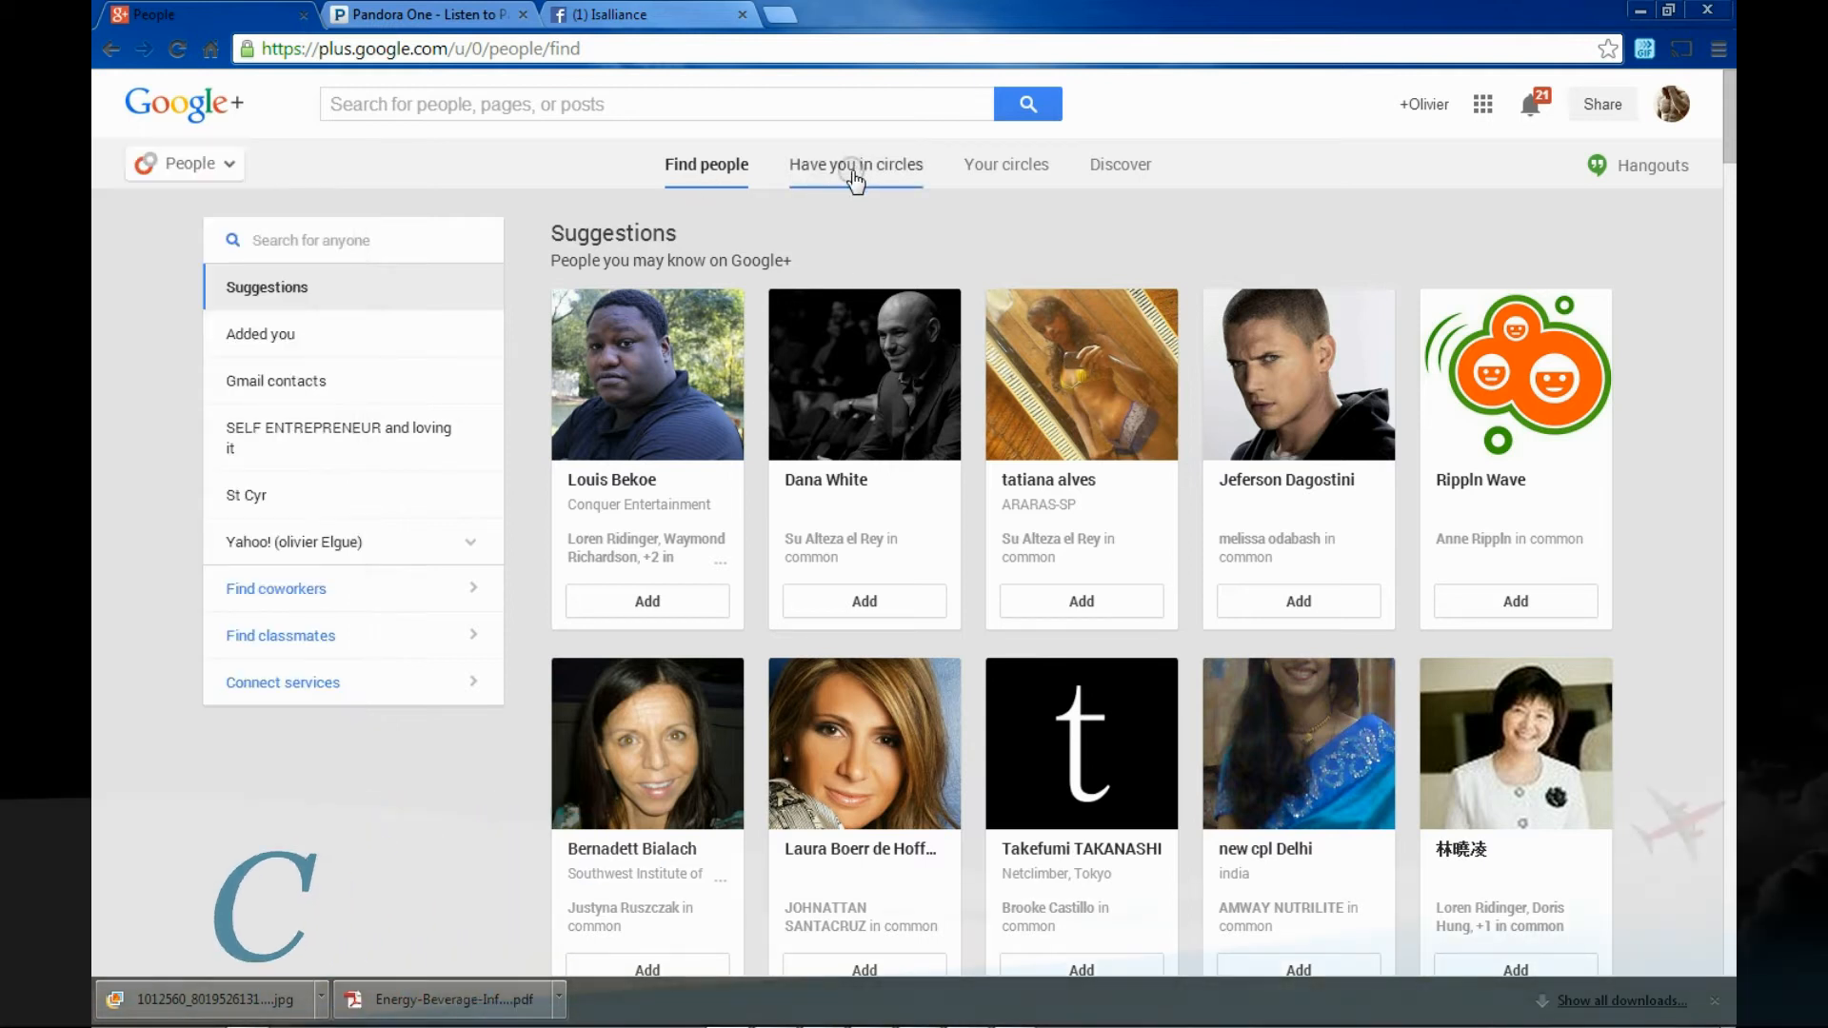
pyautogui.click(854, 164)
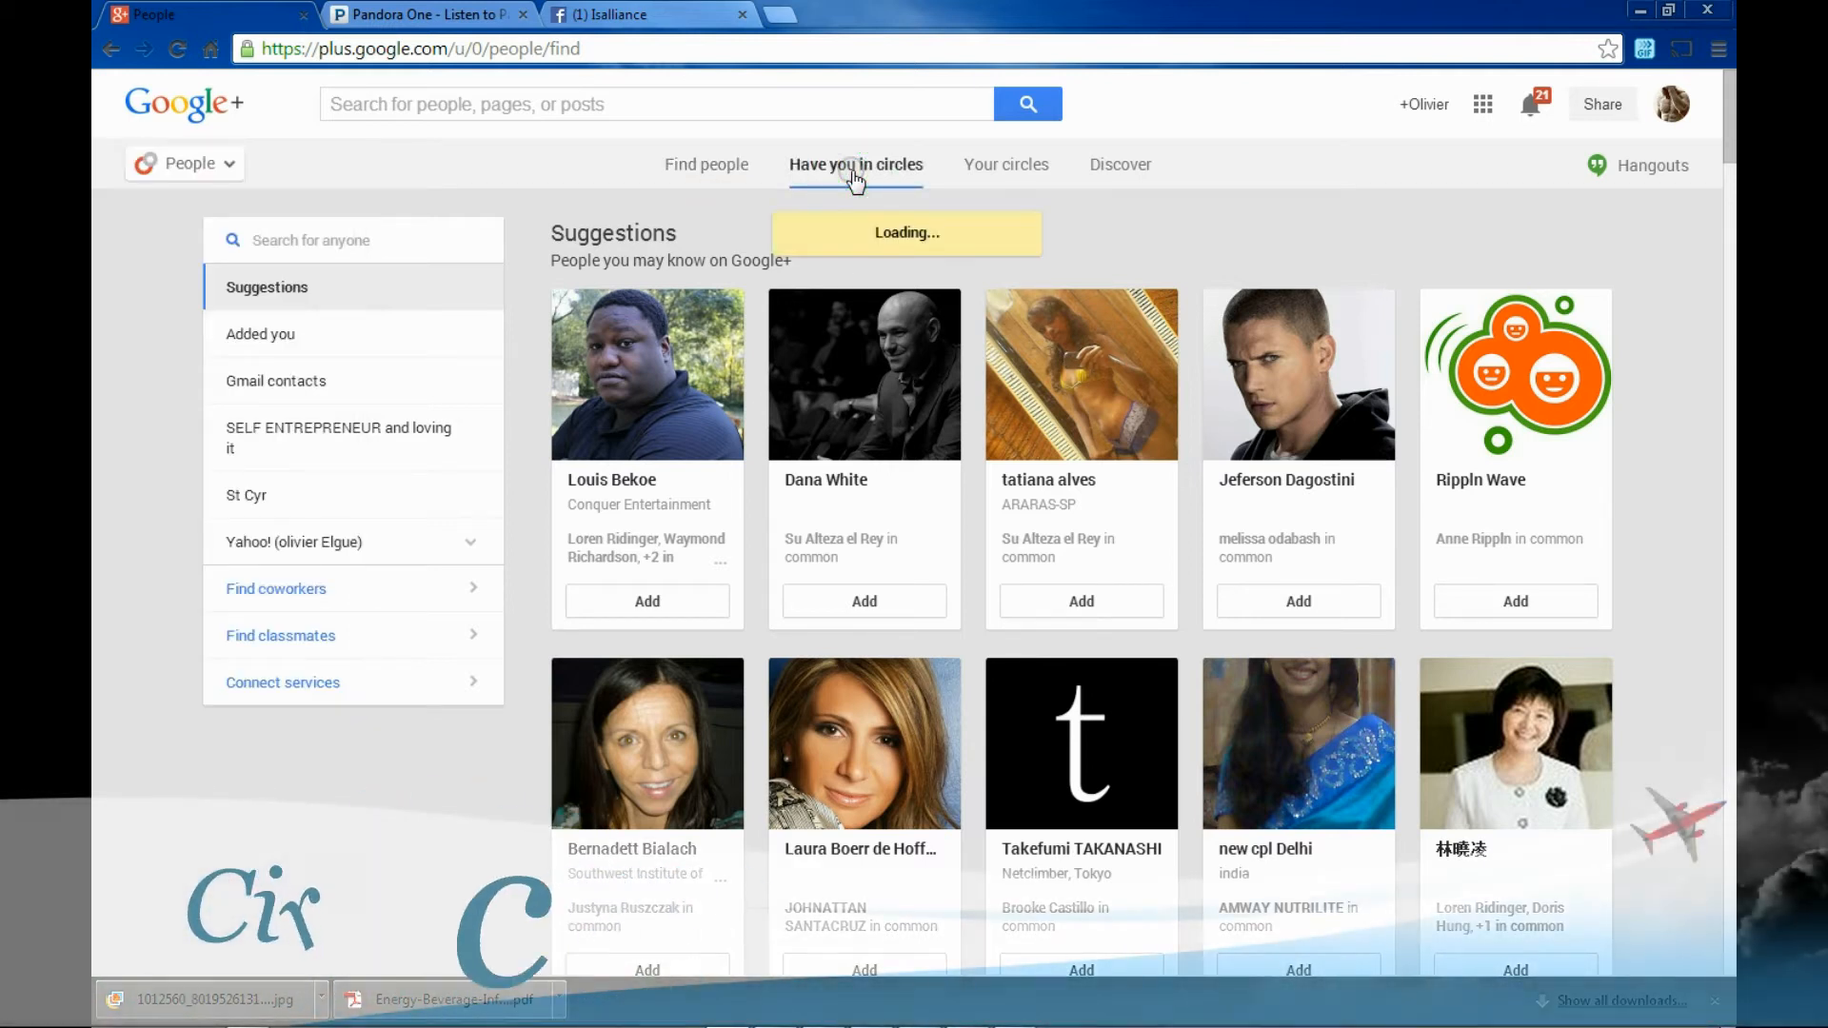
pyautogui.click(855, 164)
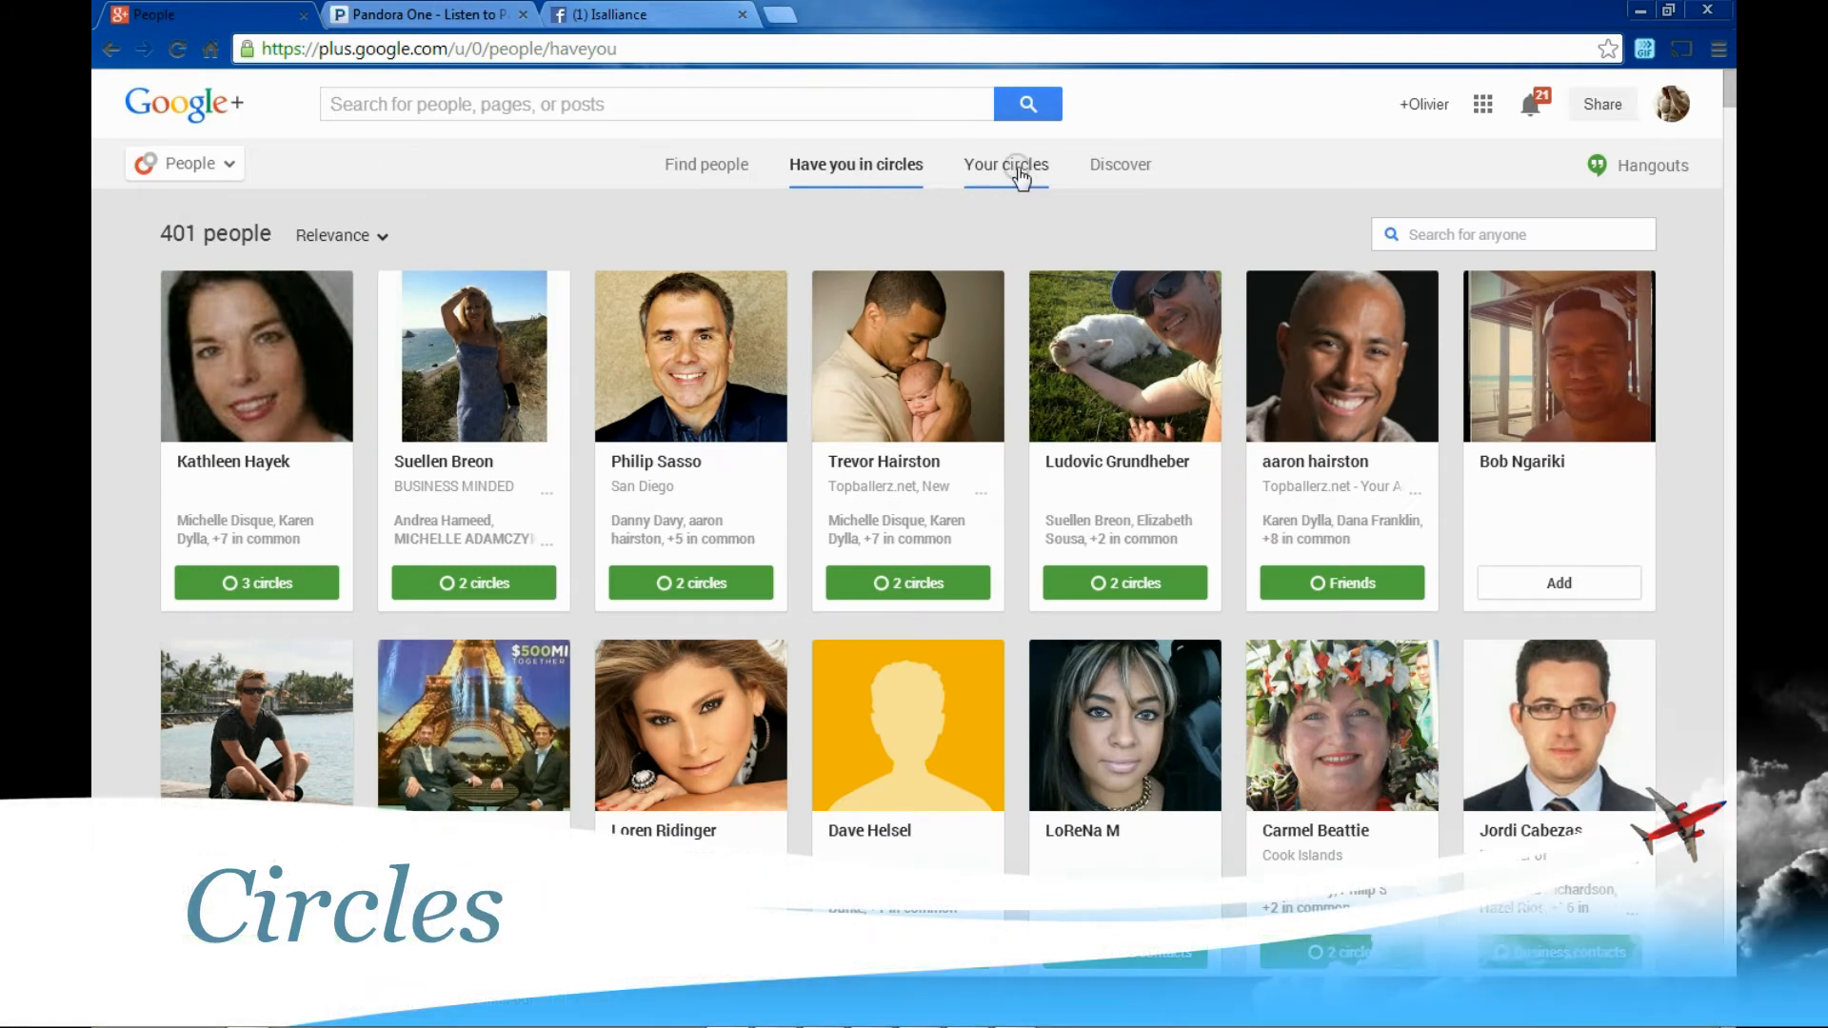
pyautogui.click(1005, 164)
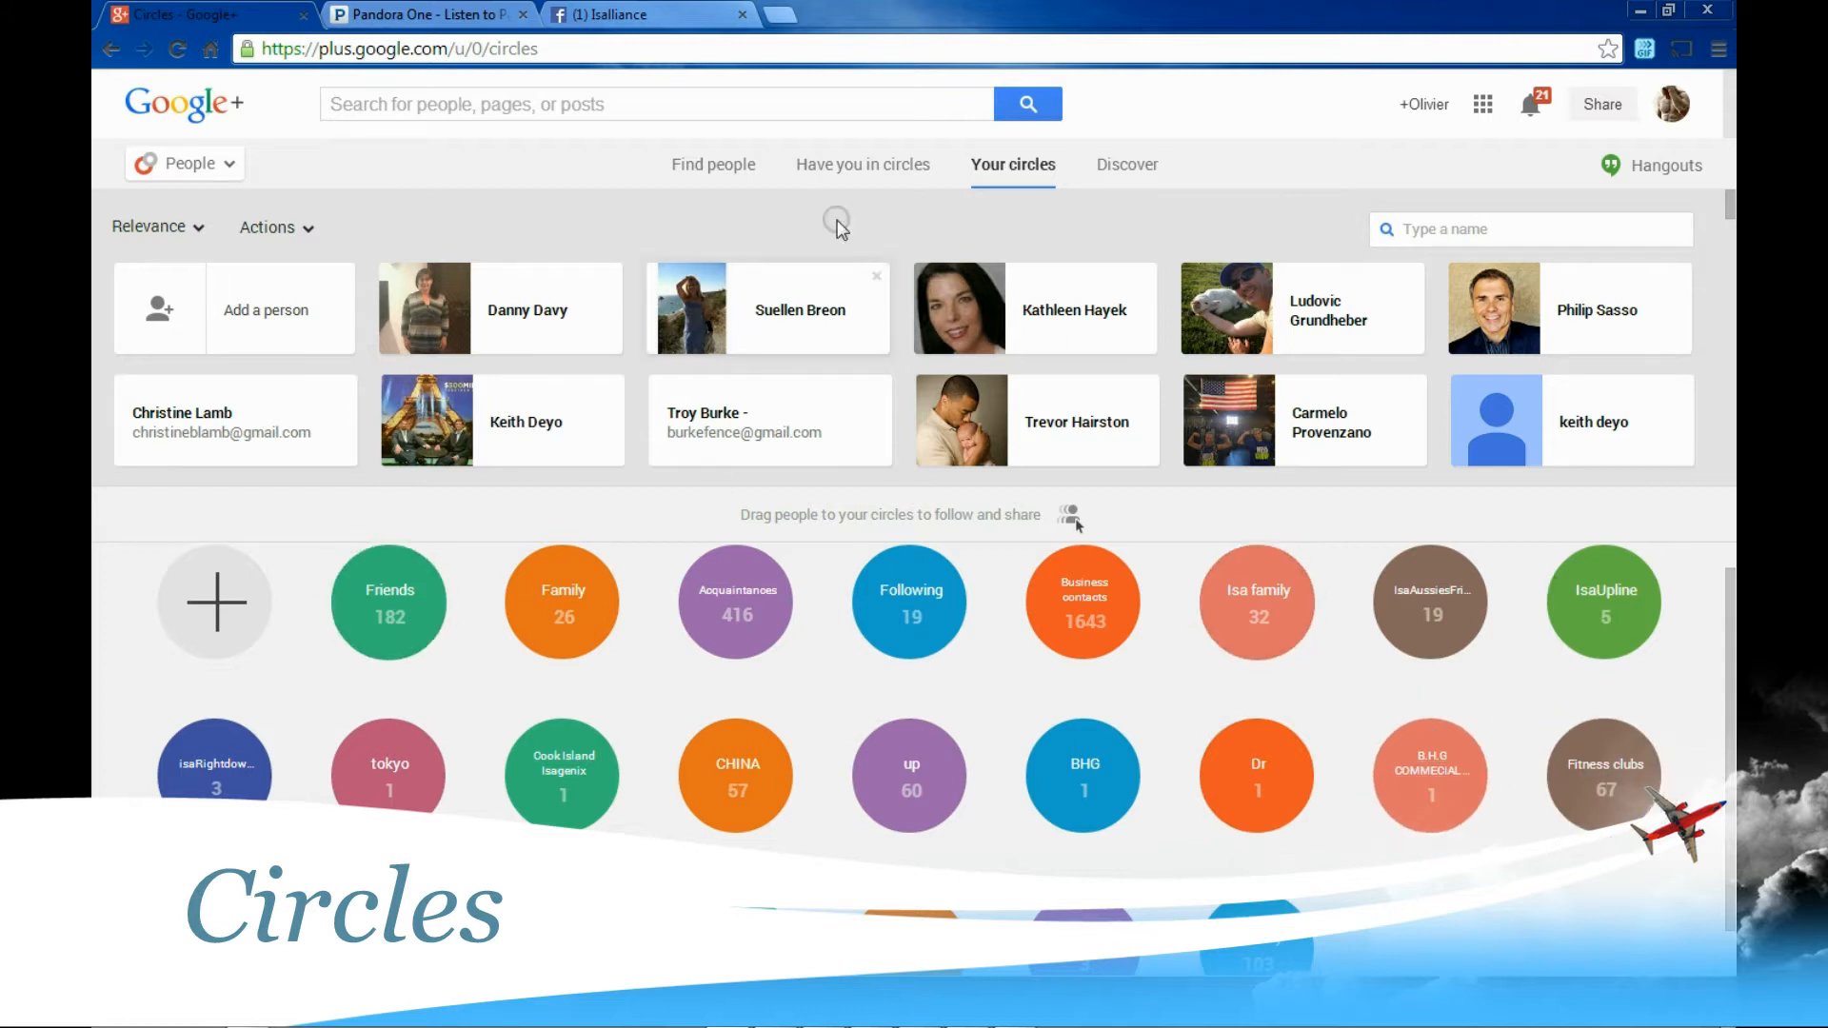
pyautogui.click(704, 164)
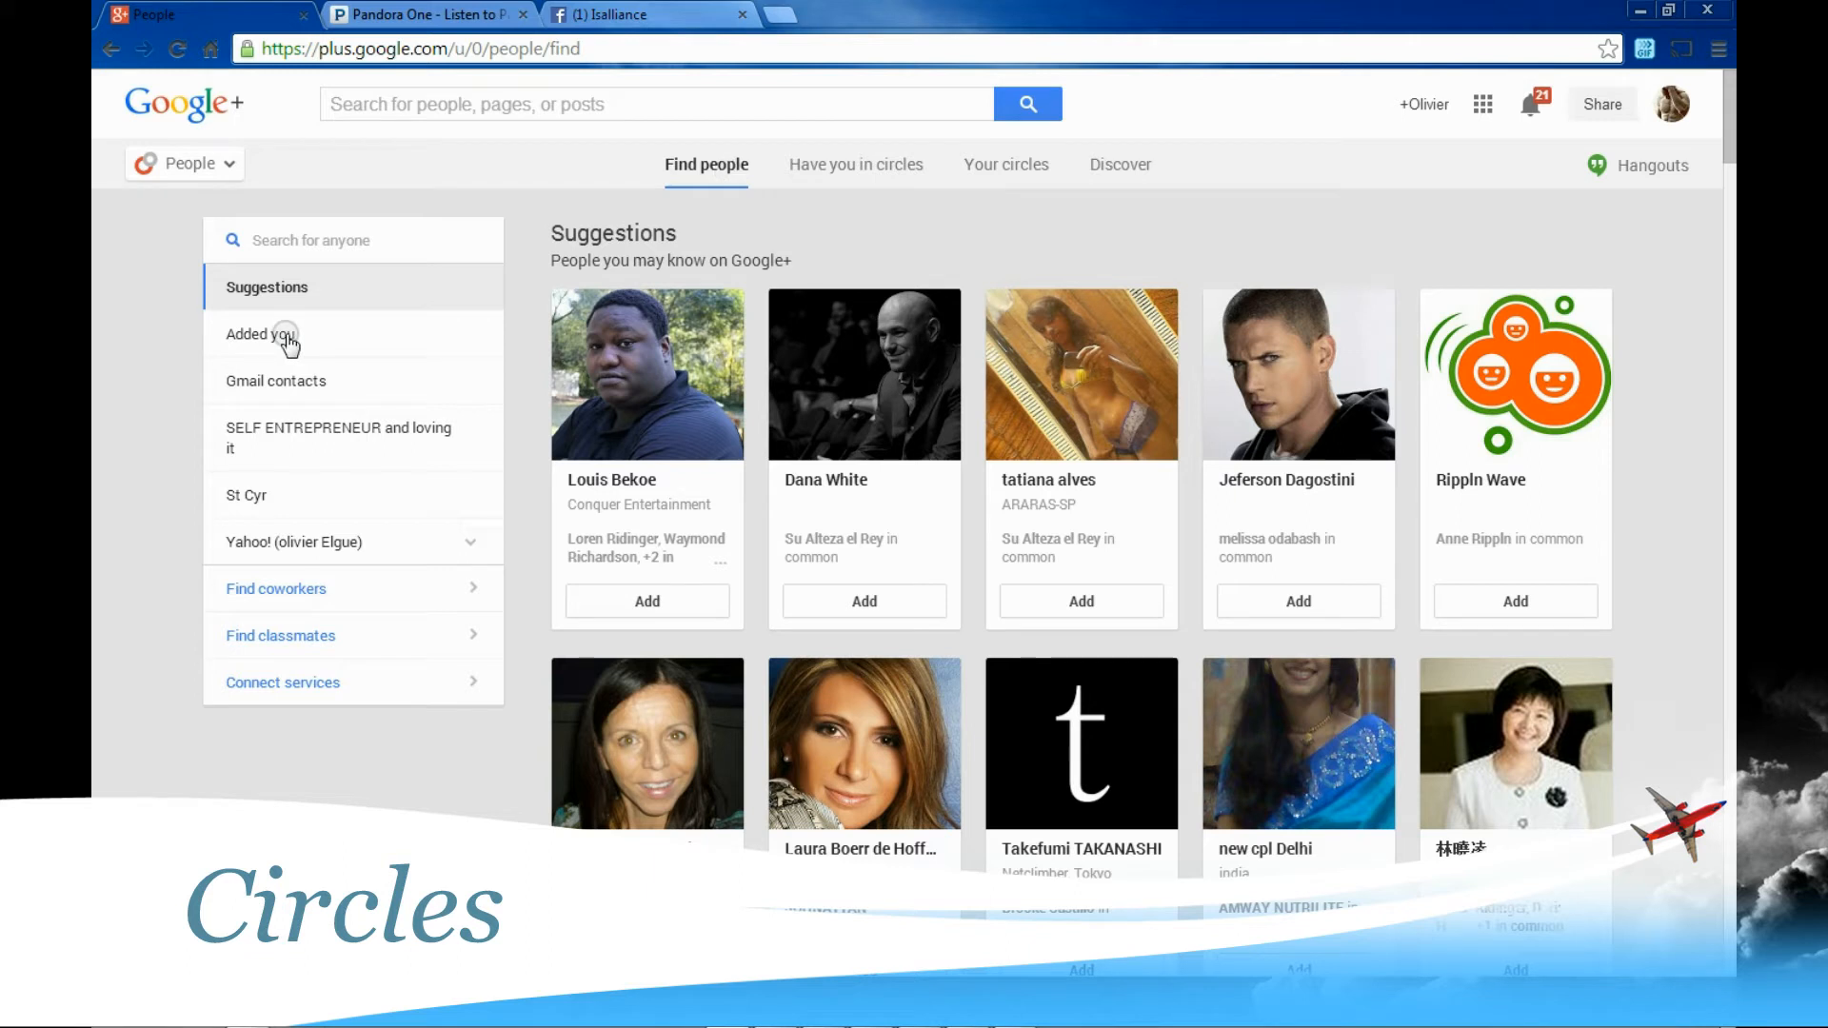
pyautogui.moveTo(294, 392)
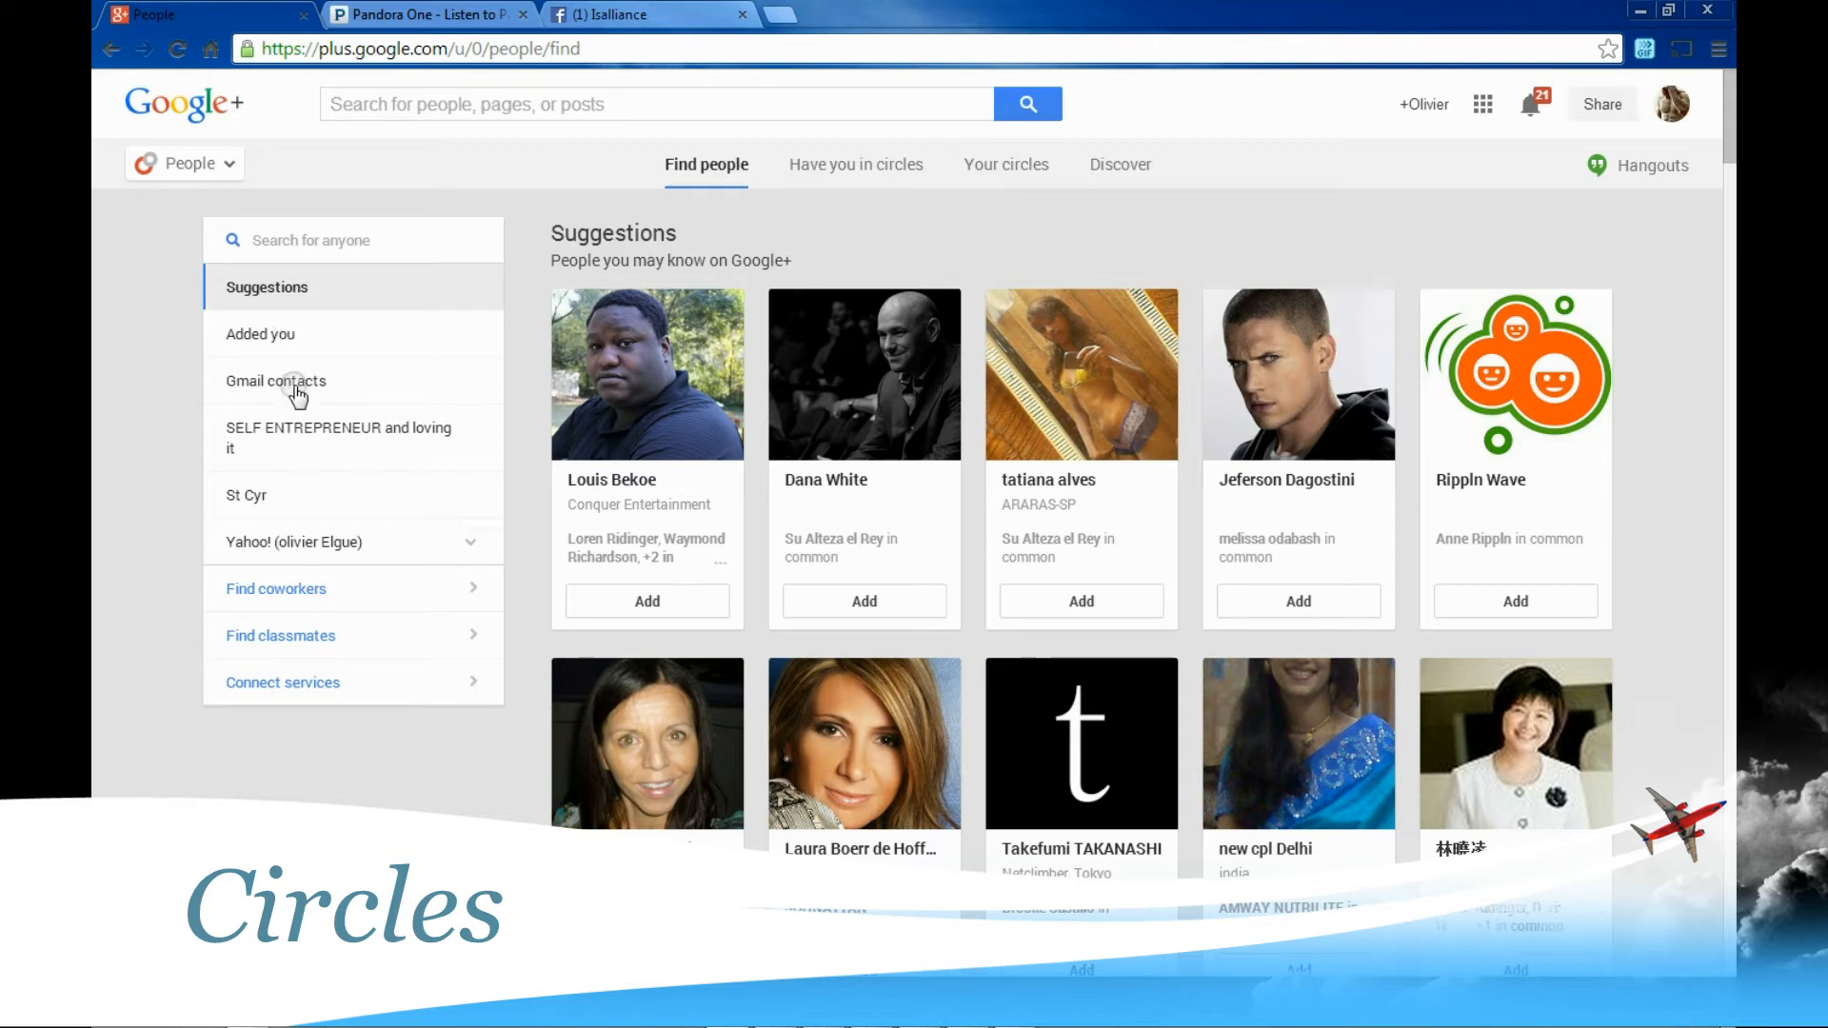
pyautogui.moveTo(267, 428)
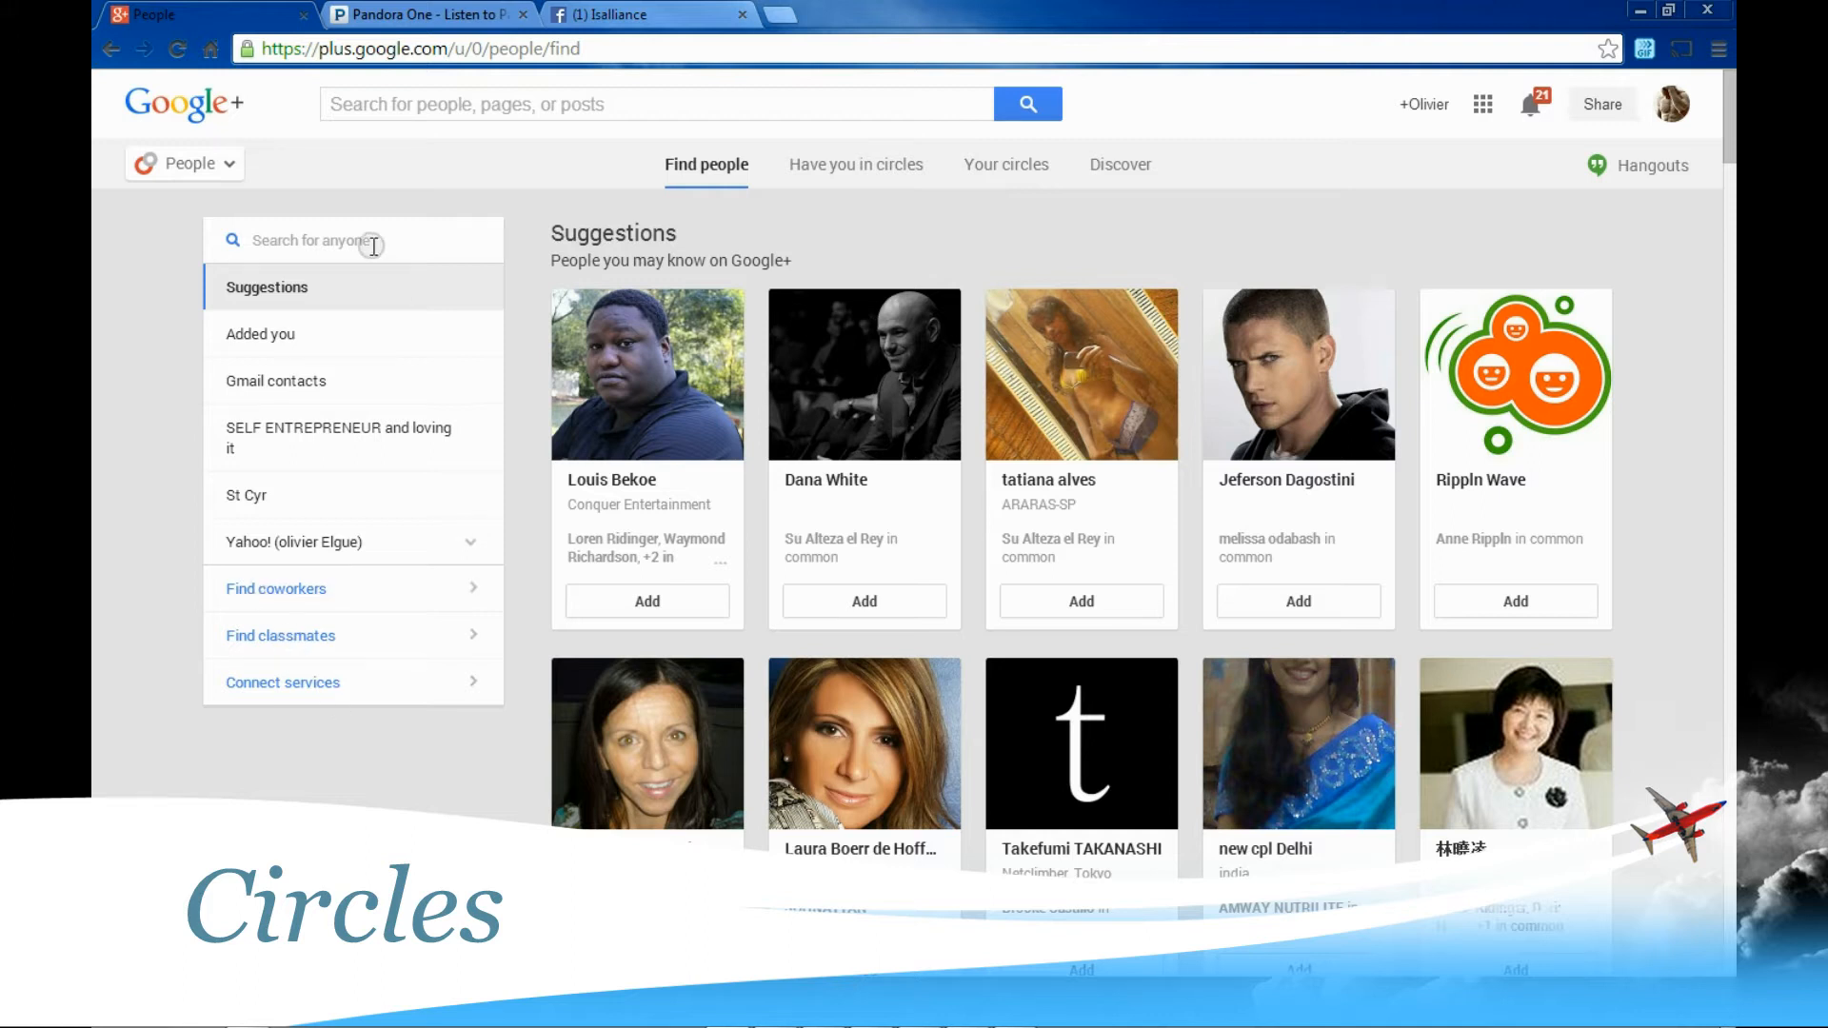
# Search people for 'red bank' and reach a Red Bank chiropractor's profile
pyautogui.click(351, 240)
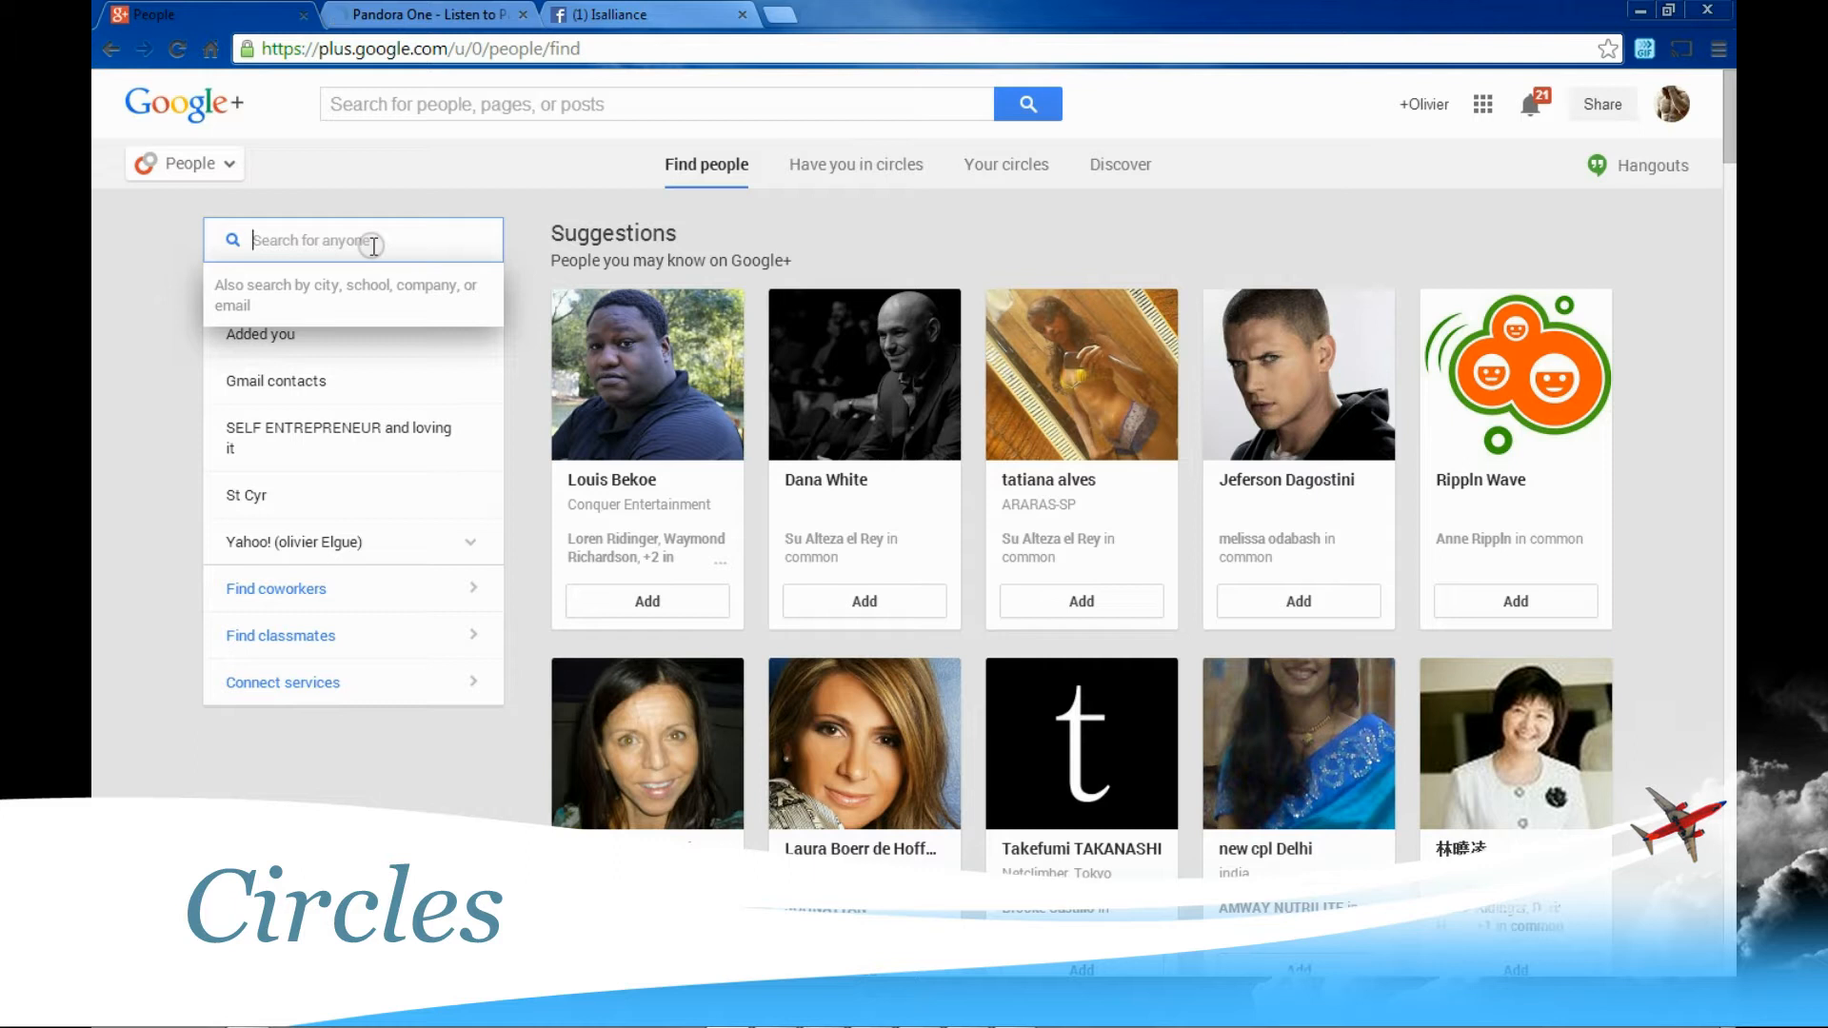
pyautogui.write('red')
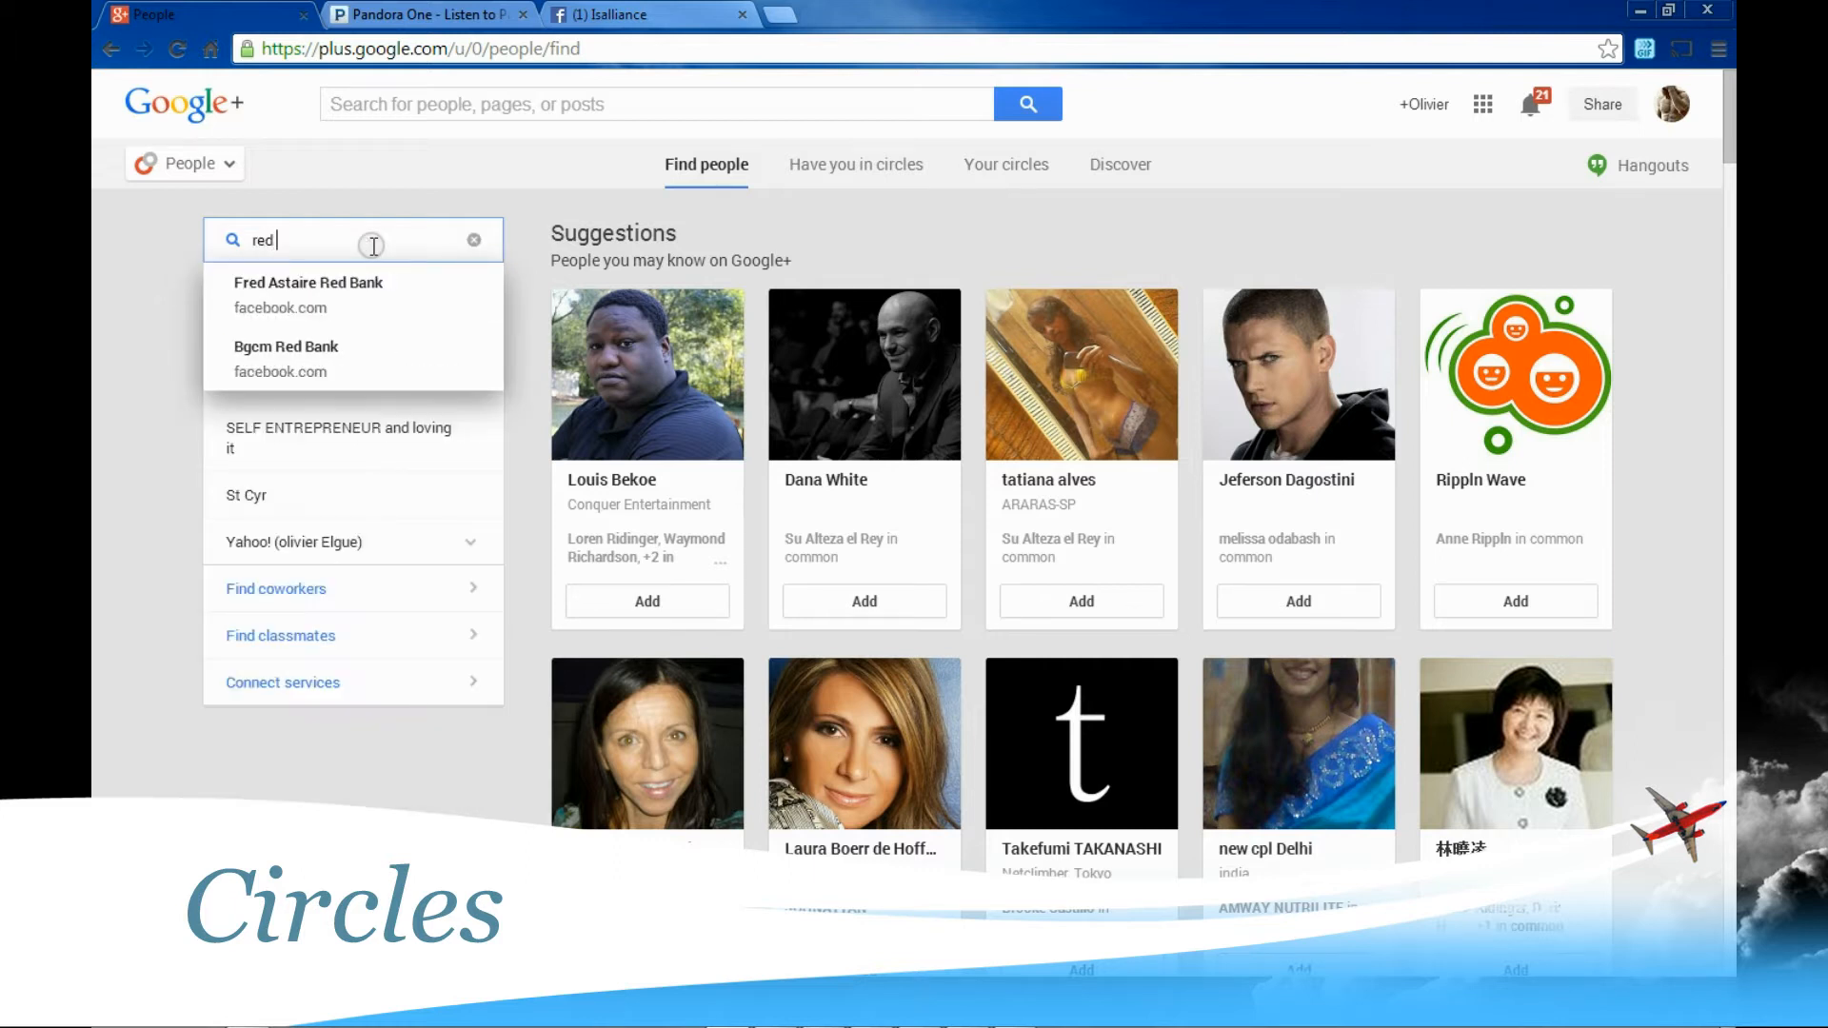
pyautogui.write('bank')
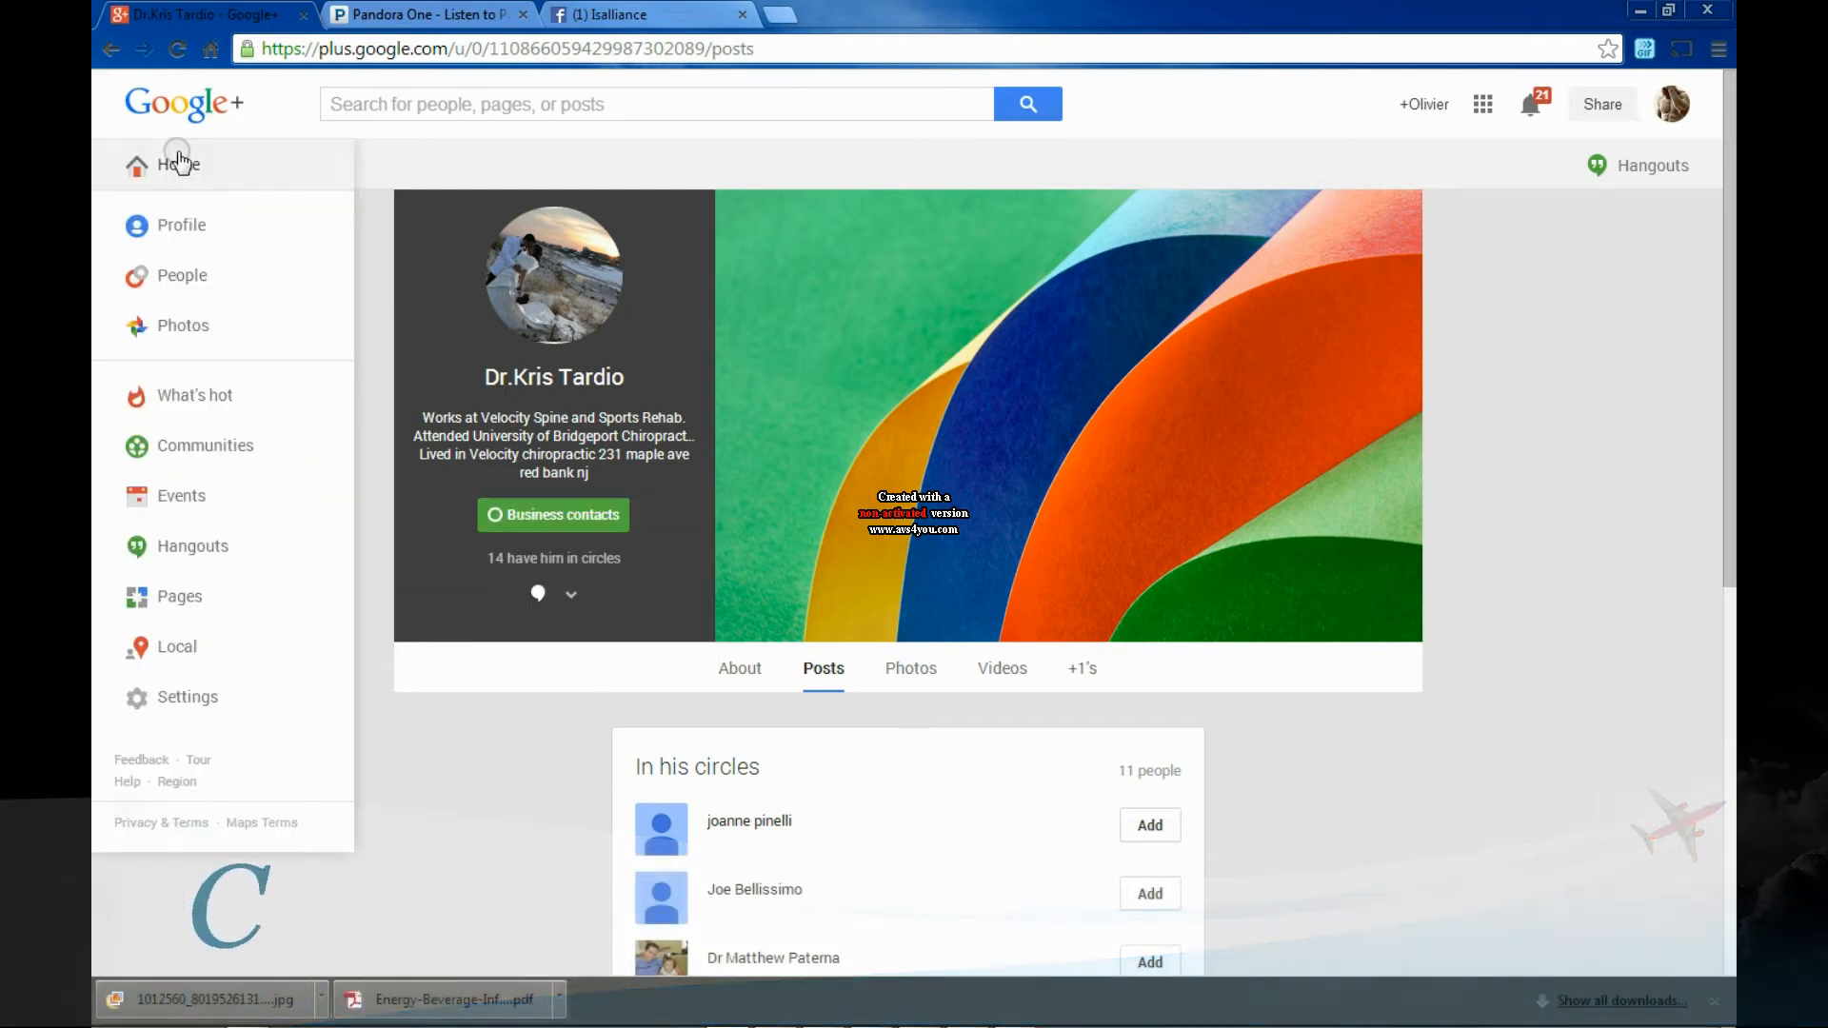
# Visit the Photos highlights, decline showing Drive photos, and head back via the Google+ logo
pyautogui.click(183, 325)
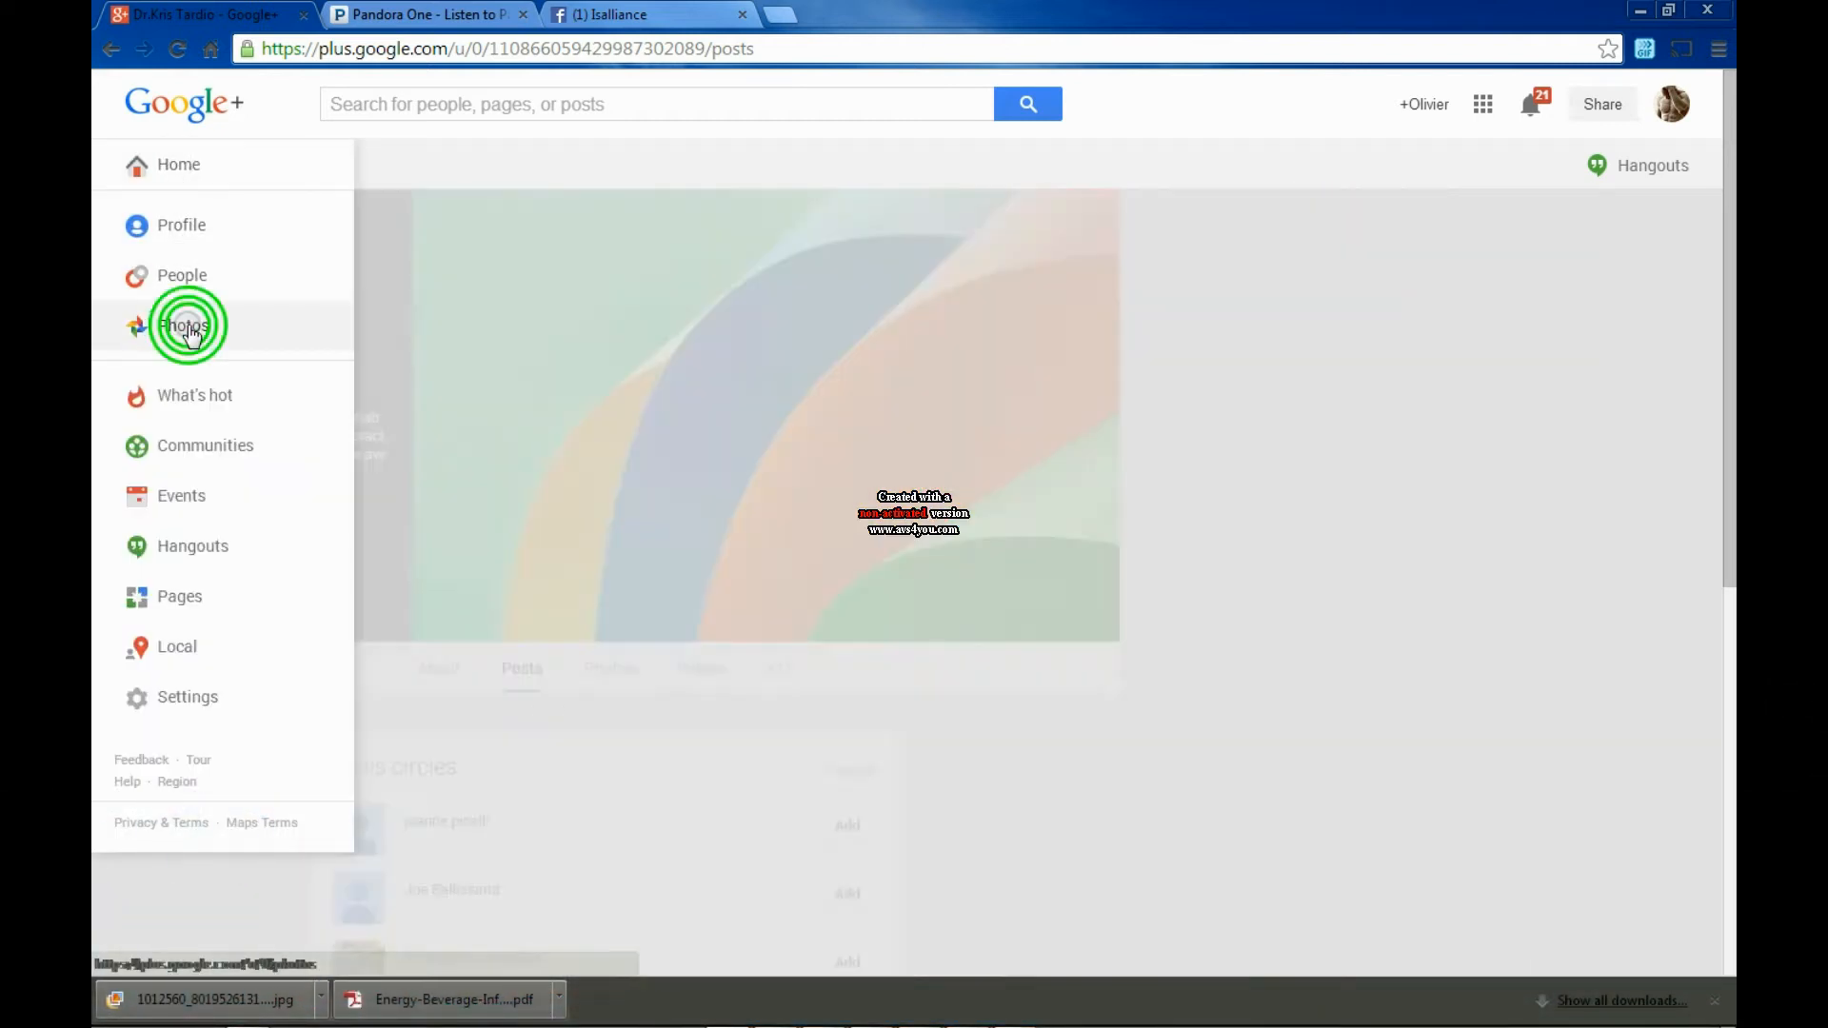
pyautogui.click(185, 323)
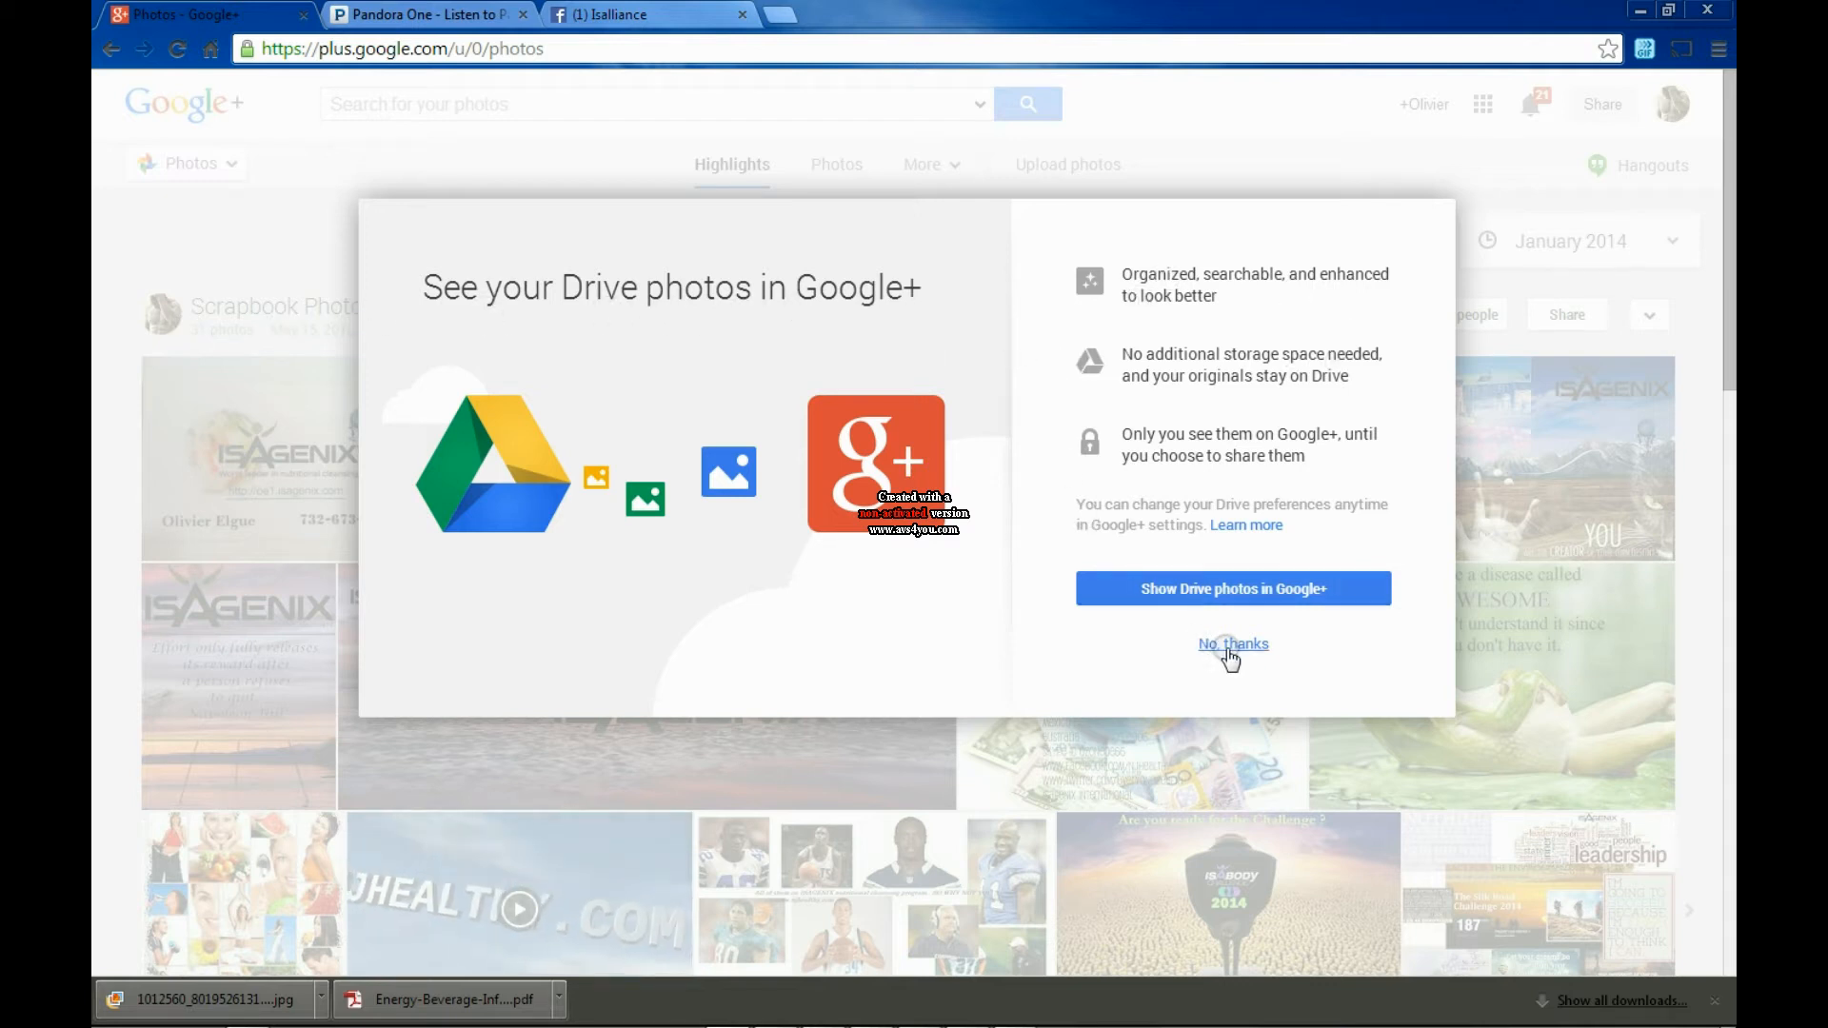
pyautogui.click(1232, 644)
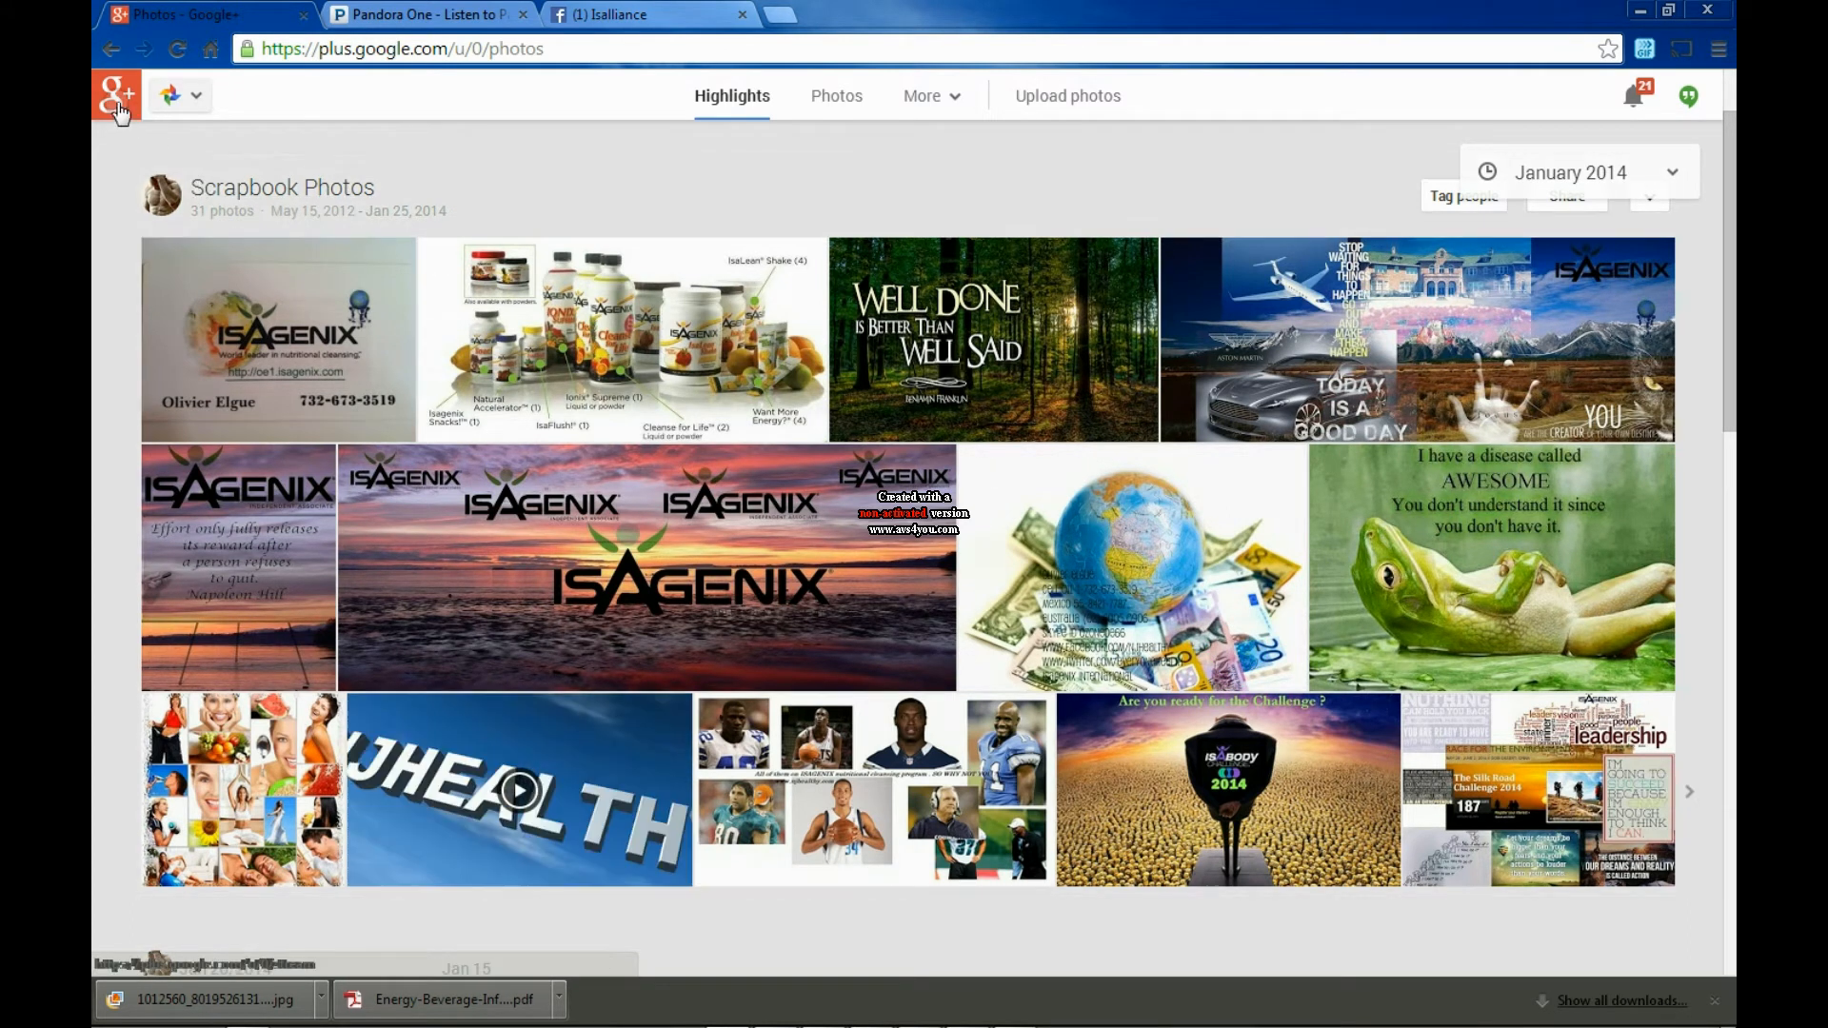
pyautogui.click(114, 95)
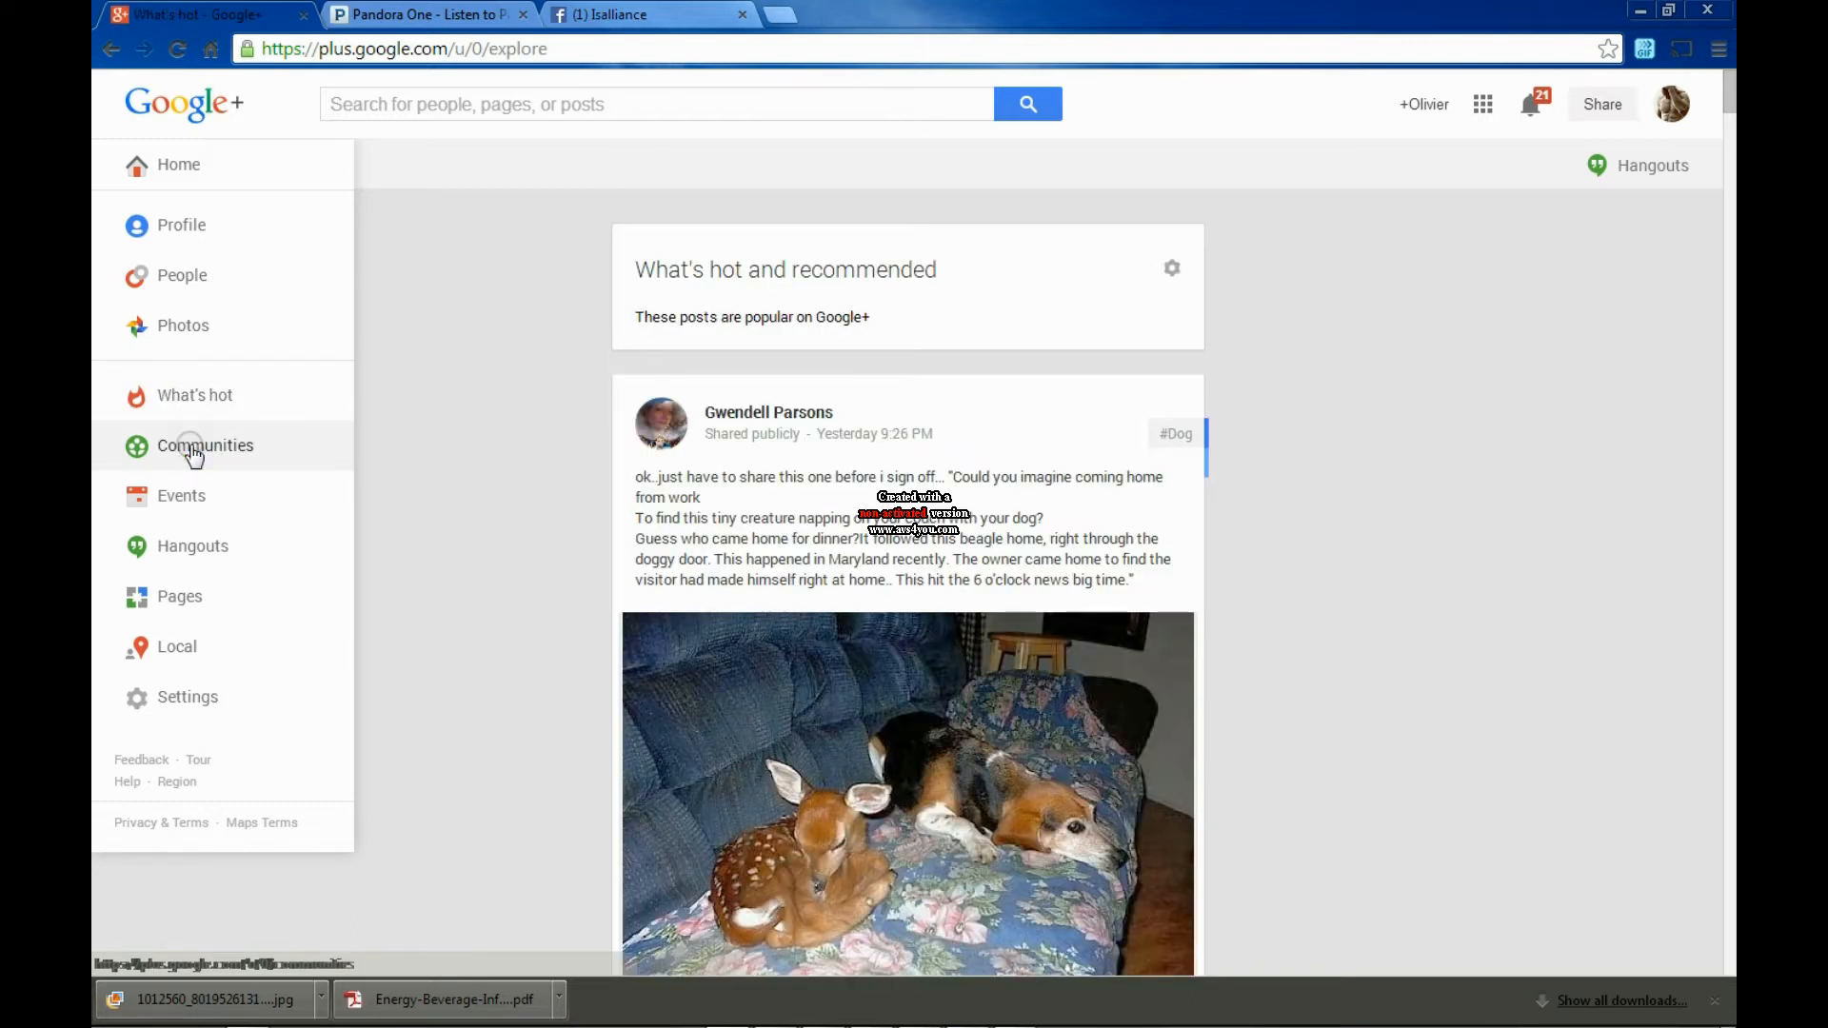
# Look through the joined Communities list, then move on to the Events section
pyautogui.click(204, 446)
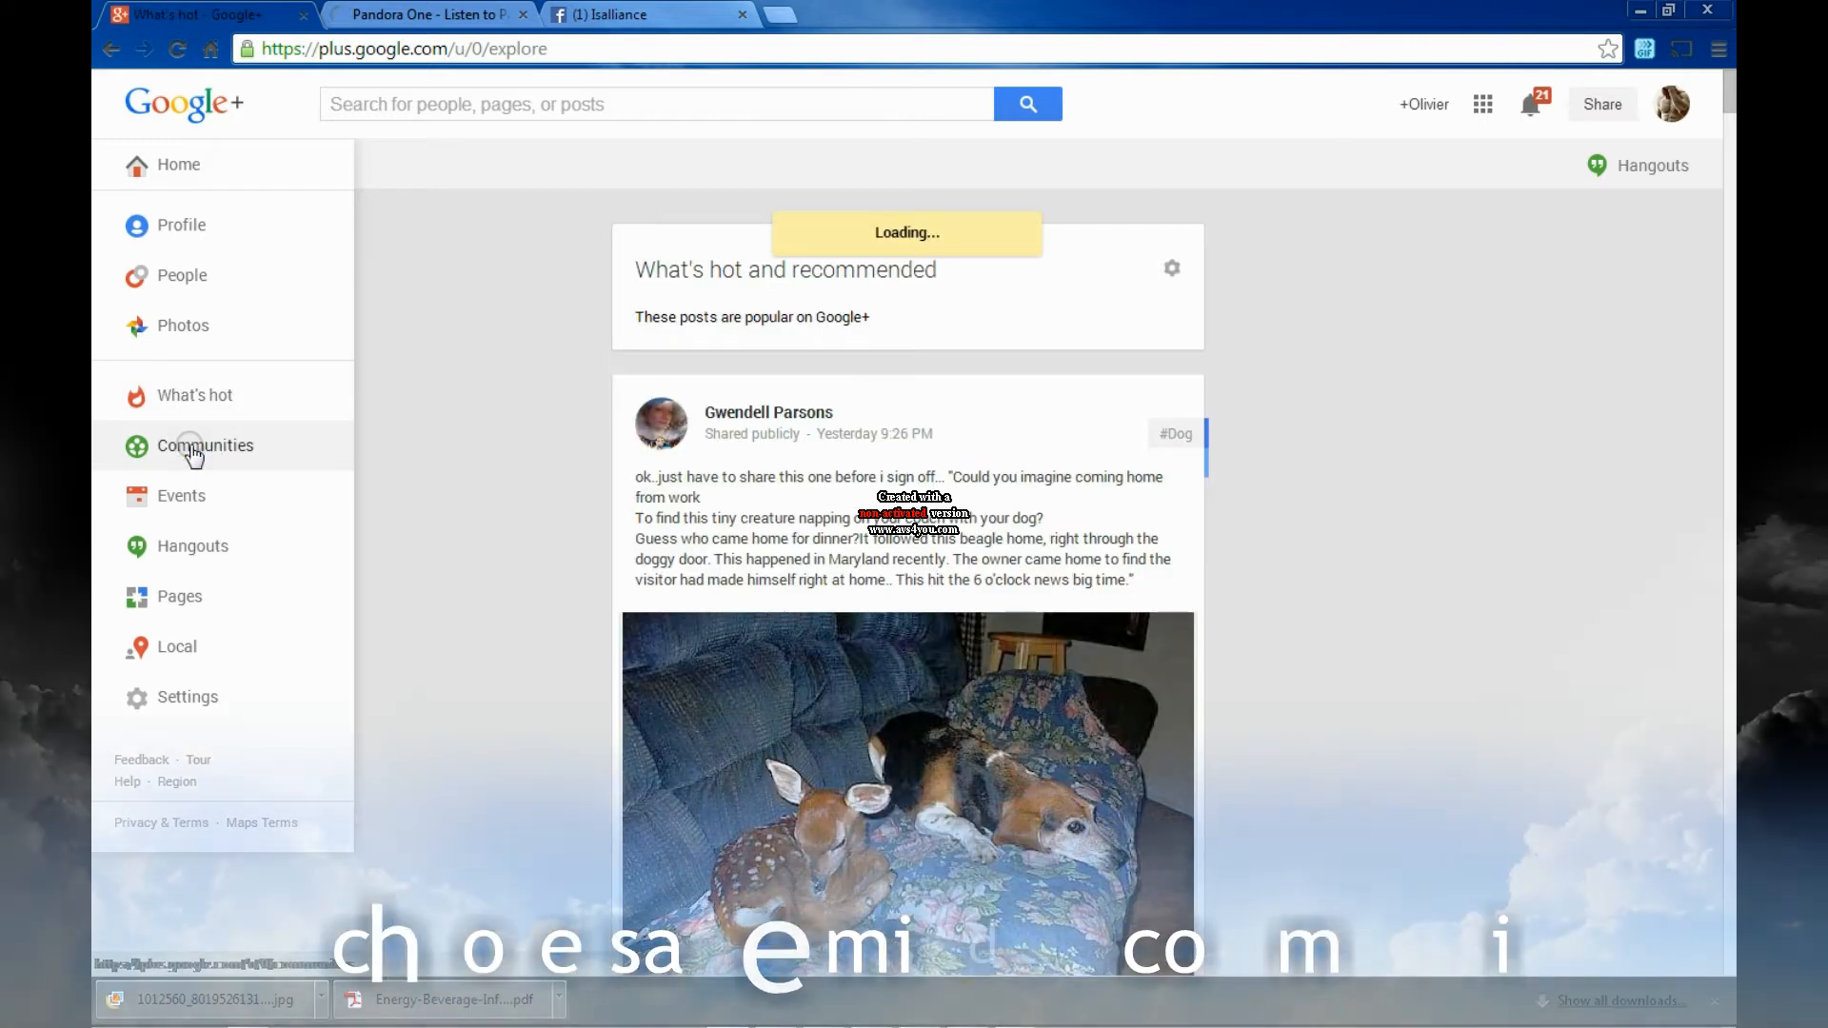
pyautogui.click(204, 445)
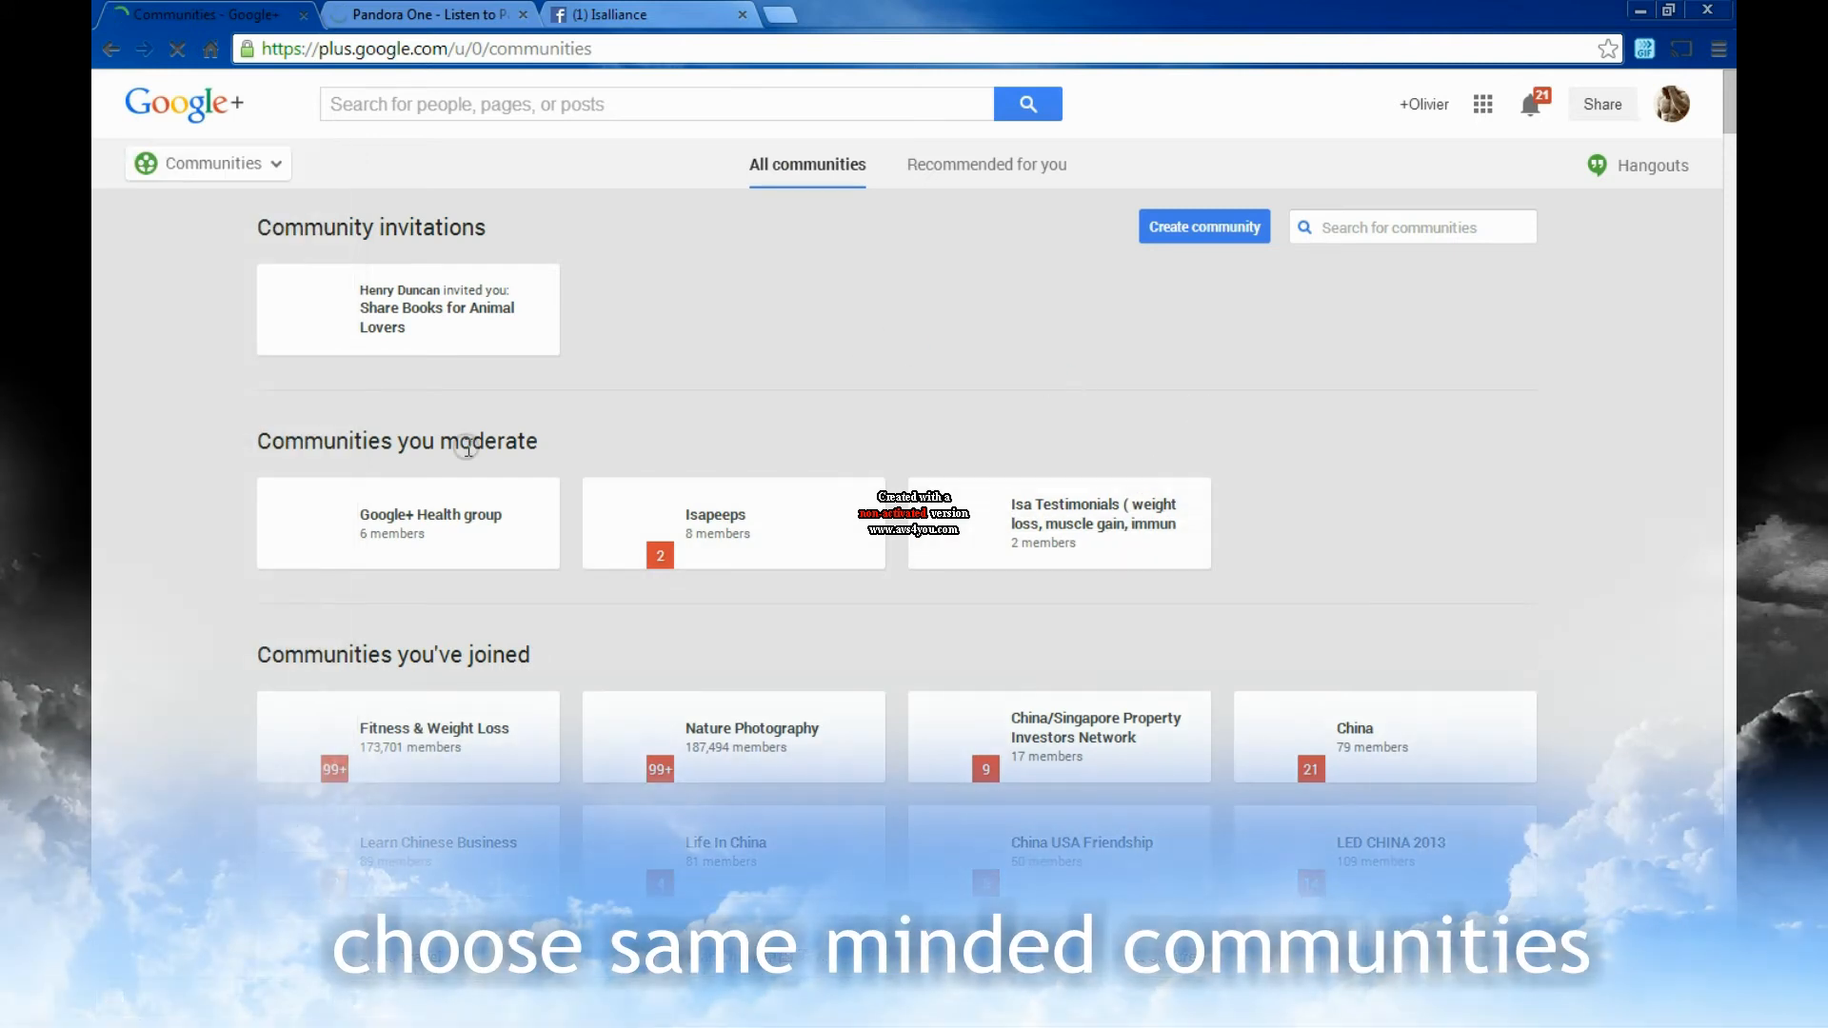
pyautogui.scroll(-3)
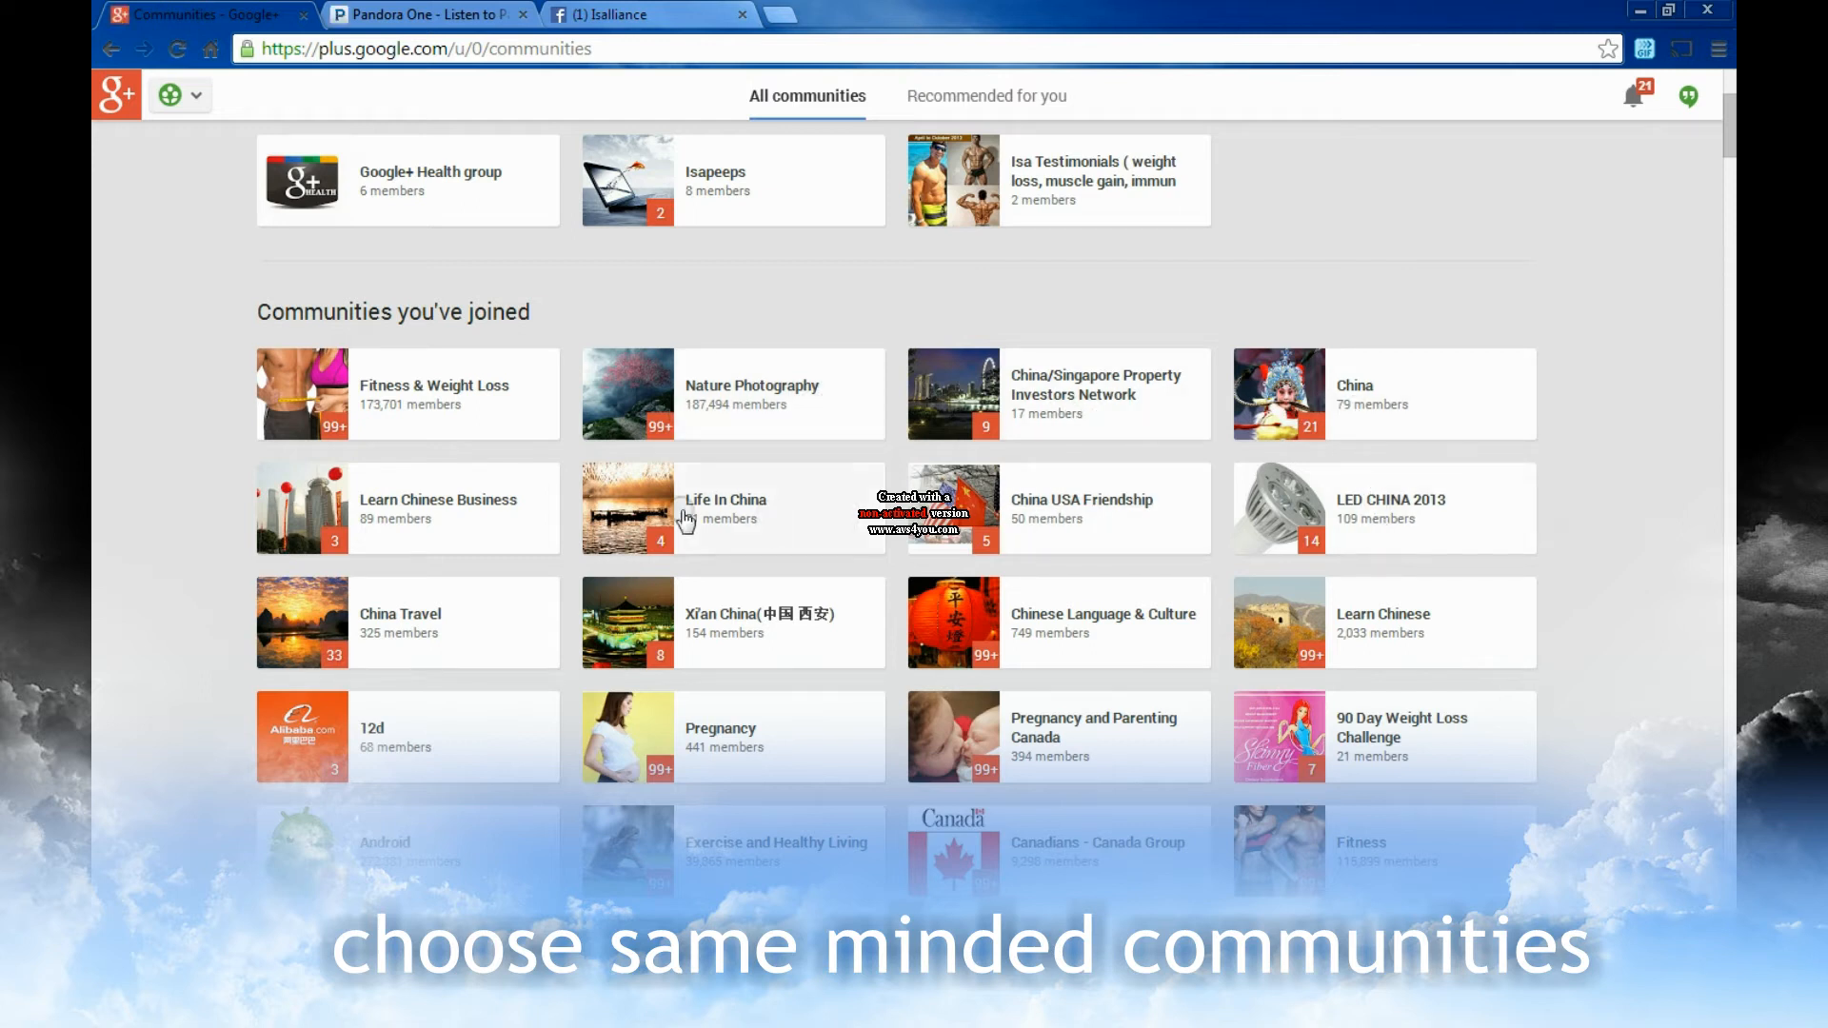
pyautogui.moveTo(927, 756)
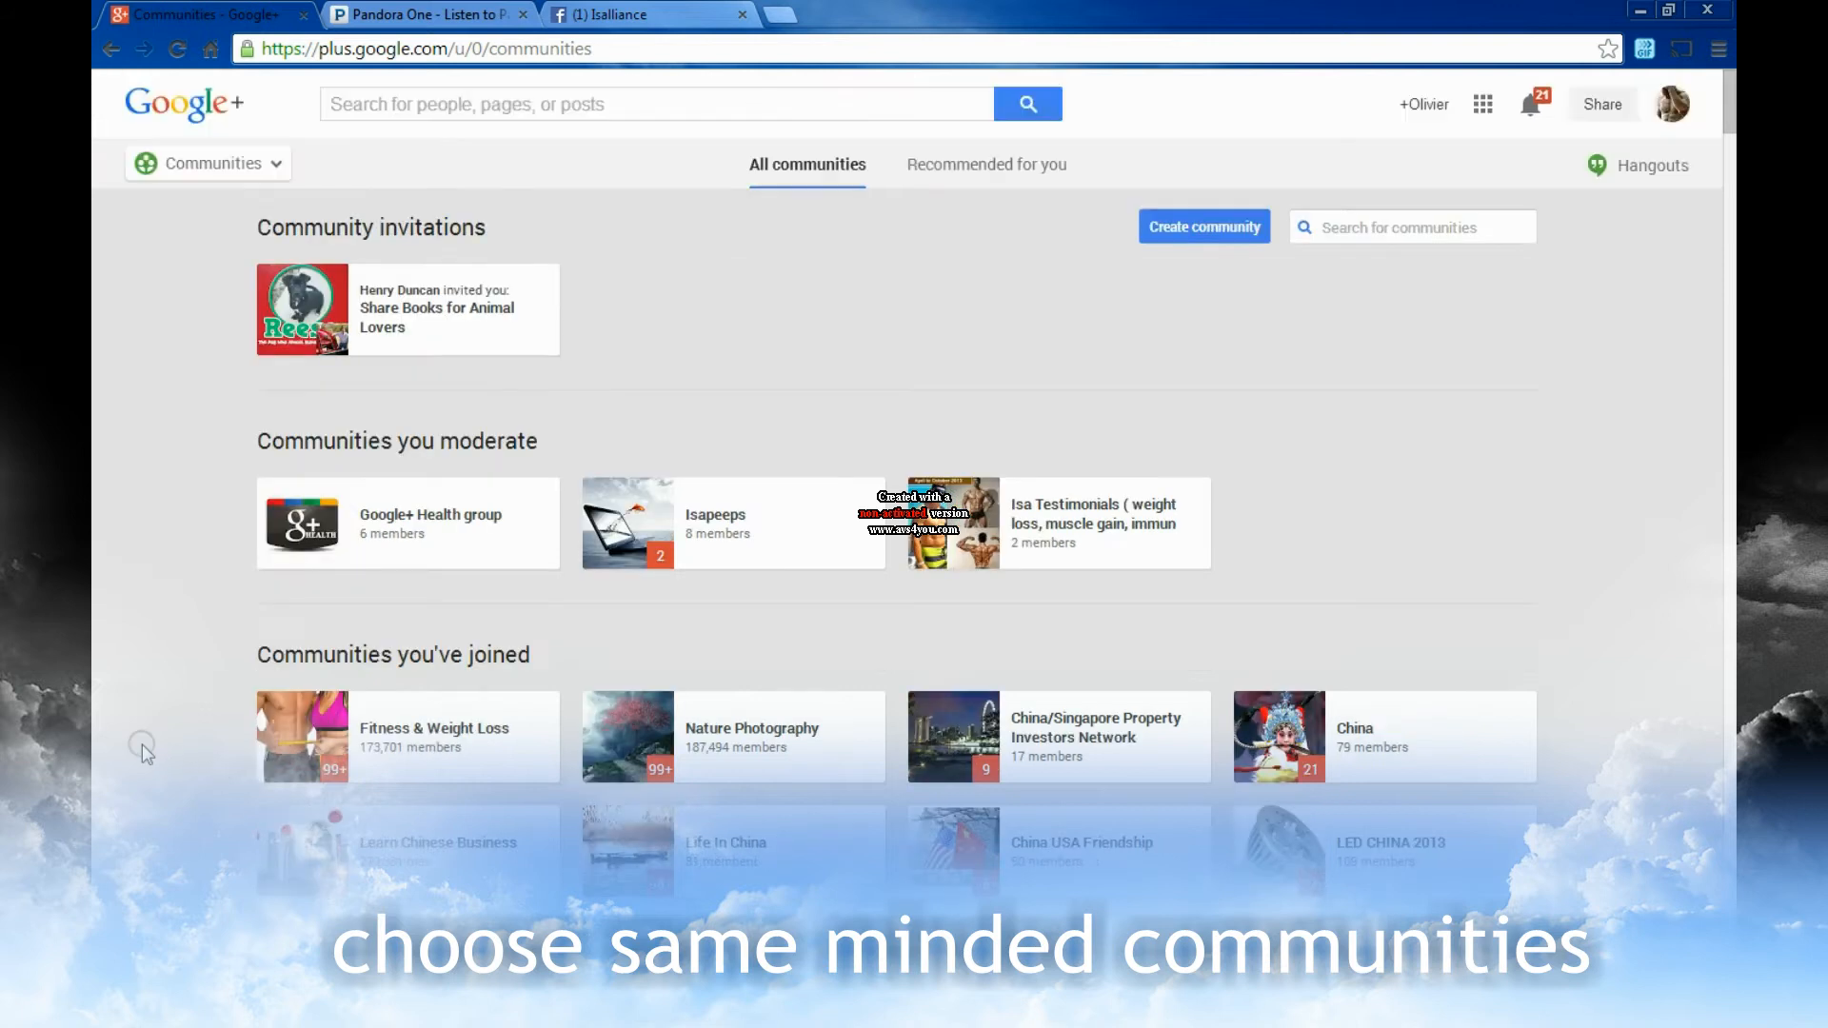
pyautogui.click(207, 164)
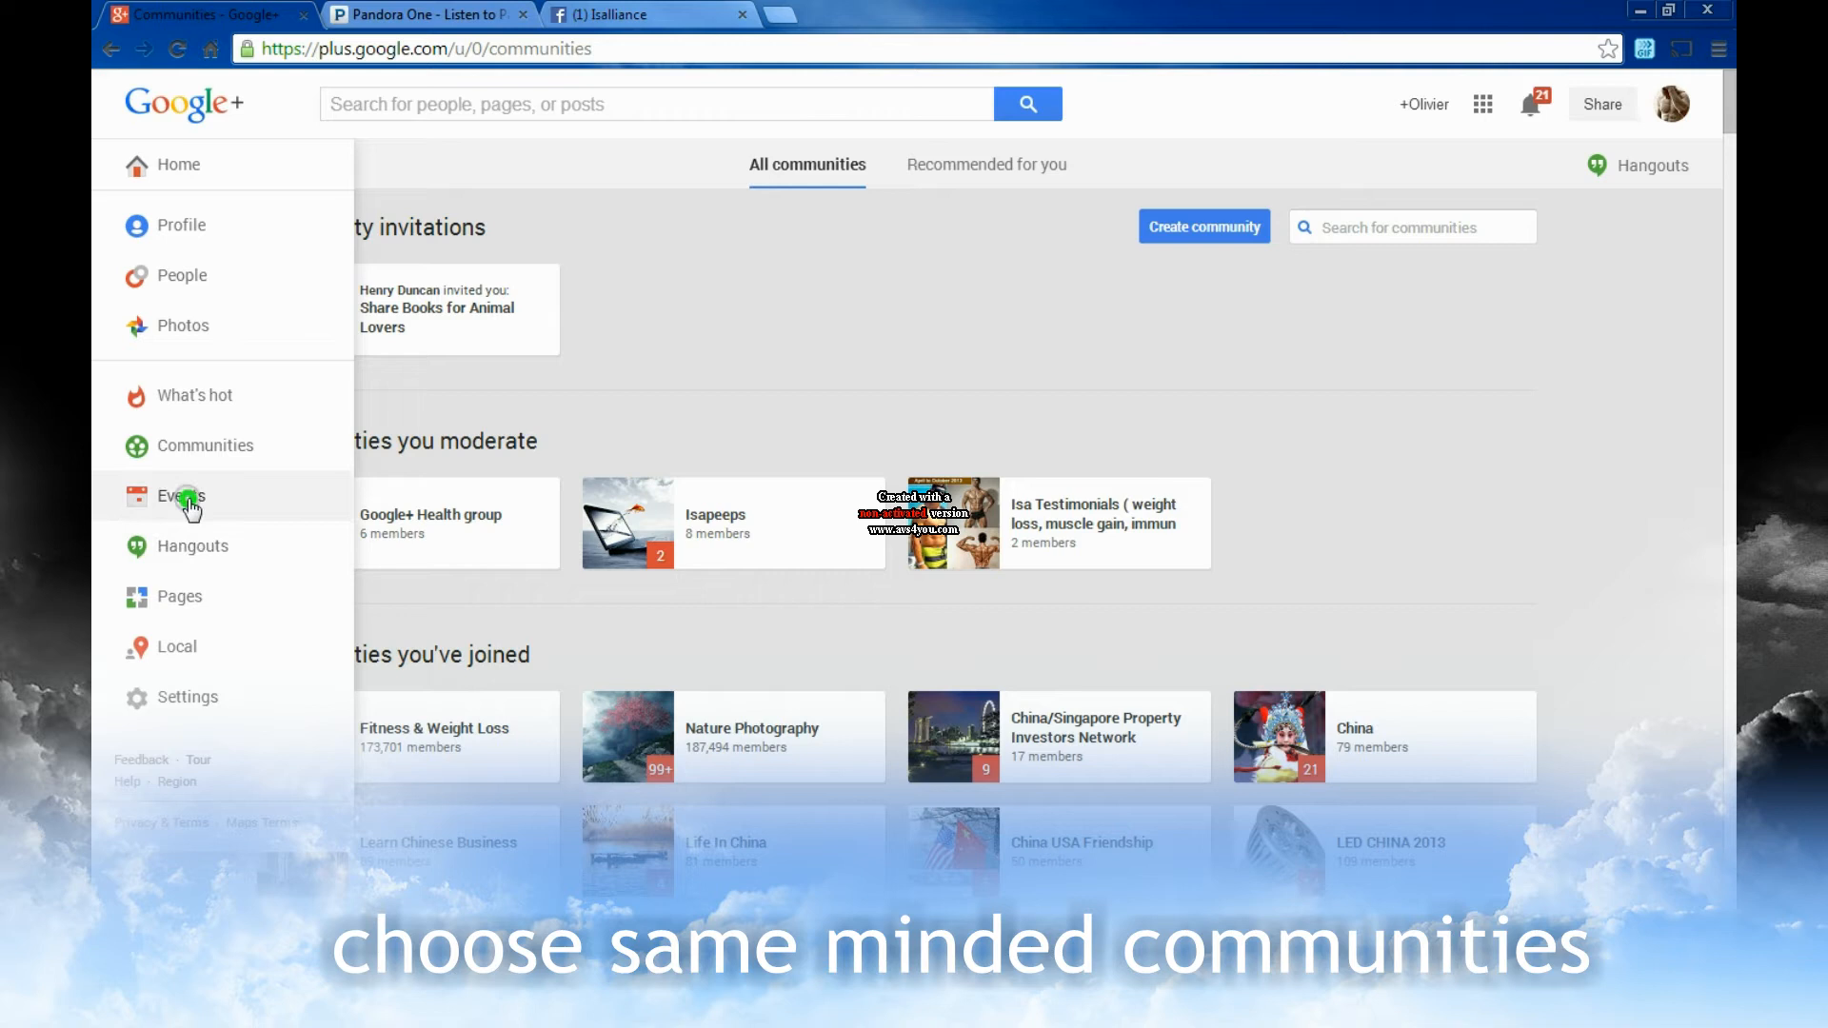
pyautogui.click(181, 495)
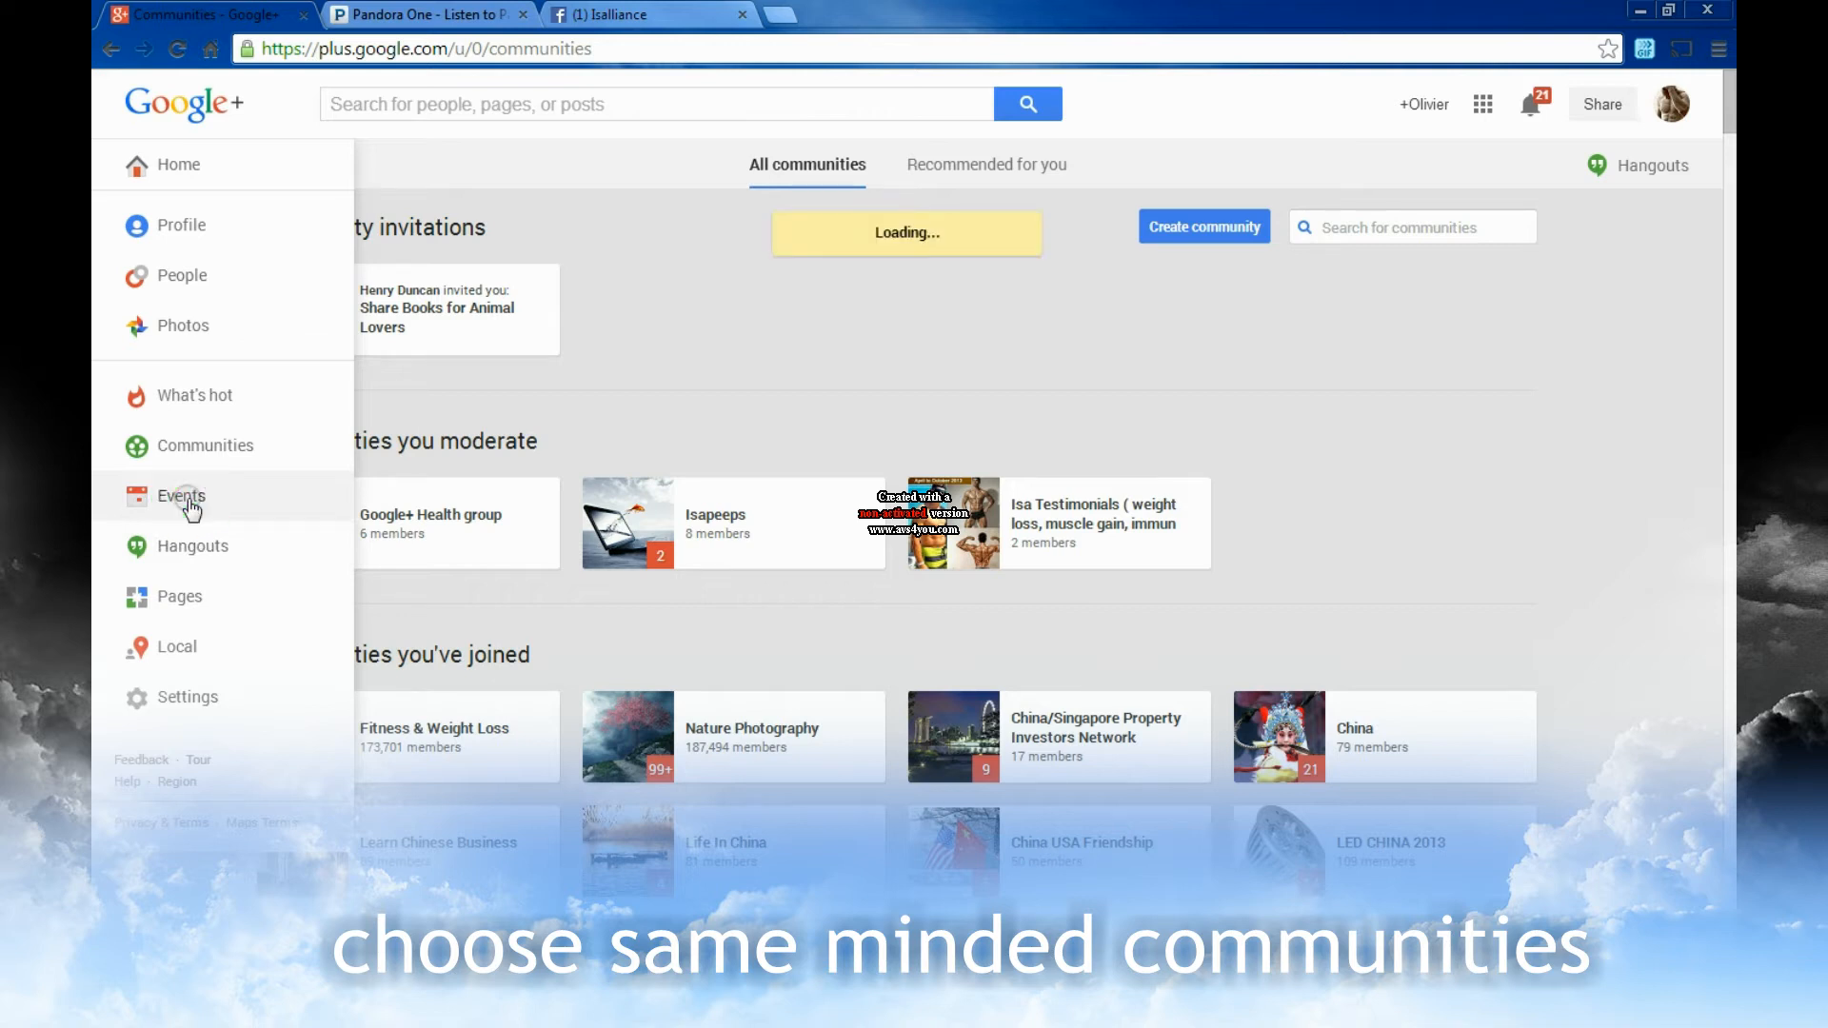
pyautogui.click(181, 495)
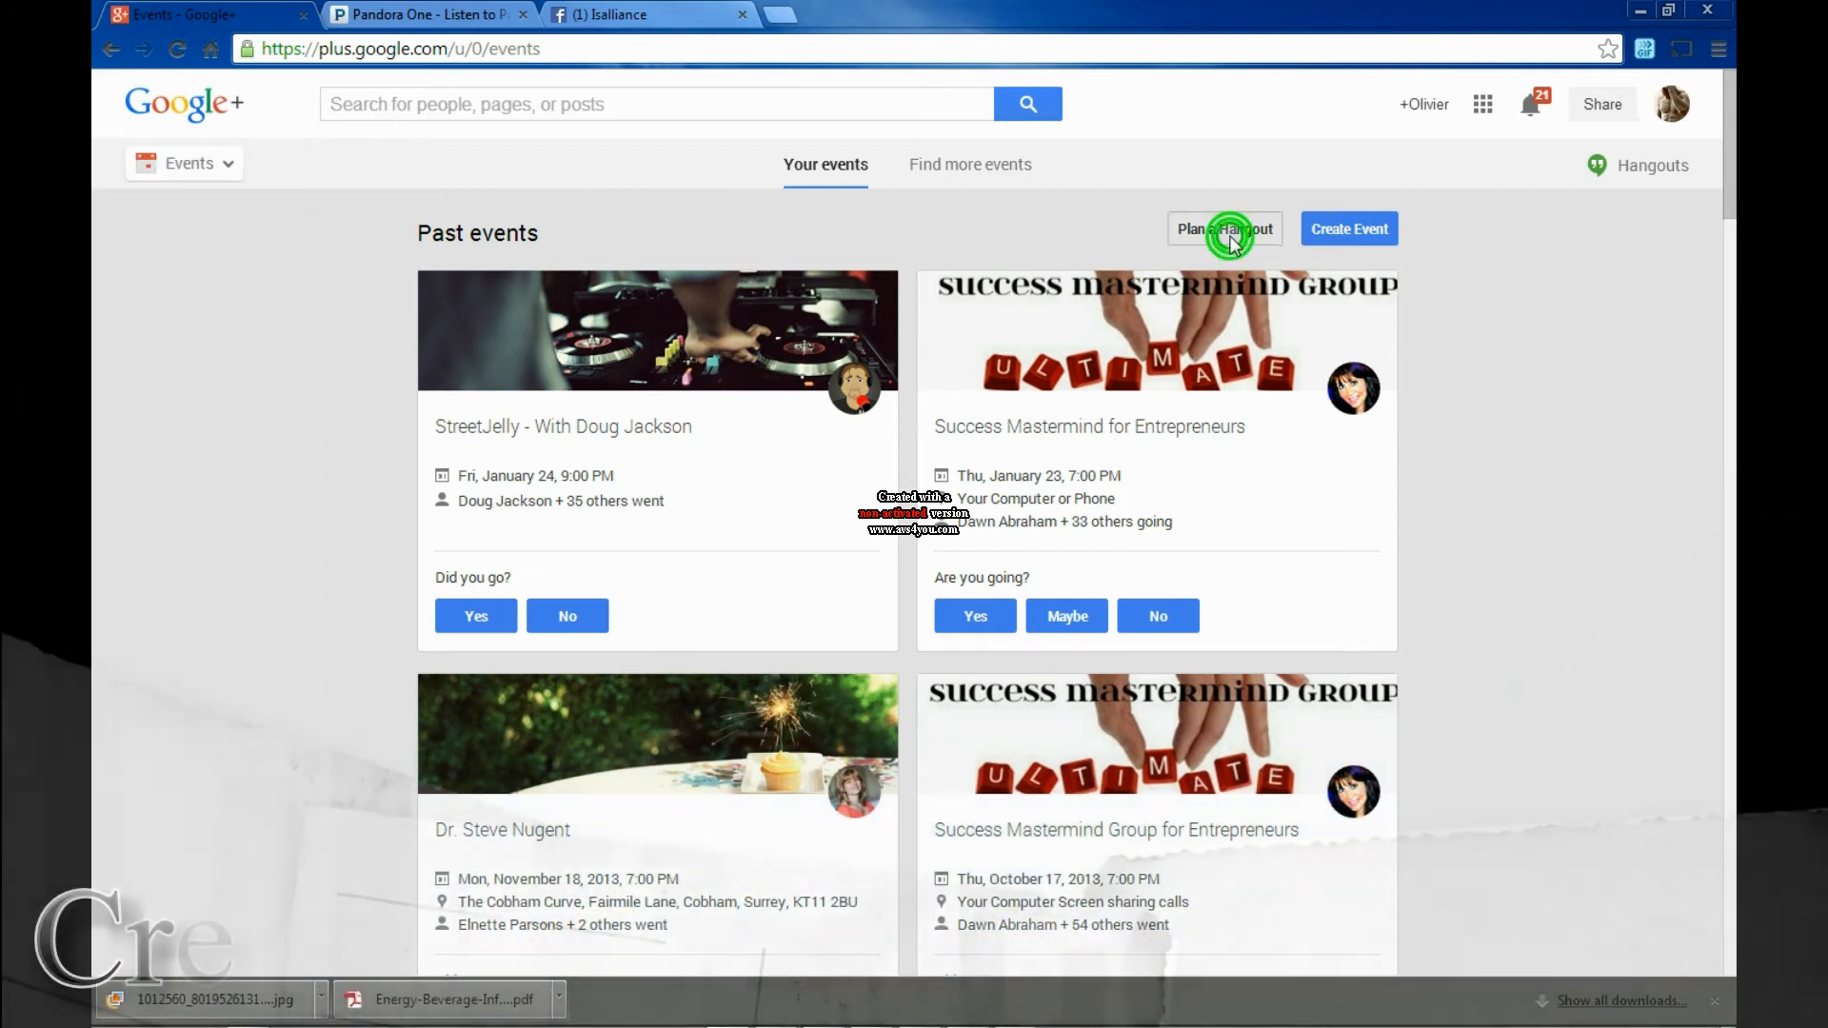
pyautogui.click(1224, 228)
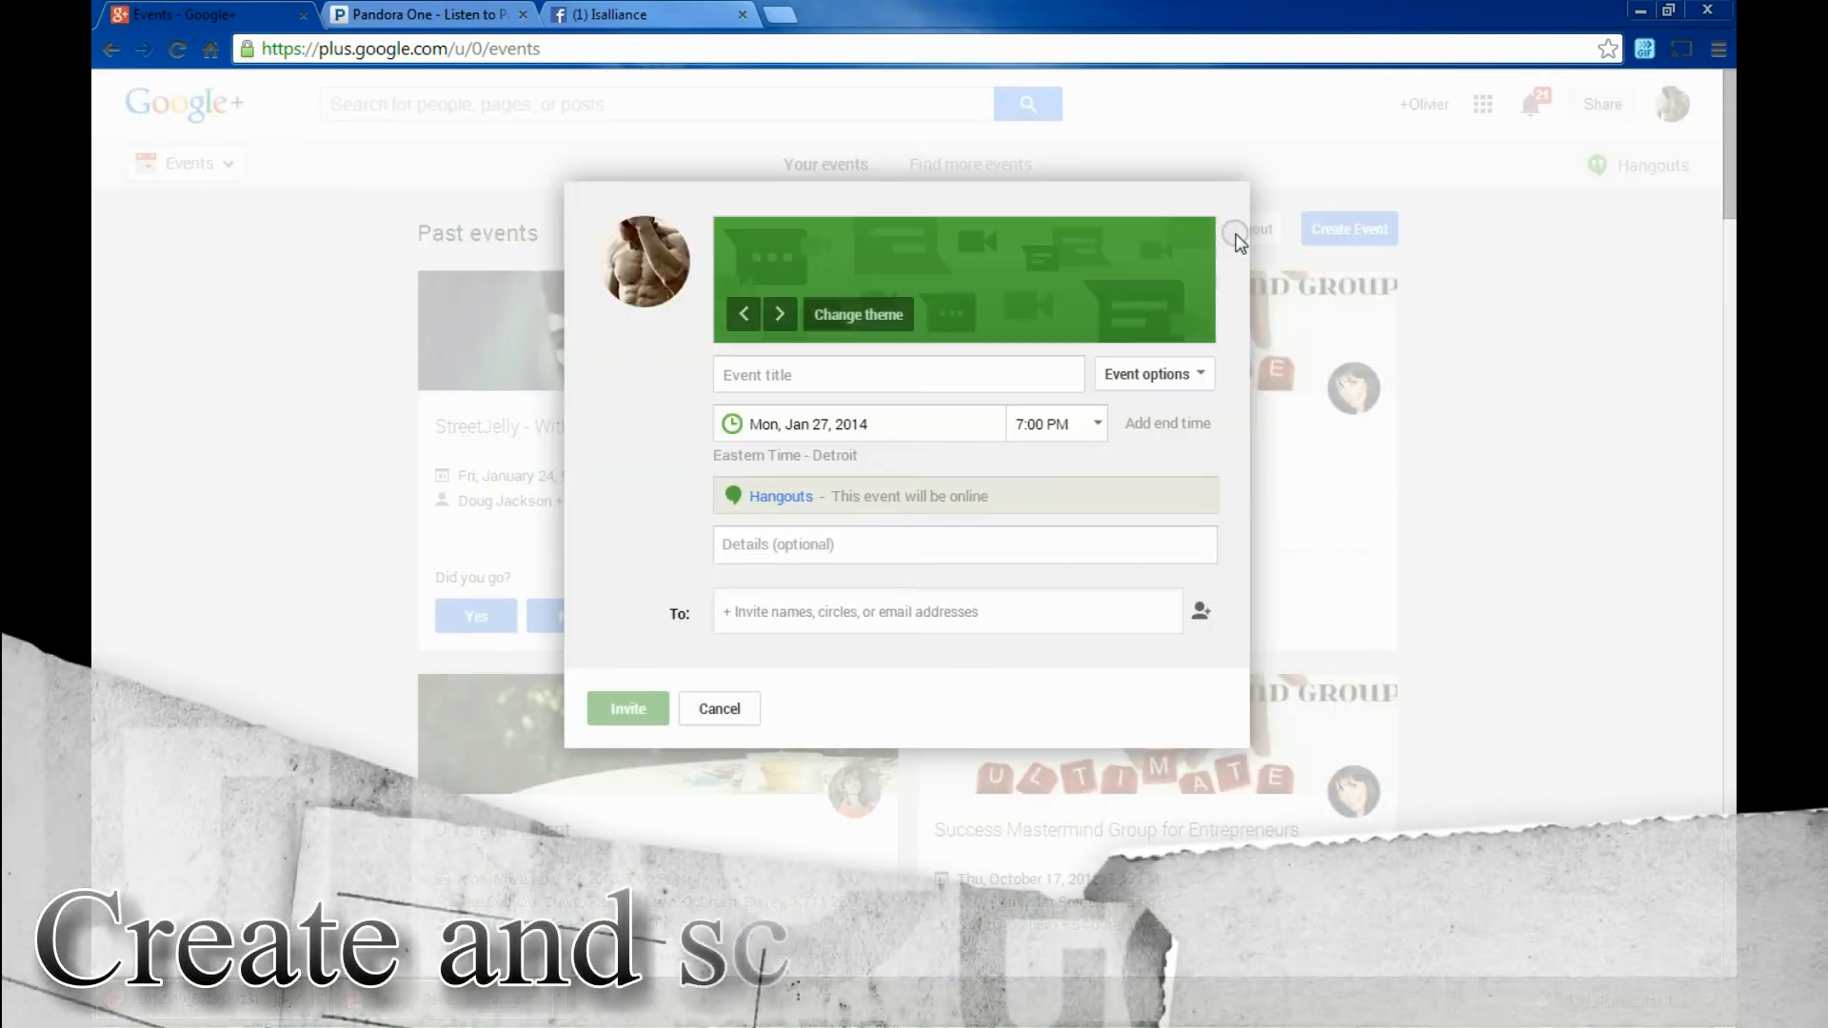
pyautogui.click(779, 314)
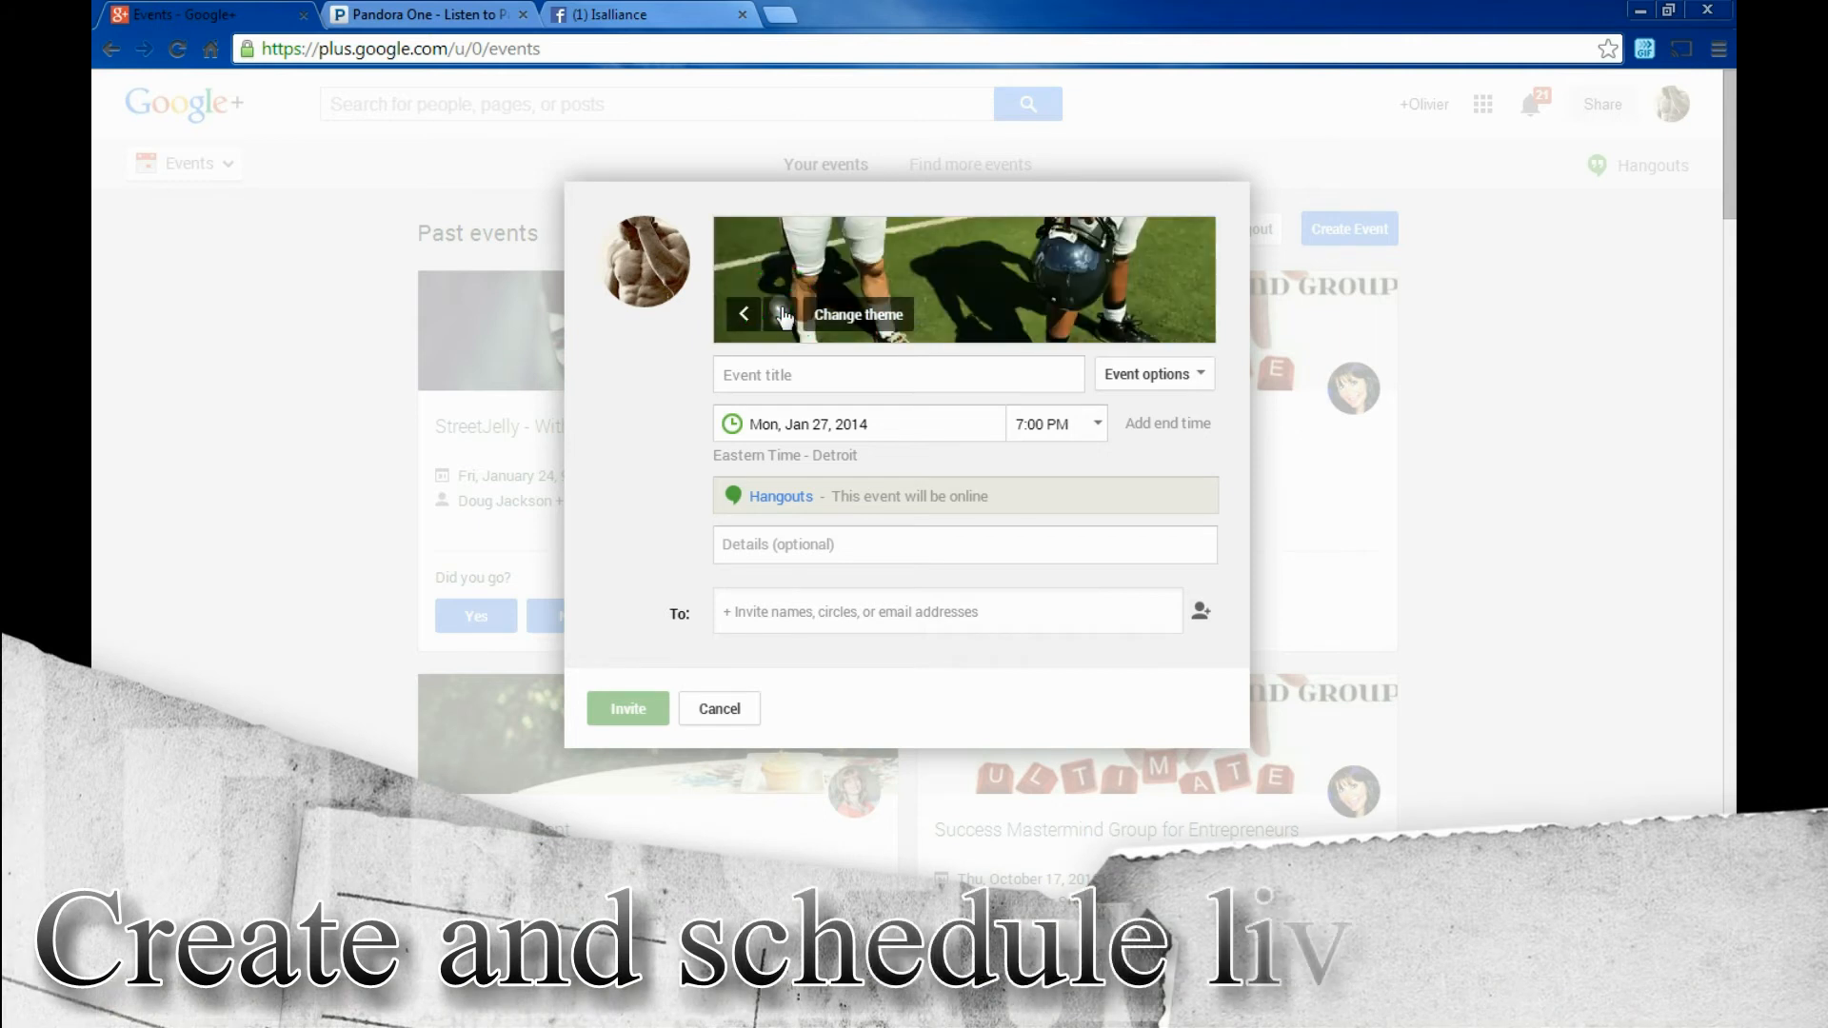
pyautogui.click(897, 375)
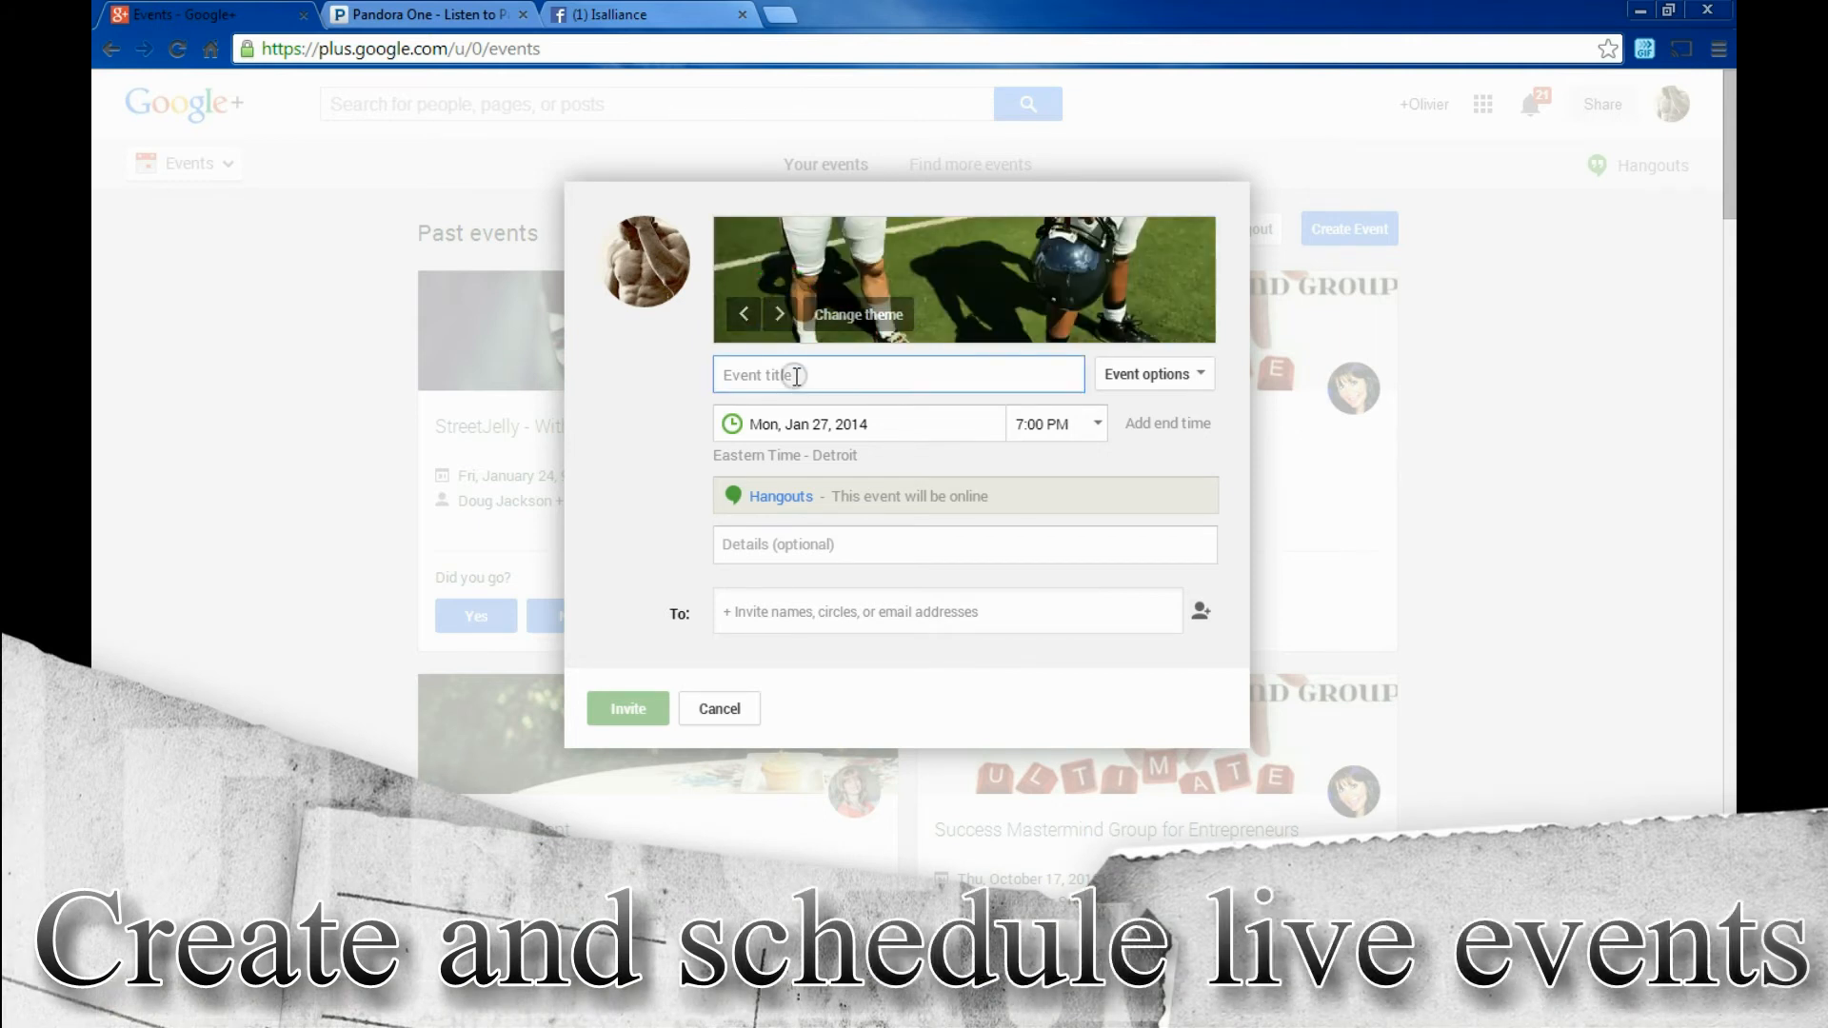
pyautogui.click(1055, 423)
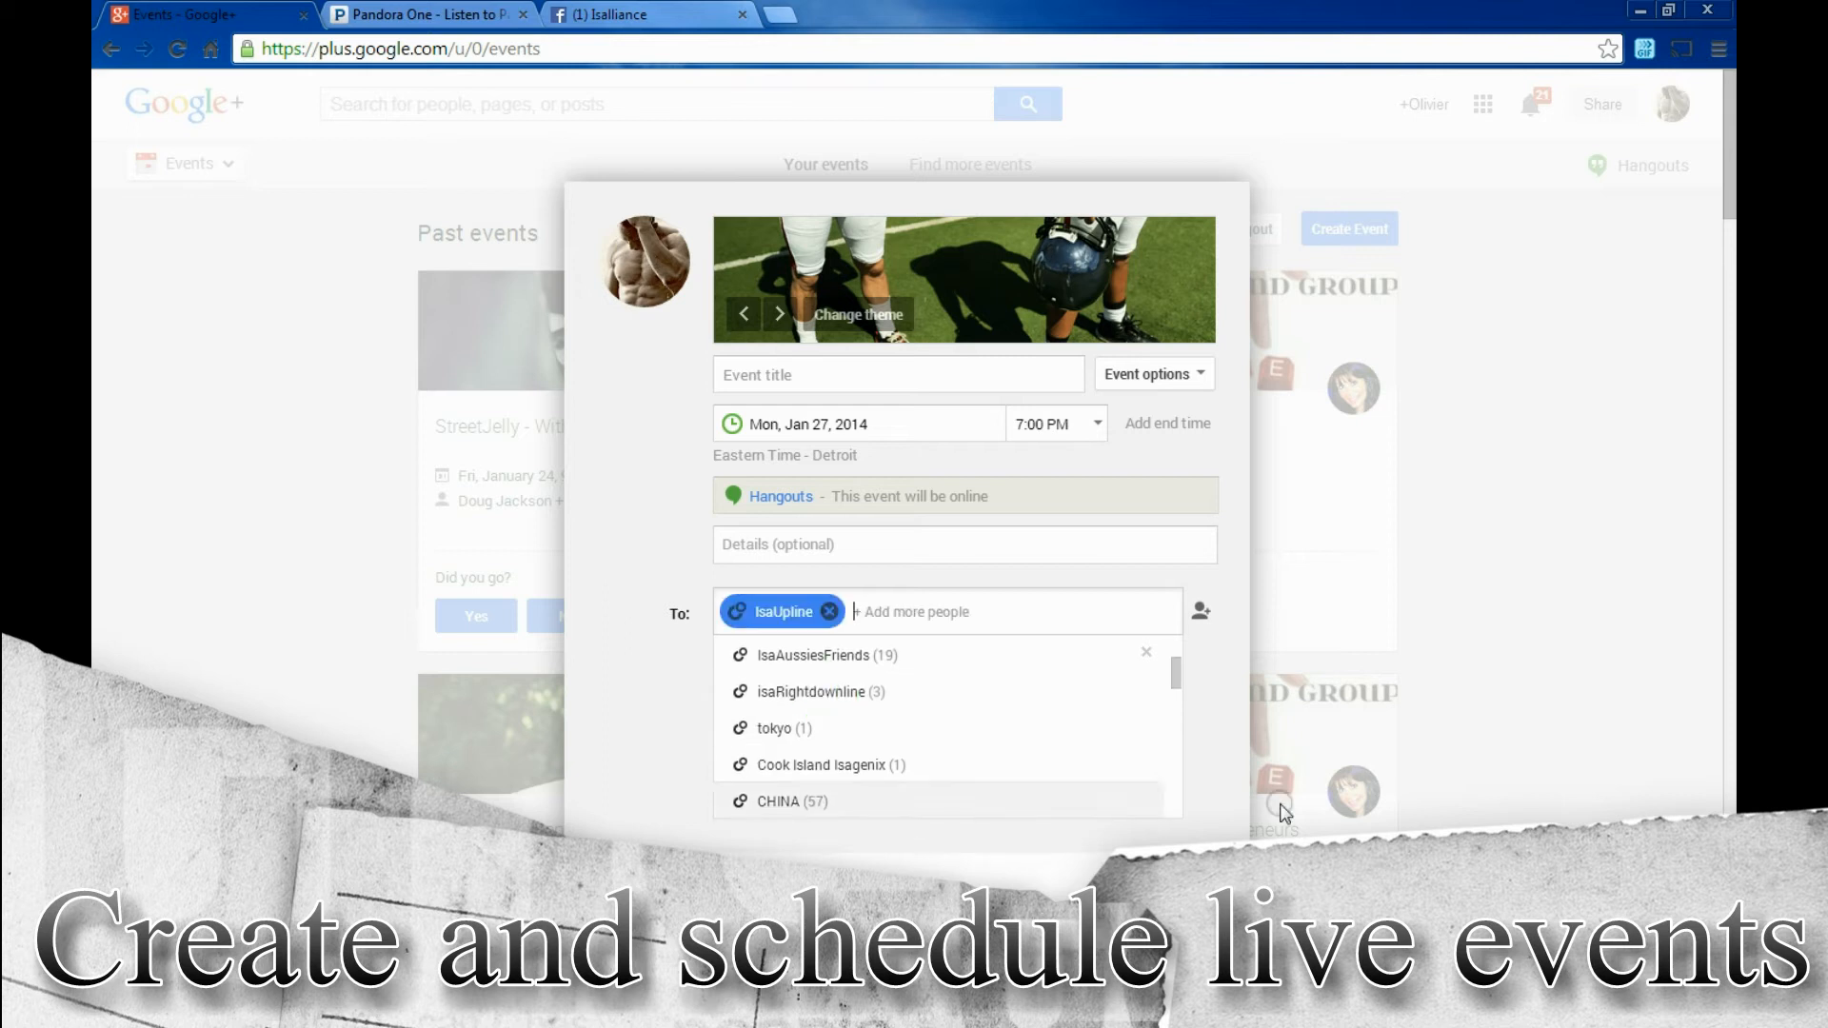
pyautogui.click(963, 544)
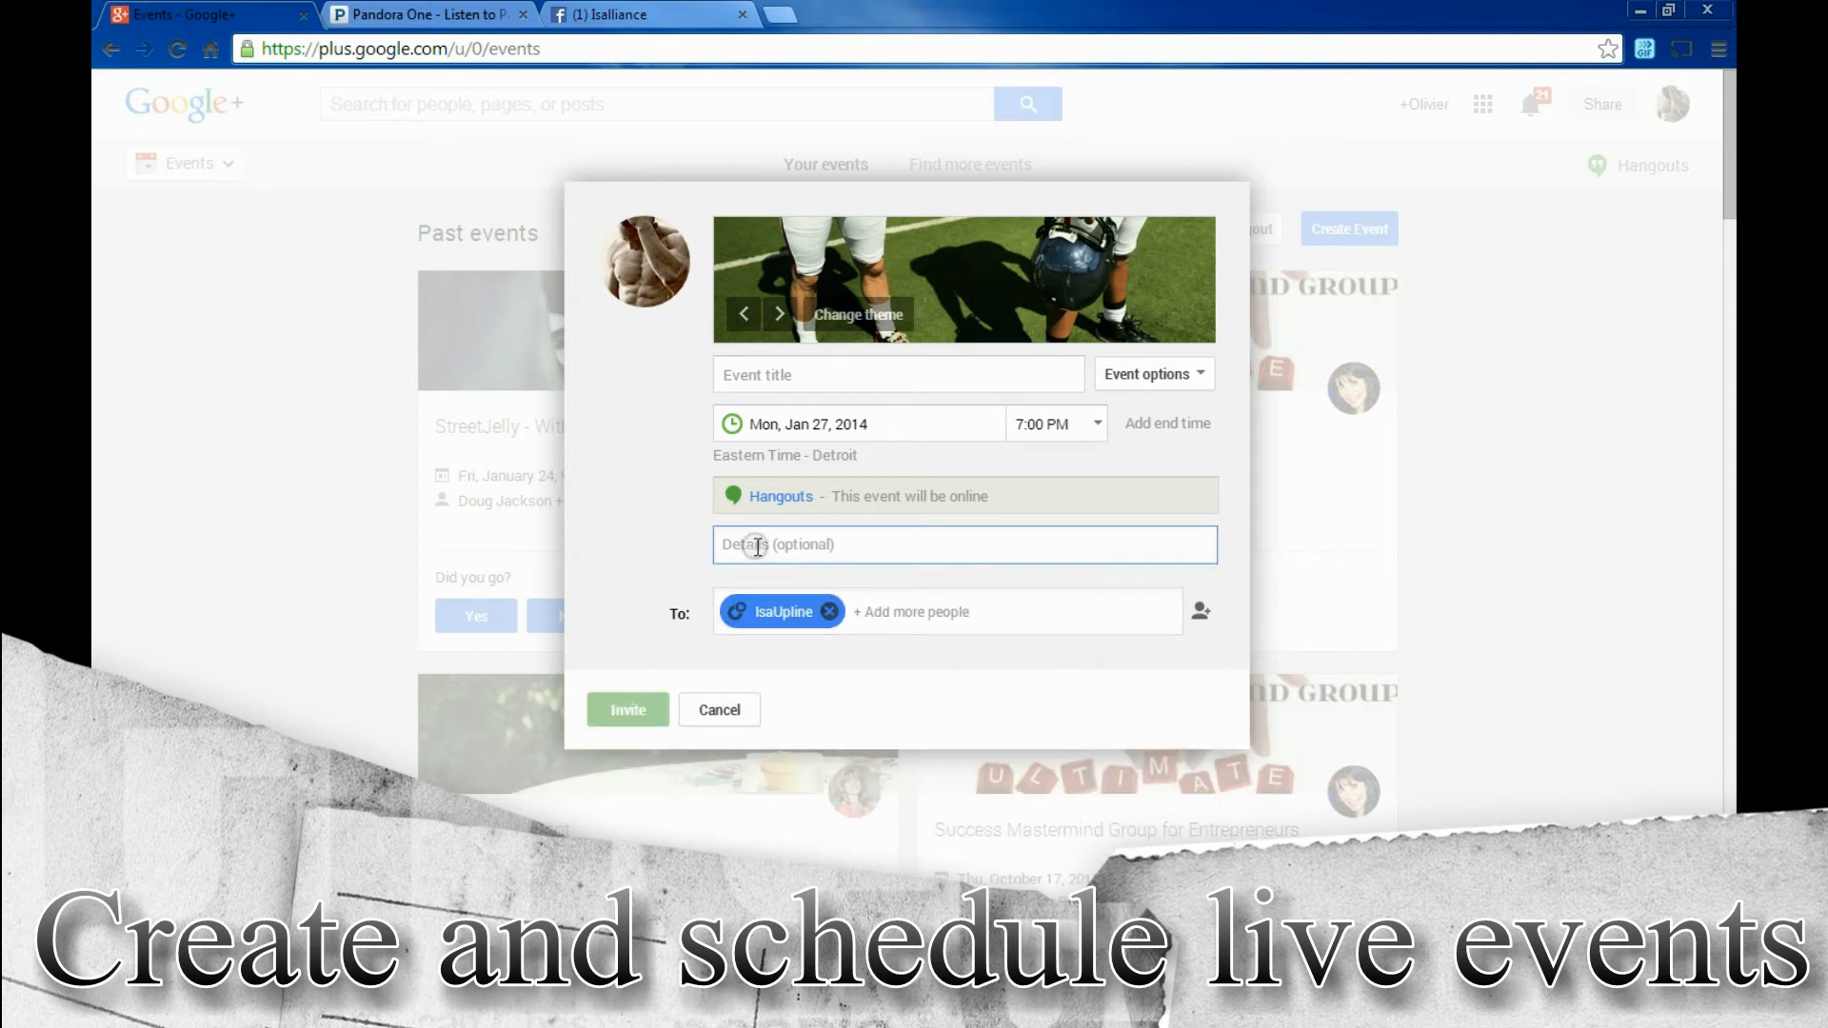
pyautogui.click(963, 545)
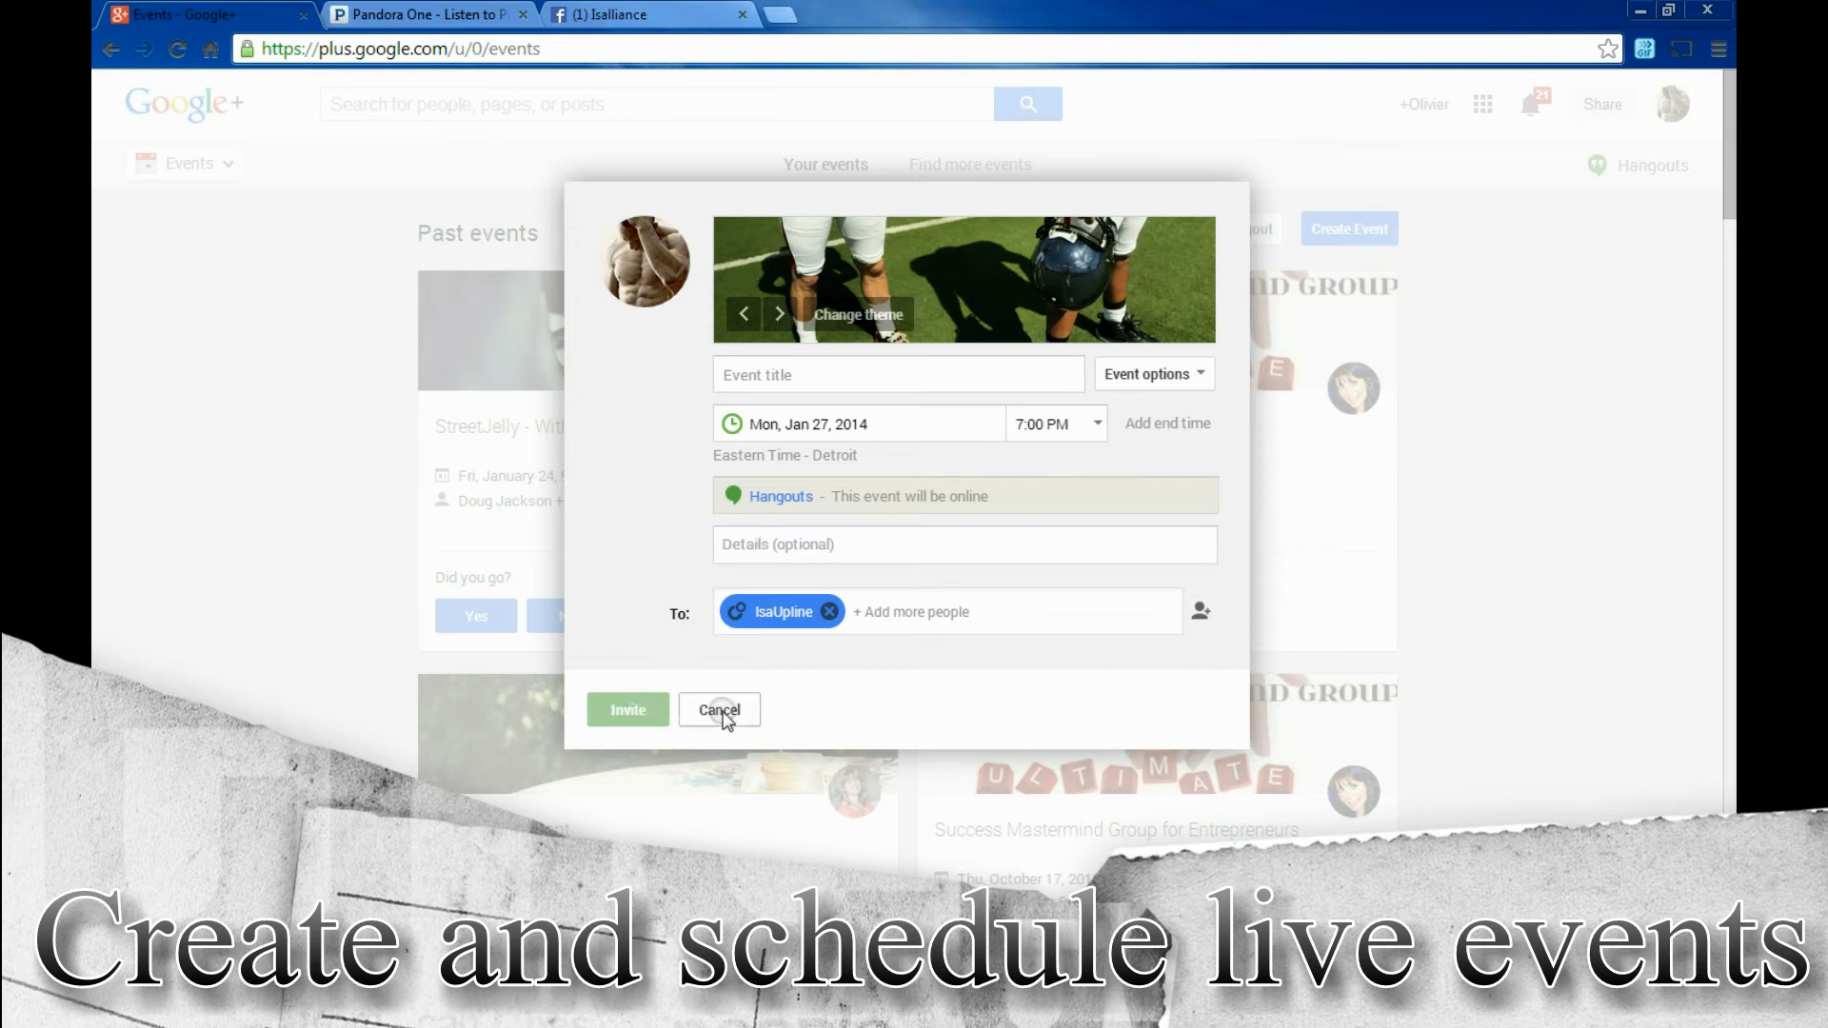
pyautogui.click(718, 711)
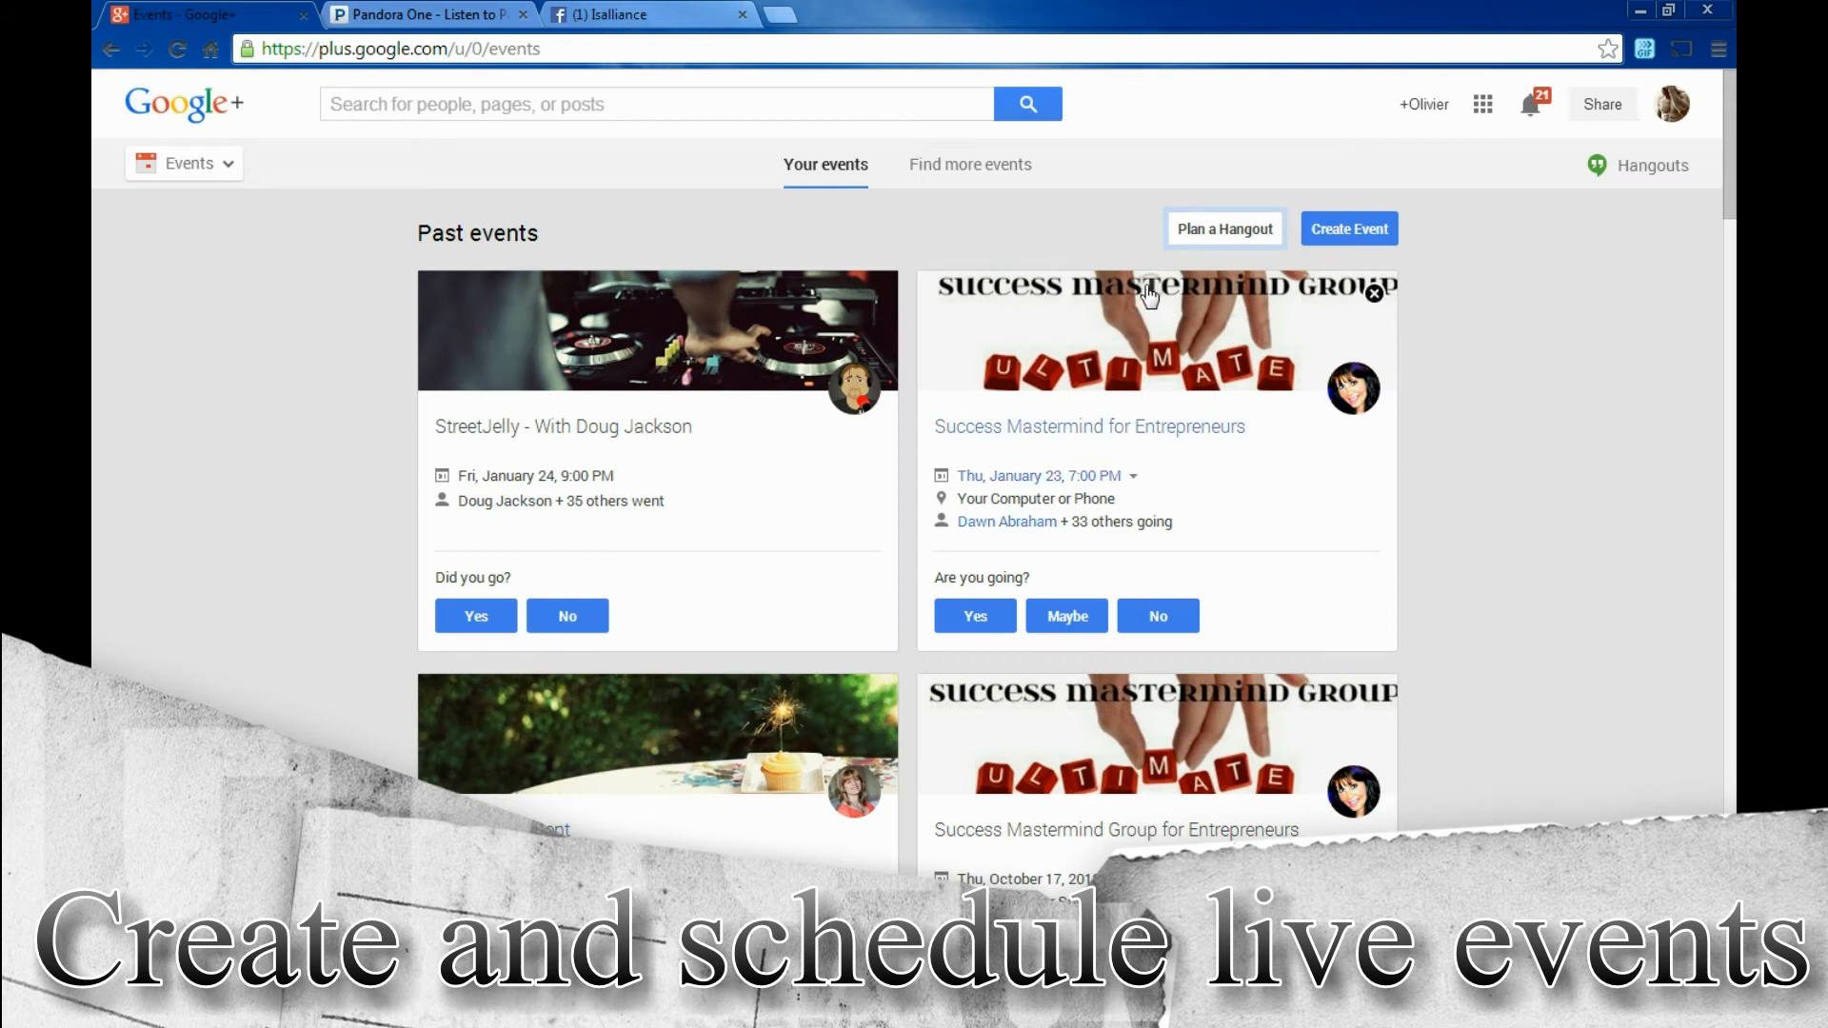
pyautogui.moveTo(305, 472)
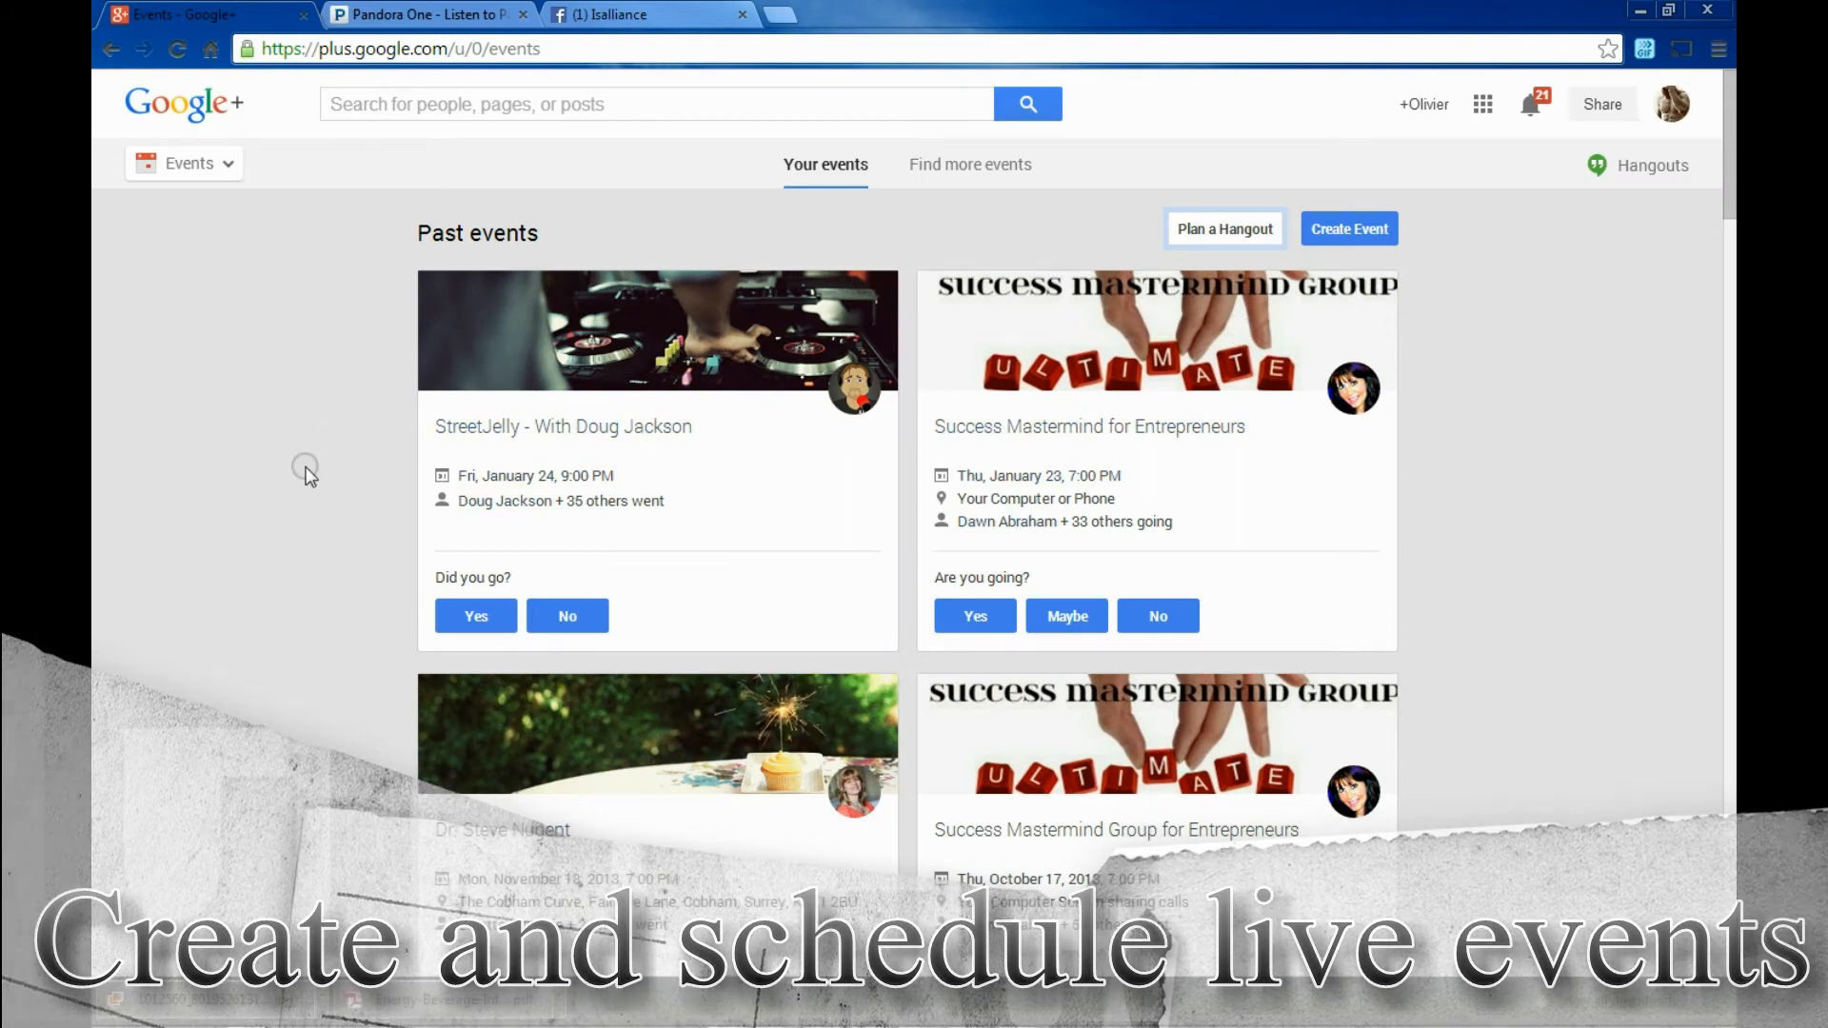
pyautogui.click(183, 164)
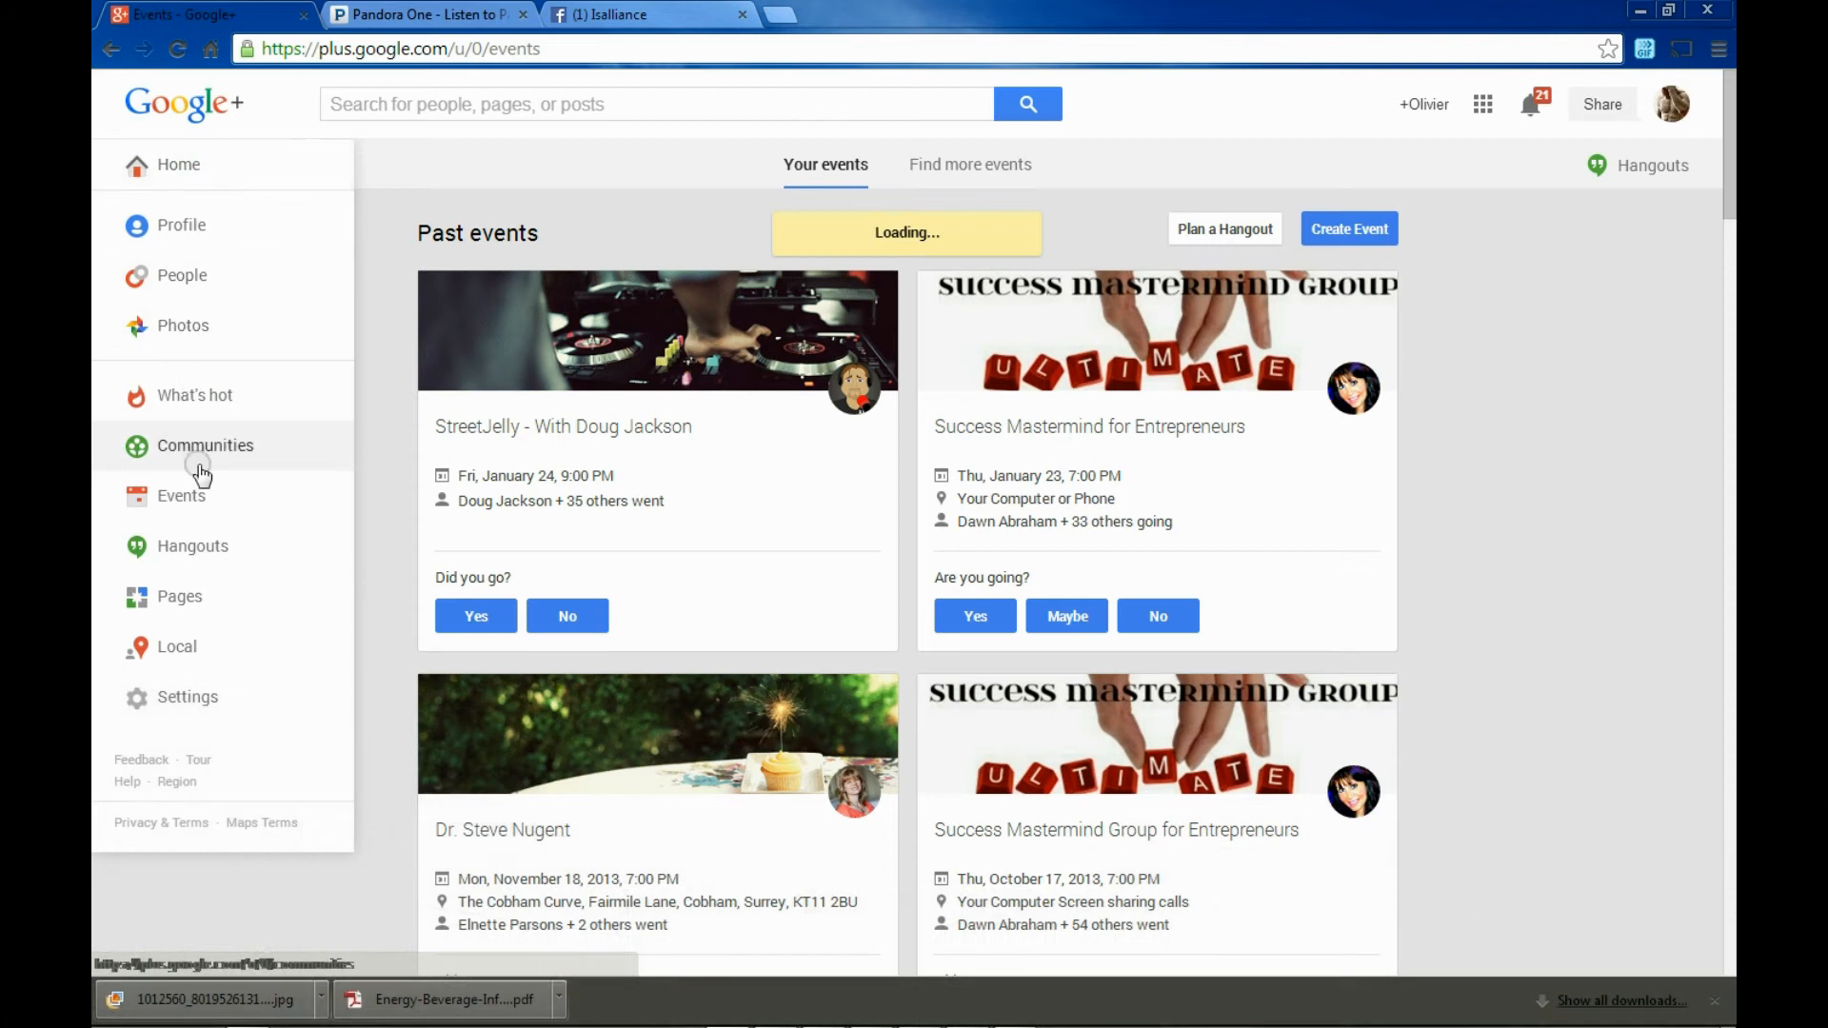
# Go to Hangouts, view Video calls happening now, and start a new video Hangout
pyautogui.click(177, 164)
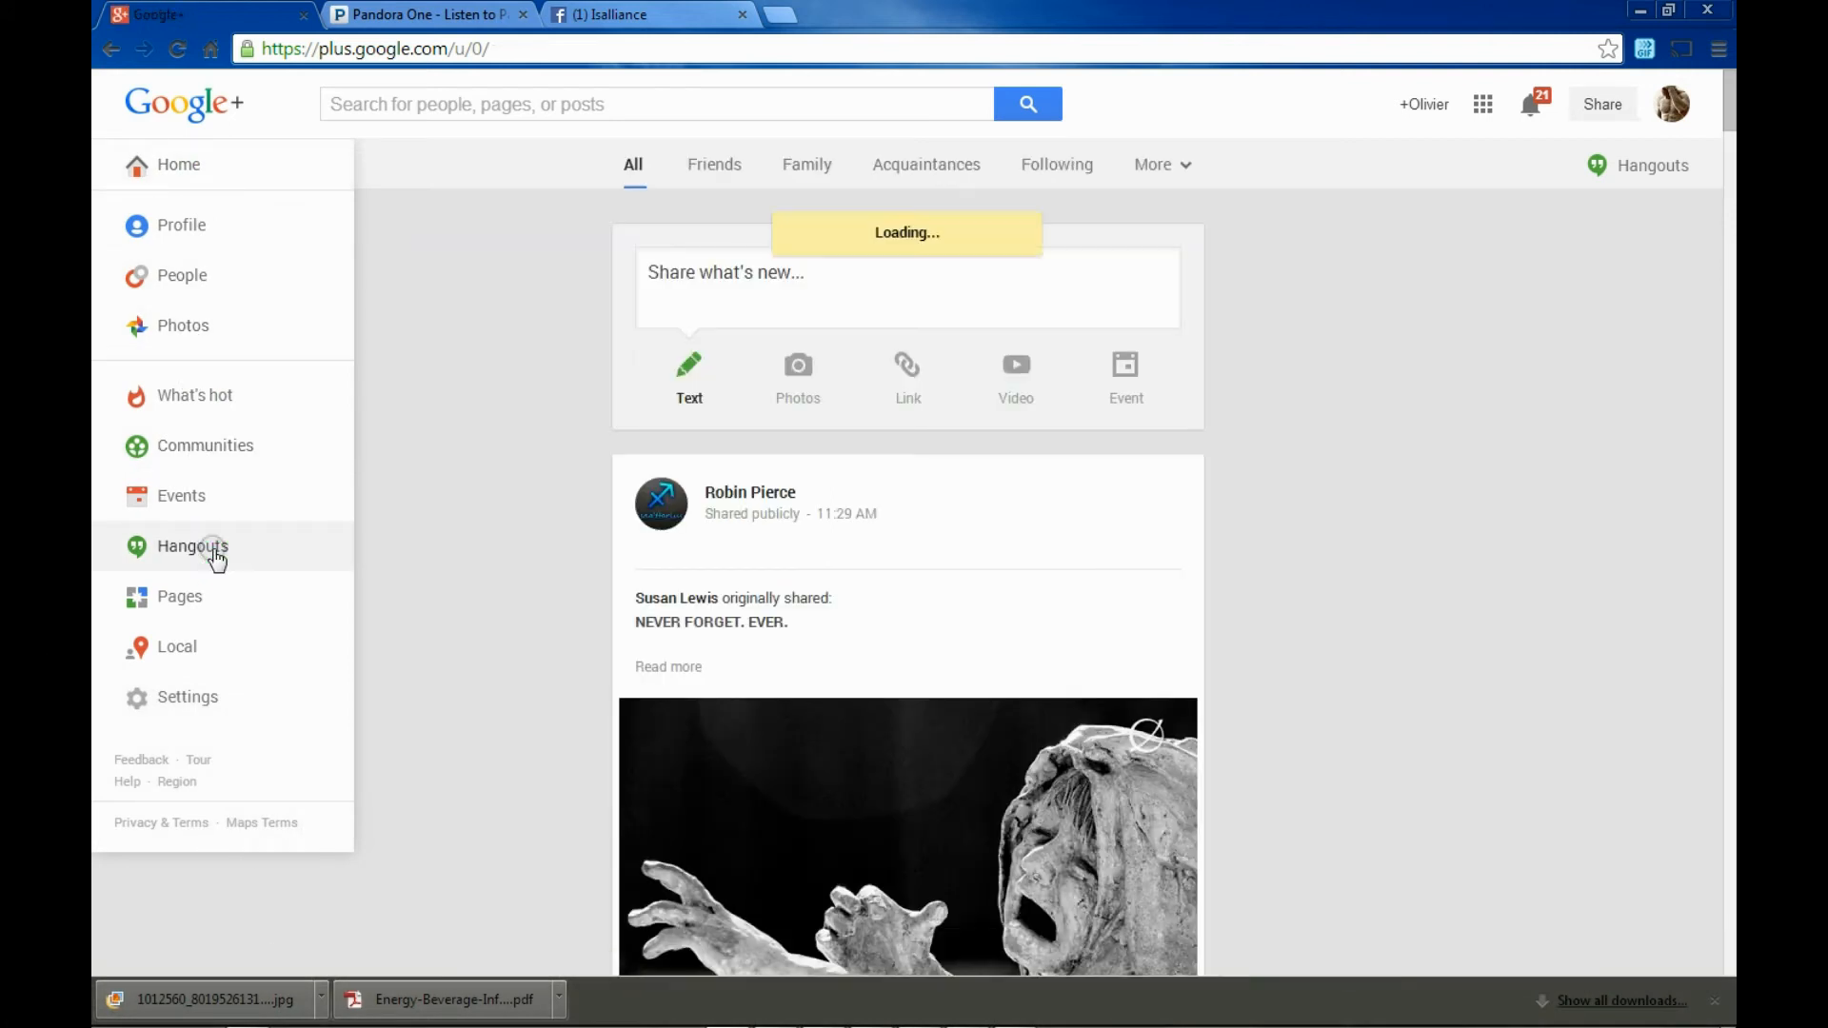
pyautogui.click(193, 547)
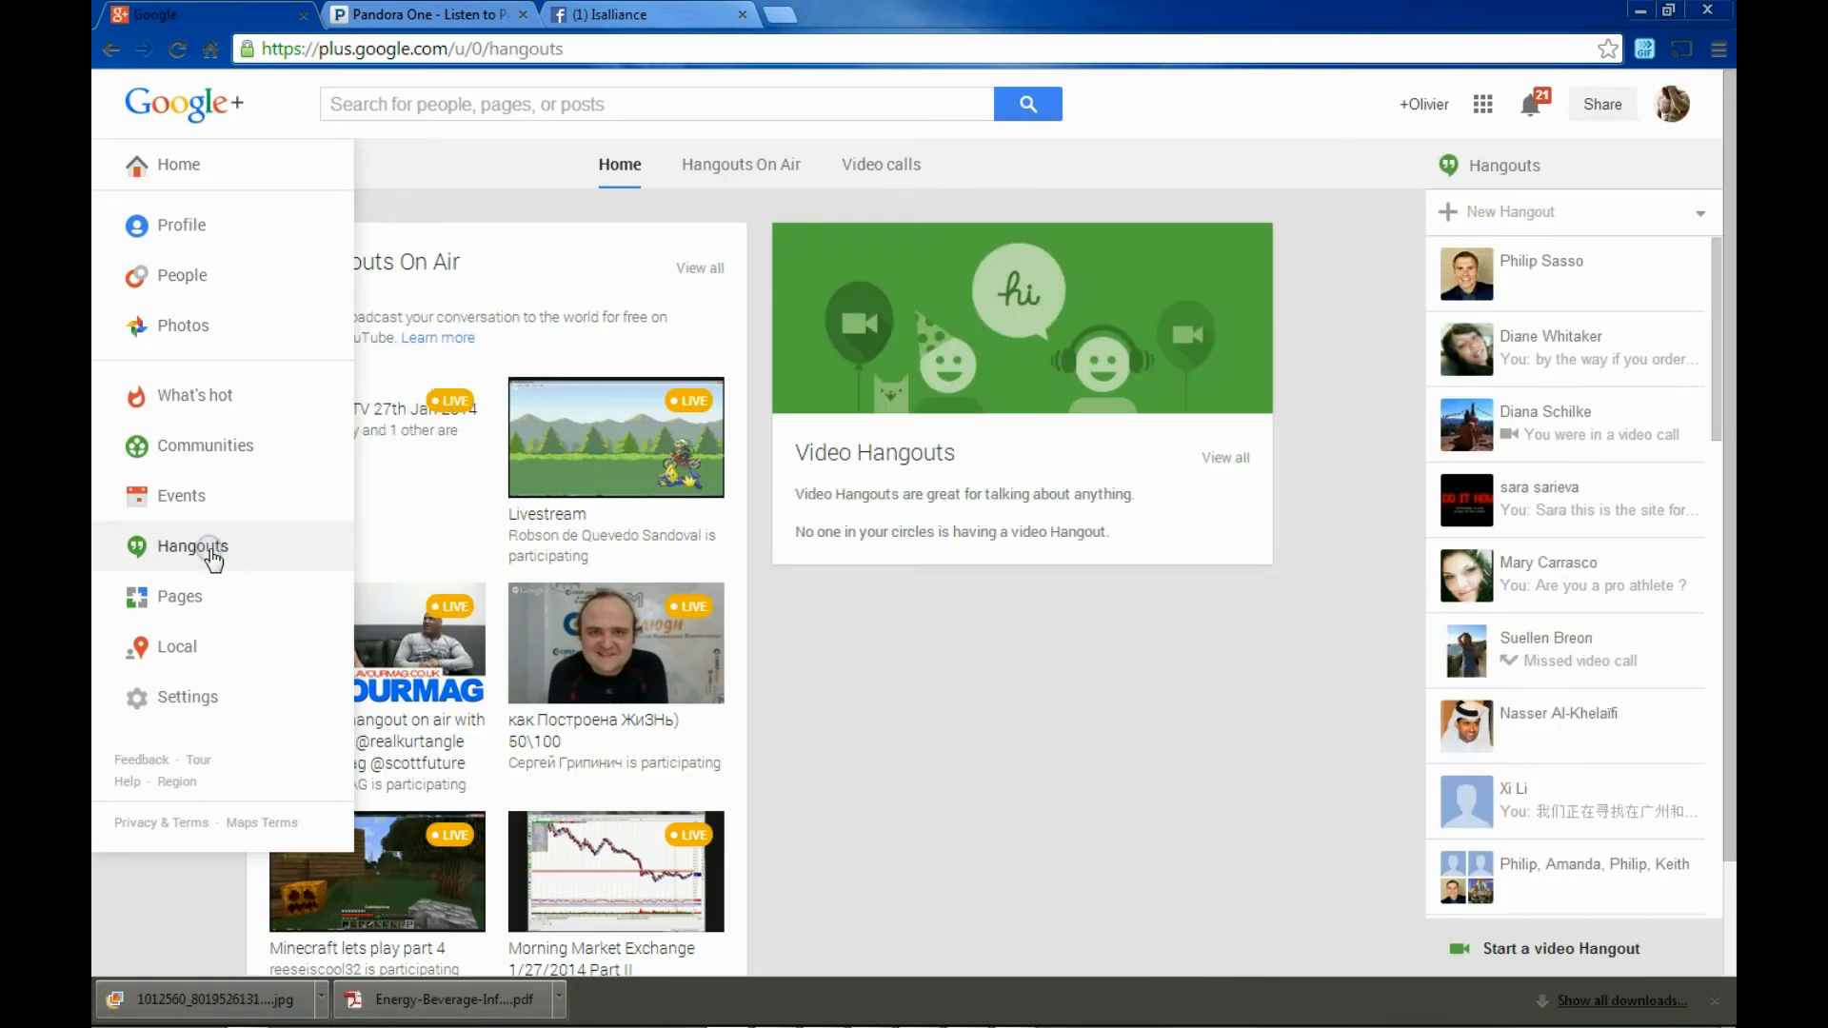
pyautogui.moveTo(645, 501)
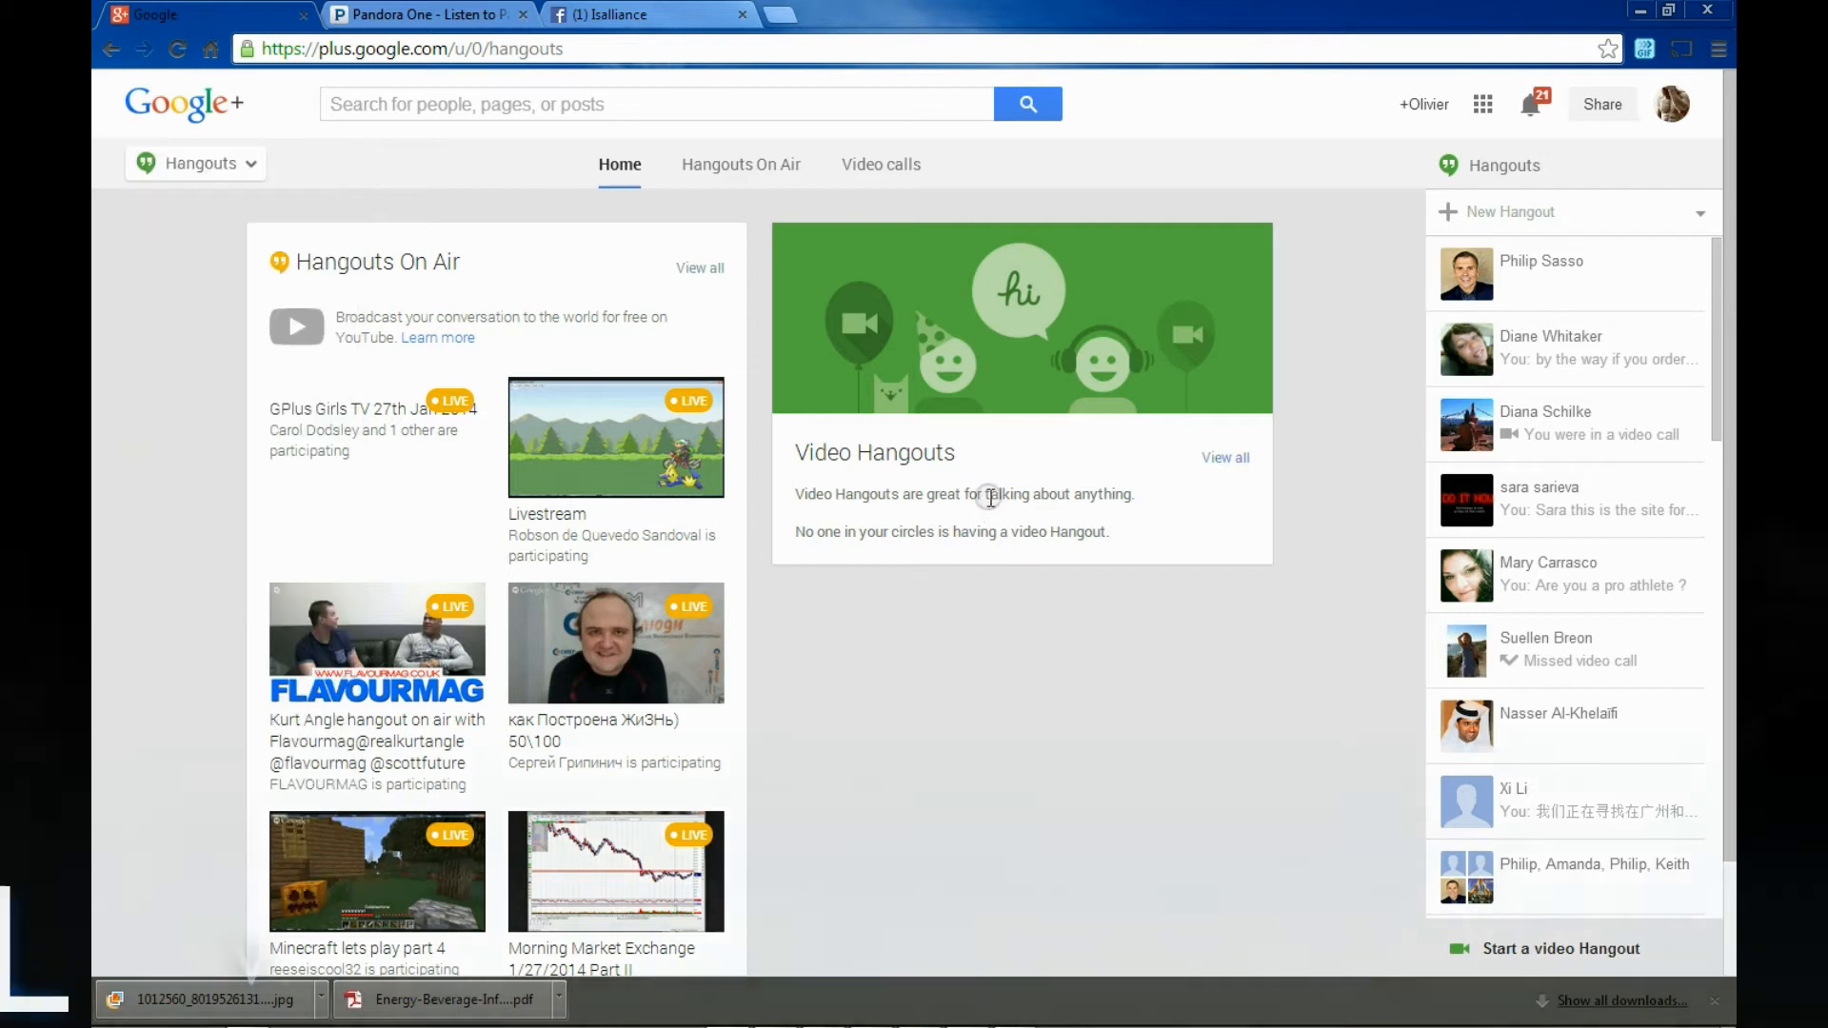
pyautogui.click(1225, 457)
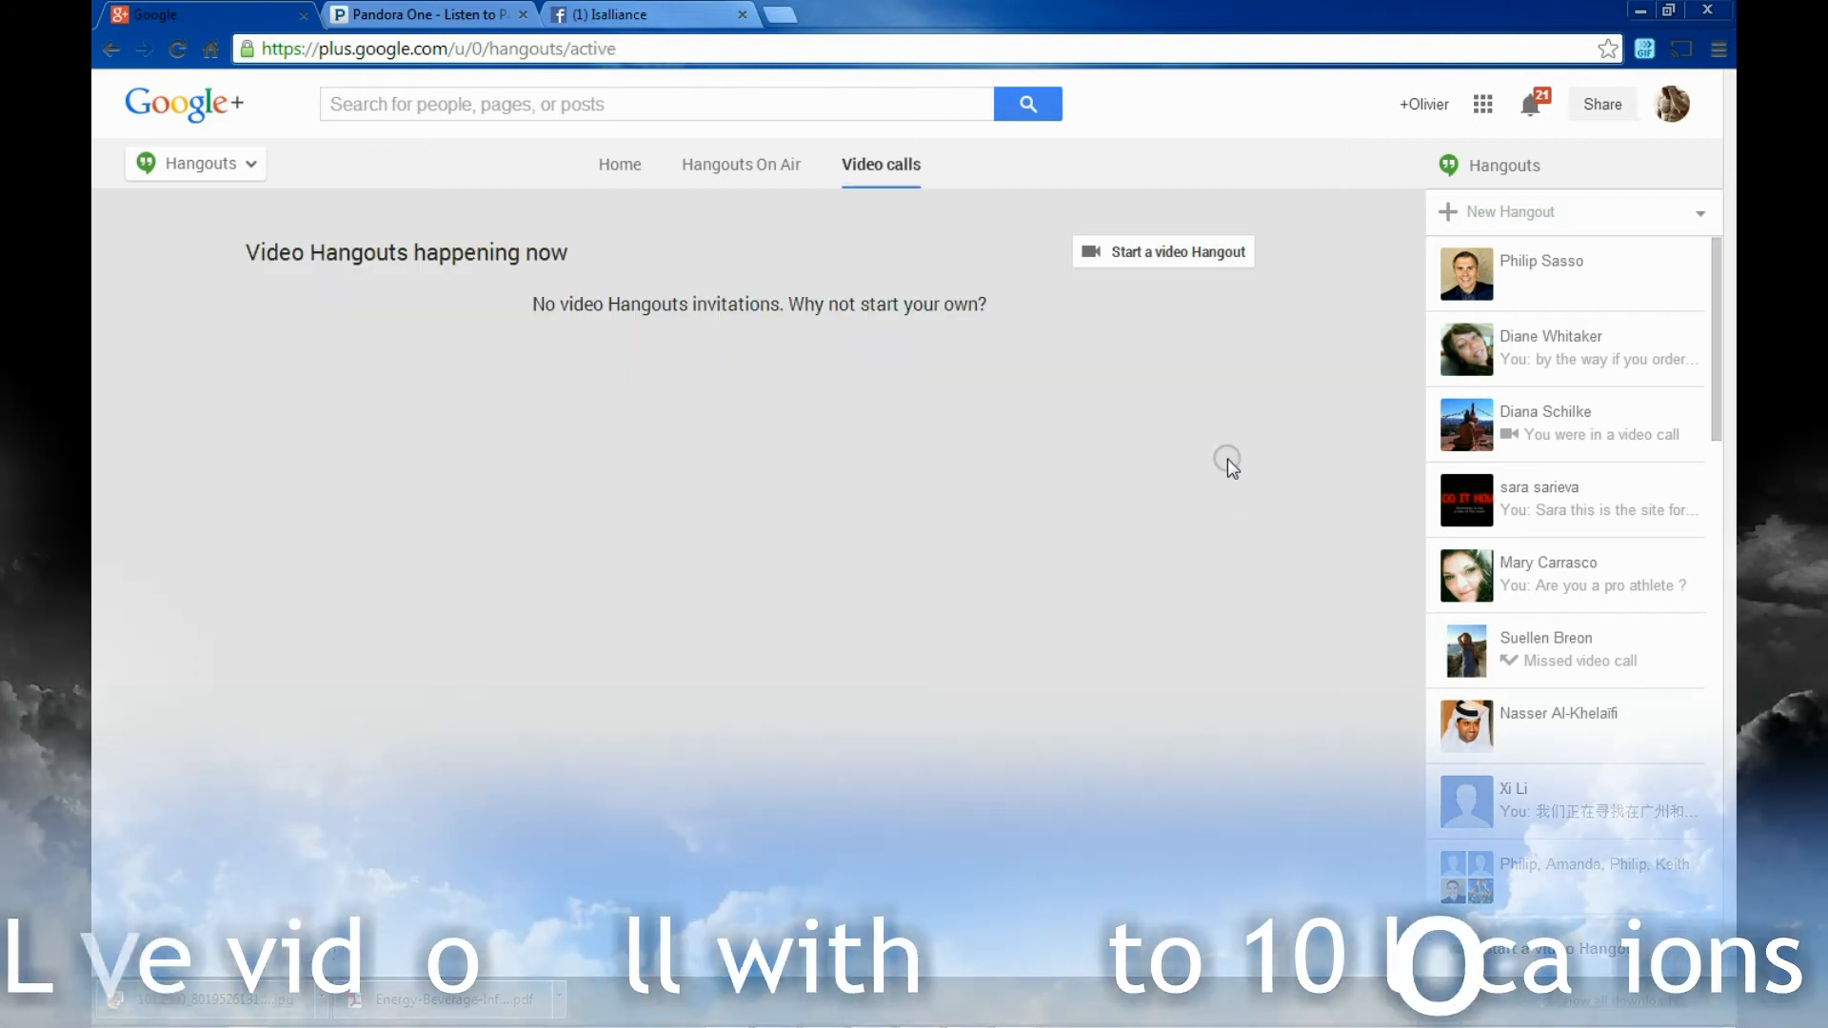
pyautogui.moveTo(1161, 252)
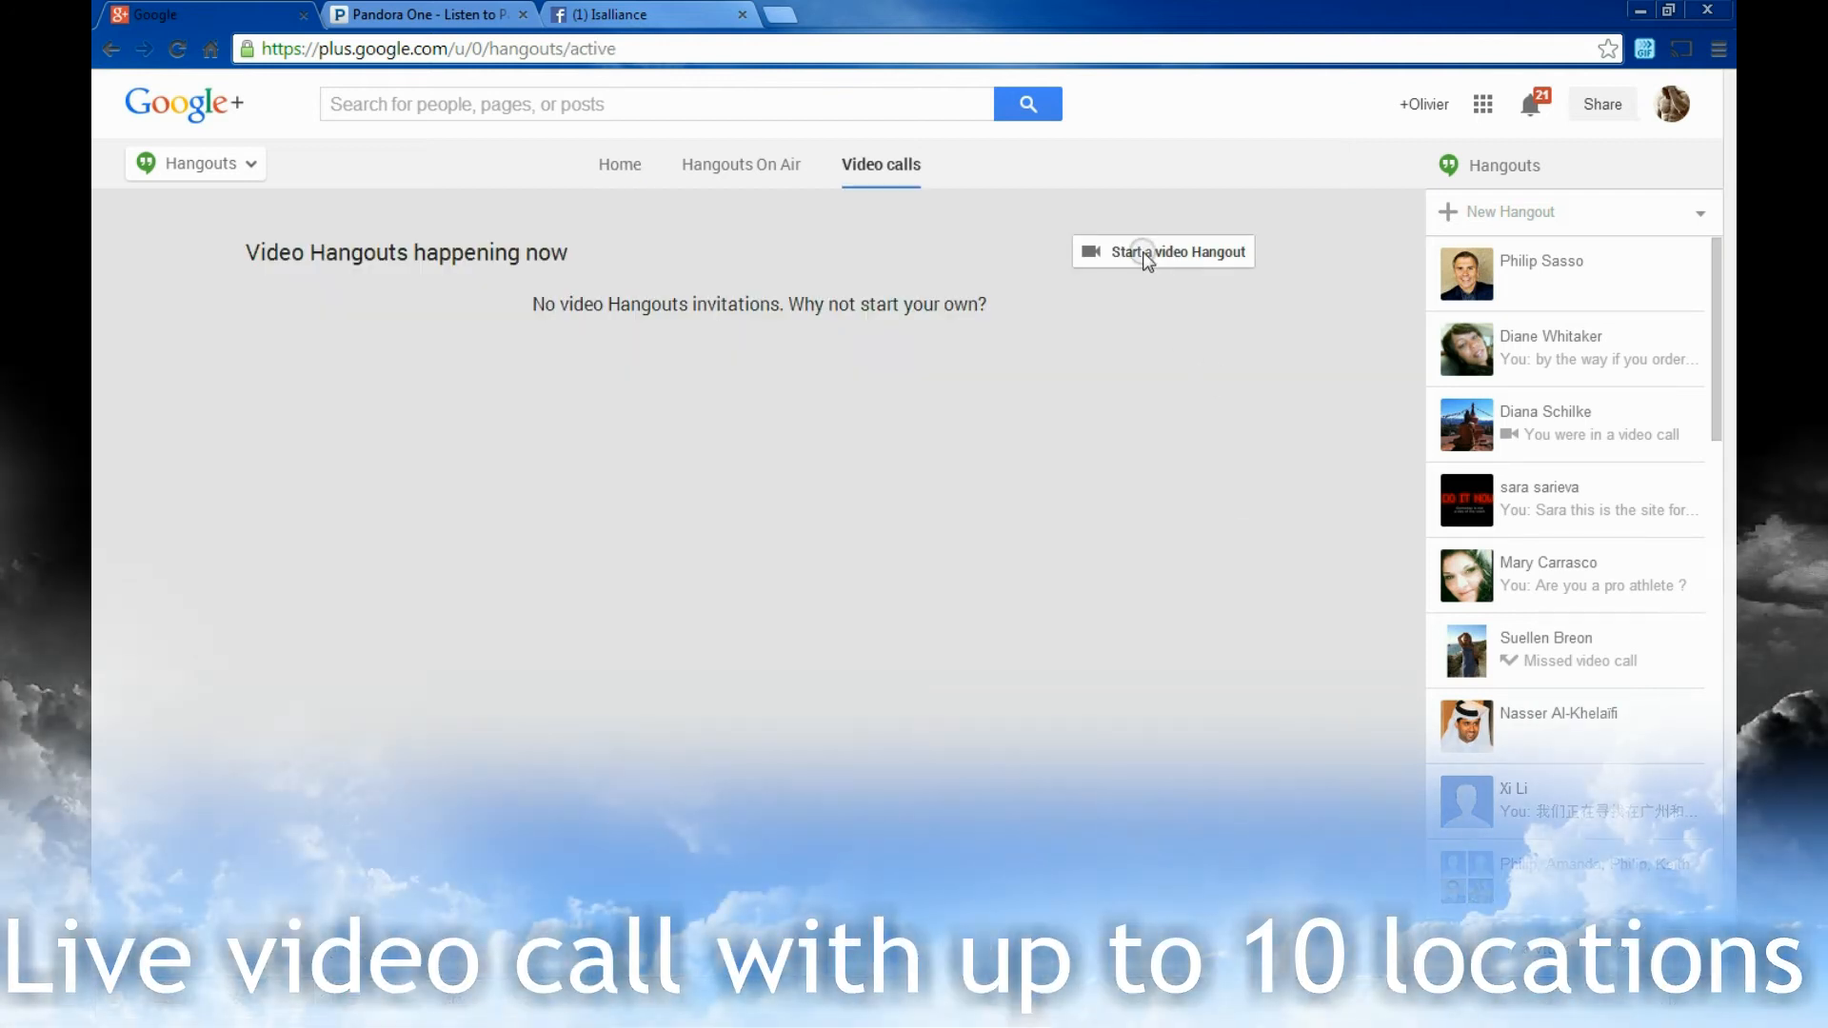
pyautogui.click(1161, 252)
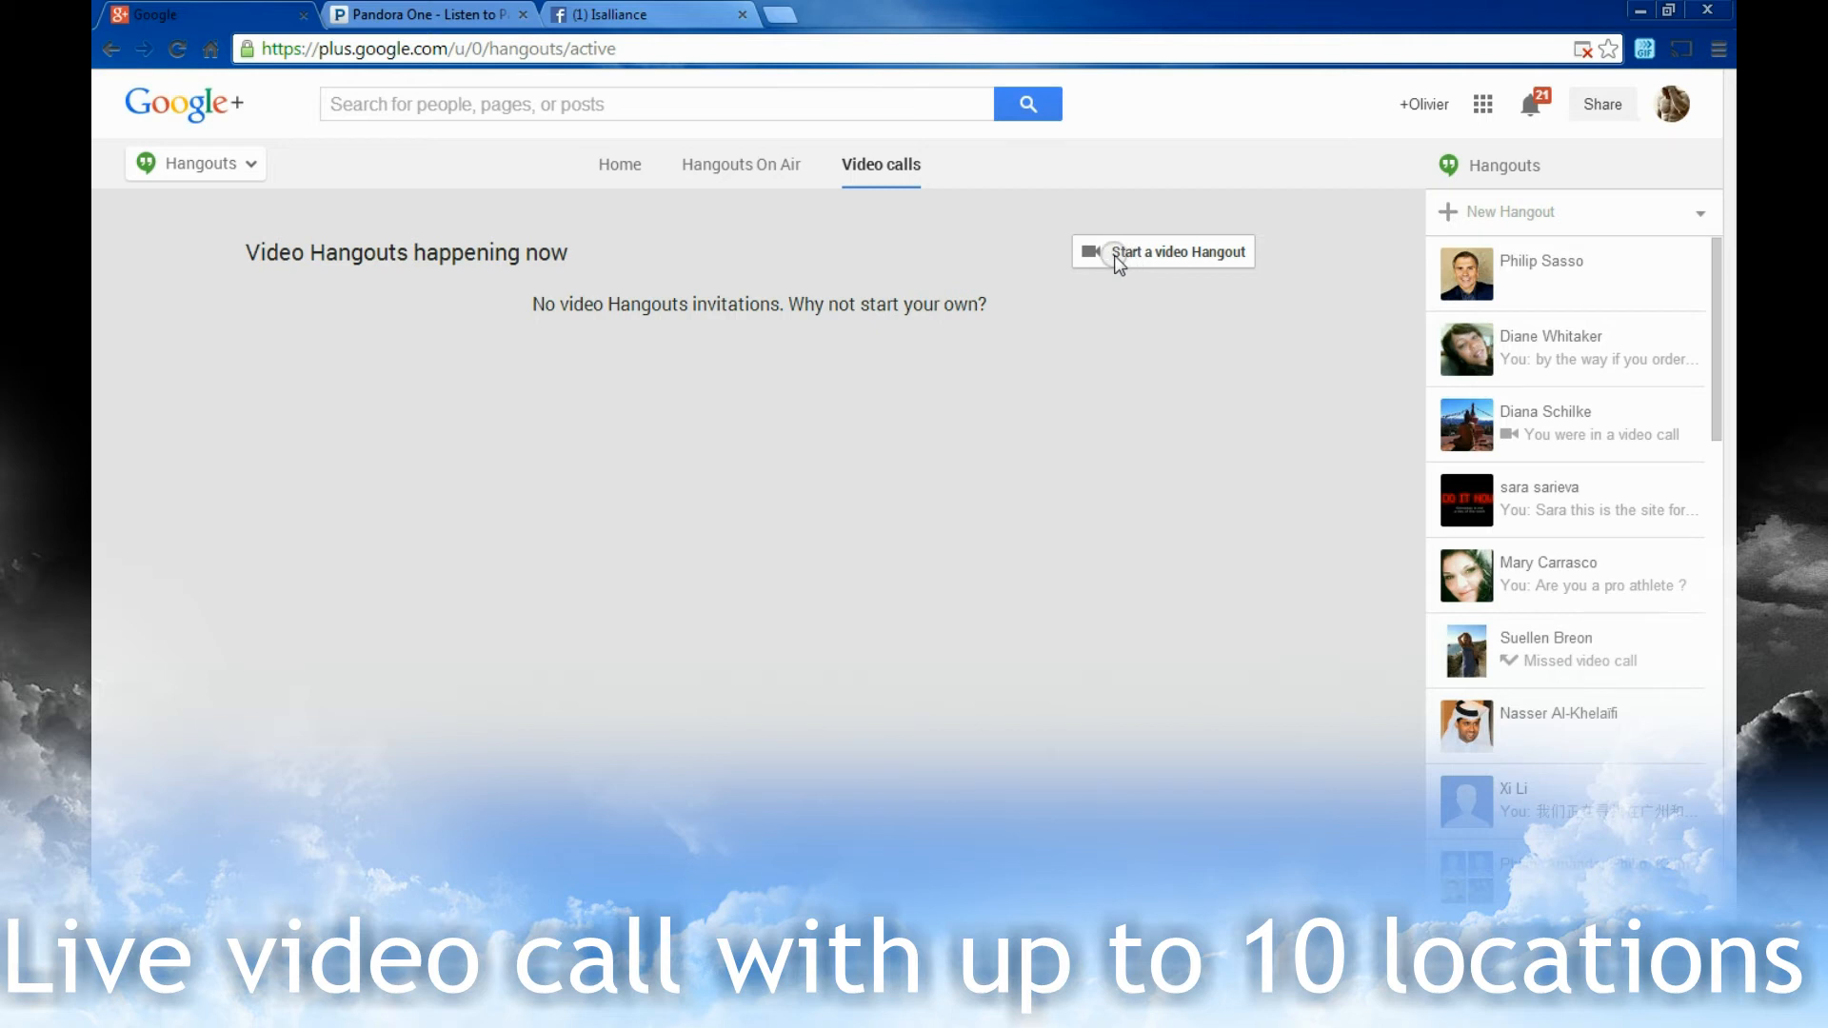
pyautogui.click(1177, 252)
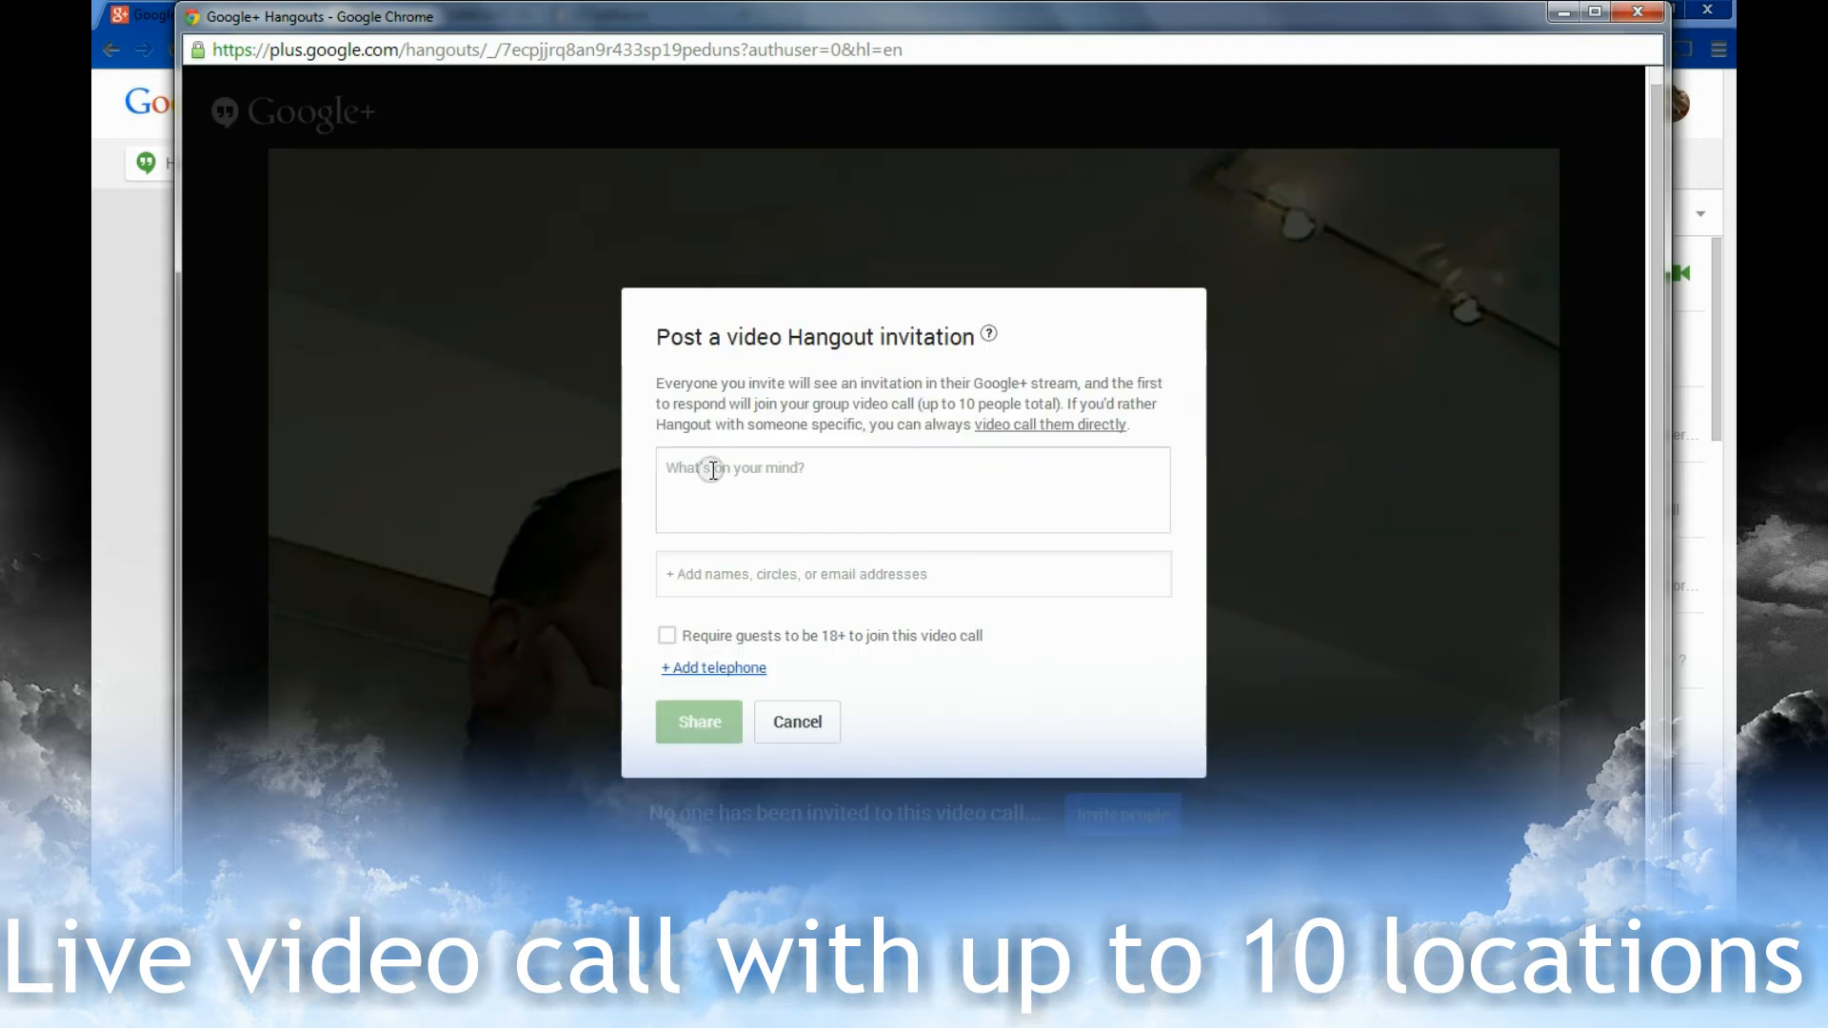
pyautogui.click(912, 573)
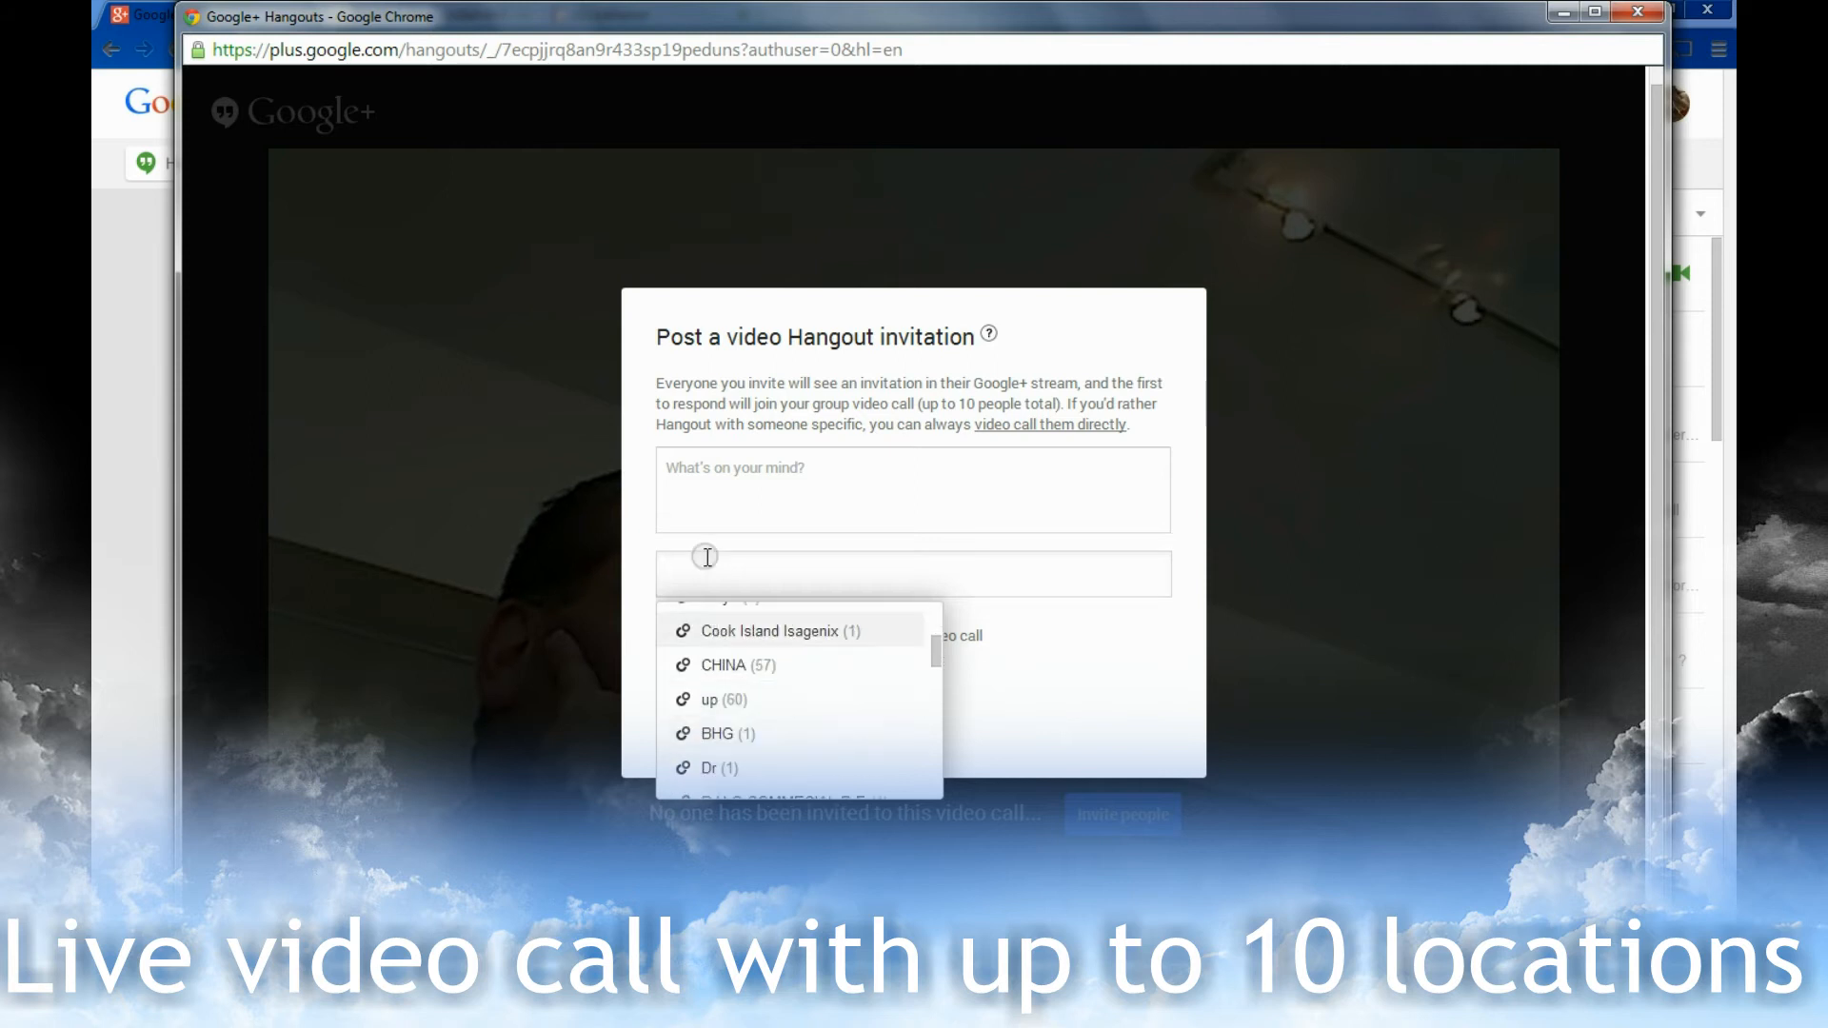
pyautogui.write('amanda')
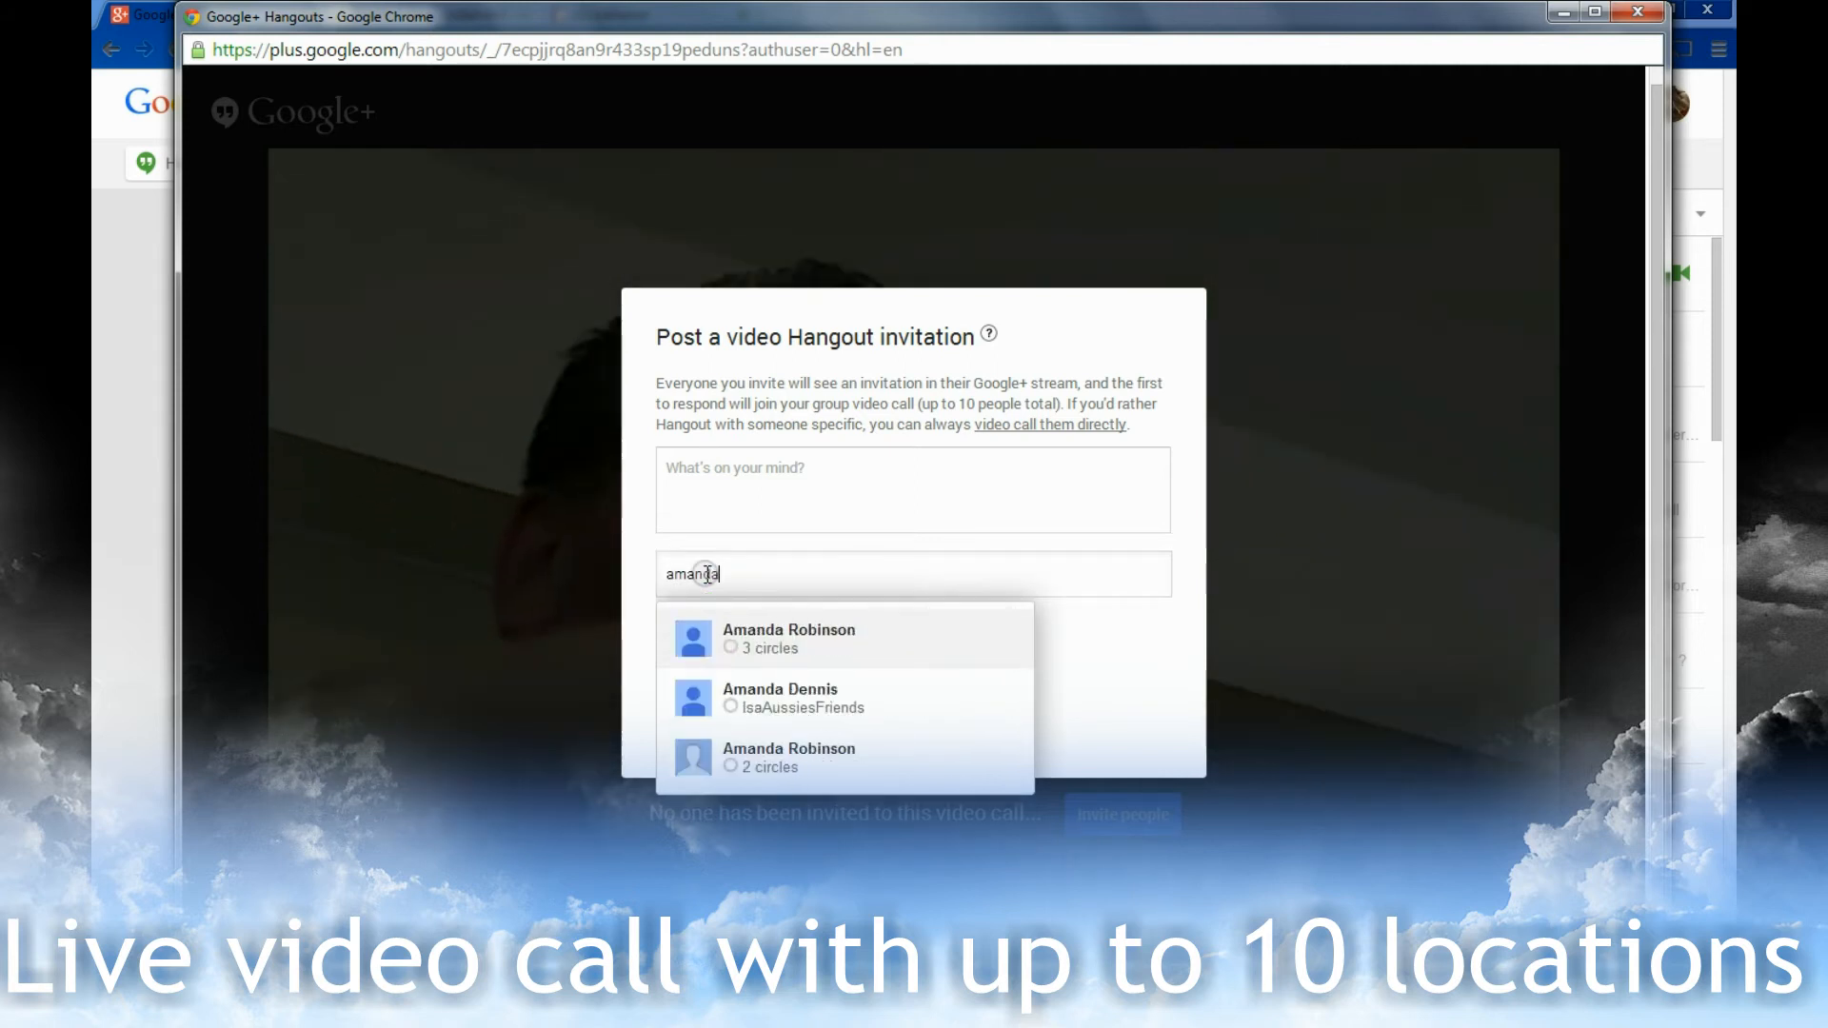
pyautogui.click(788, 638)
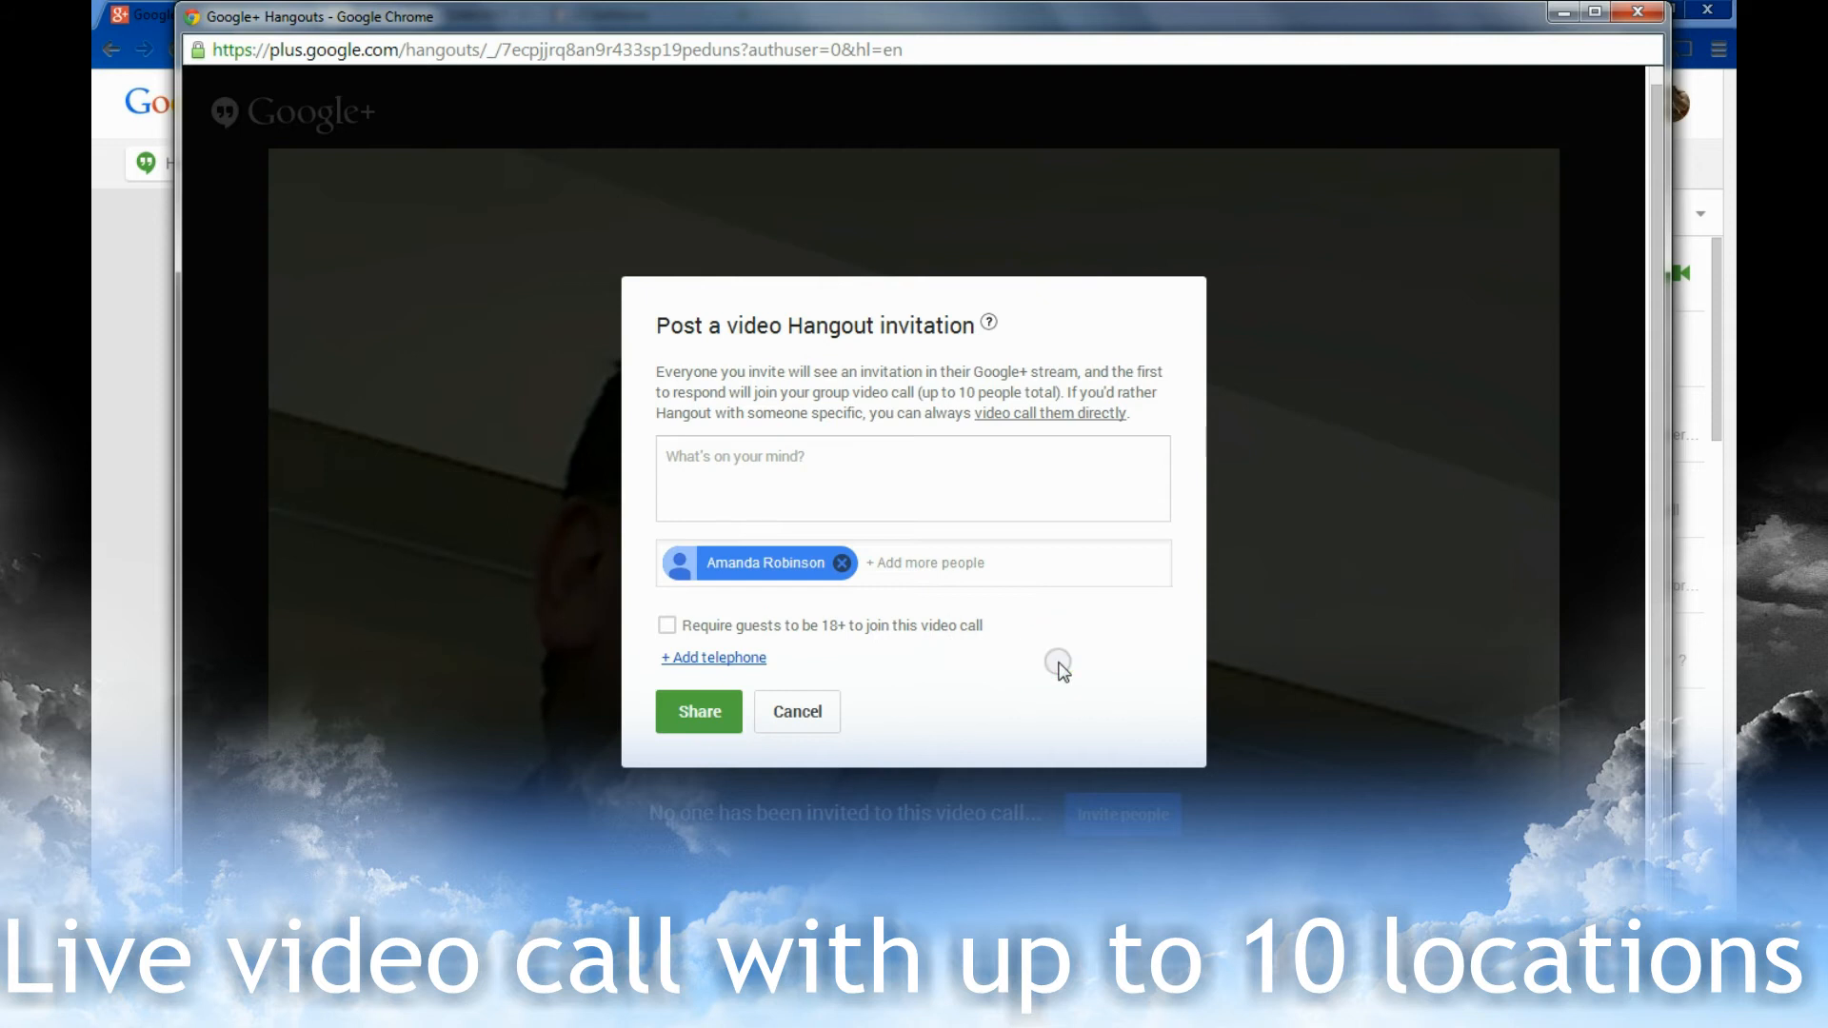
pyautogui.click(698, 711)
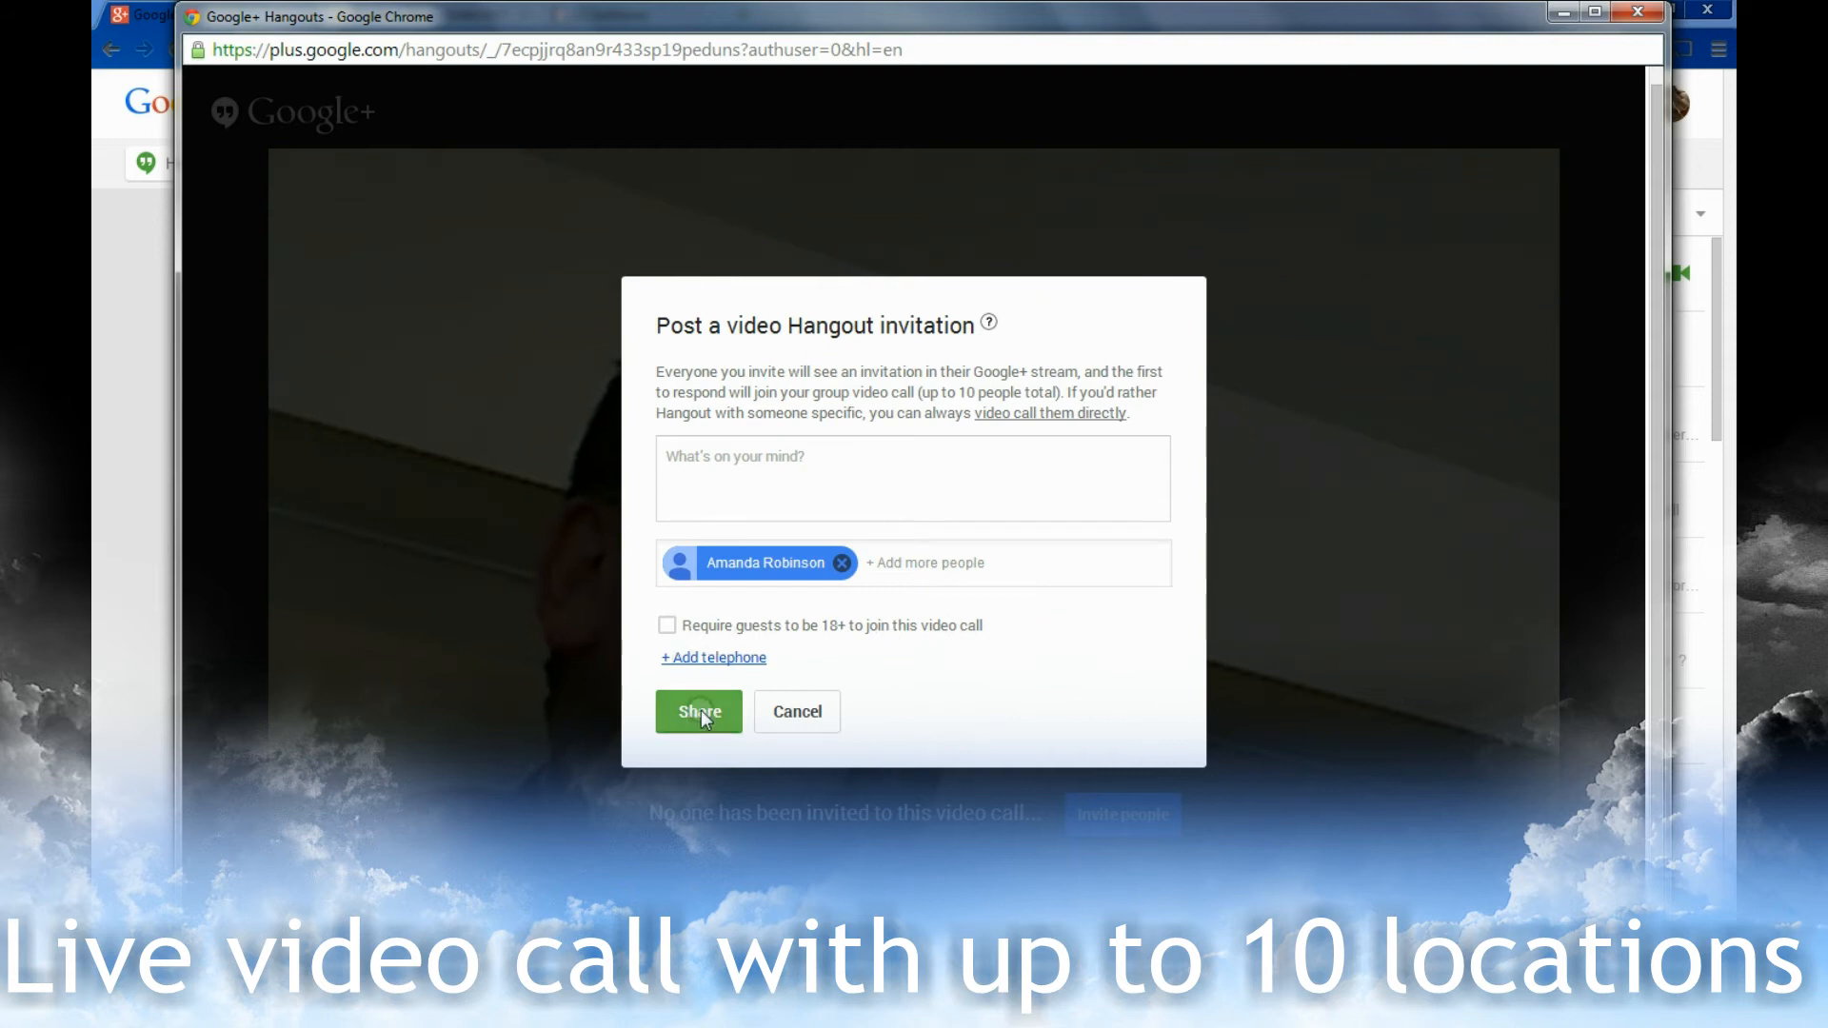
pyautogui.click(697, 710)
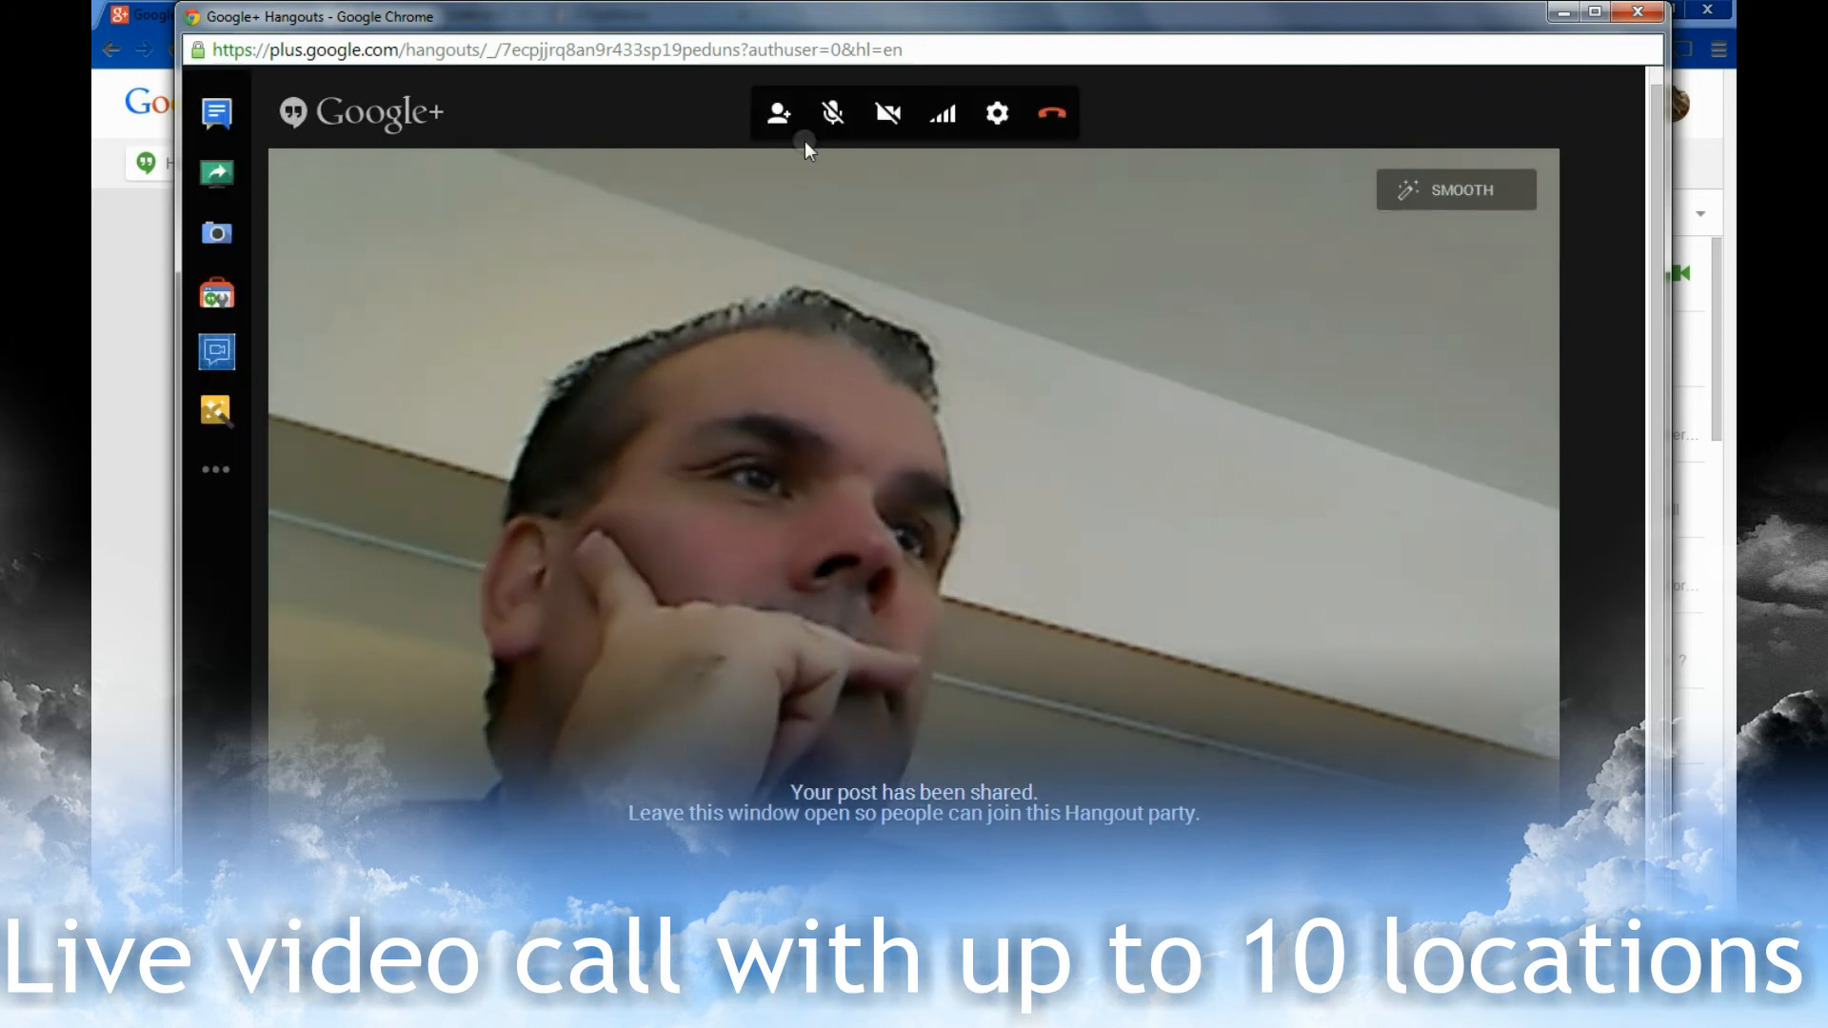
pyautogui.click(887, 112)
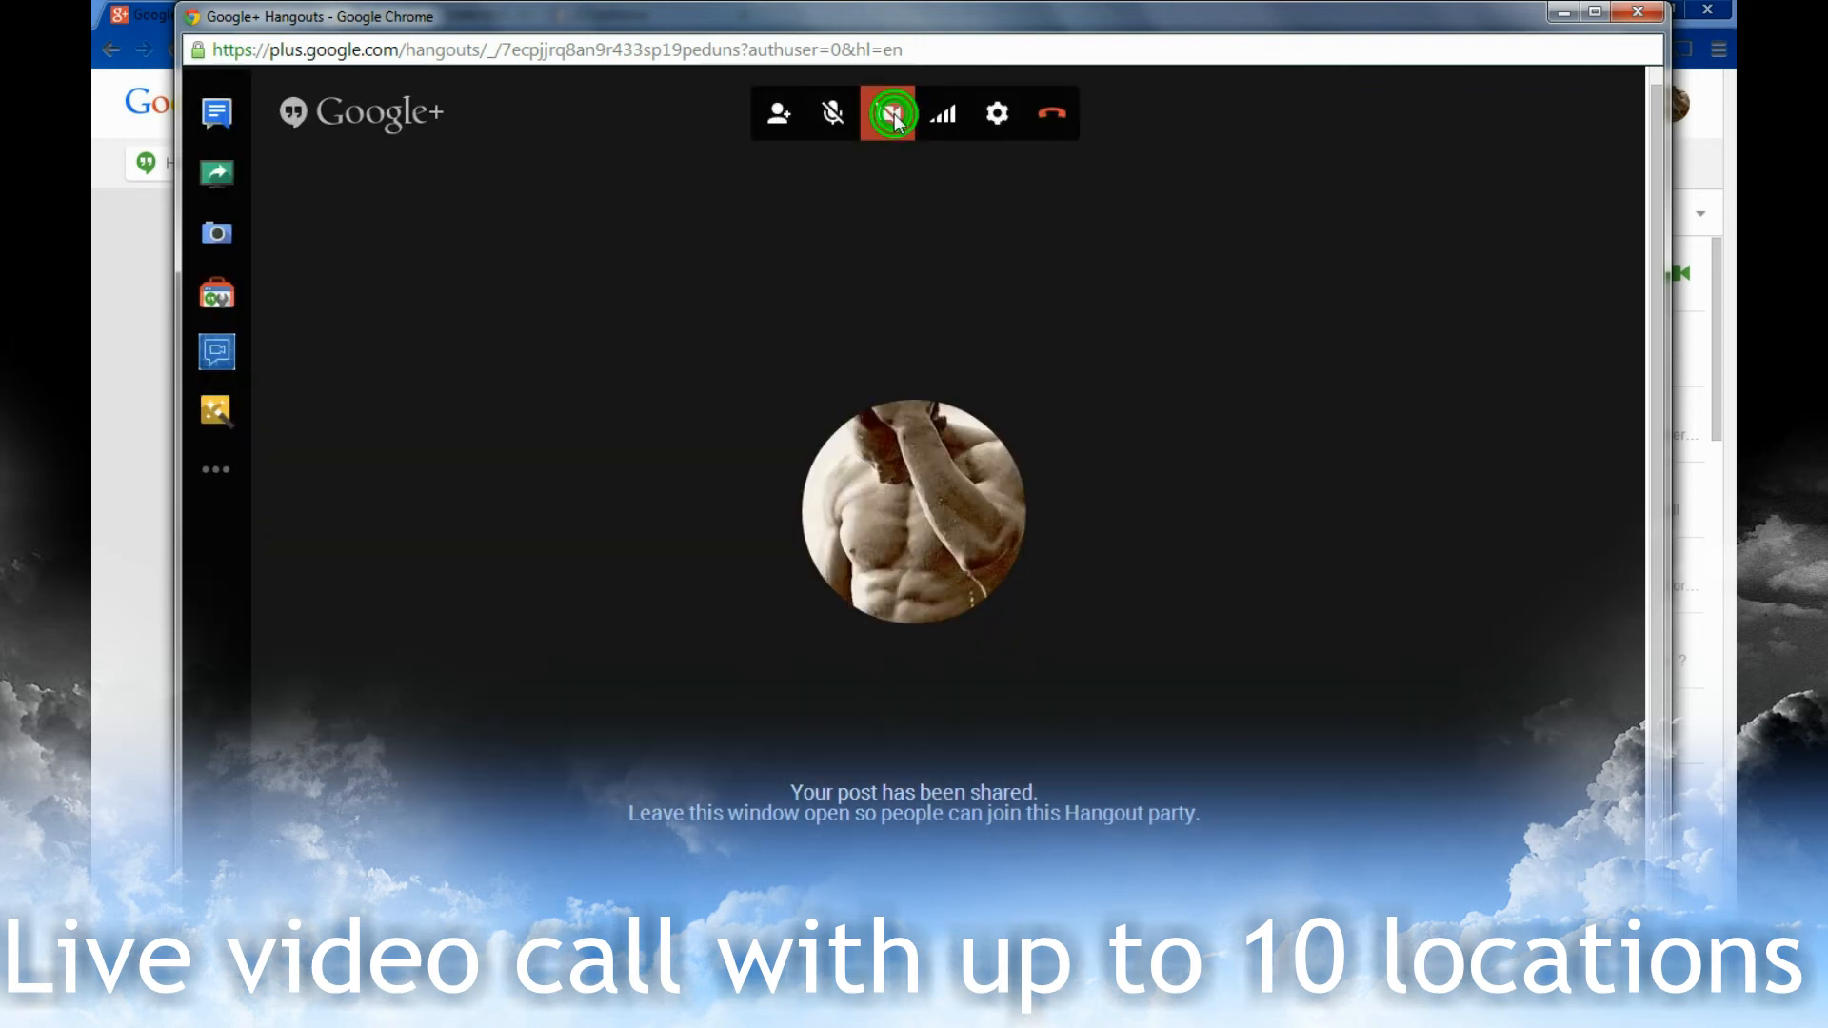
pyautogui.click(889, 112)
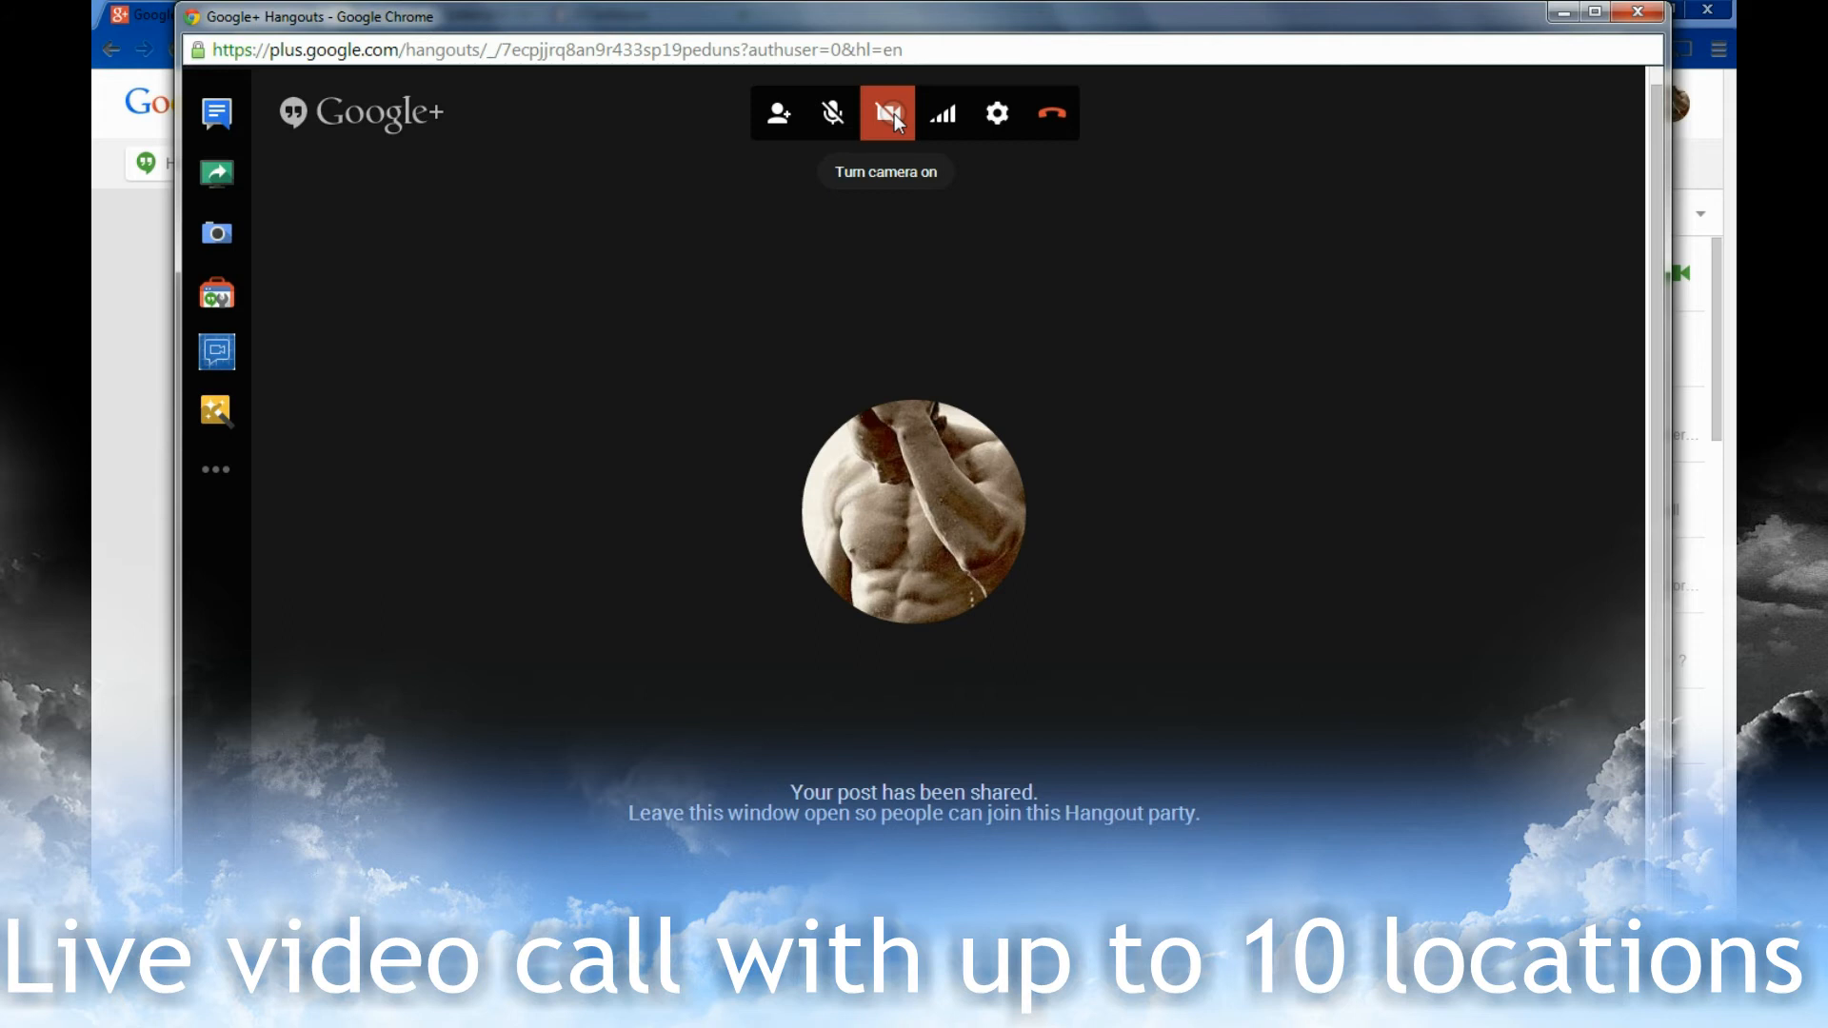
pyautogui.click(888, 112)
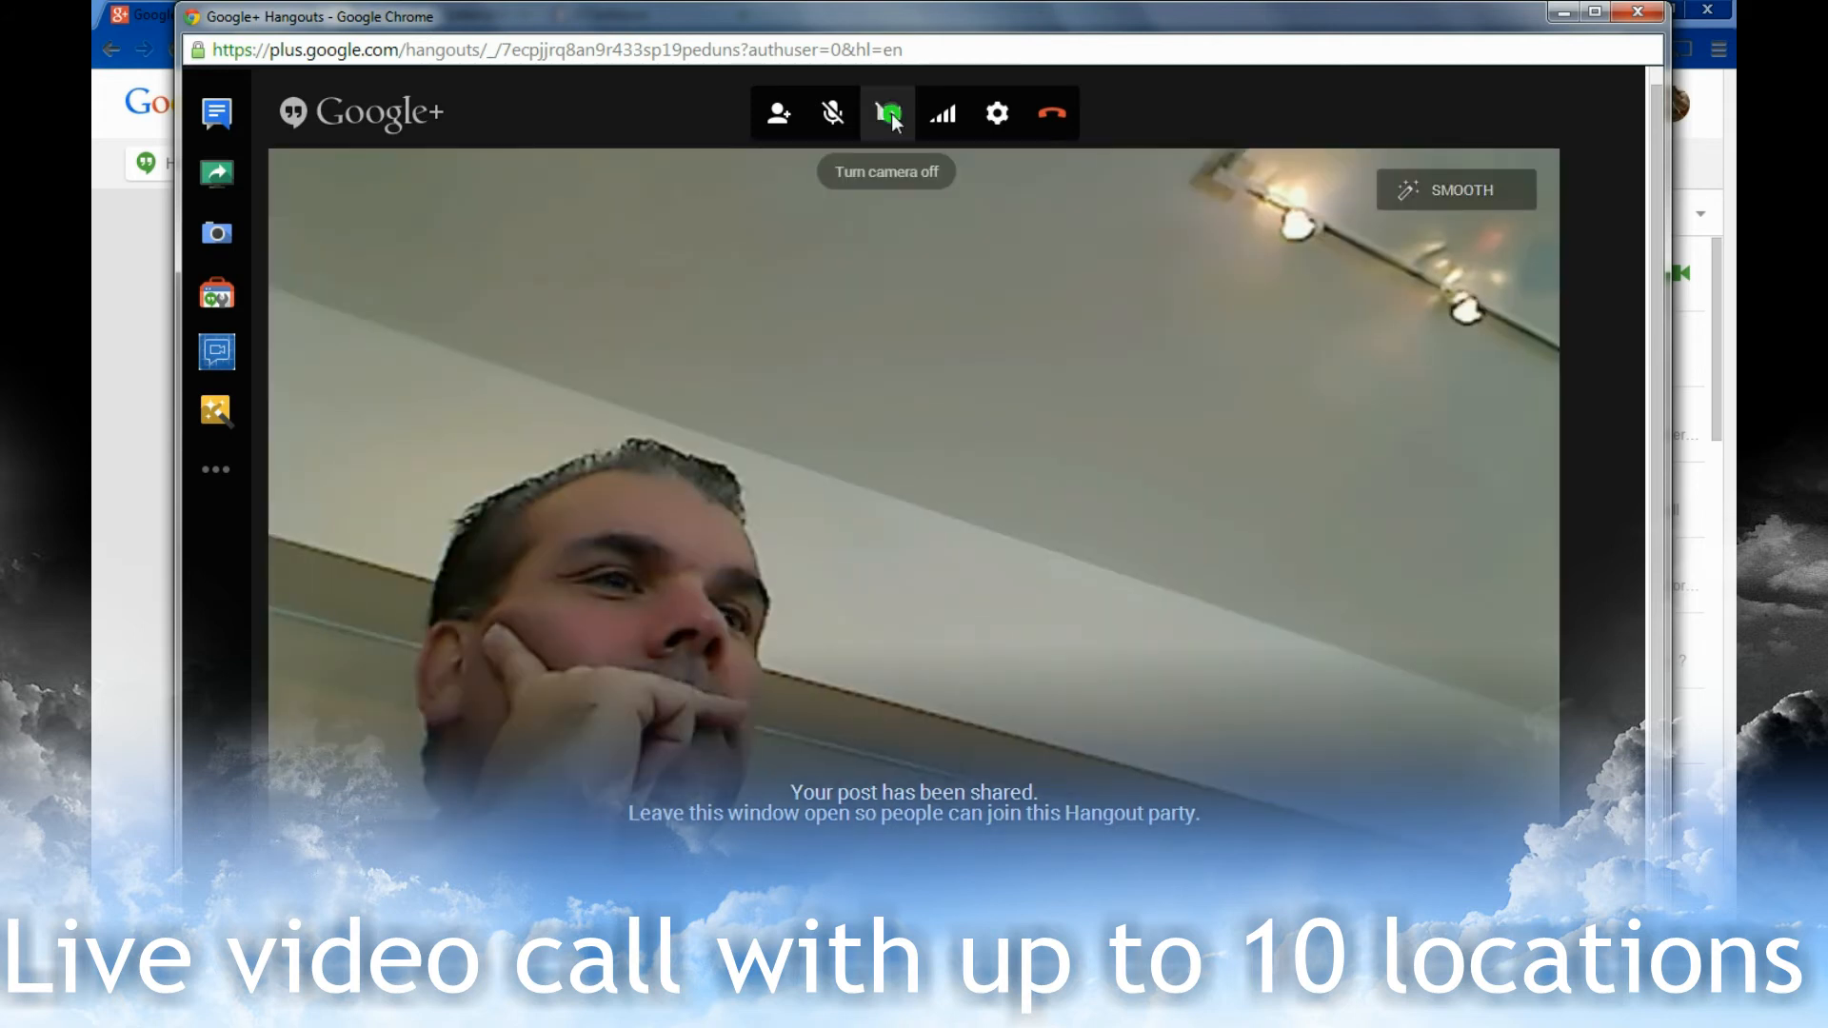
pyautogui.click(885, 113)
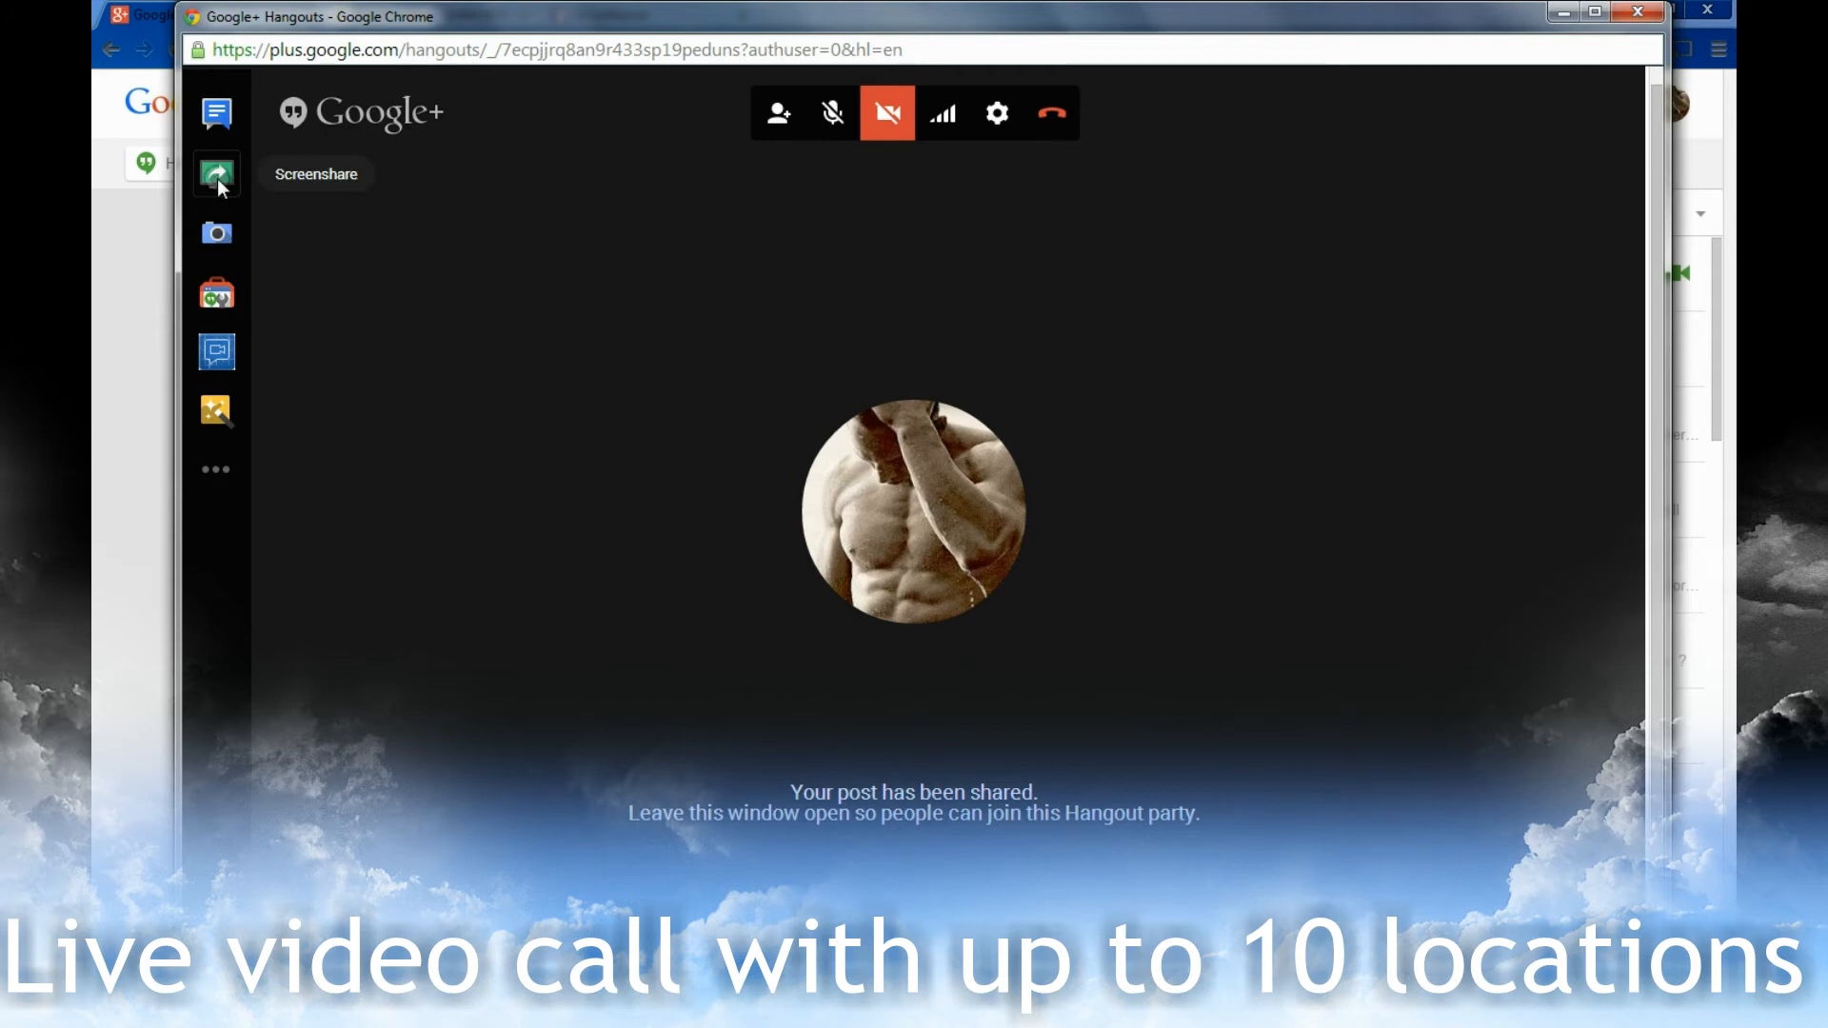
pyautogui.click(215, 175)
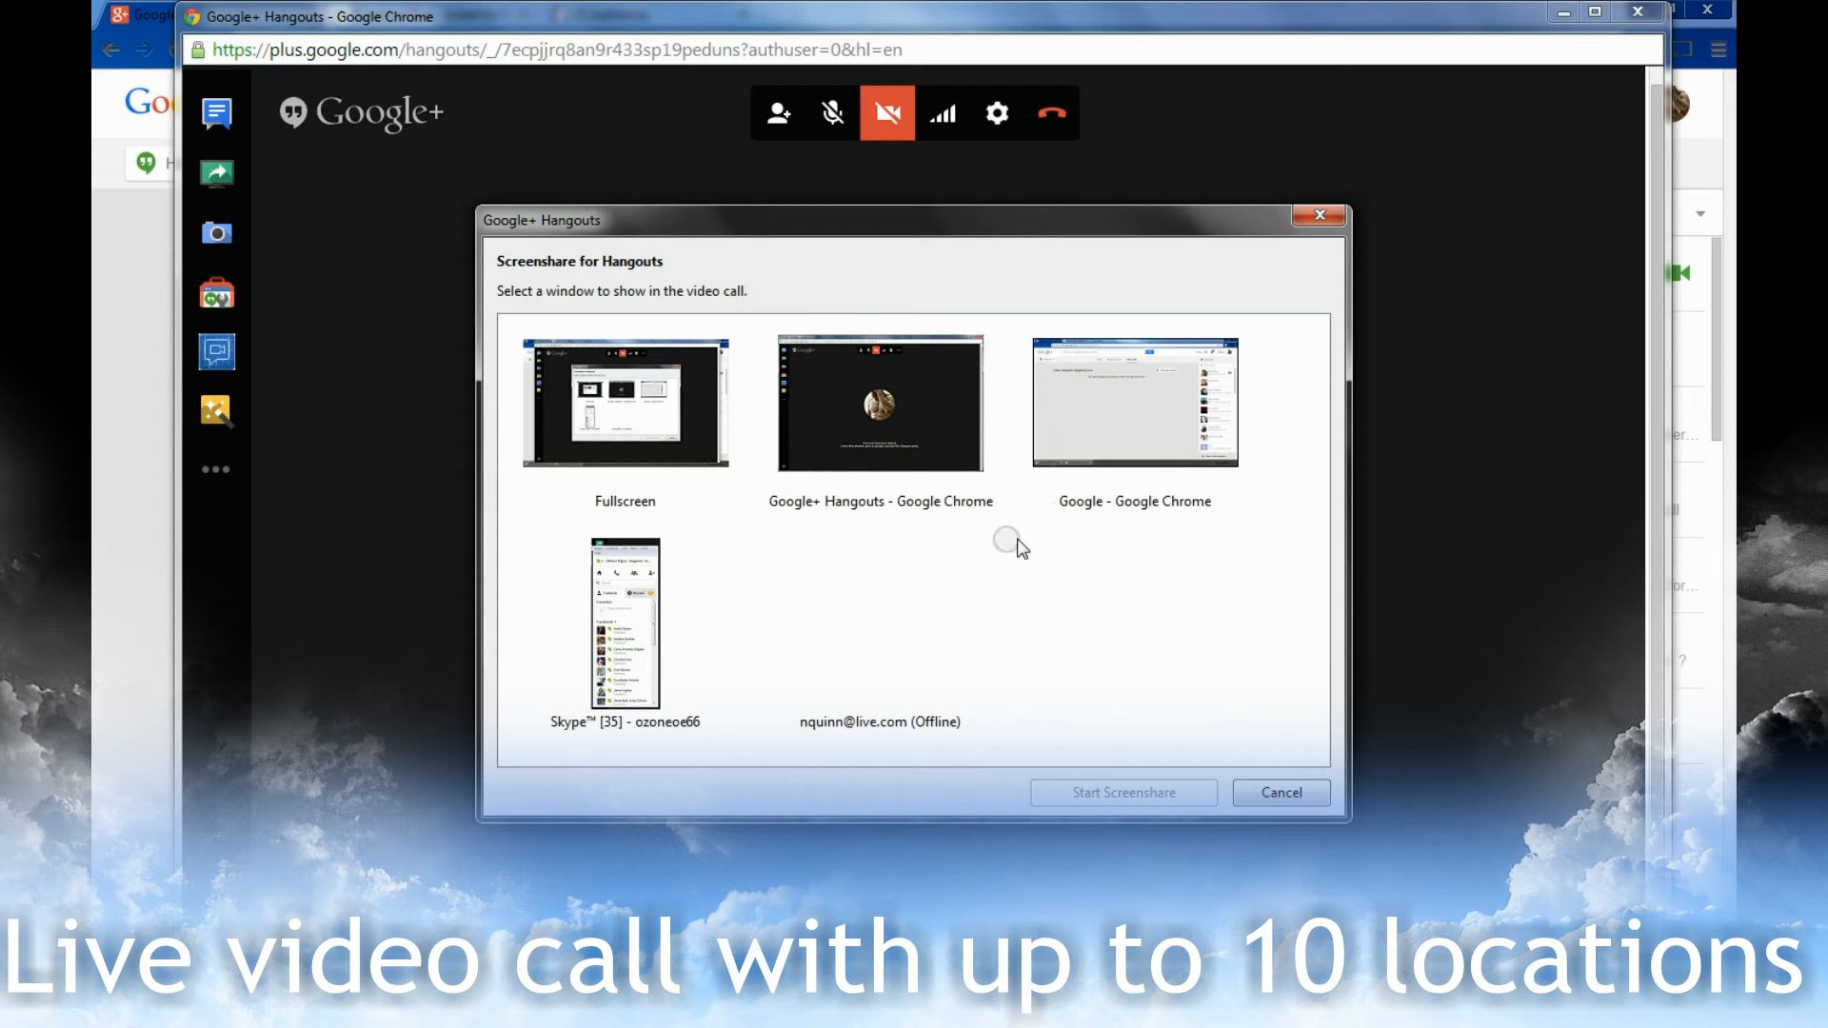
pyautogui.moveTo(663, 648)
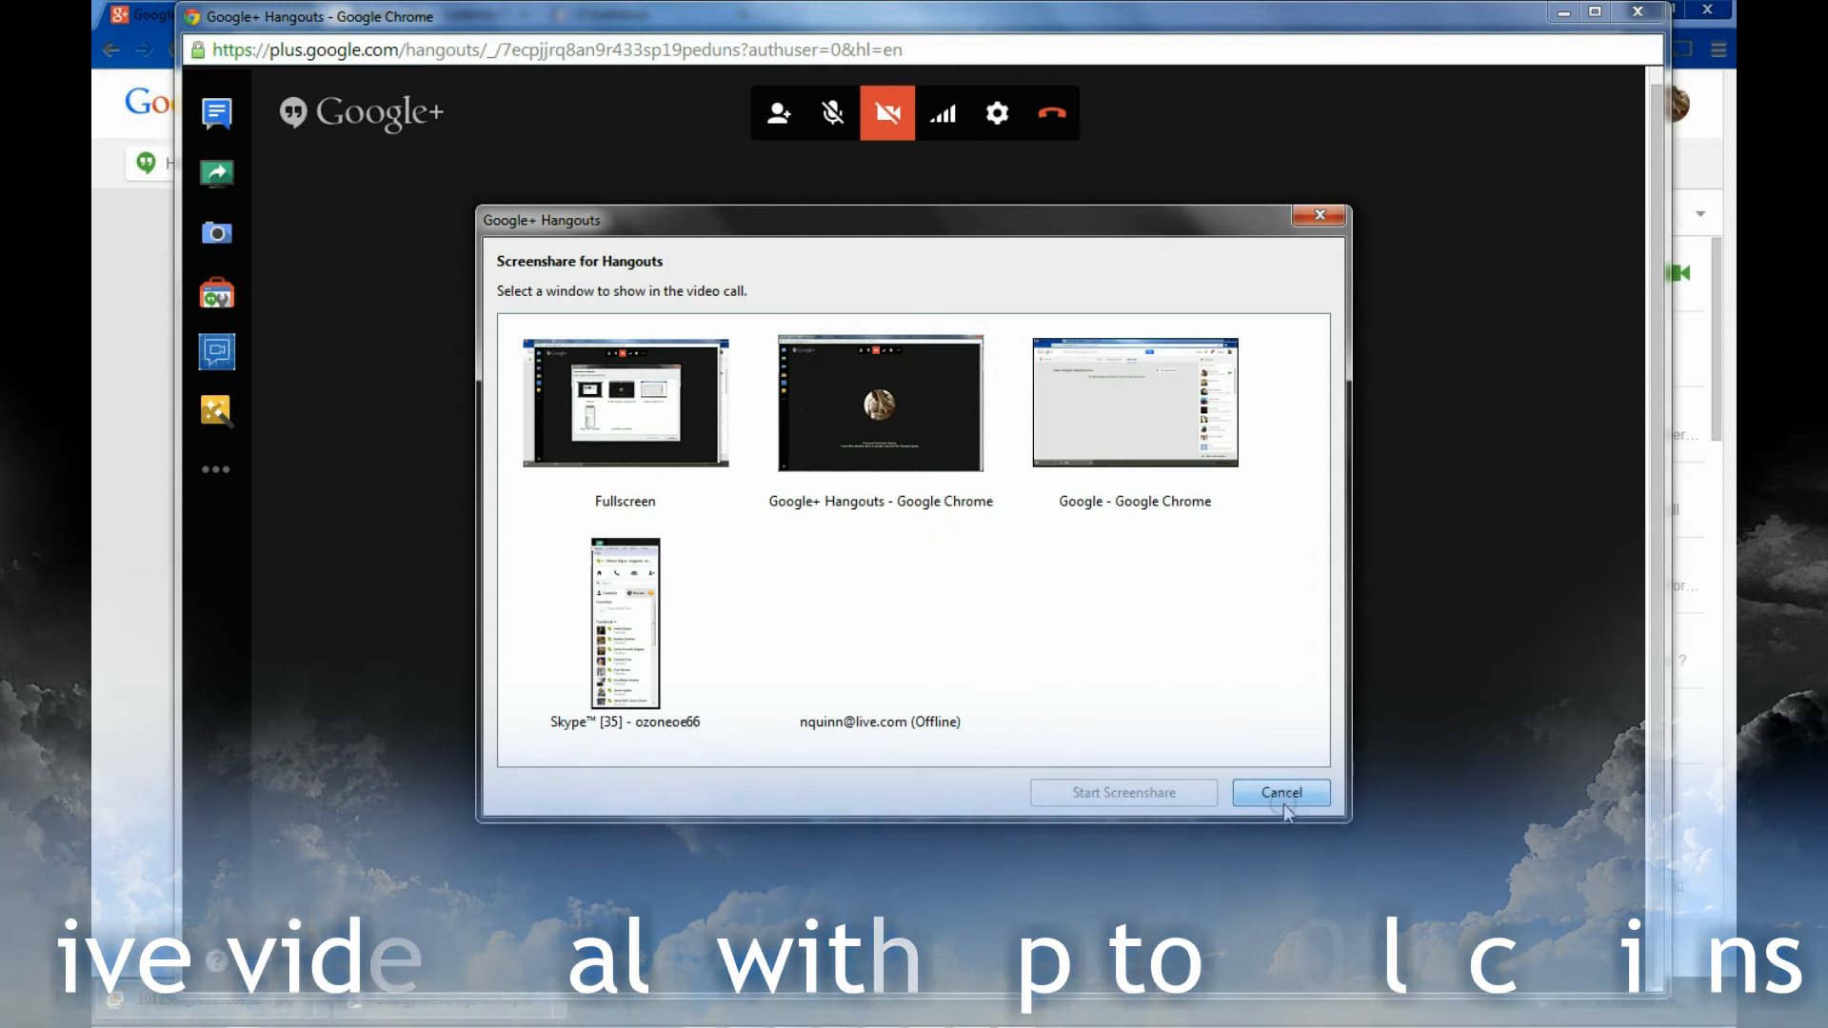
pyautogui.click(1280, 792)
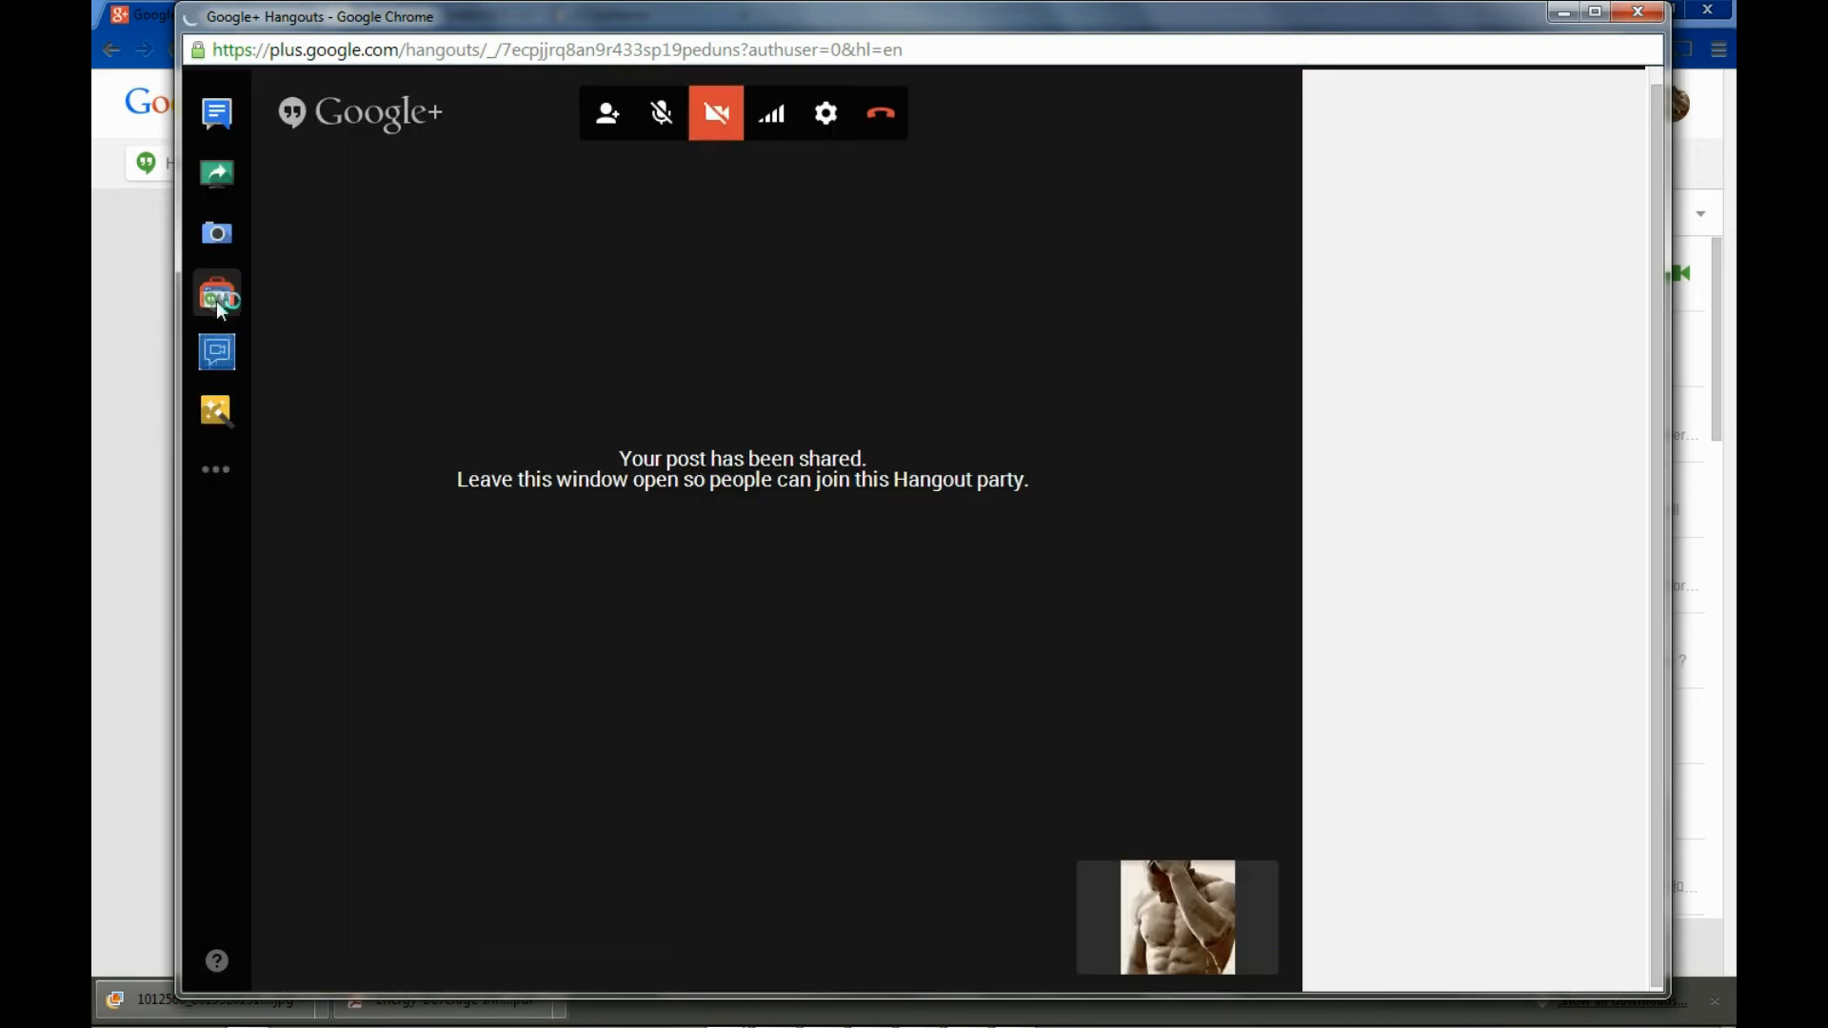
# Launch the Hangout Toolbox and SlideShare apps and search SlideShare for 'isagenix'
pyautogui.click(215, 295)
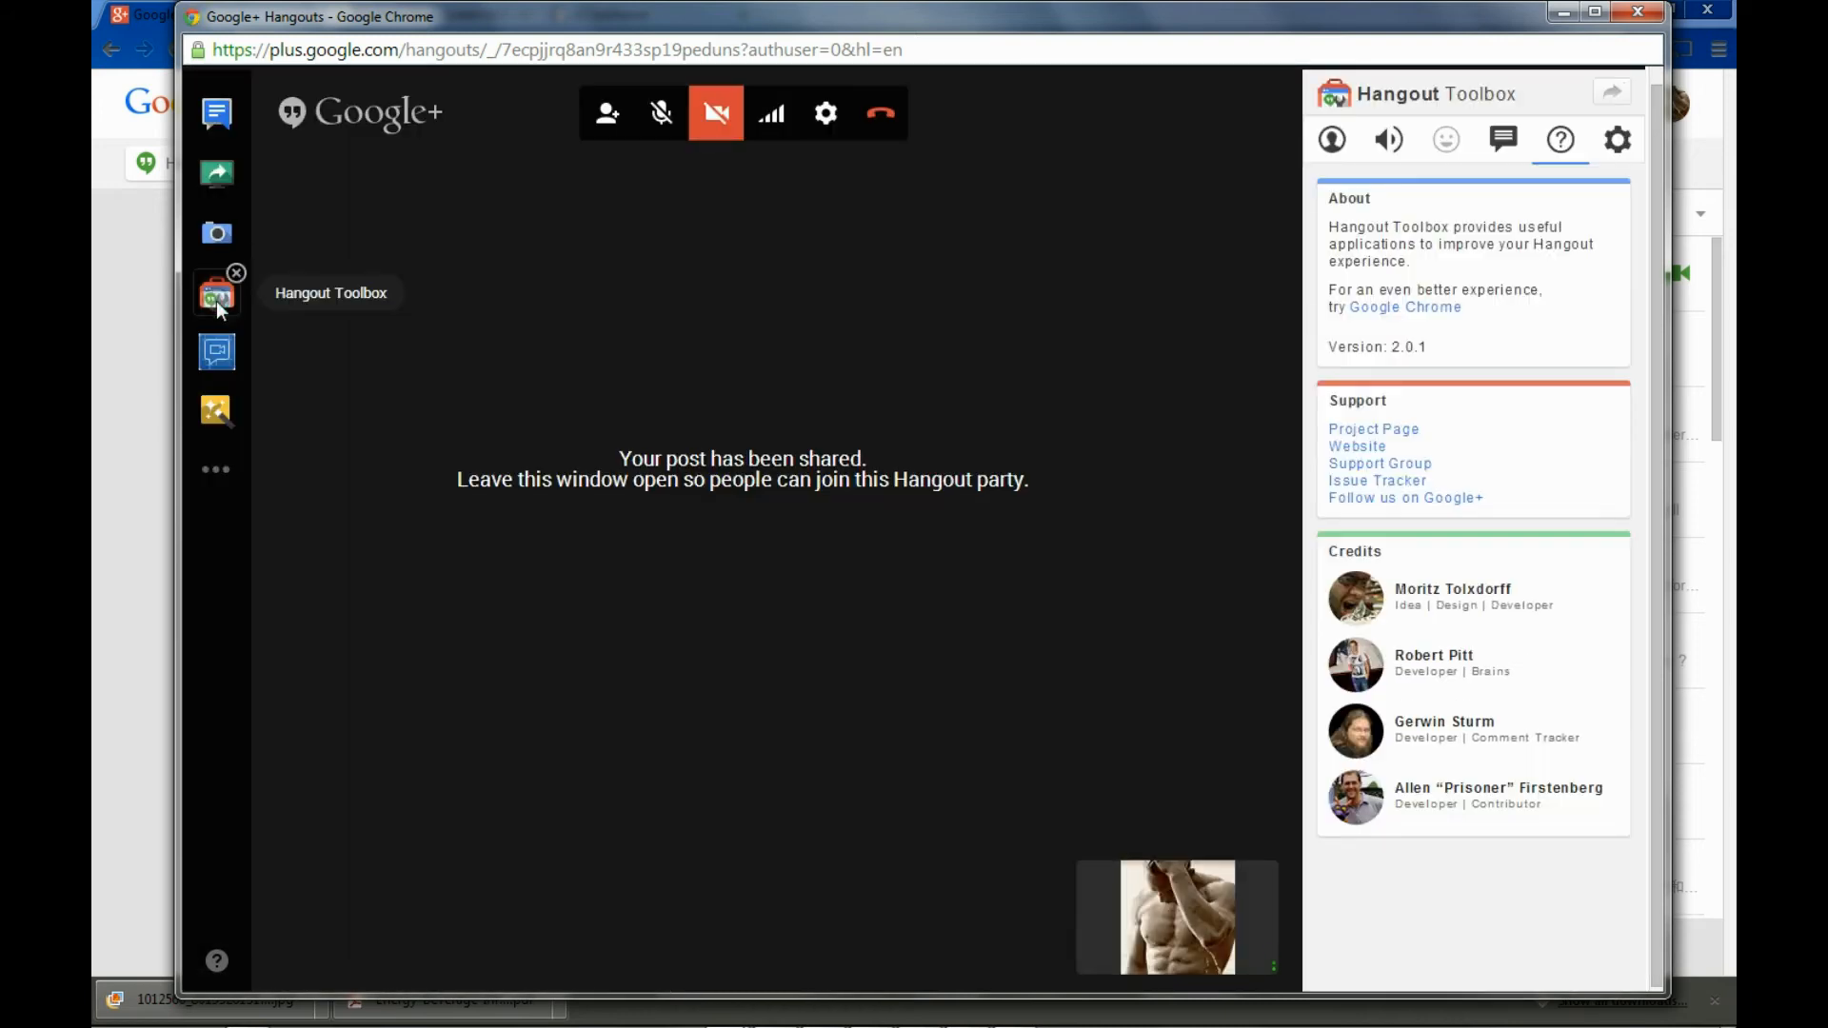
pyautogui.moveTo(1041, 511)
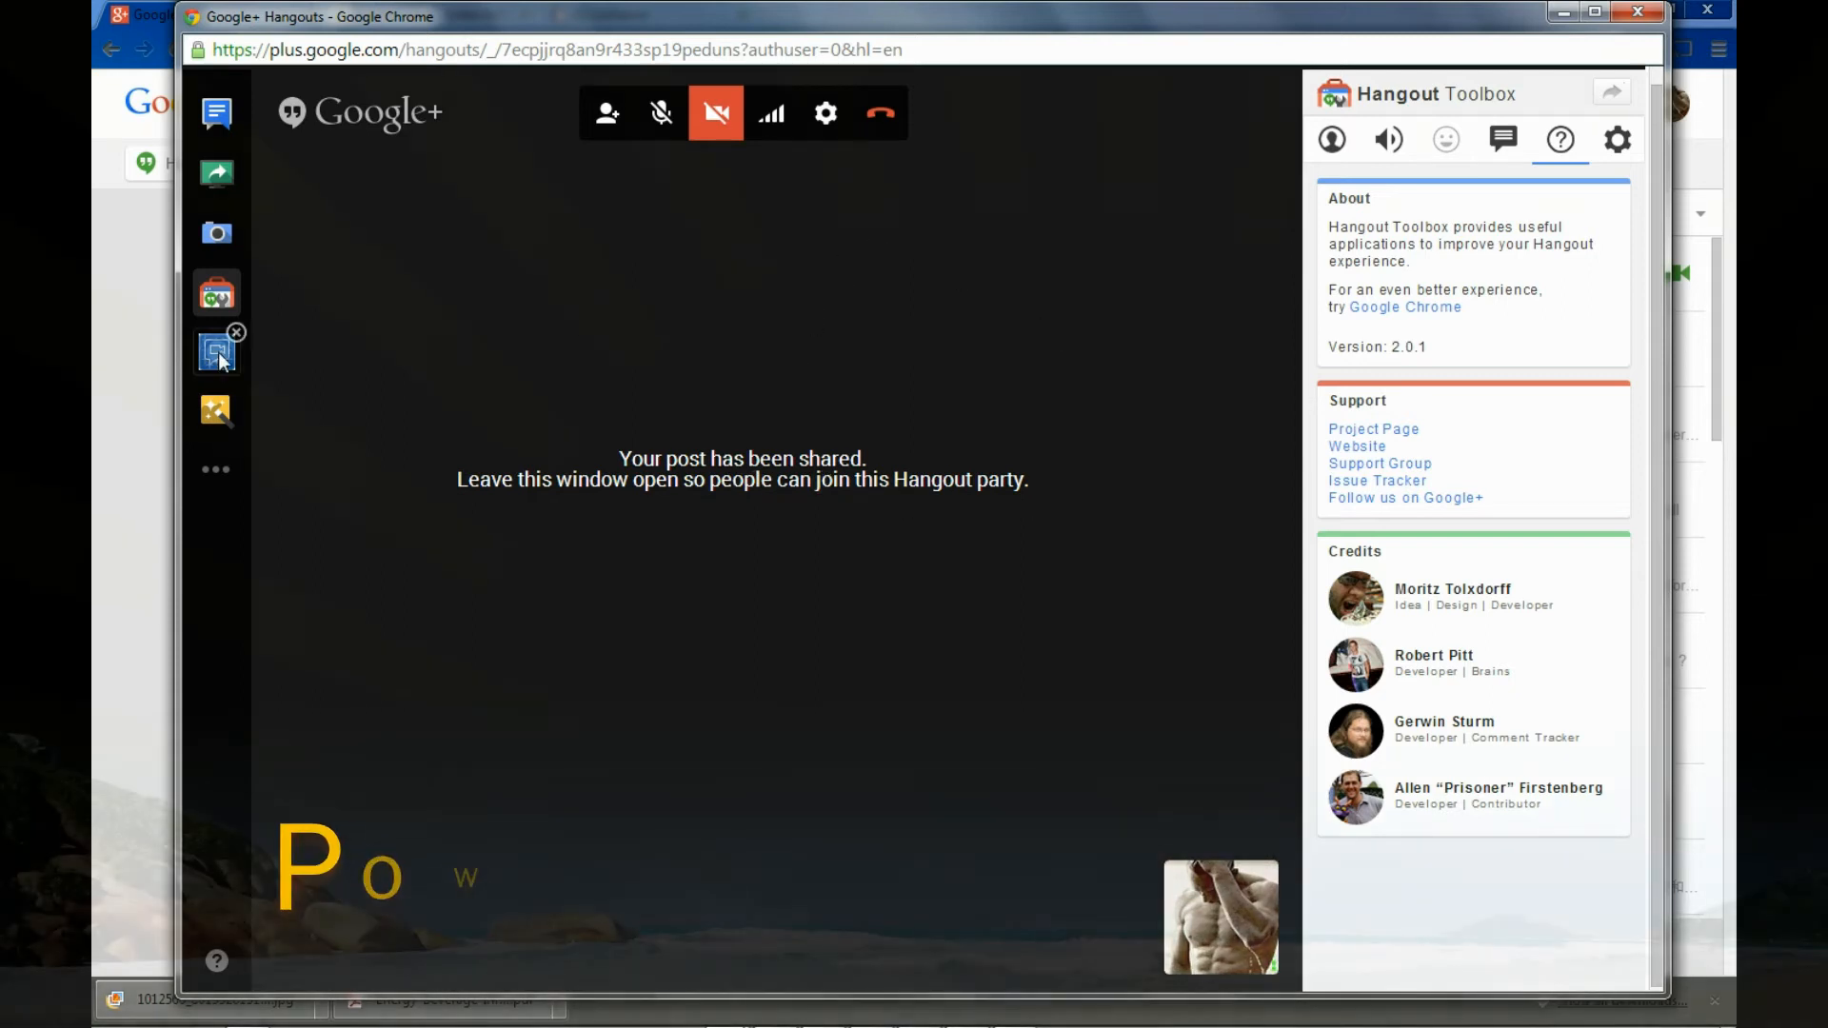
pyautogui.click(215, 356)
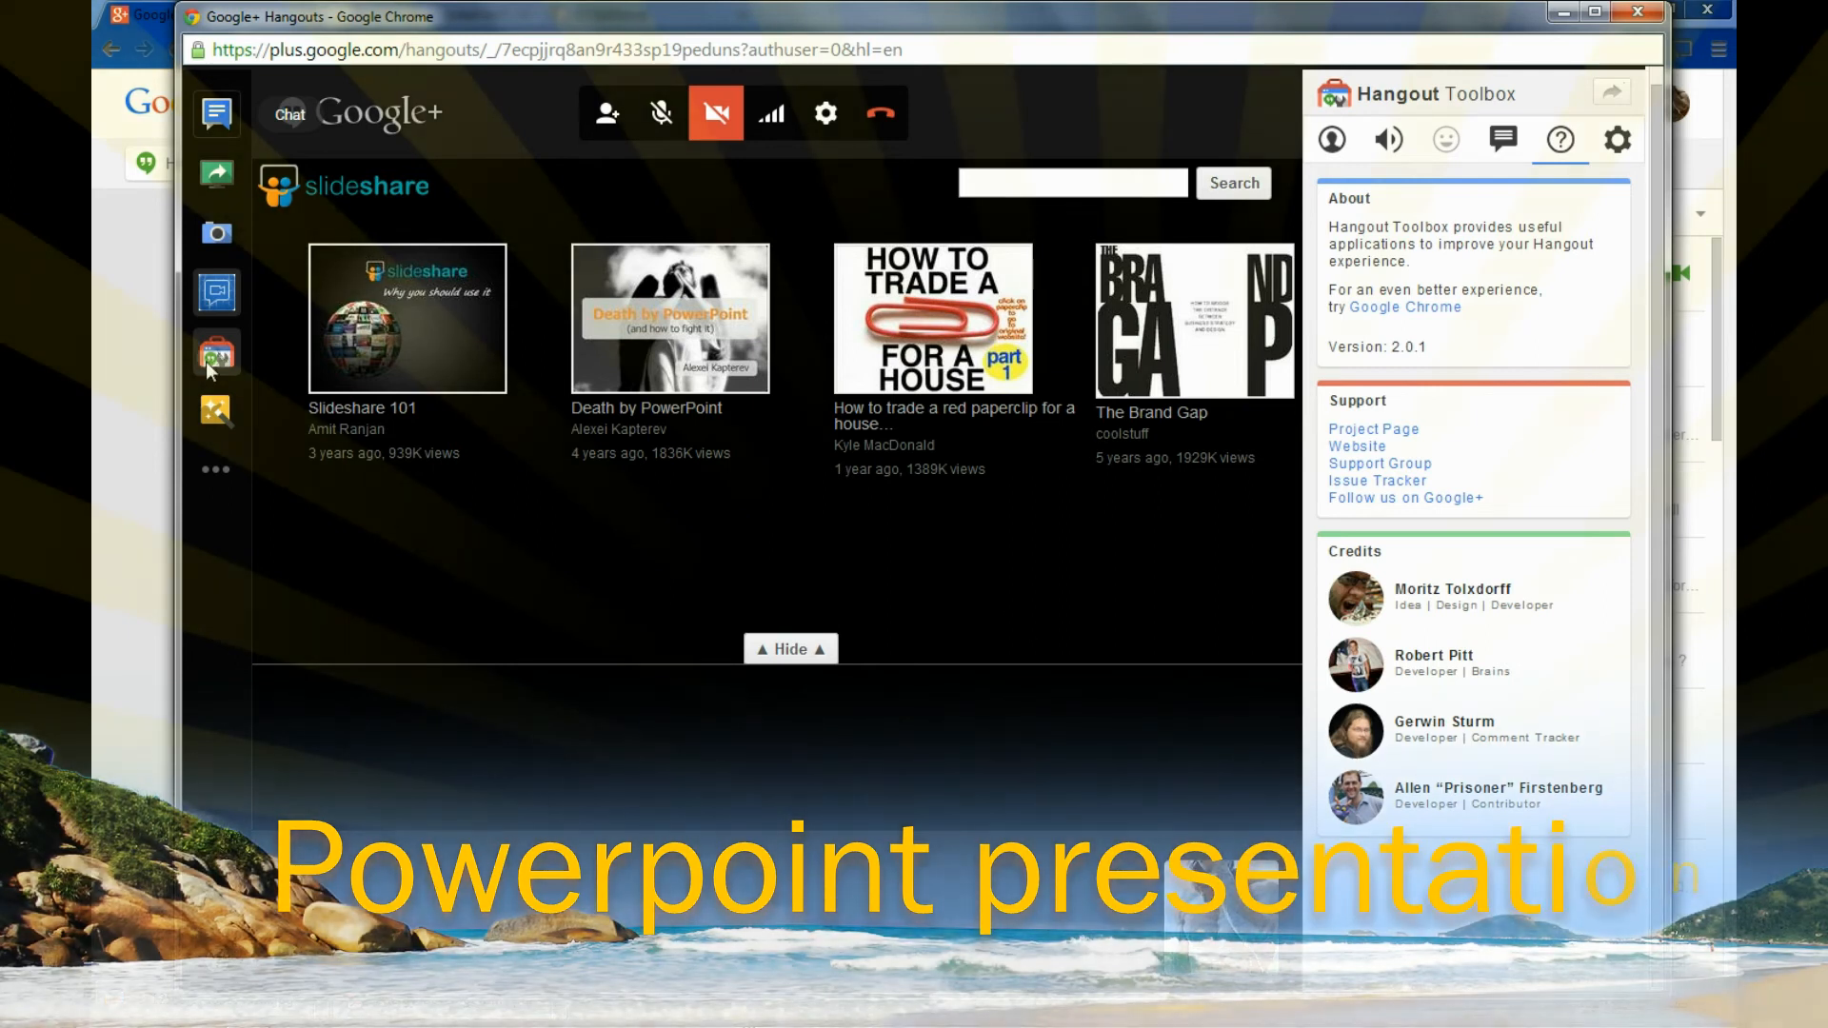
pyautogui.moveTo(1174, 326)
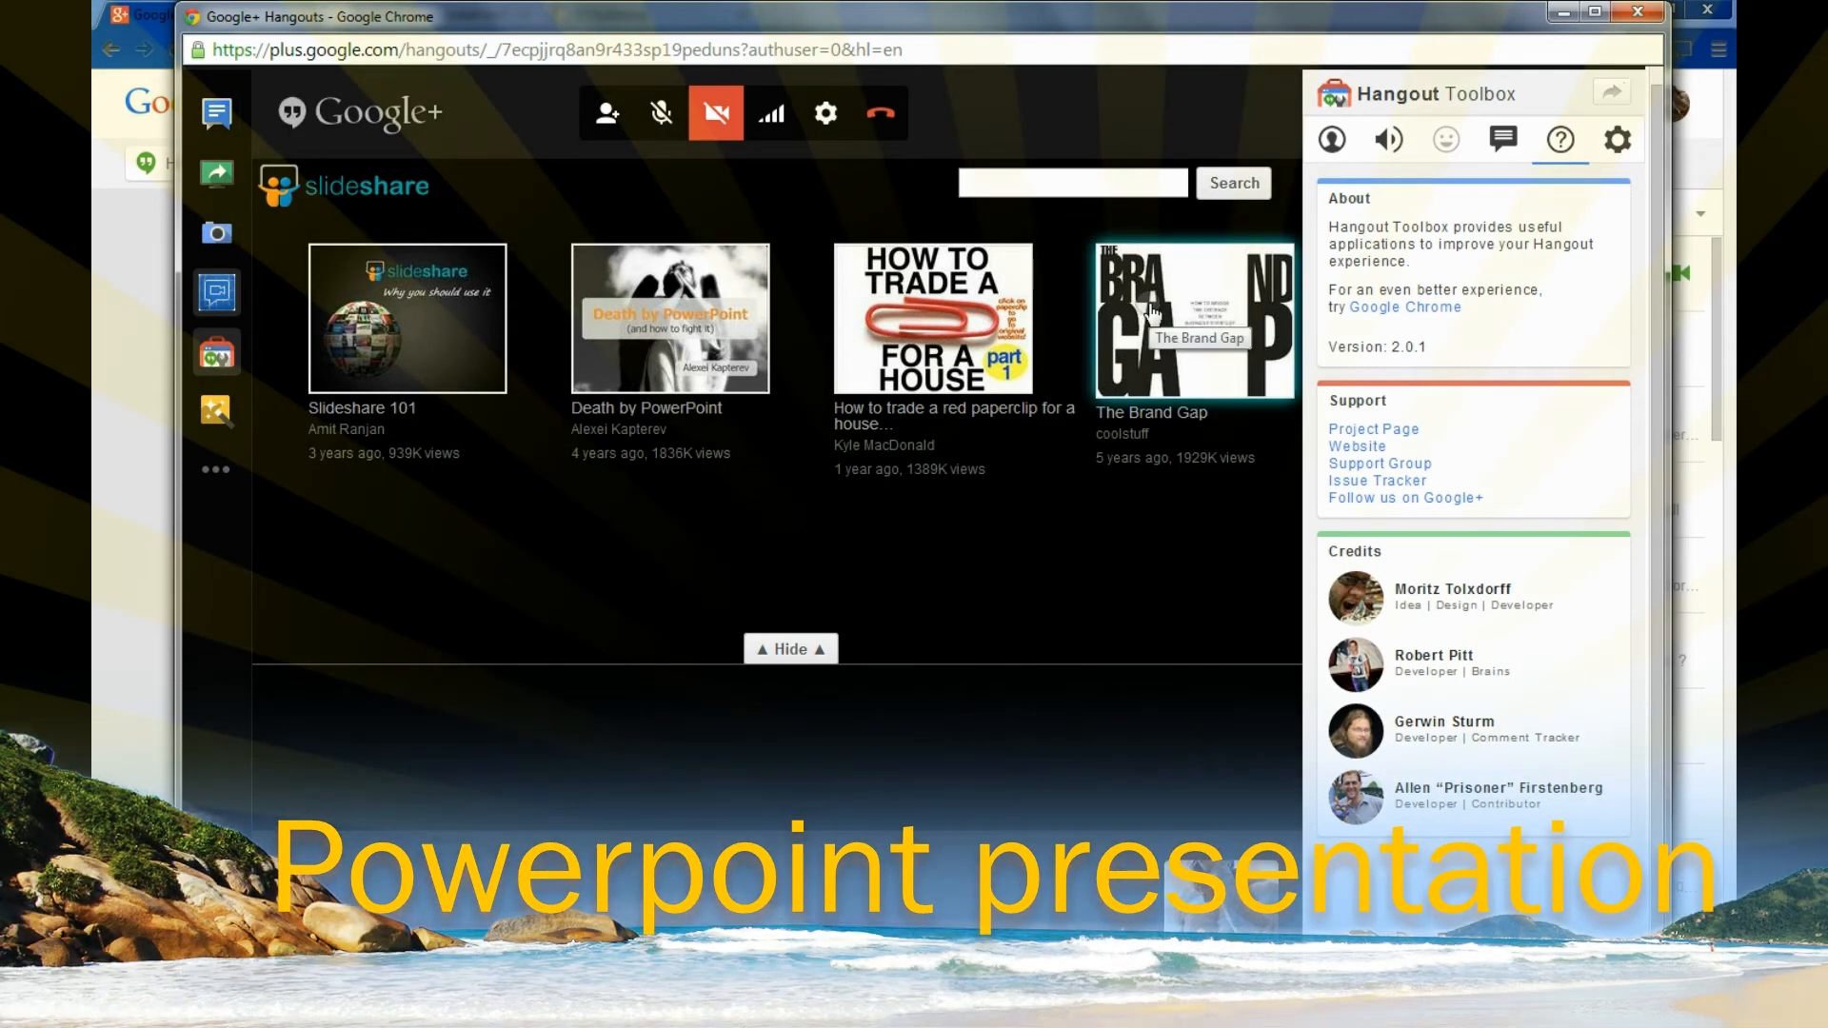
pyautogui.write('isagenix')
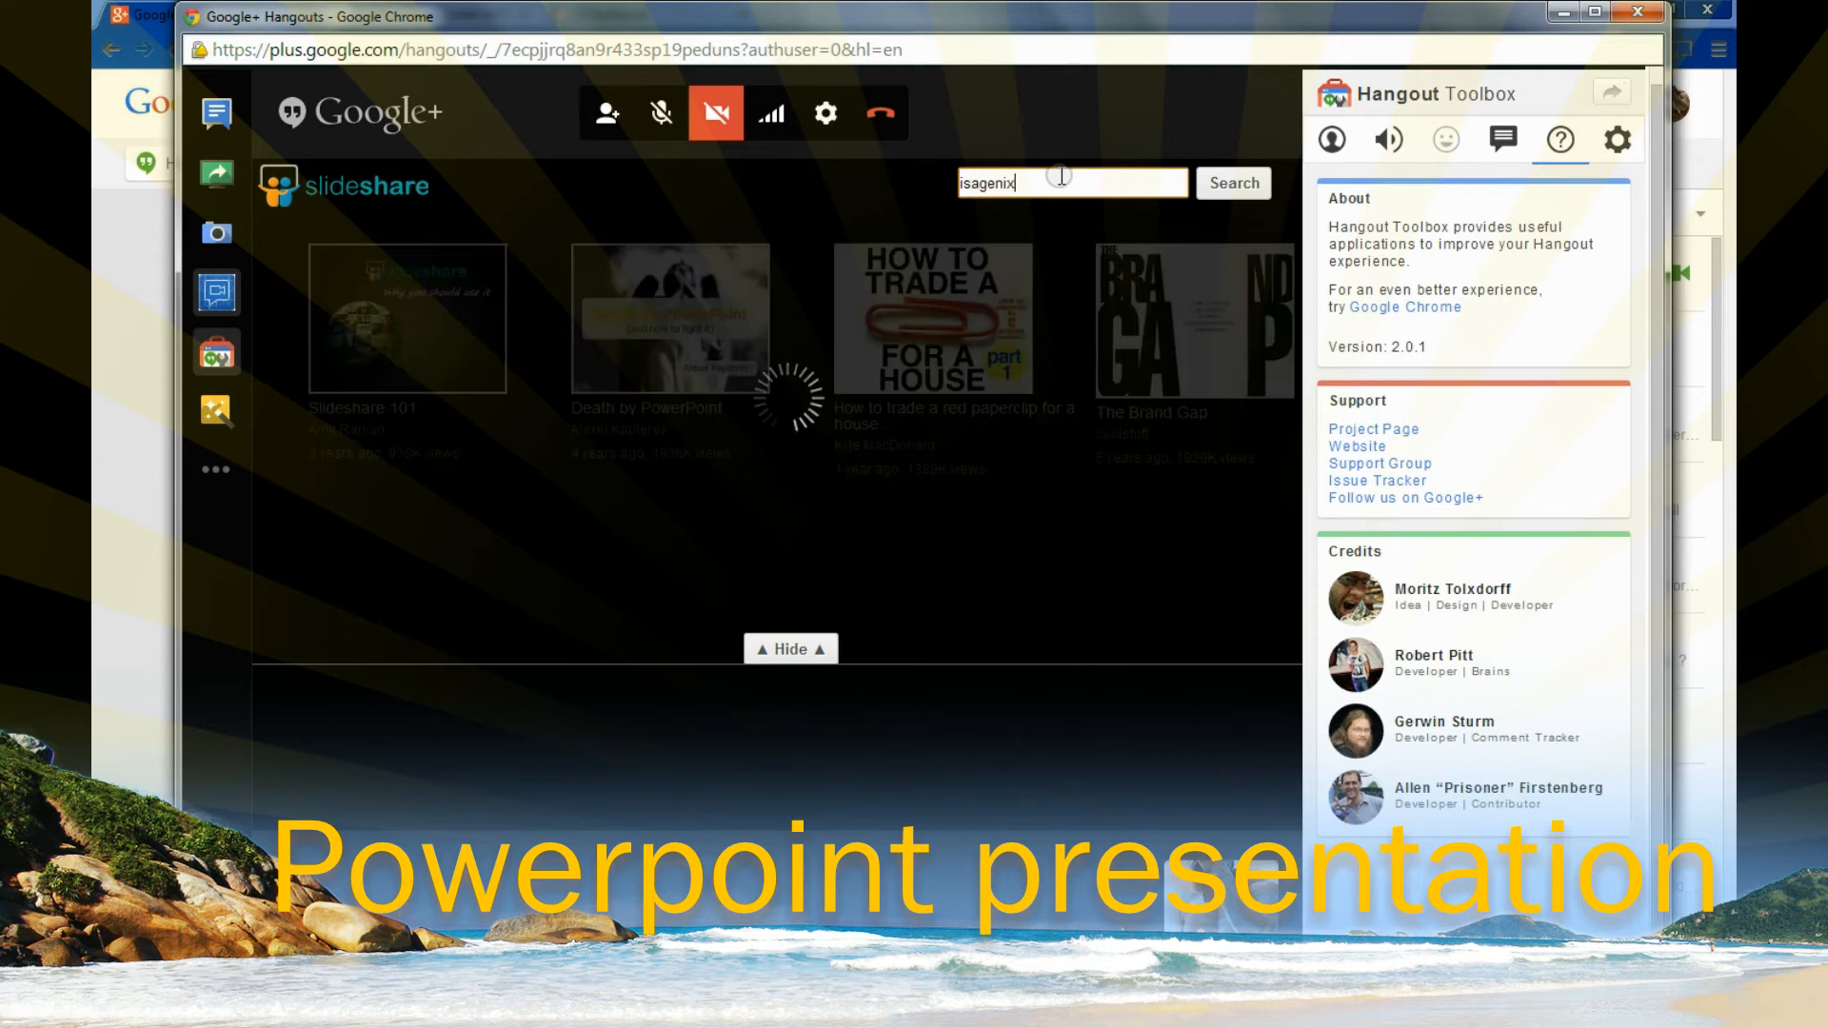
pyautogui.click(1232, 183)
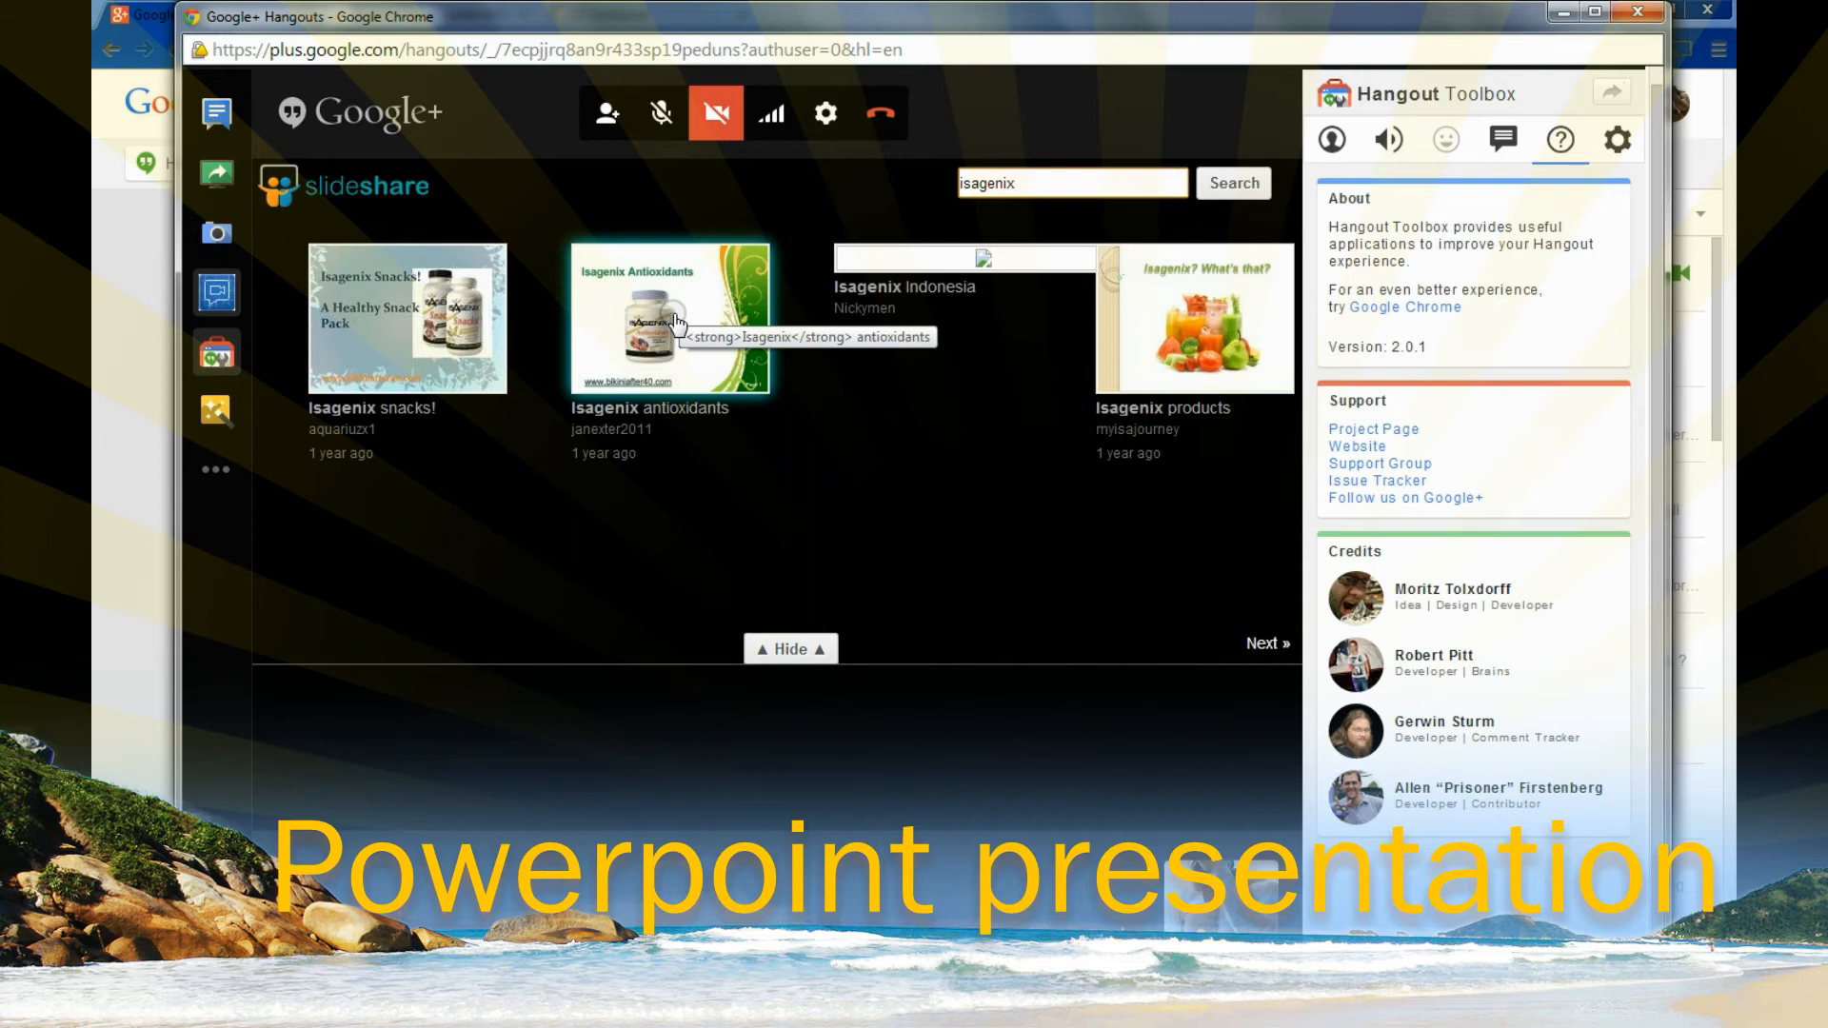
# Page through the results and open the Isagenix fitness professional program presentation
pyautogui.click(1264, 641)
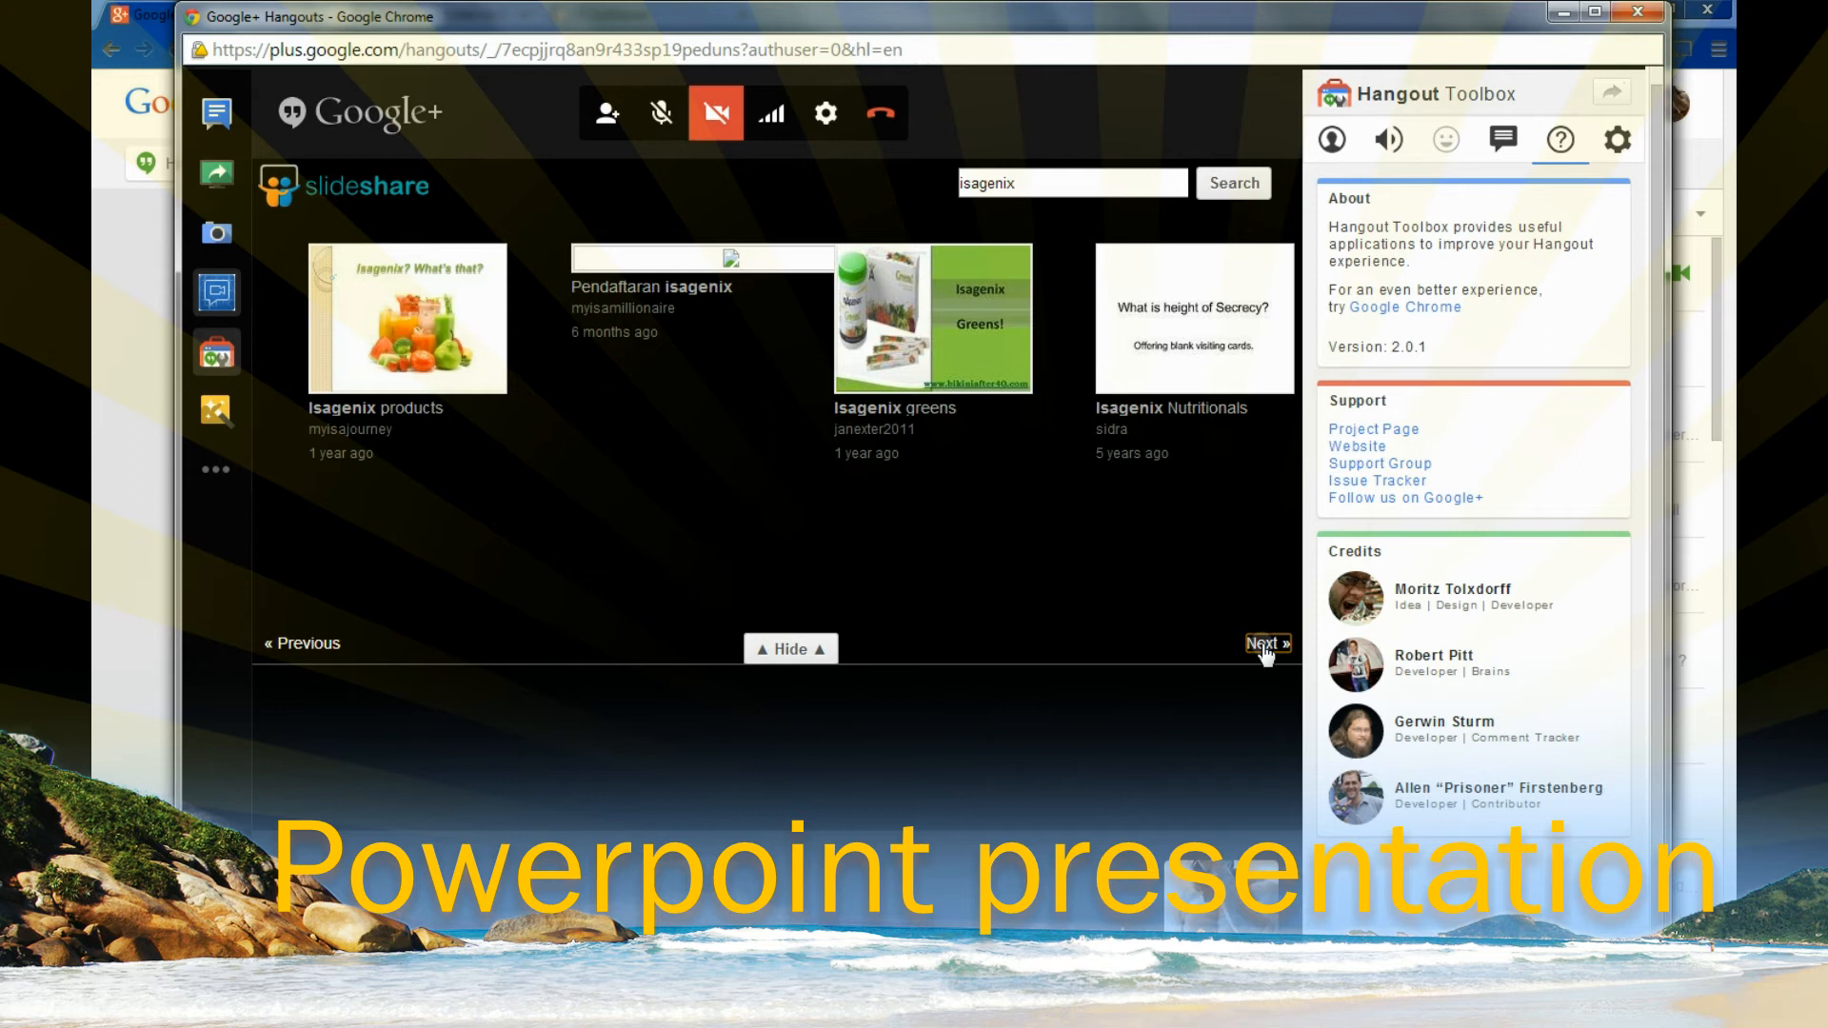
pyautogui.click(1264, 643)
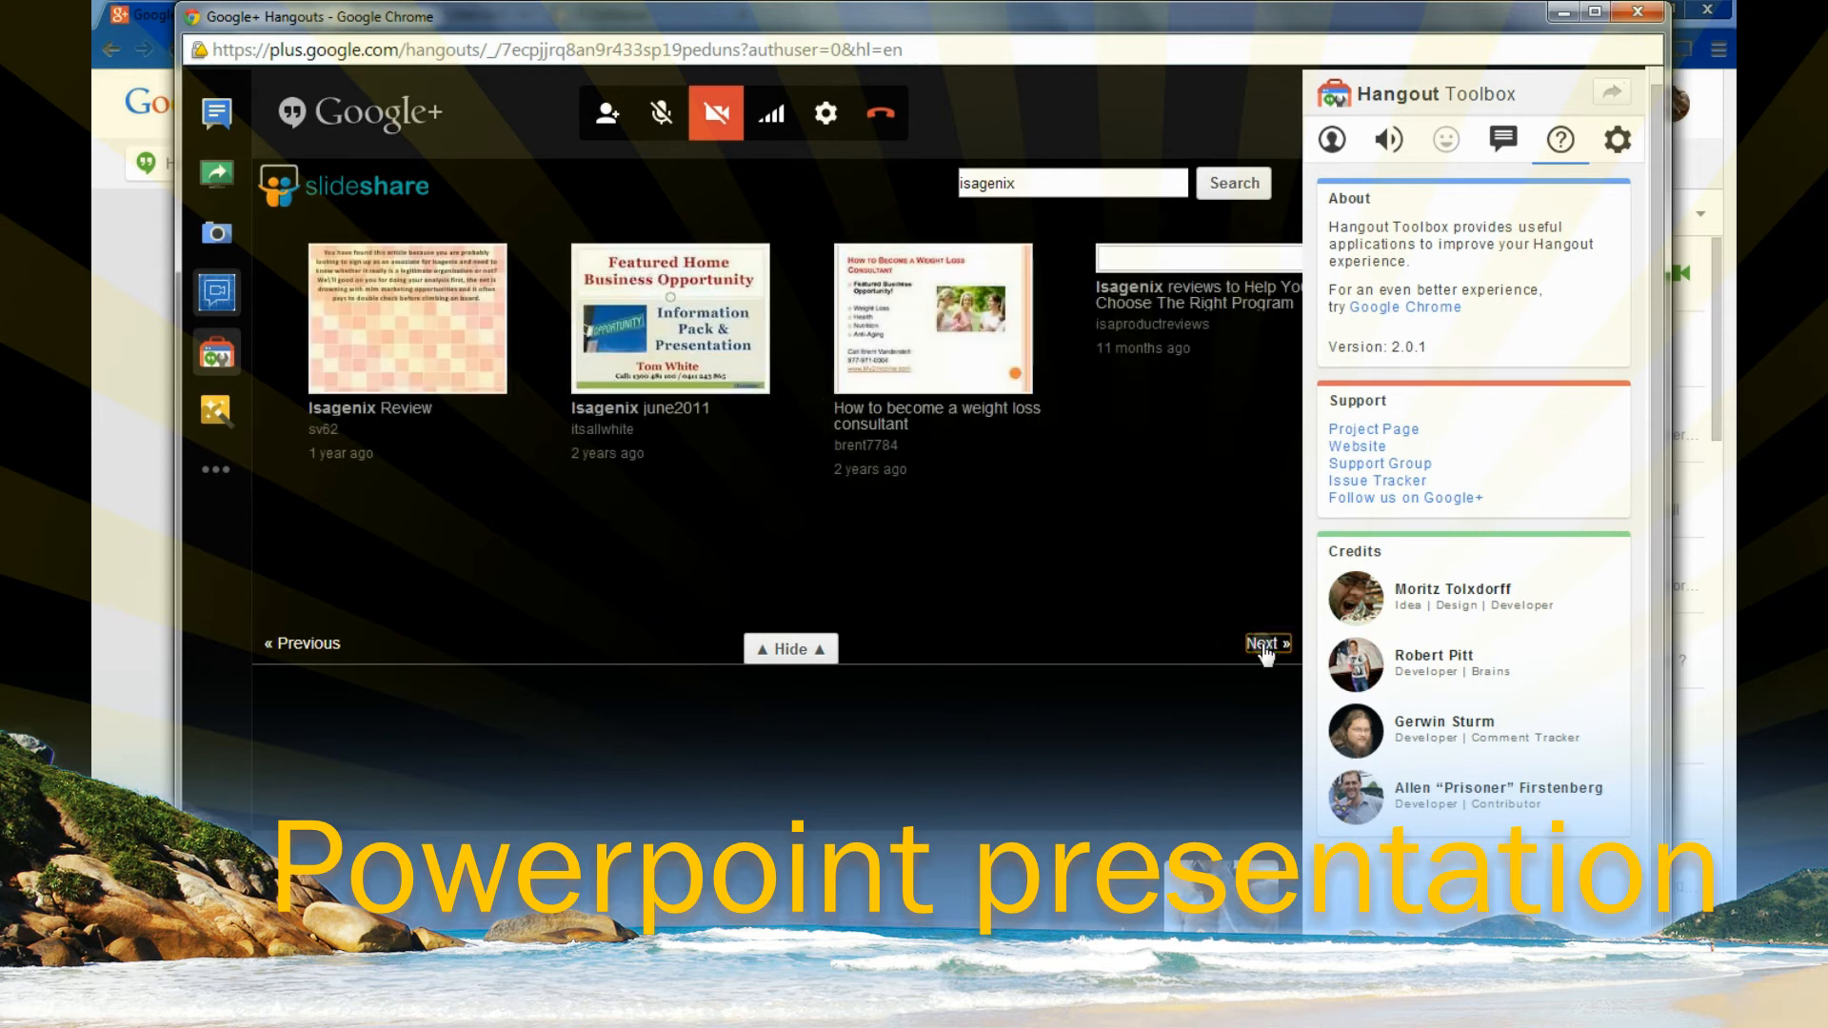
pyautogui.click(1264, 642)
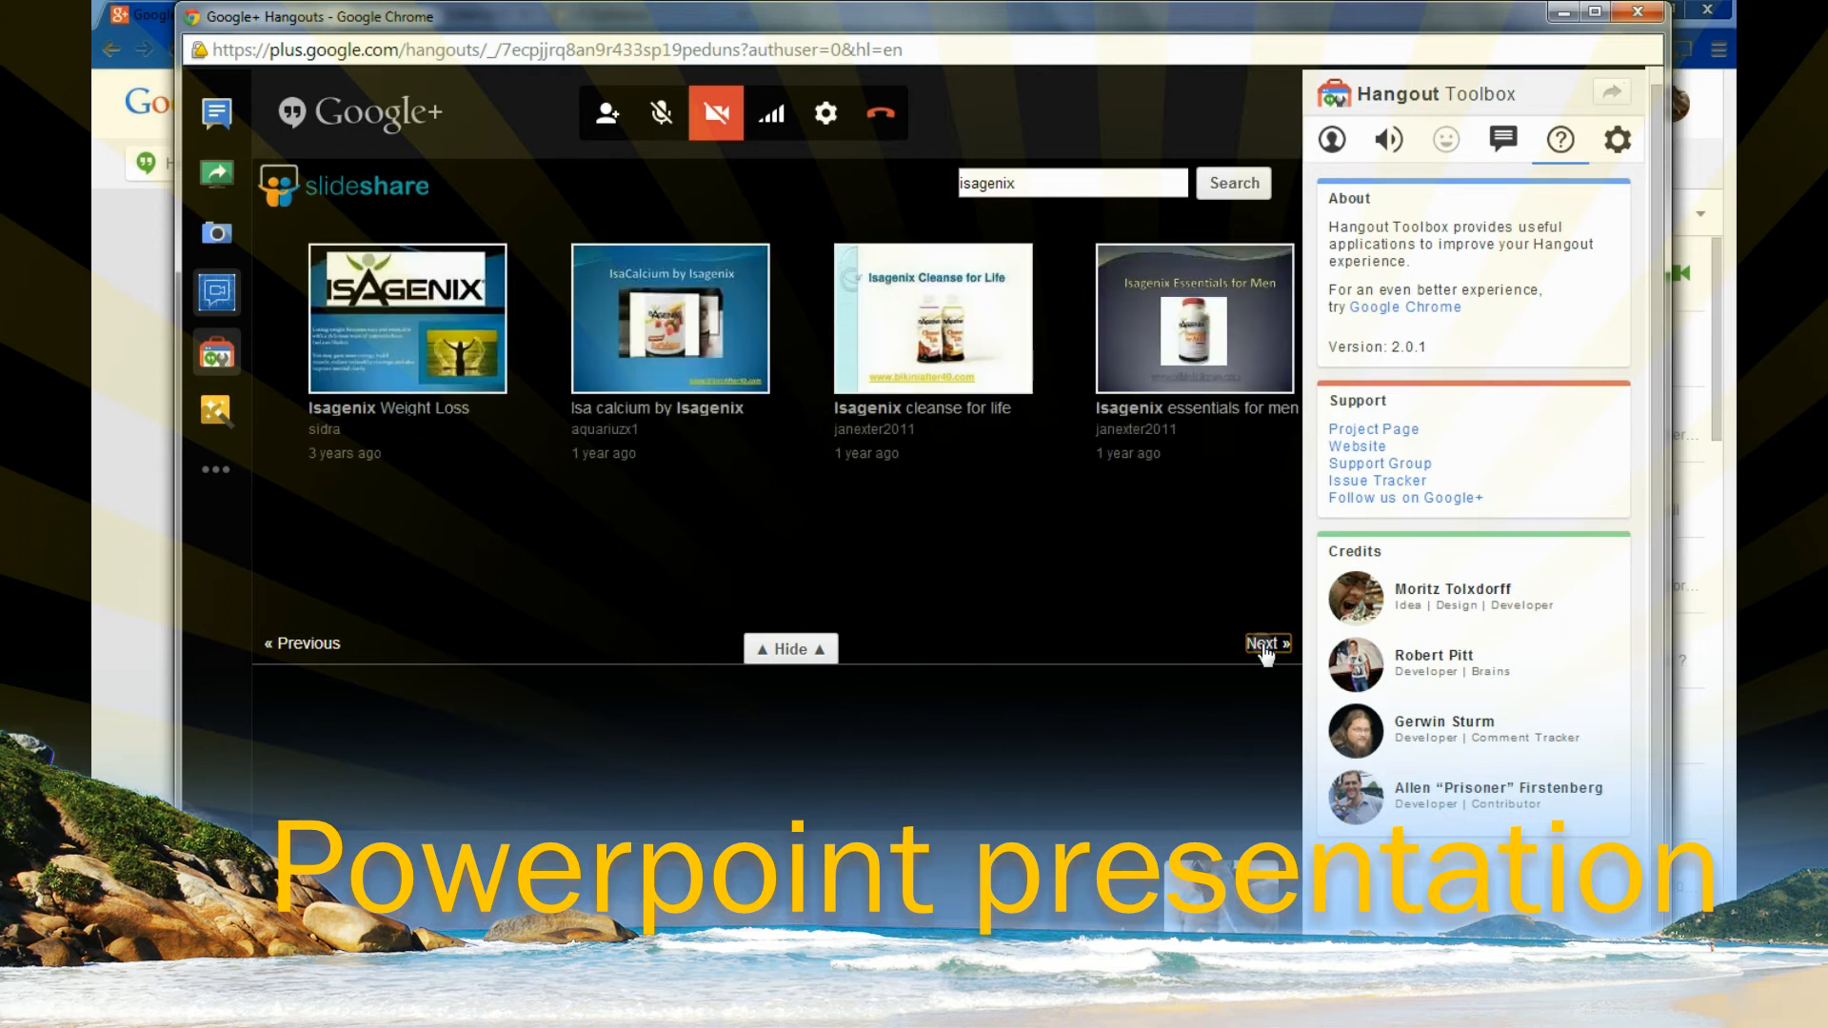
pyautogui.click(1264, 643)
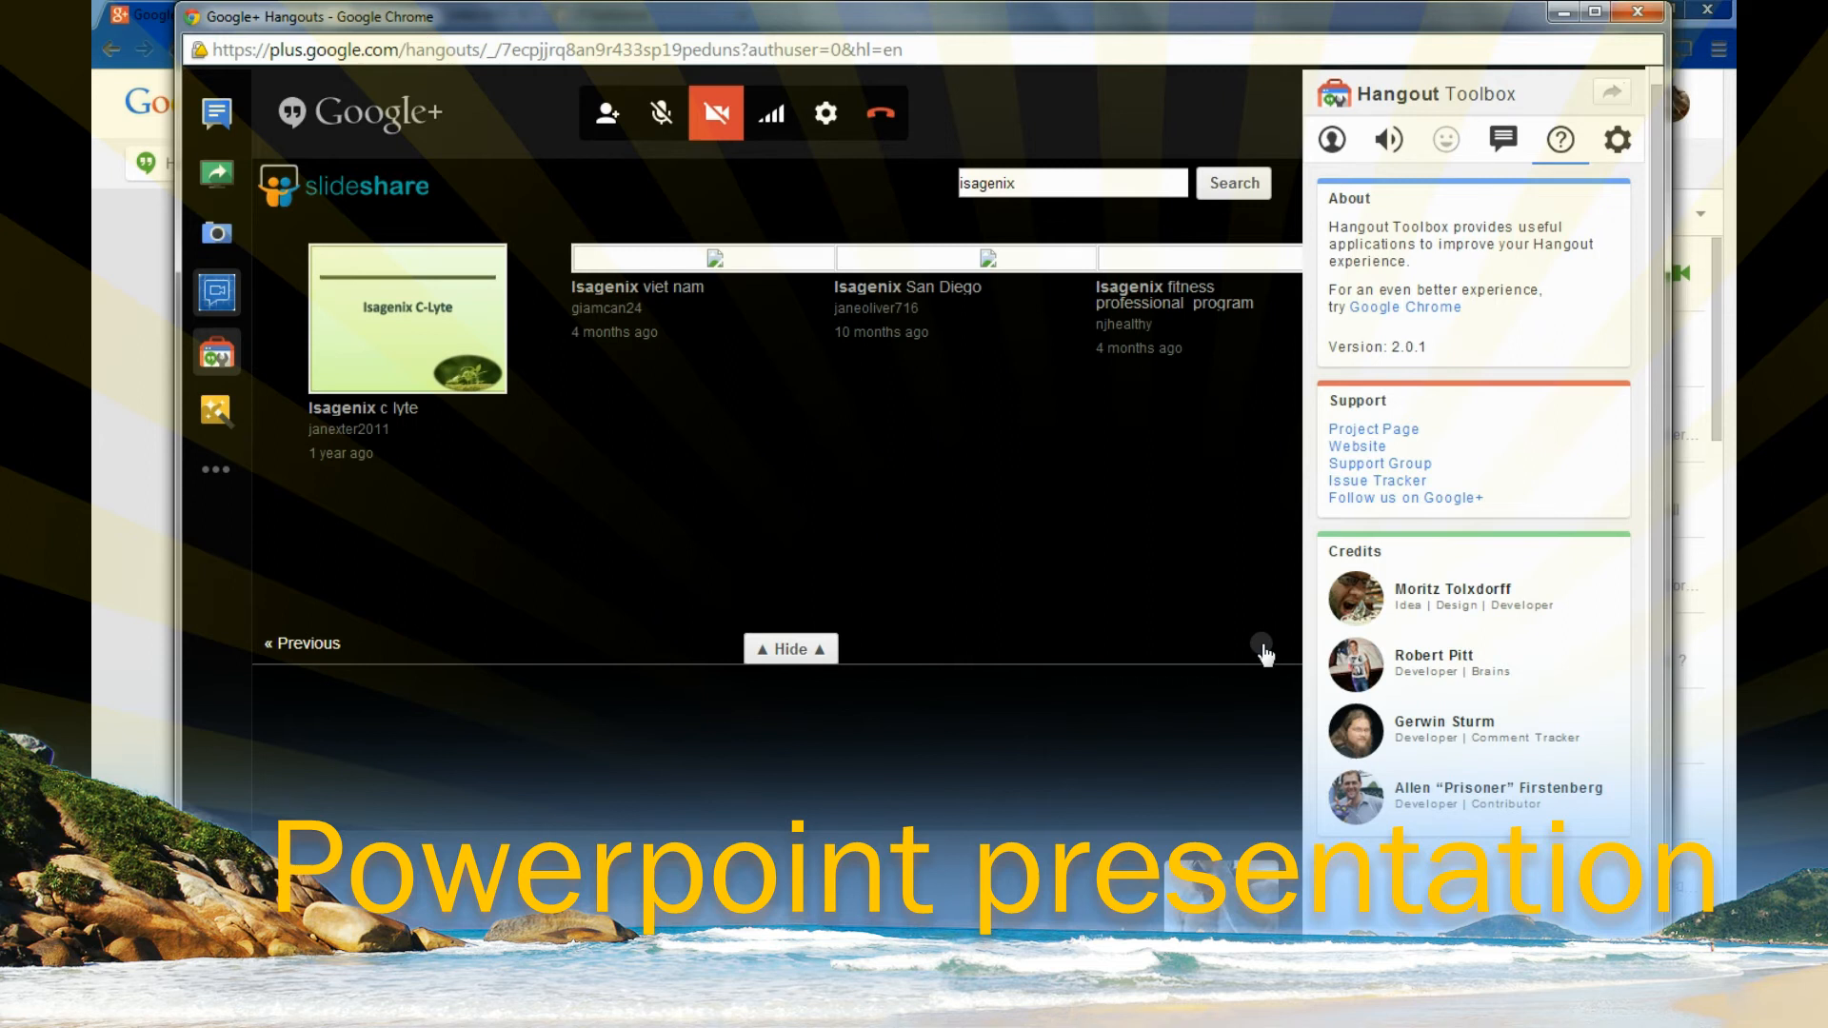
pyautogui.moveTo(1102, 324)
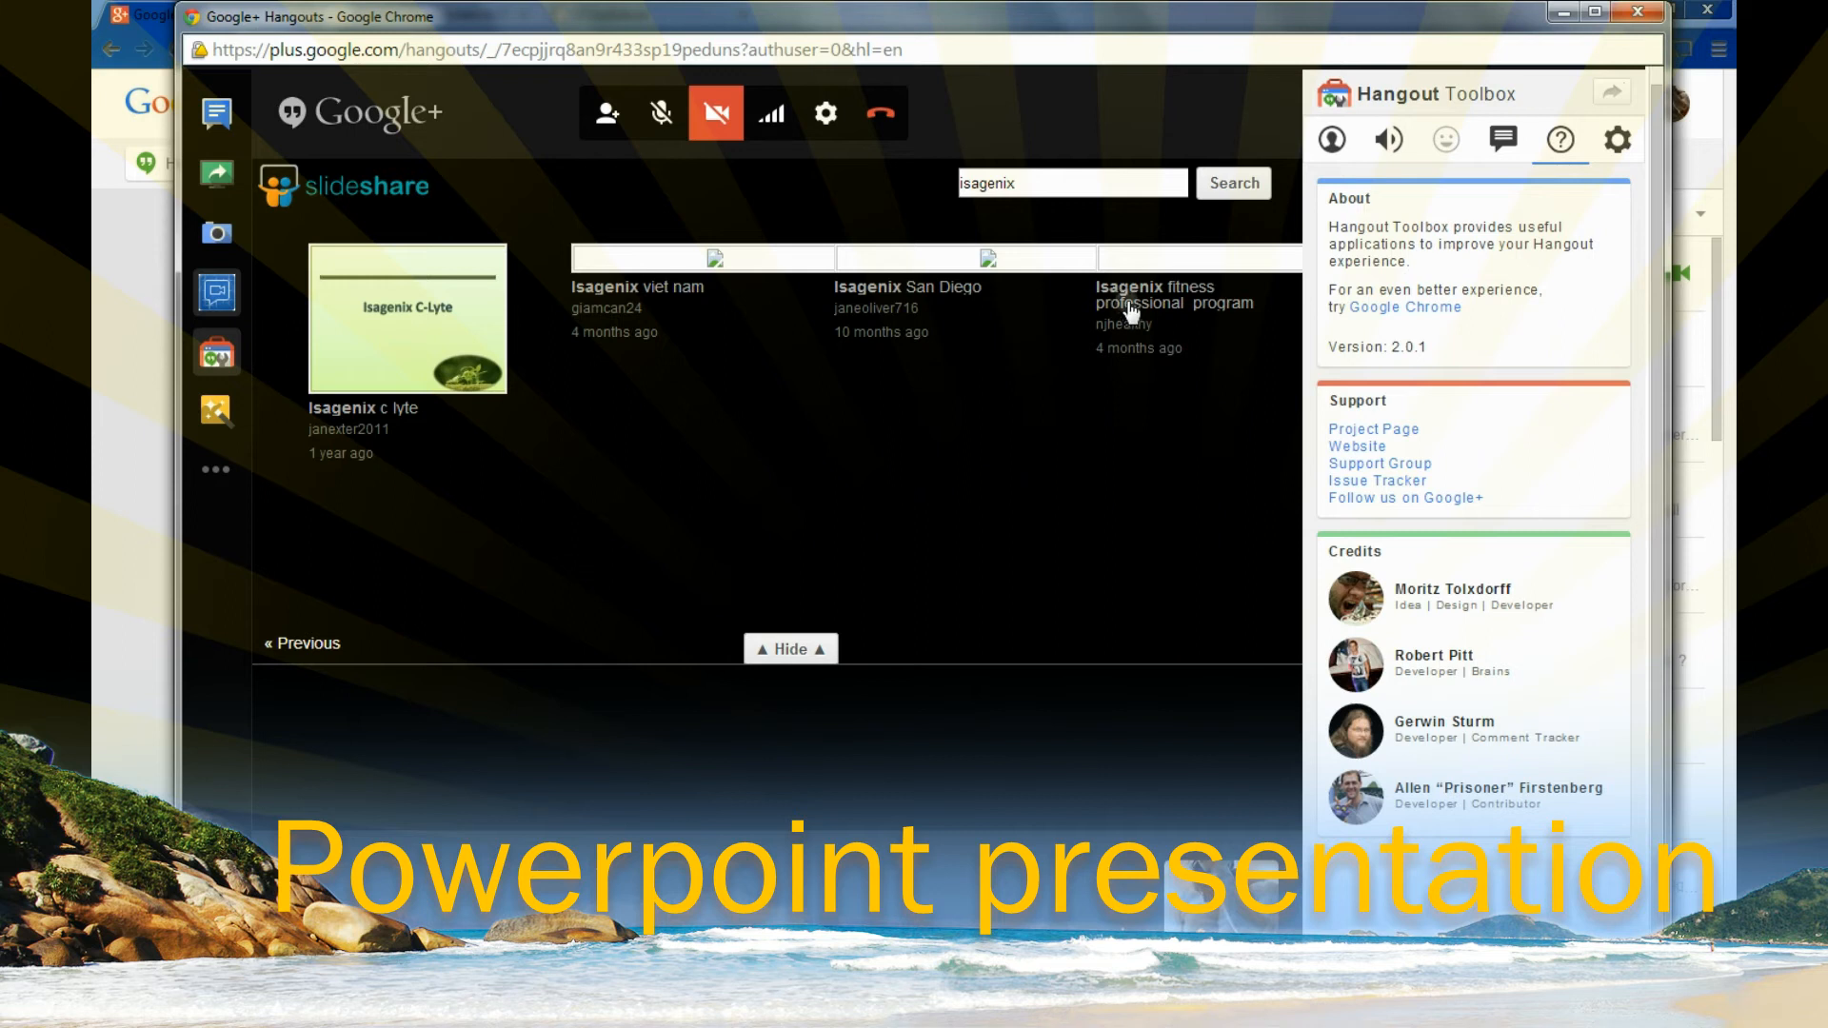
pyautogui.click(1152, 259)
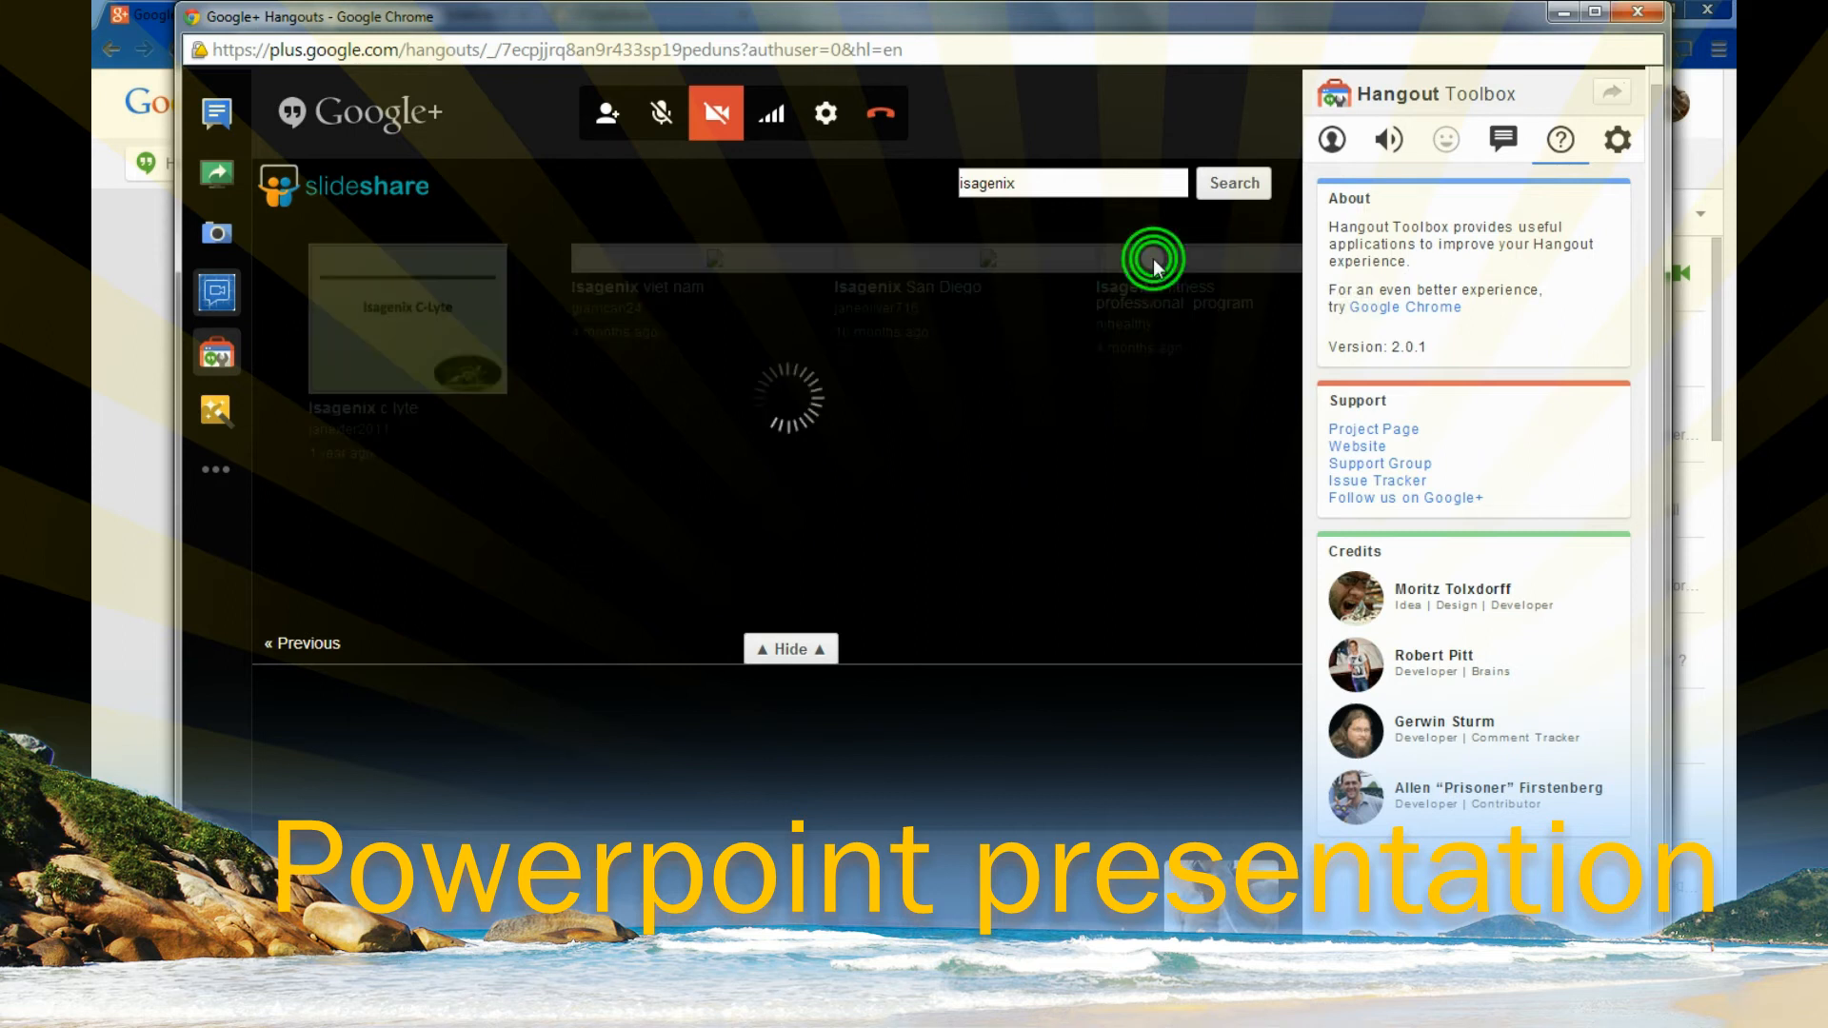
pyautogui.click(1154, 257)
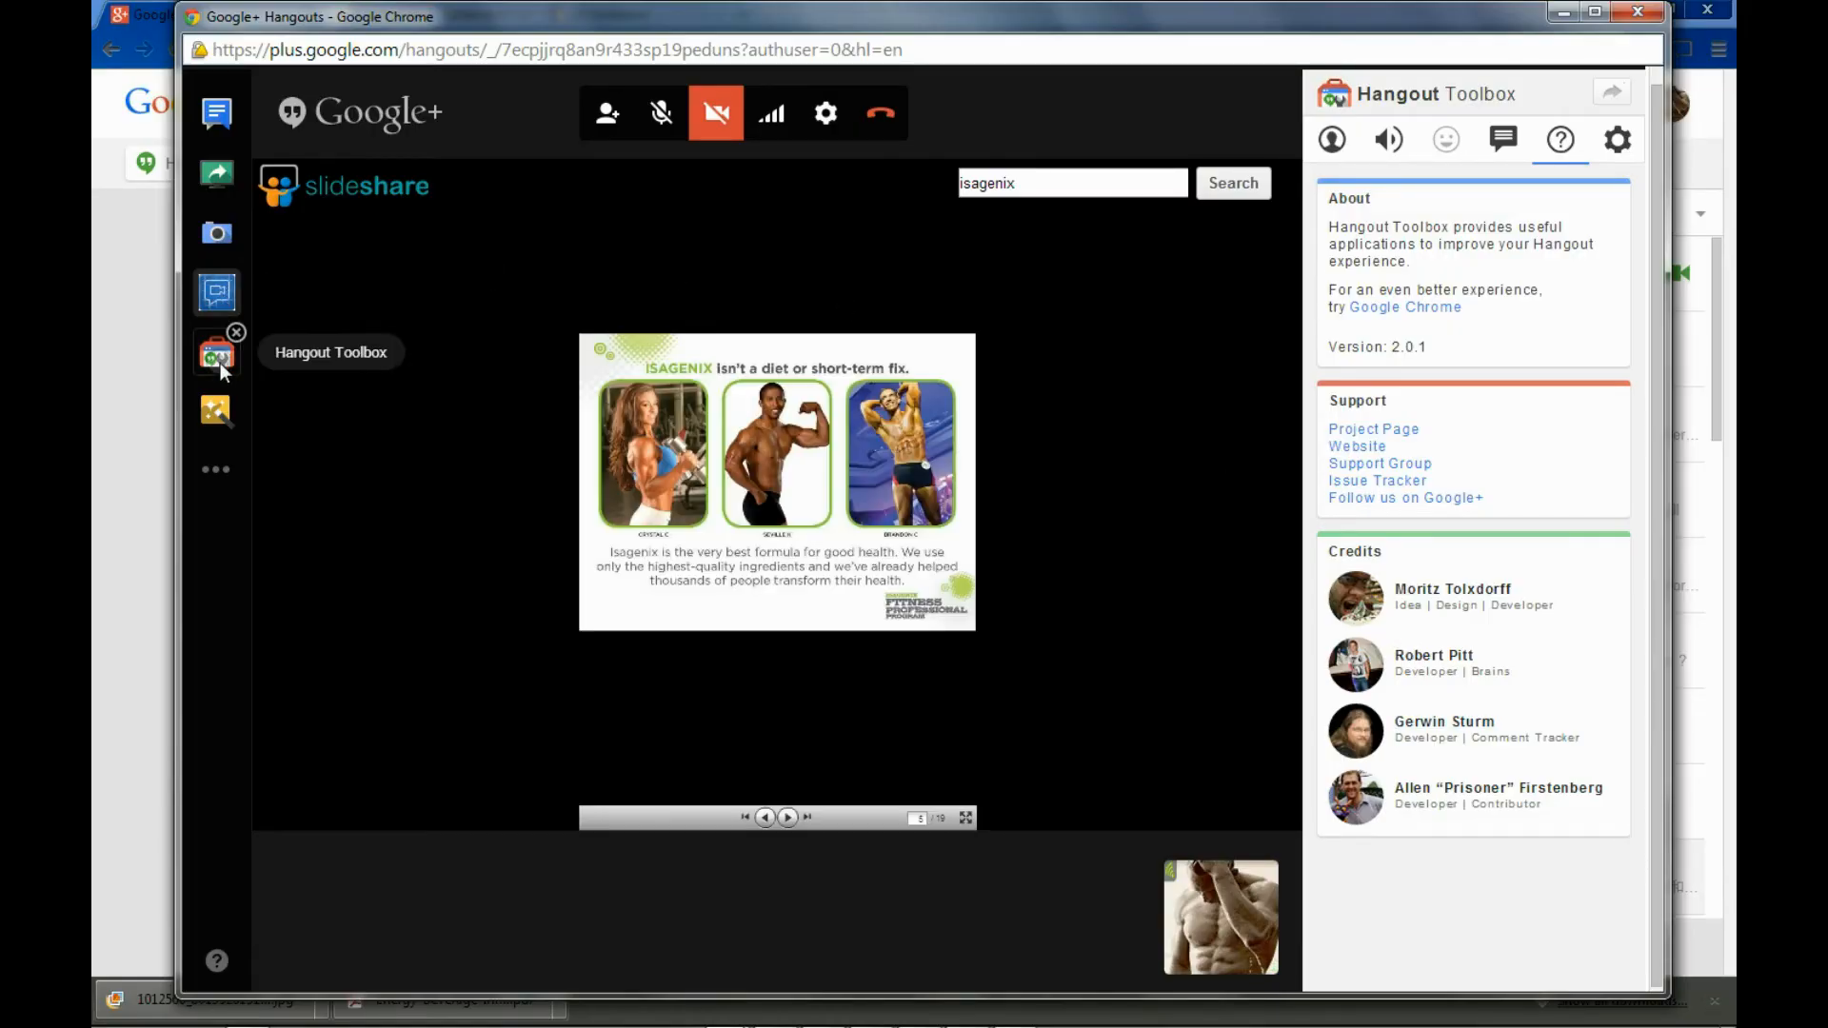
pyautogui.moveTo(217, 409)
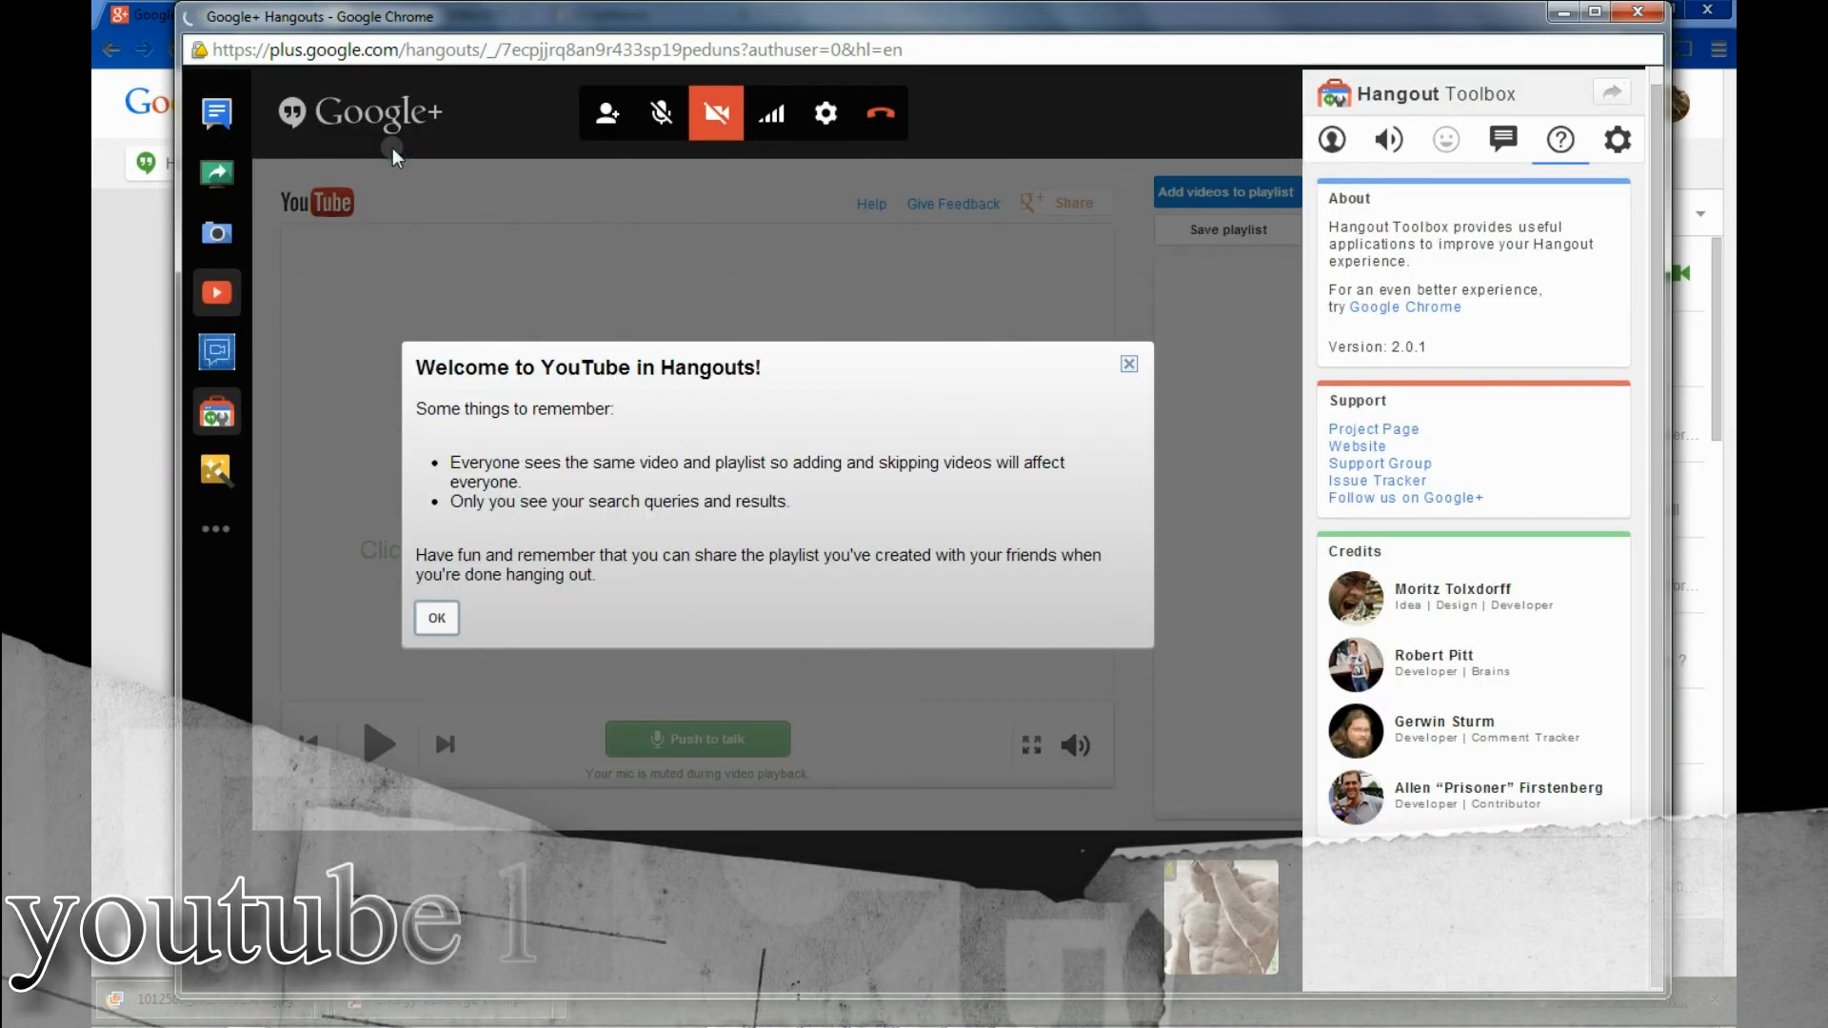
# Start the YouTube hangout app and search its playlist for 'isagenix' videos
pyautogui.click(436, 616)
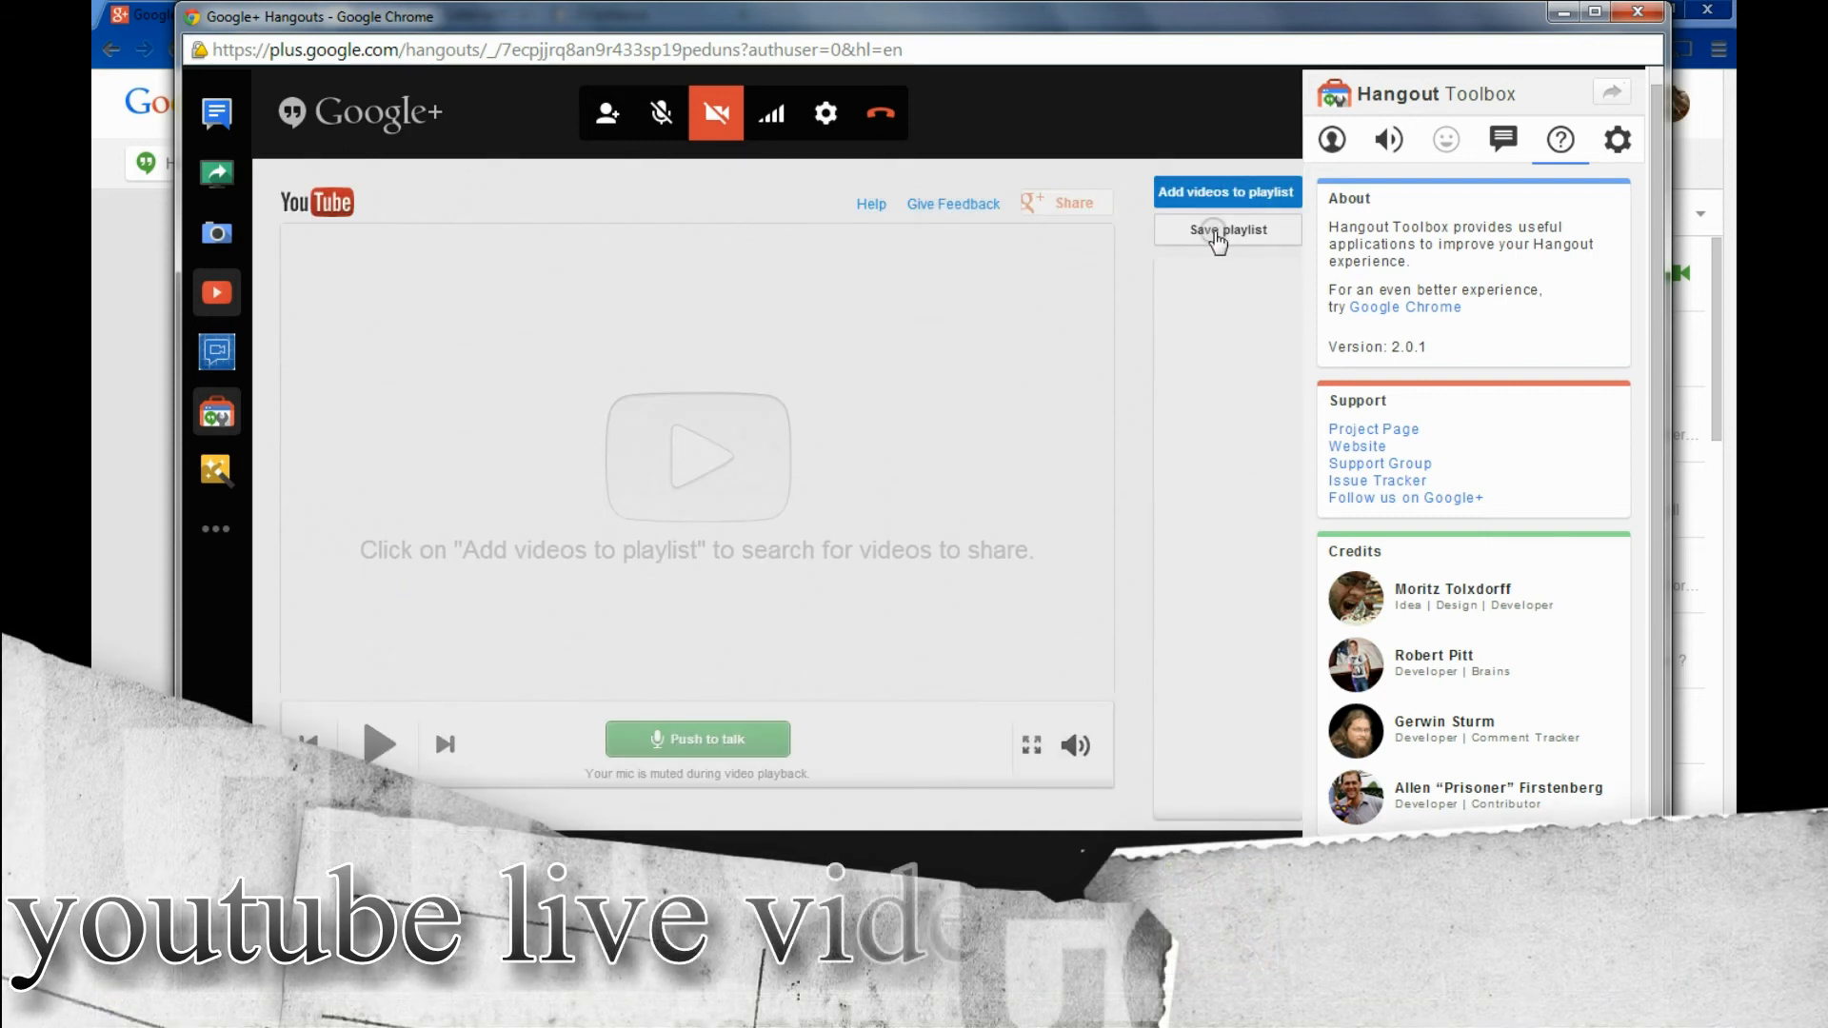
pyautogui.click(1225, 192)
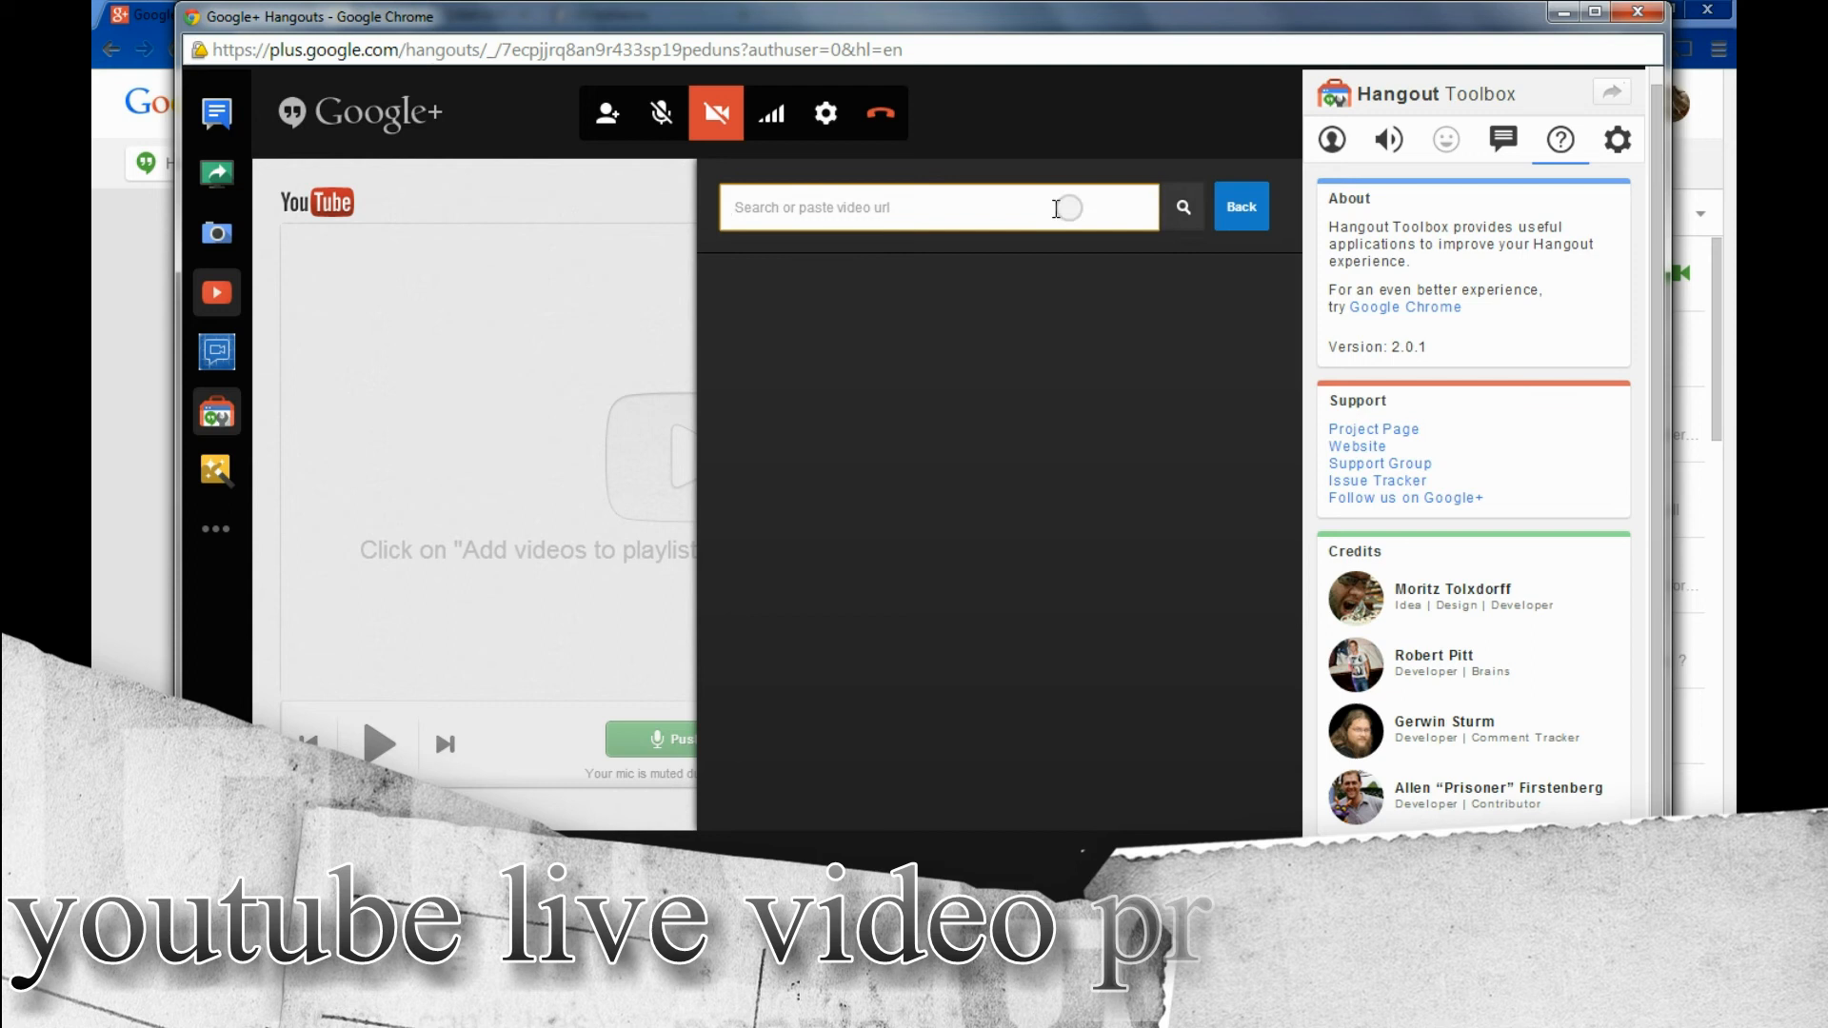
pyautogui.write('isagenix')
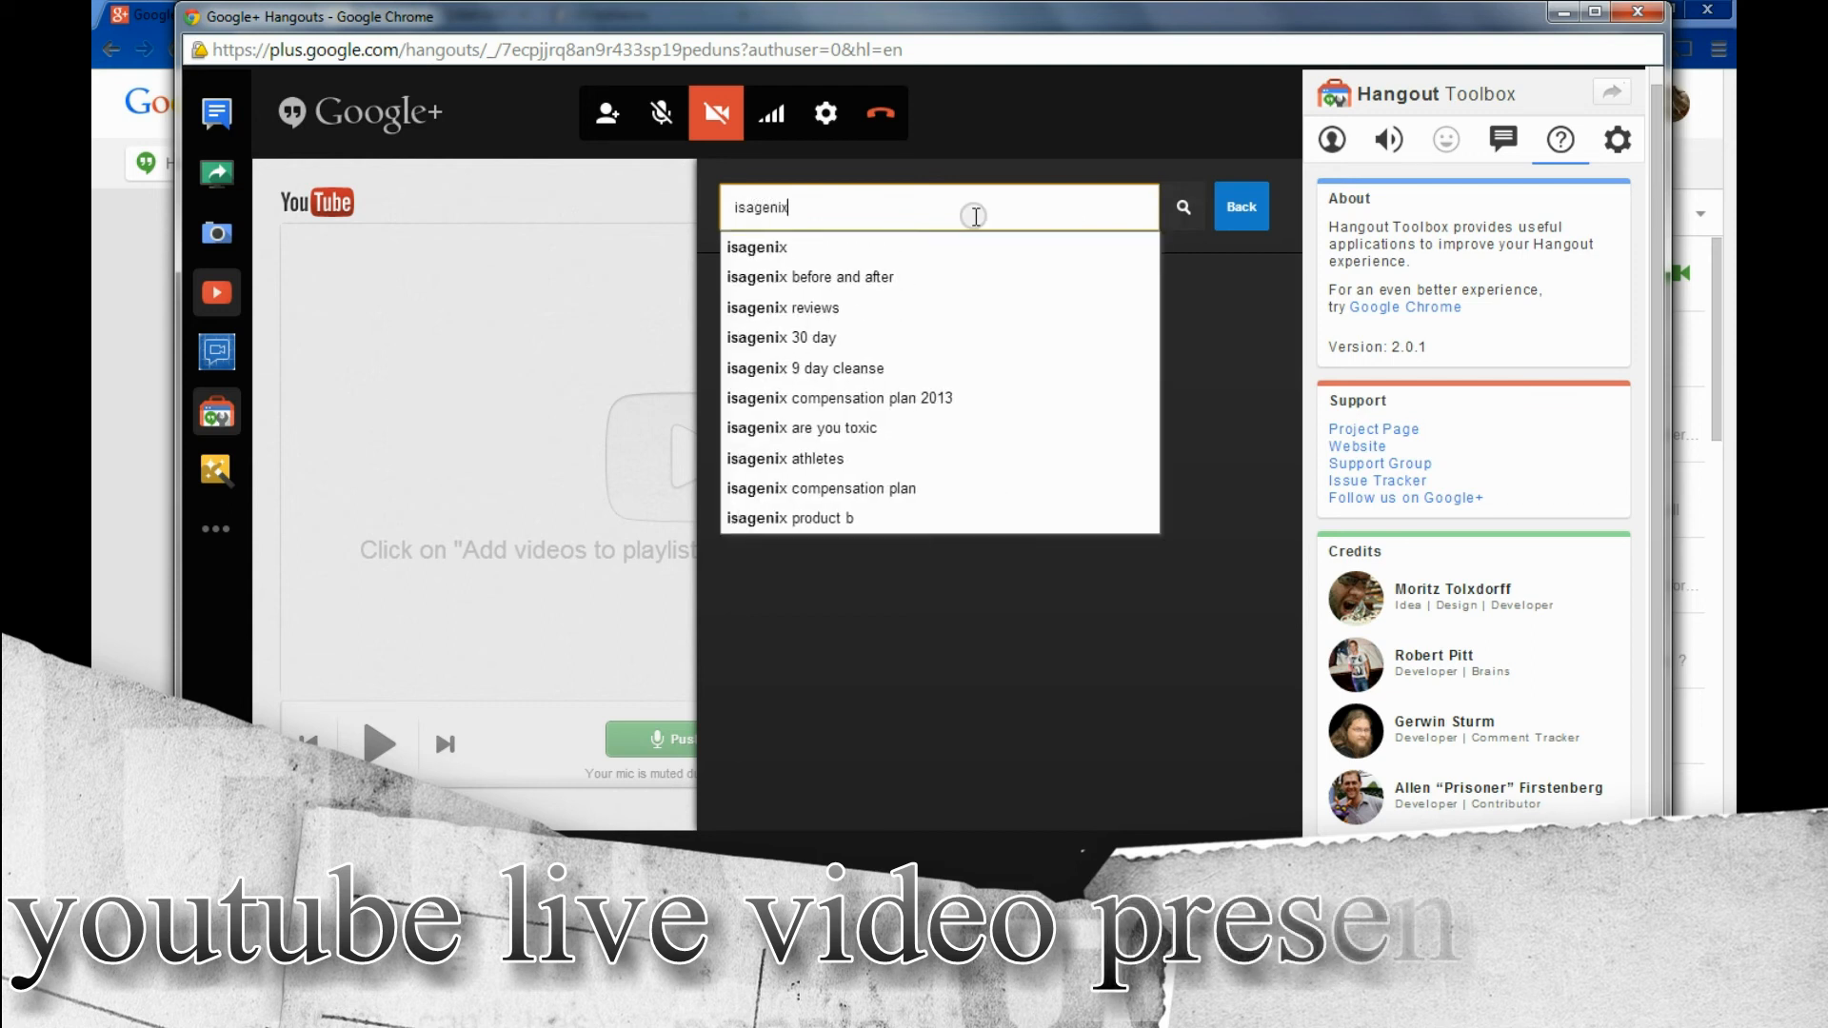
pyautogui.click(1181, 205)
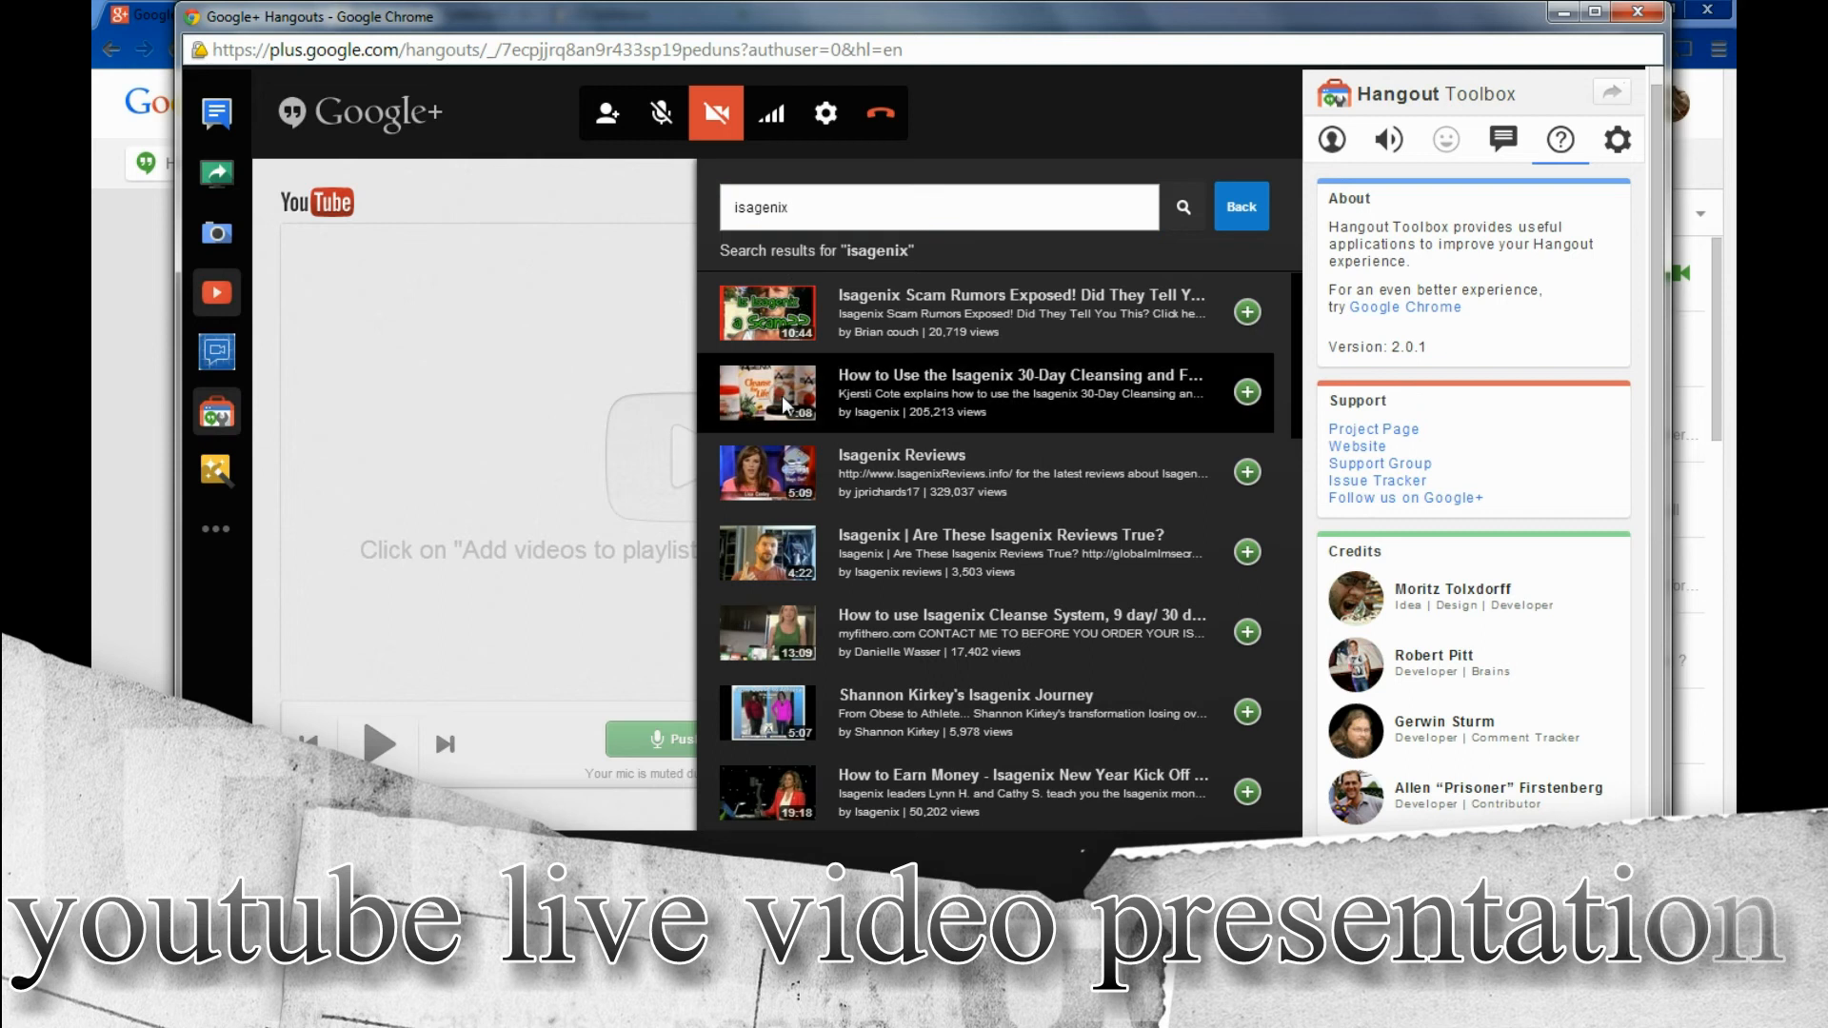
# Add the 30-Day Cleansing video and another result to the playlist and adjust volume
pyautogui.click(1246, 392)
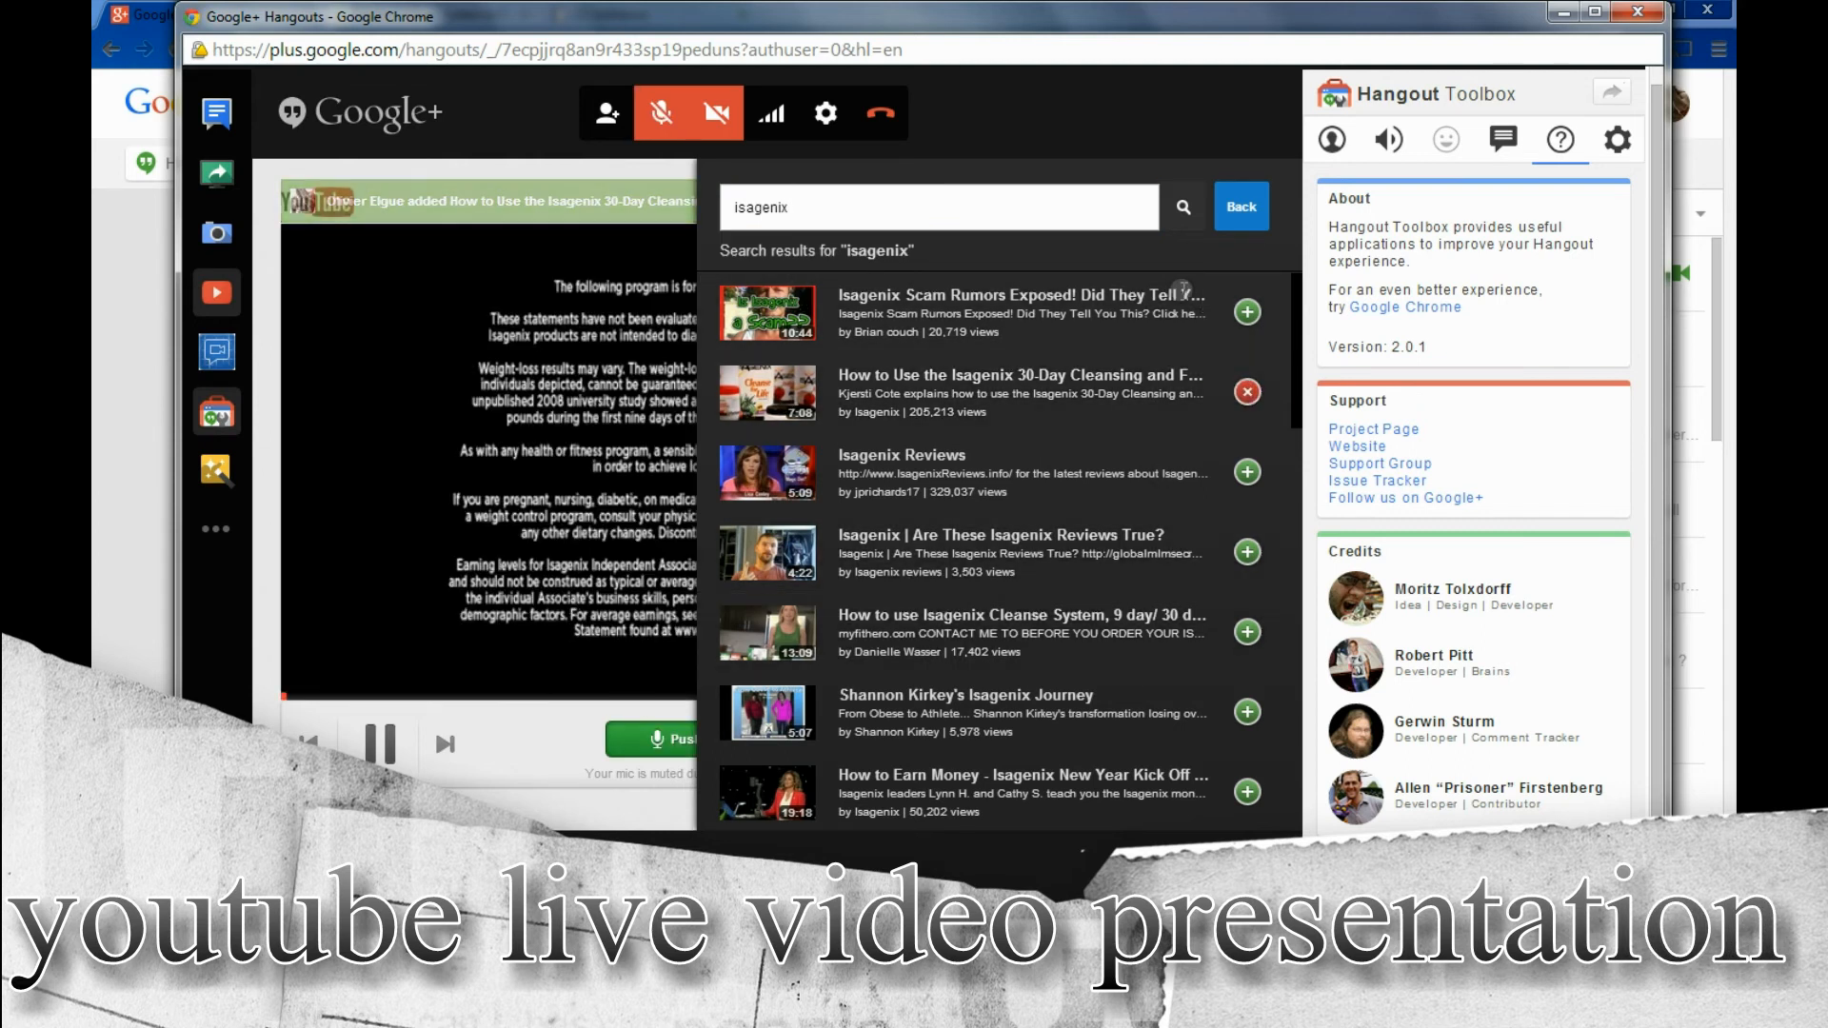
pyautogui.click(1246, 790)
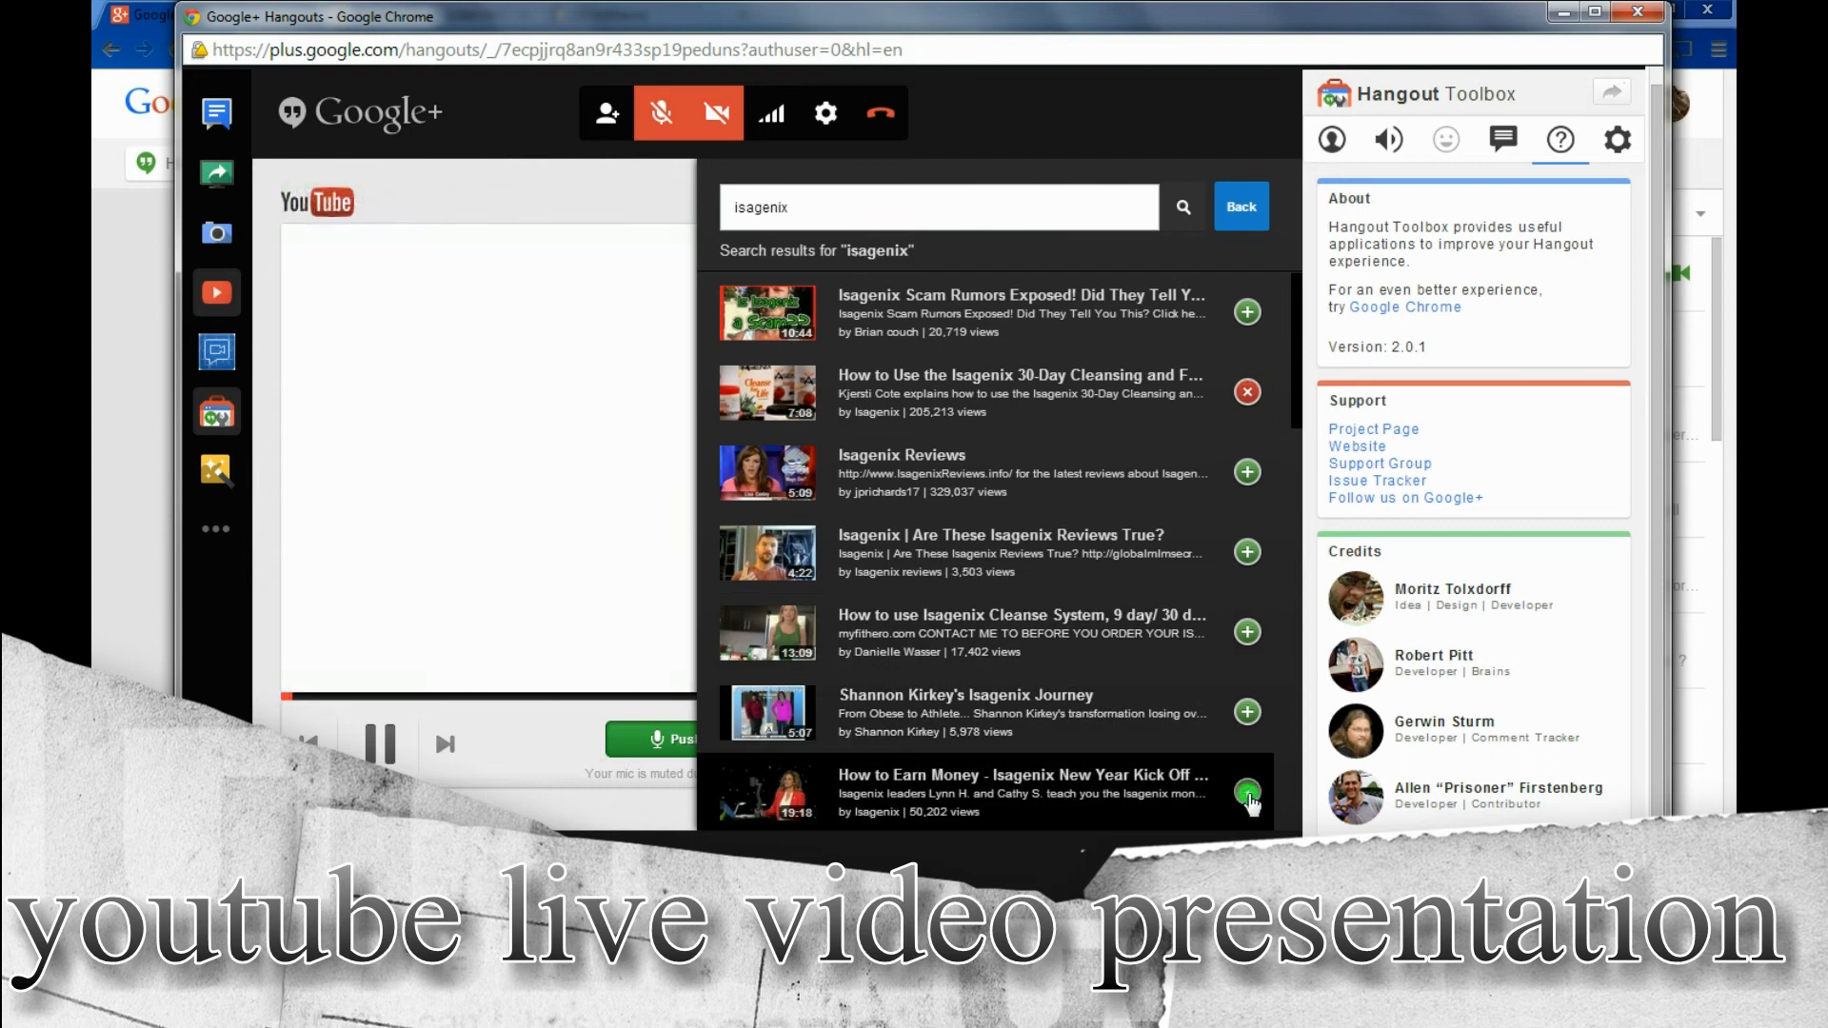
pyautogui.click(1245, 792)
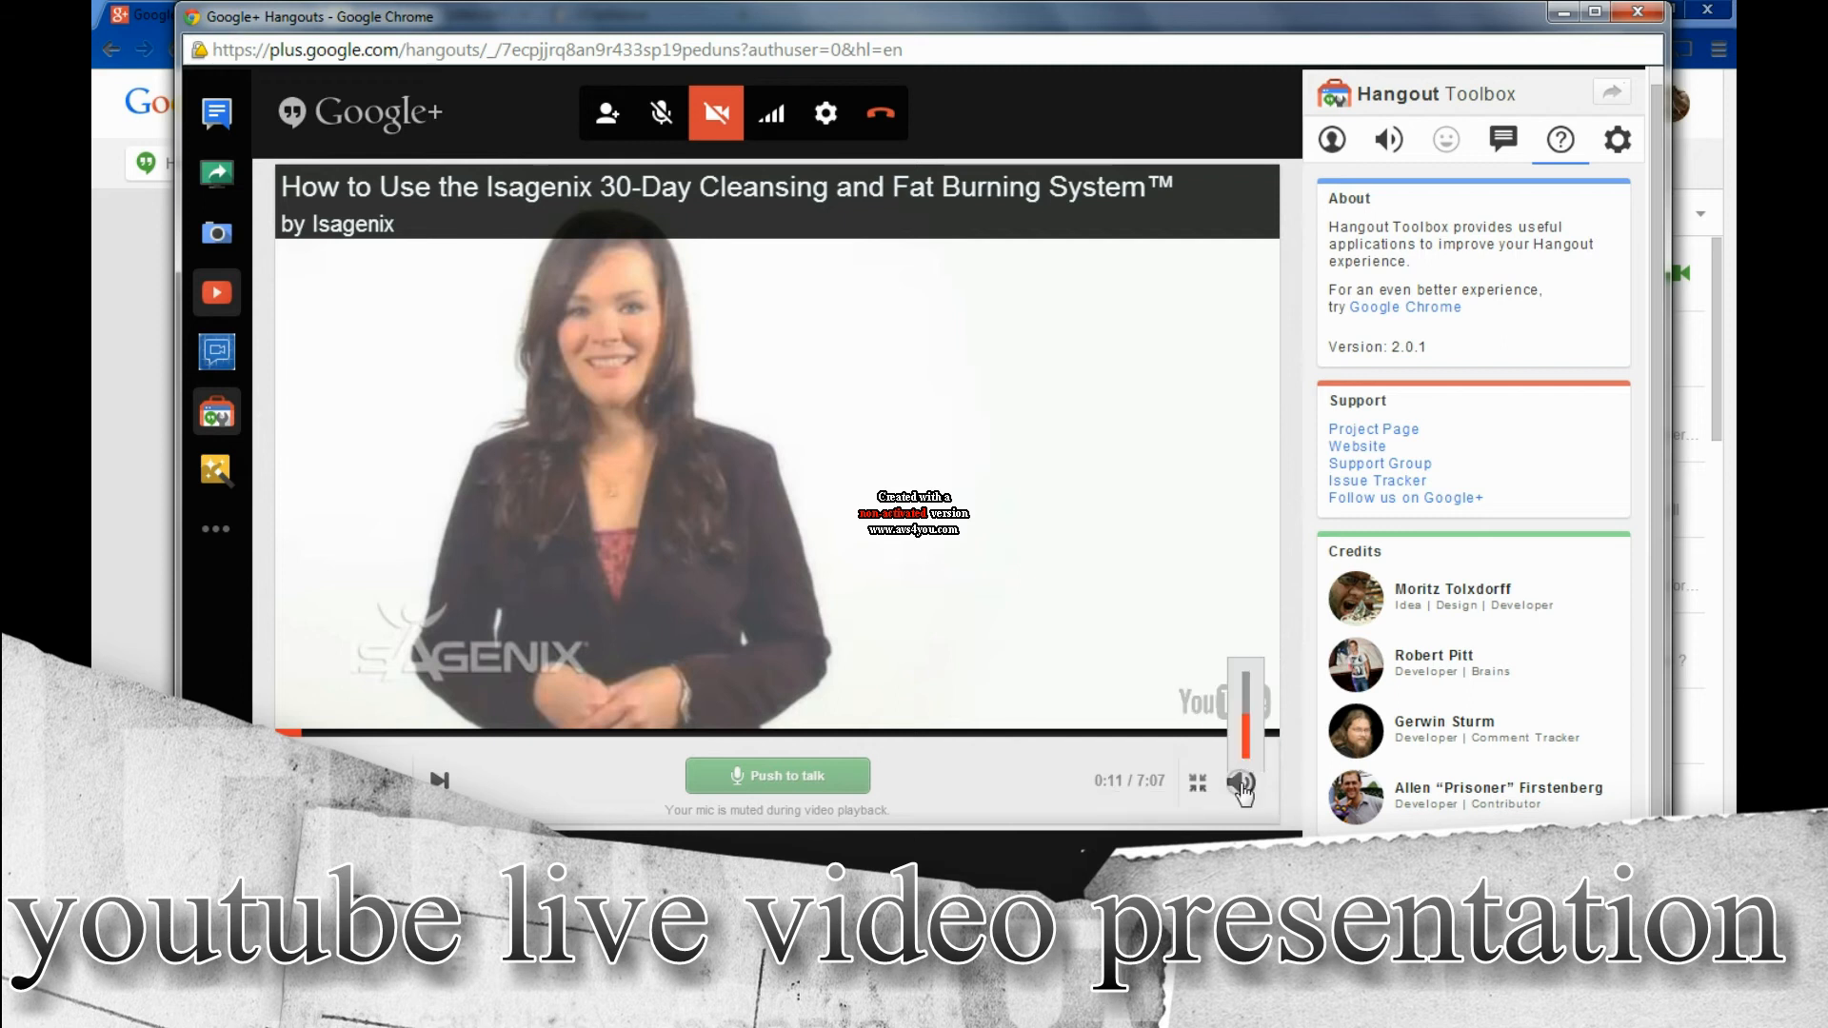
pyautogui.click(1241, 782)
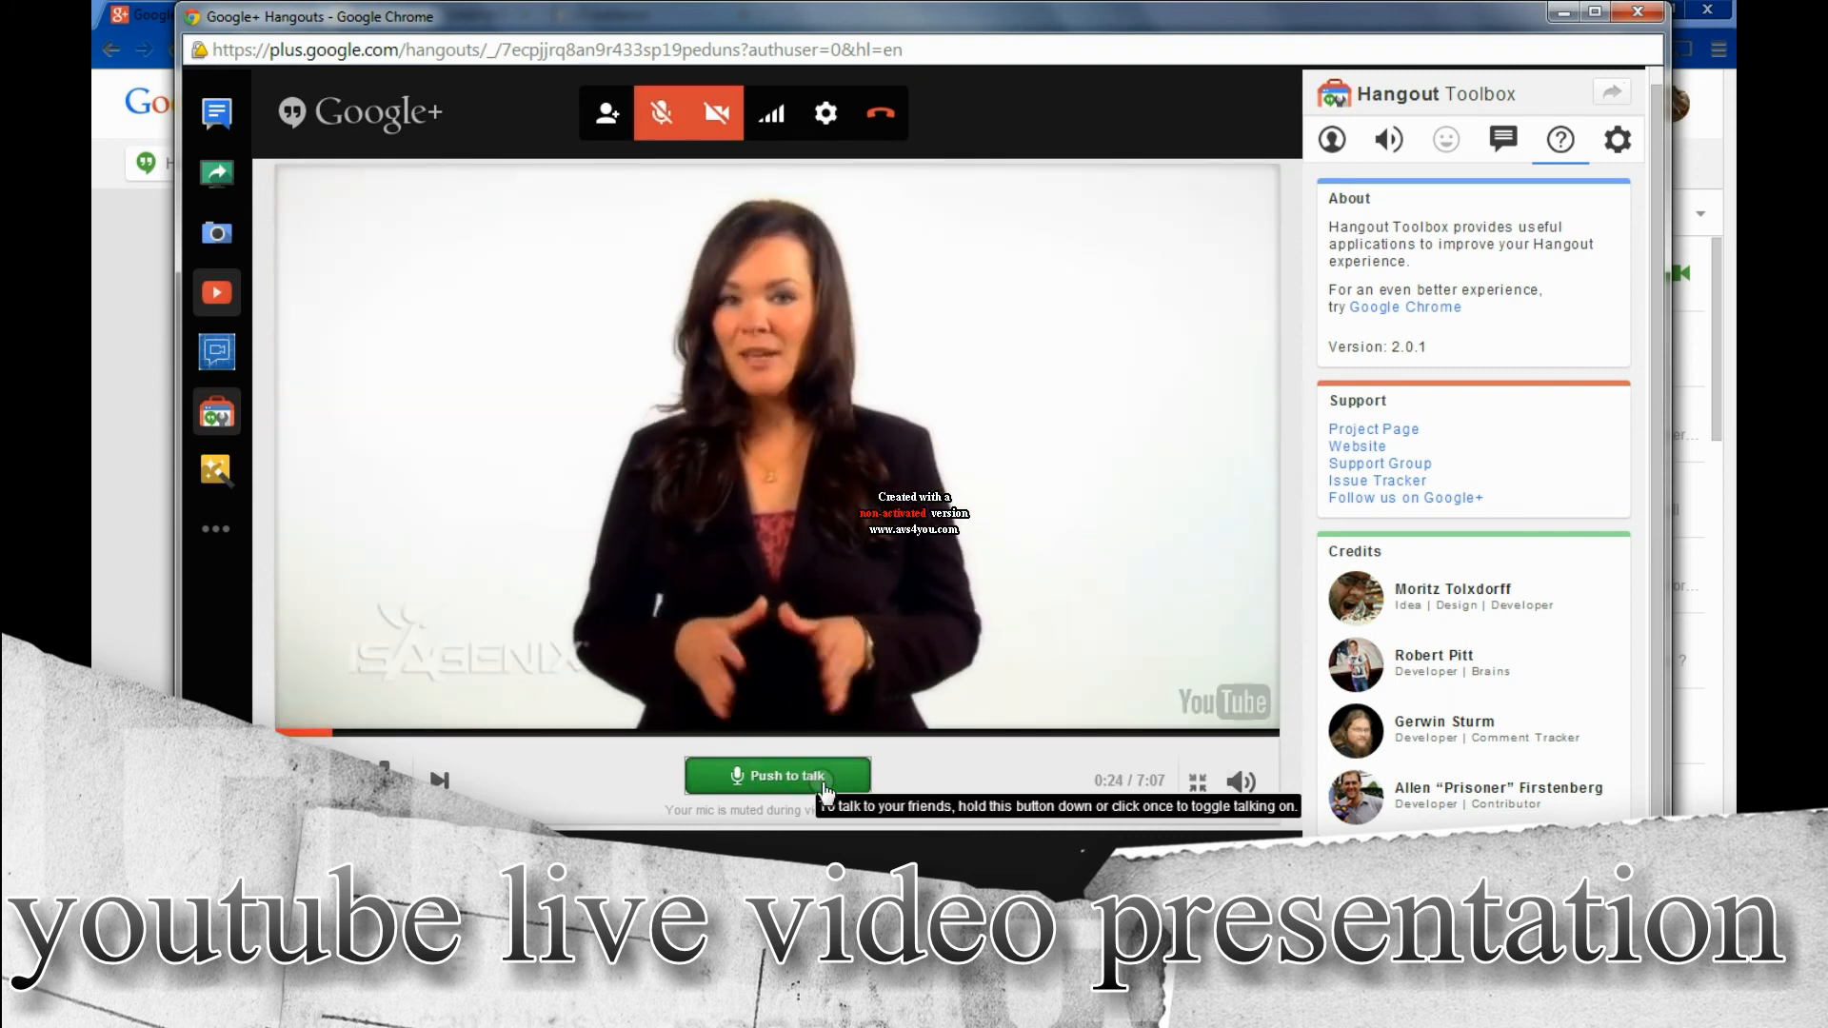
# Add 'cleansing' as a Comment Tracker search source in the Hangout Toolbox
pyautogui.click(1502, 139)
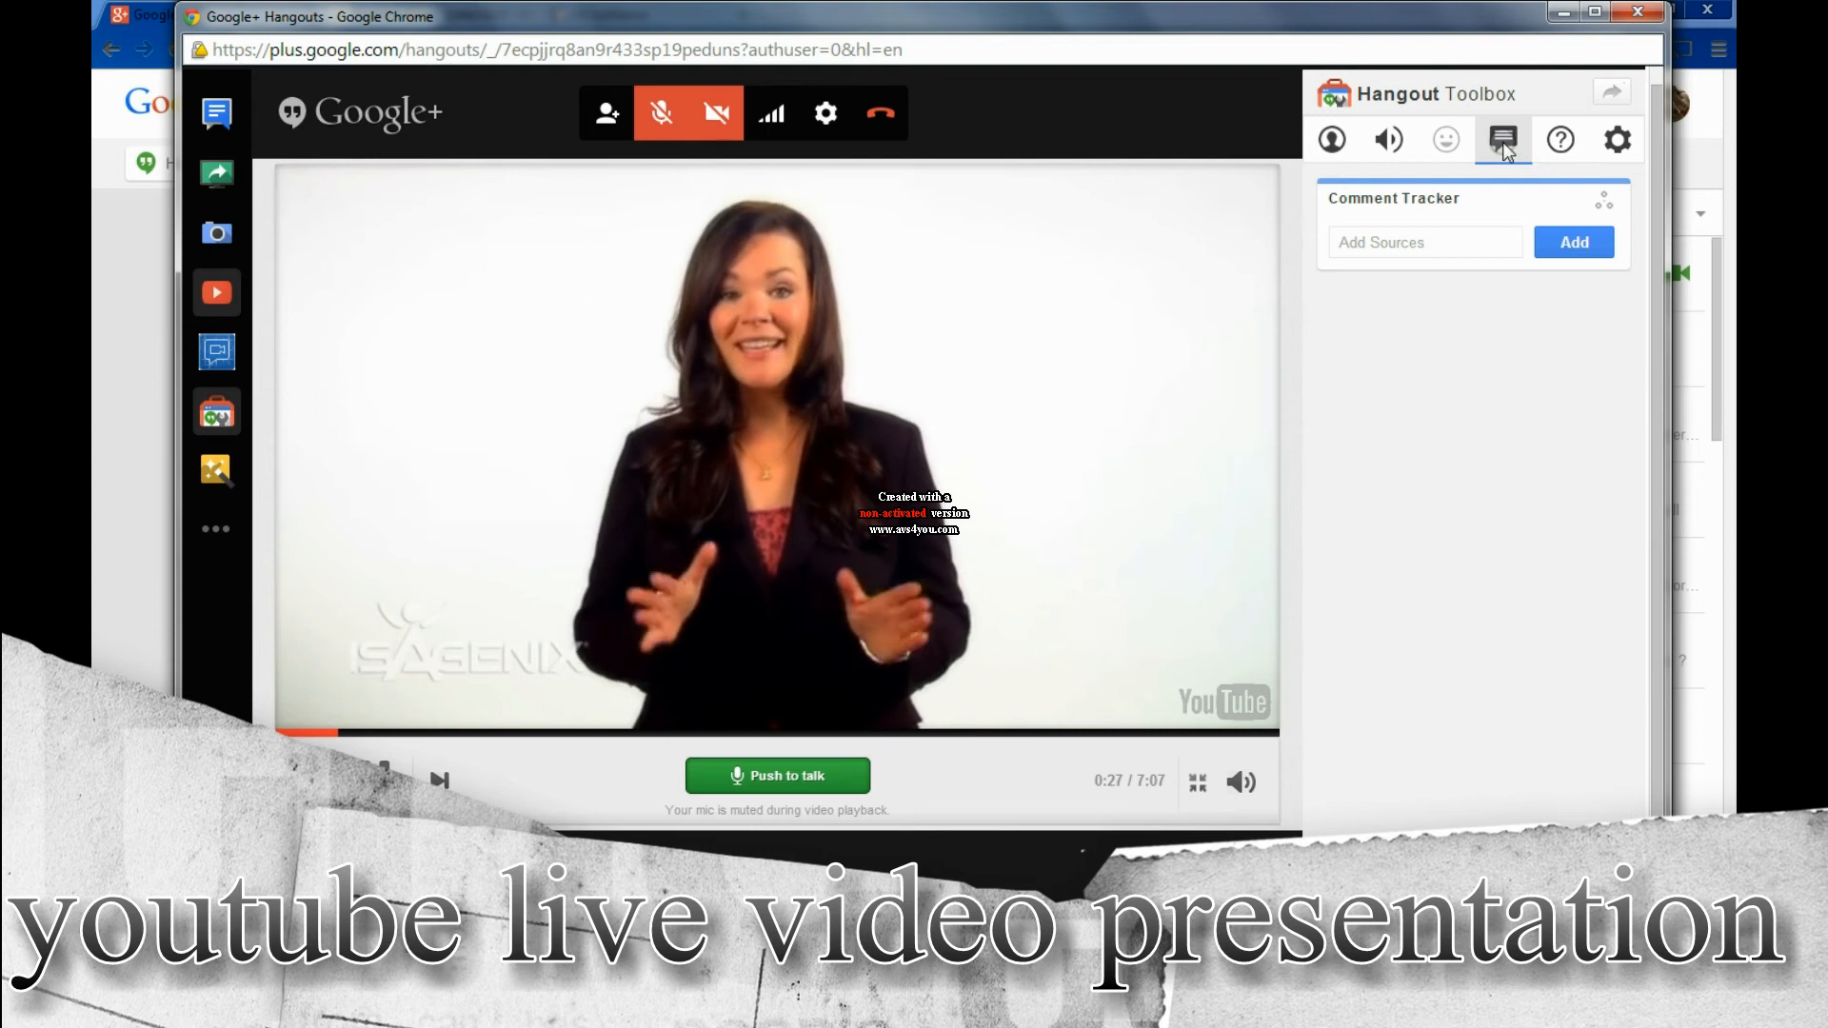
pyautogui.write('c')
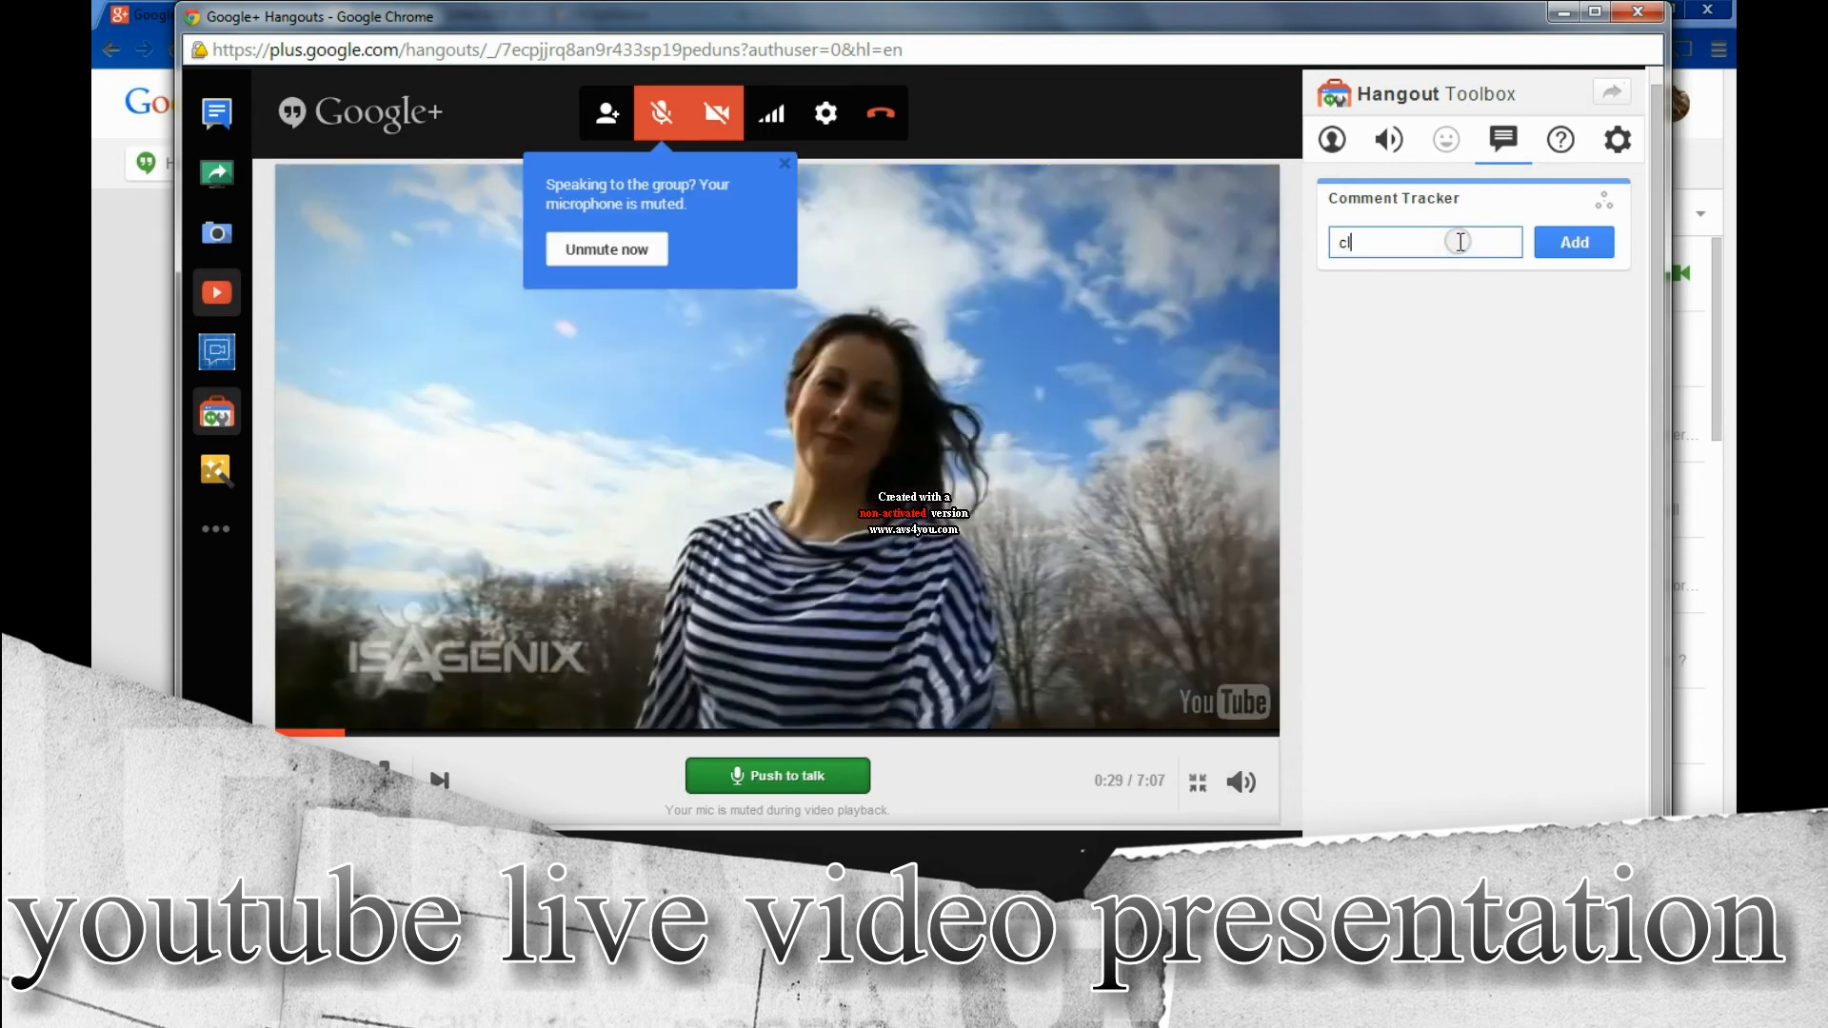
pyautogui.write('cleansing t')
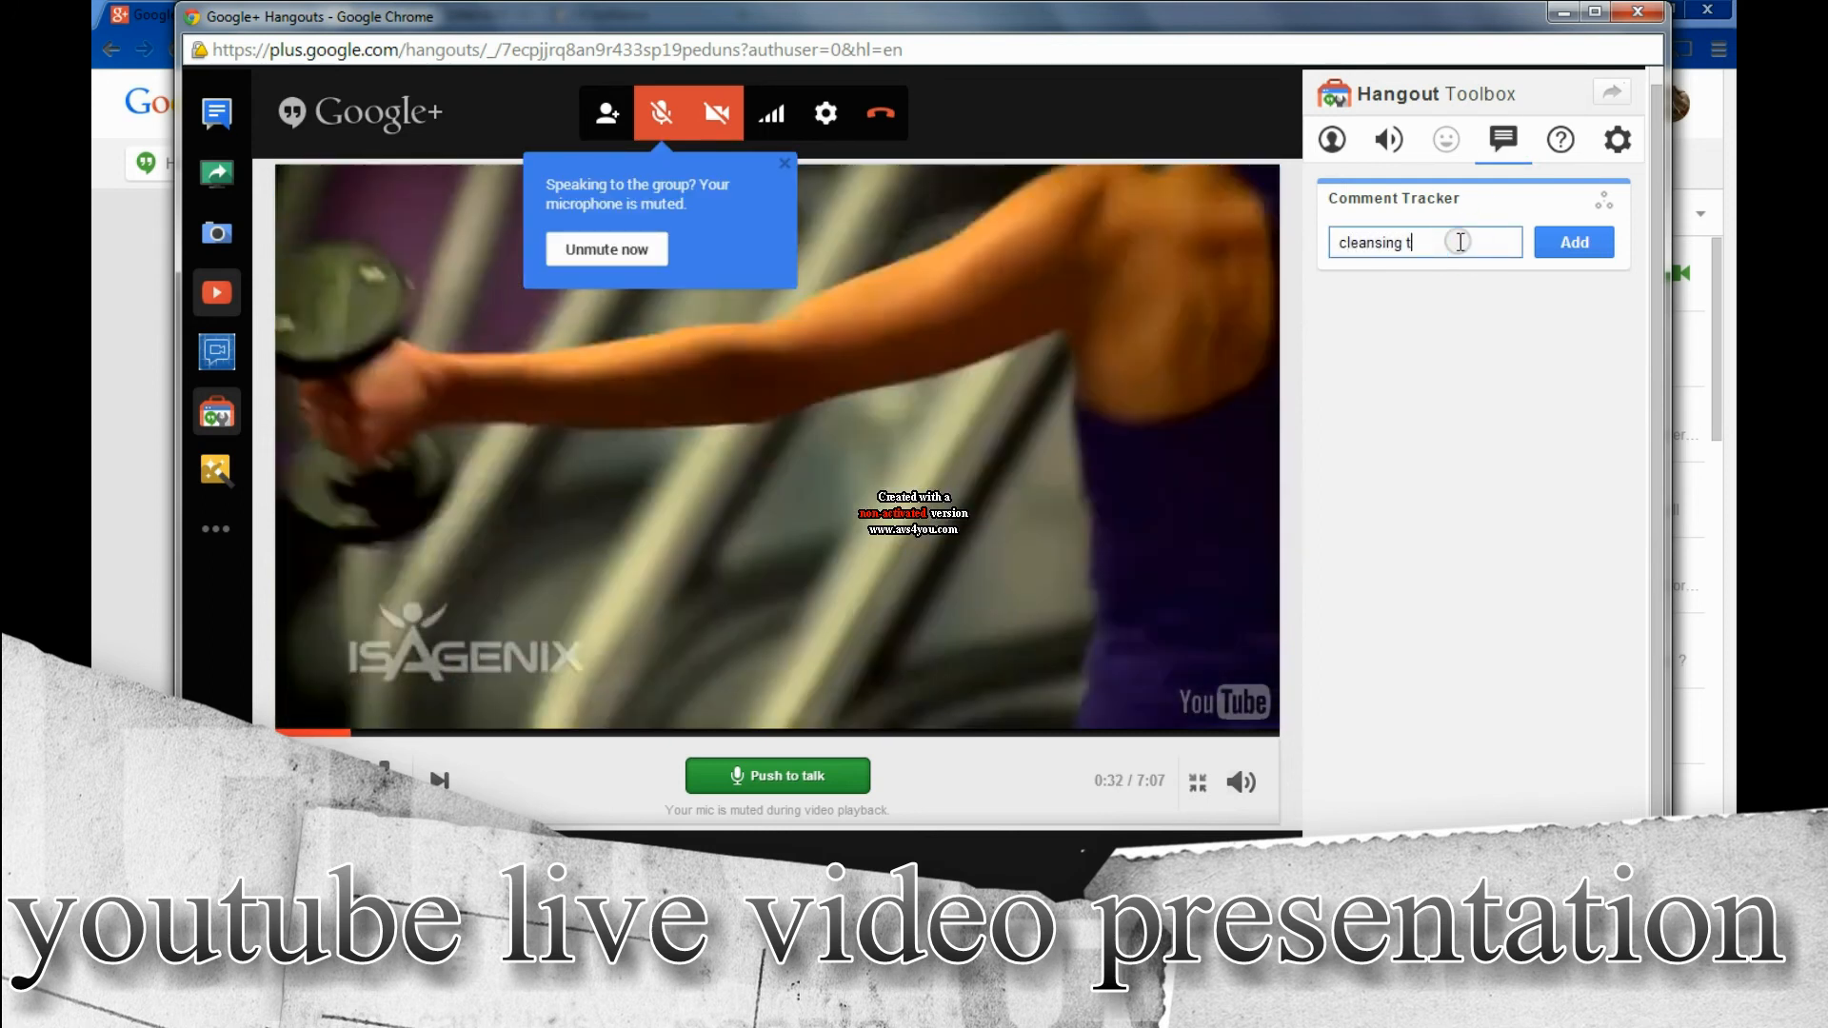
pyautogui.click(1572, 242)
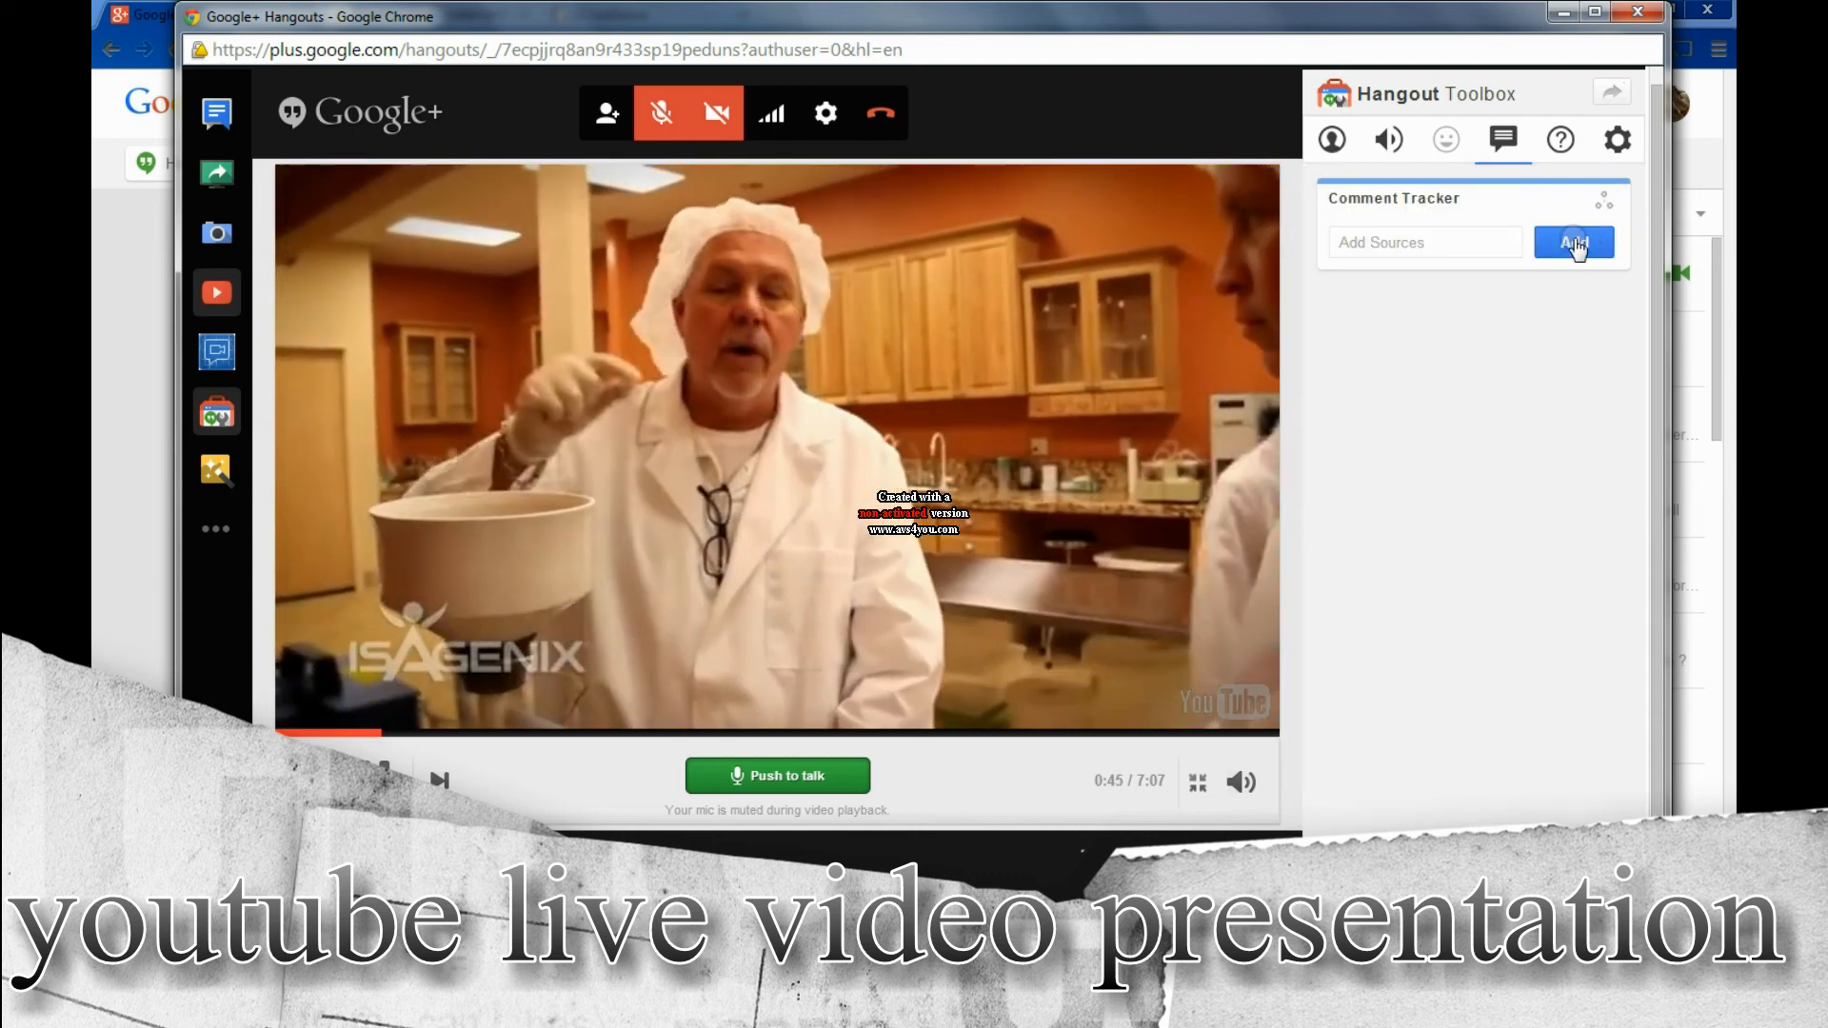
# Tour the Lower Third, Volume Control and Settings tools, then pause the YouTube video
pyautogui.click(1331, 139)
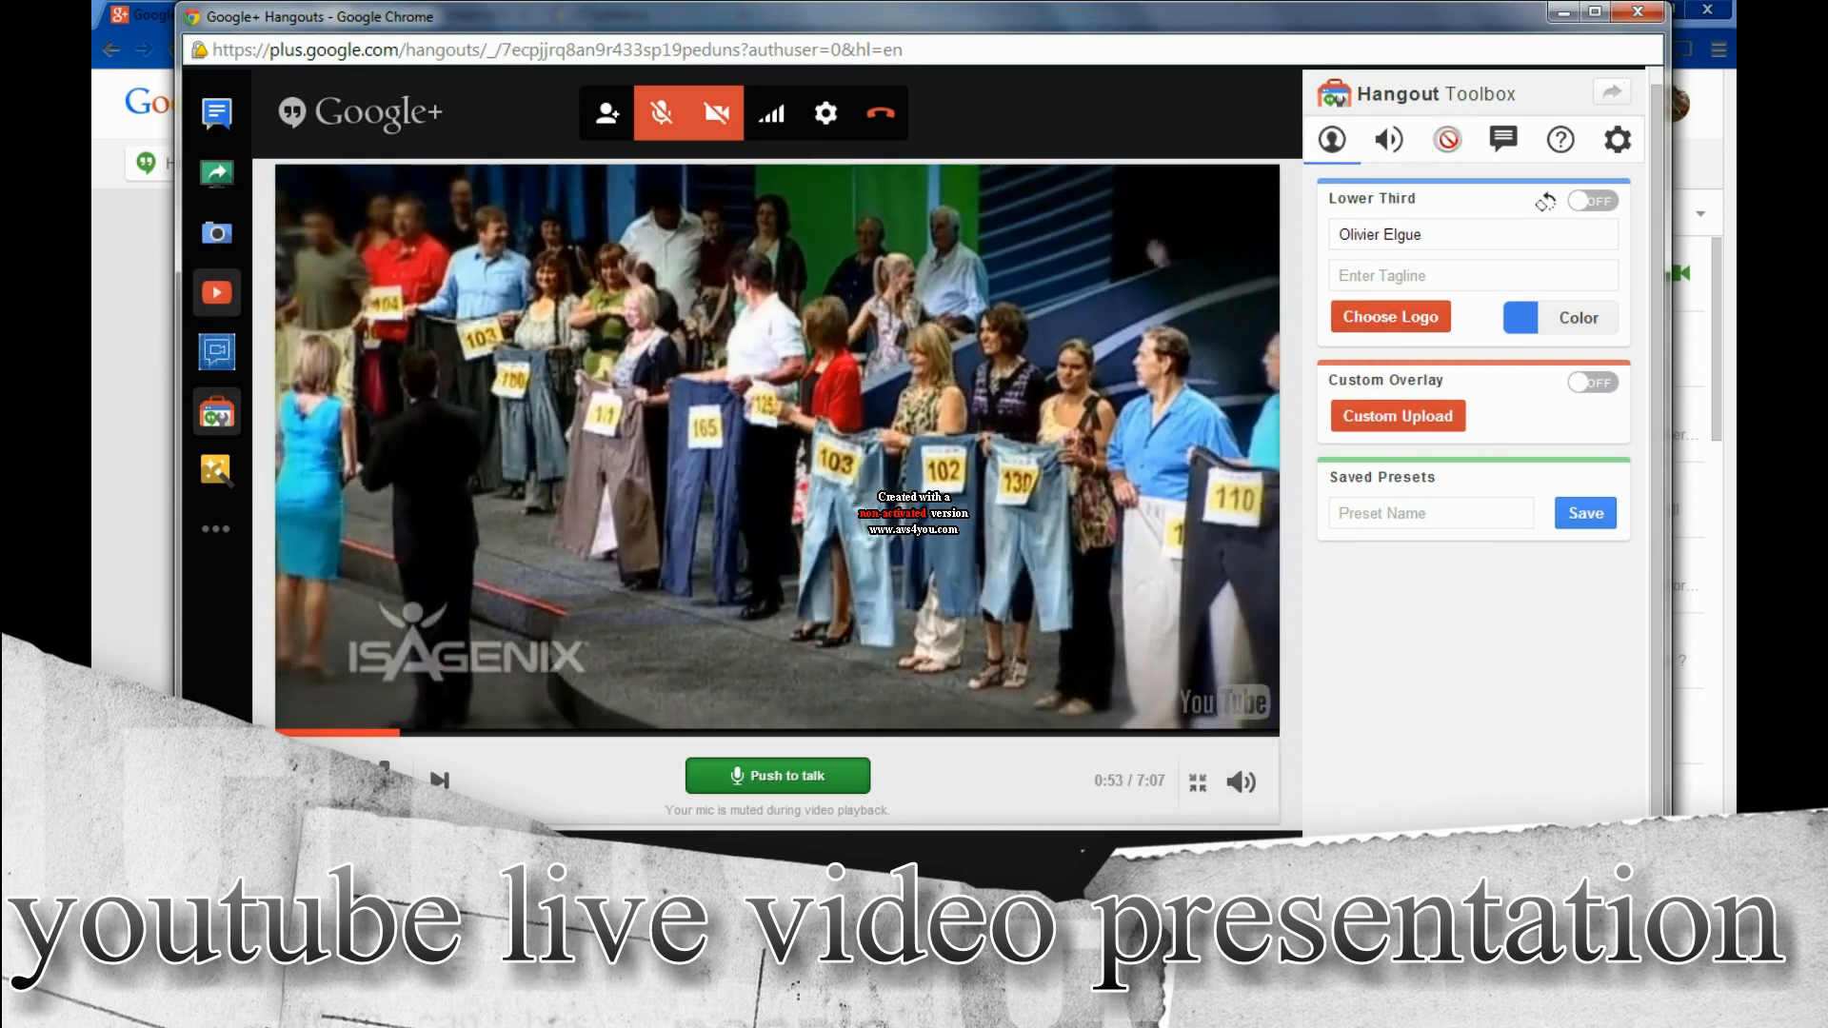
pyautogui.click(1388, 139)
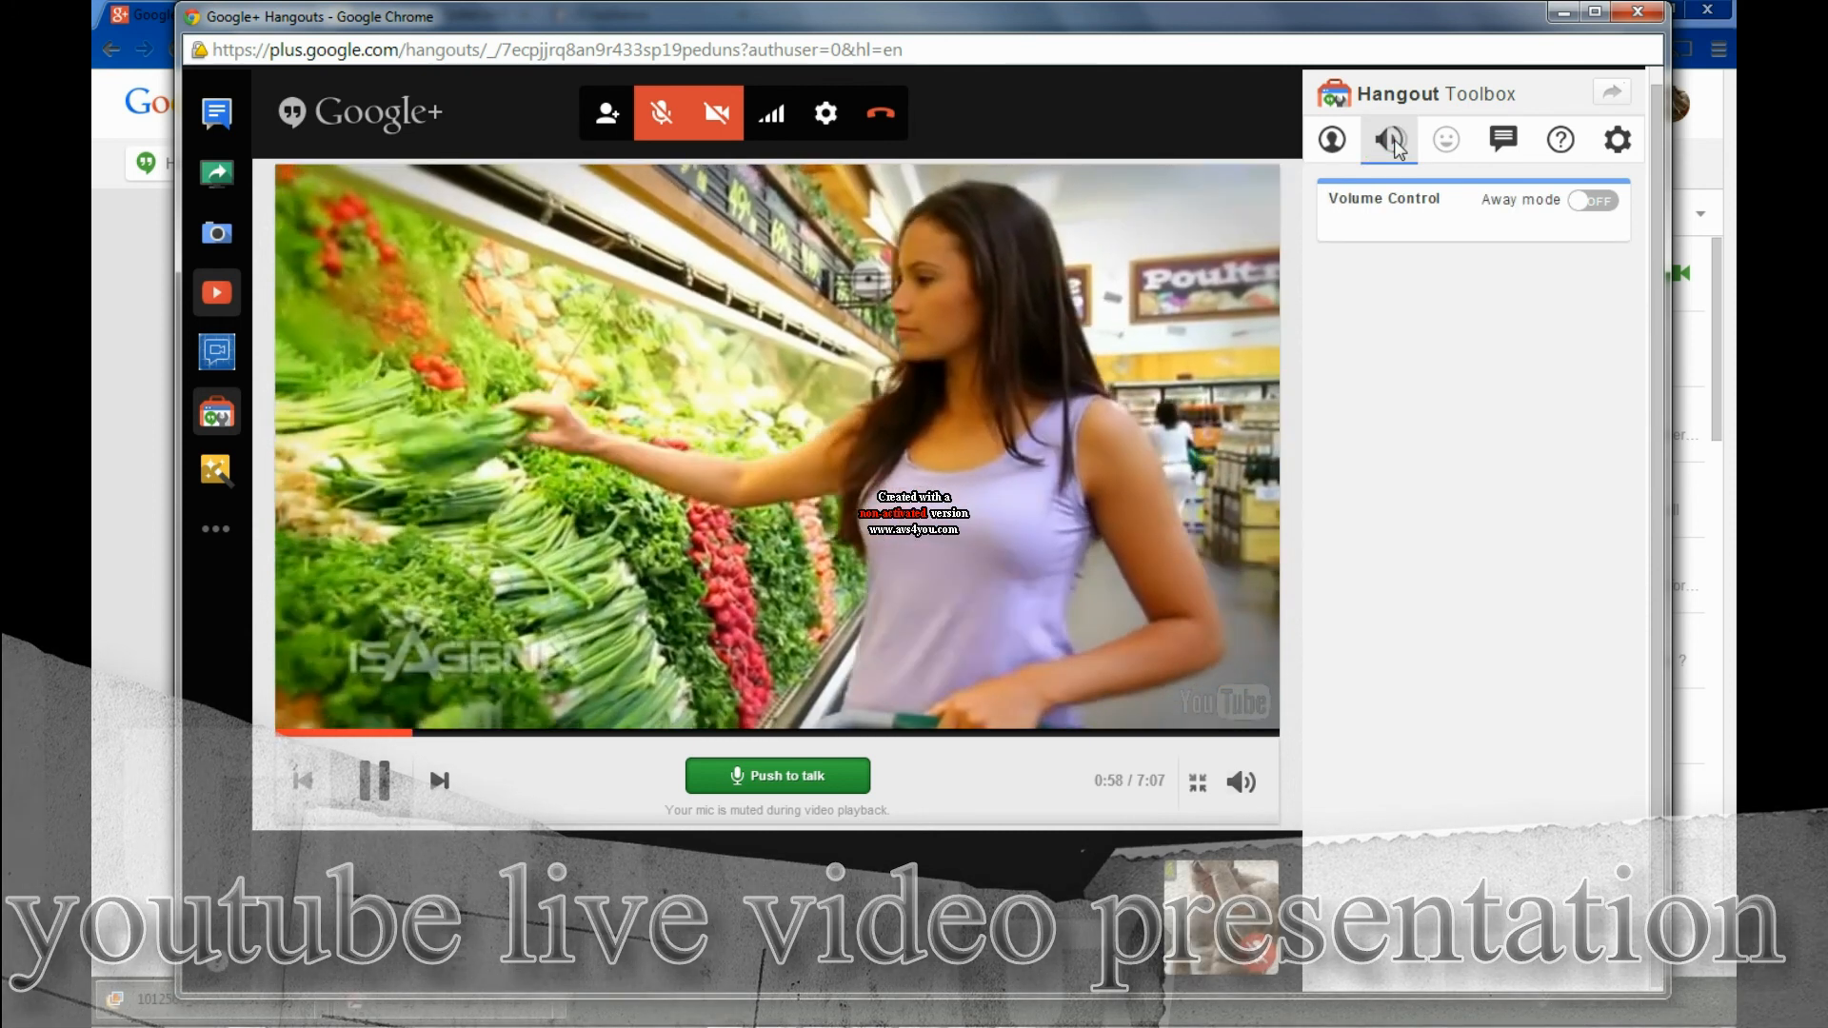
pyautogui.click(1616, 139)
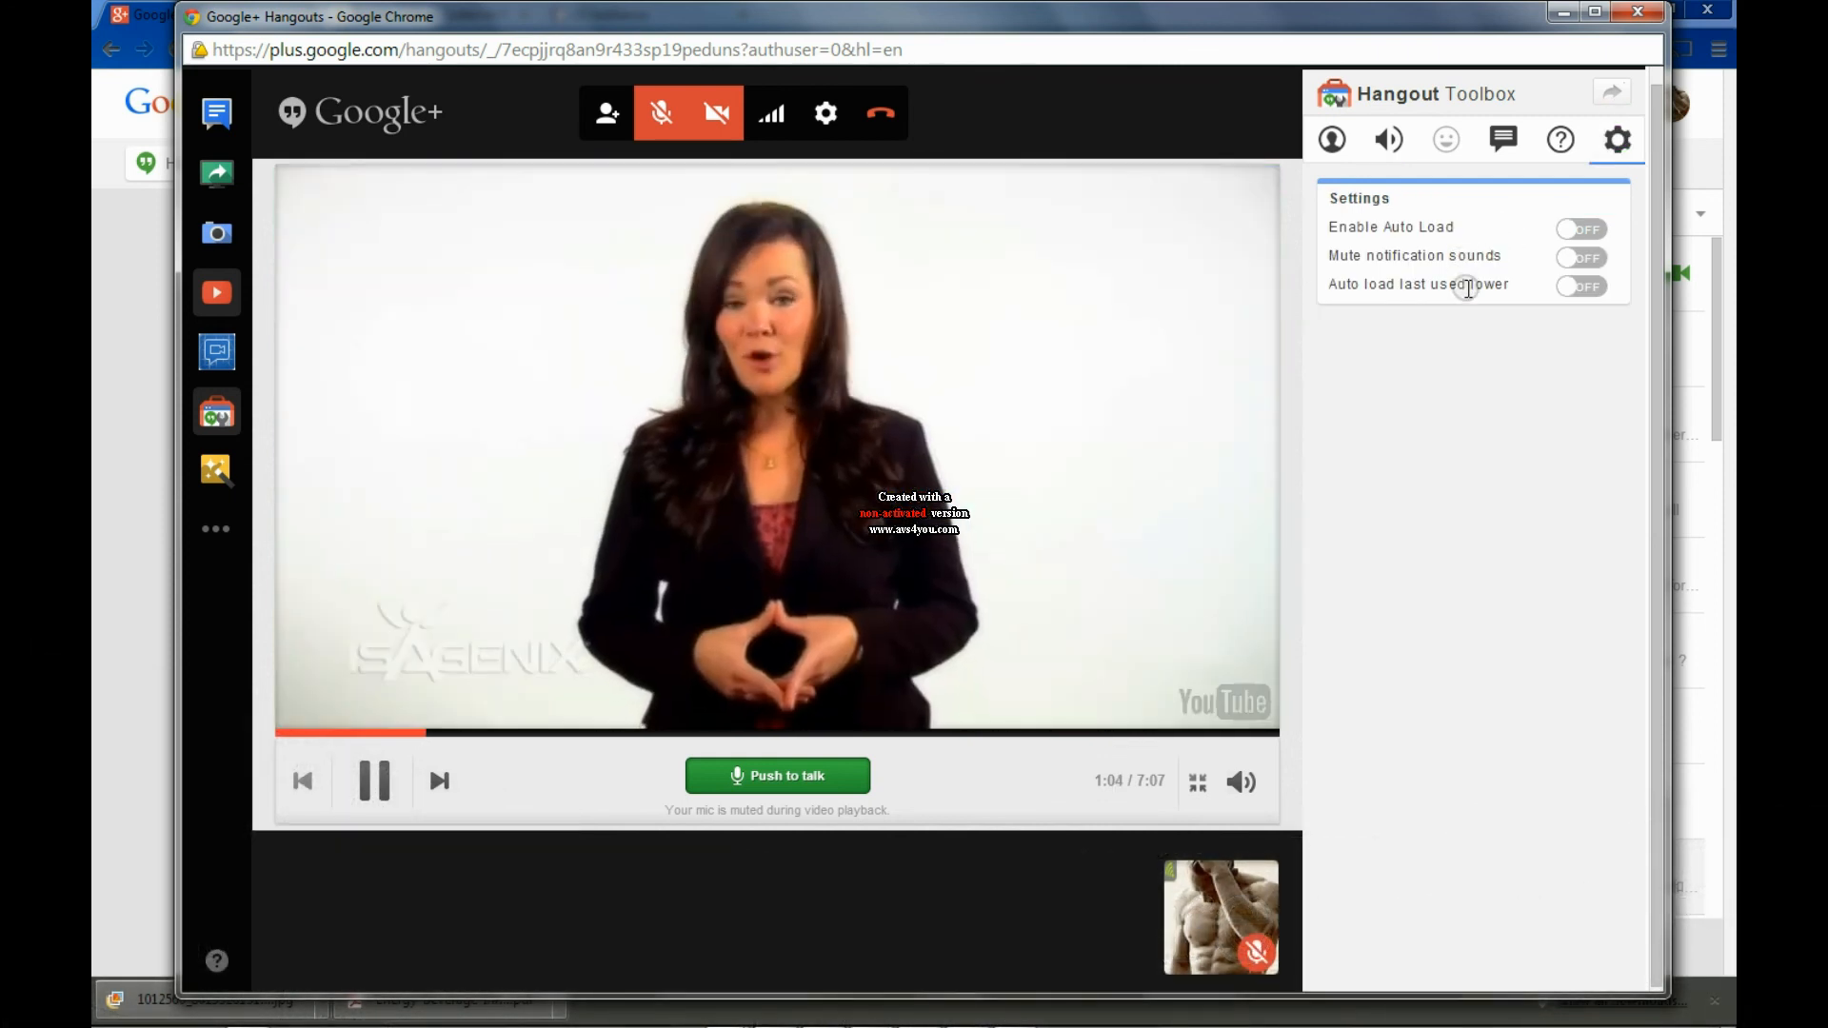
pyautogui.click(1617, 139)
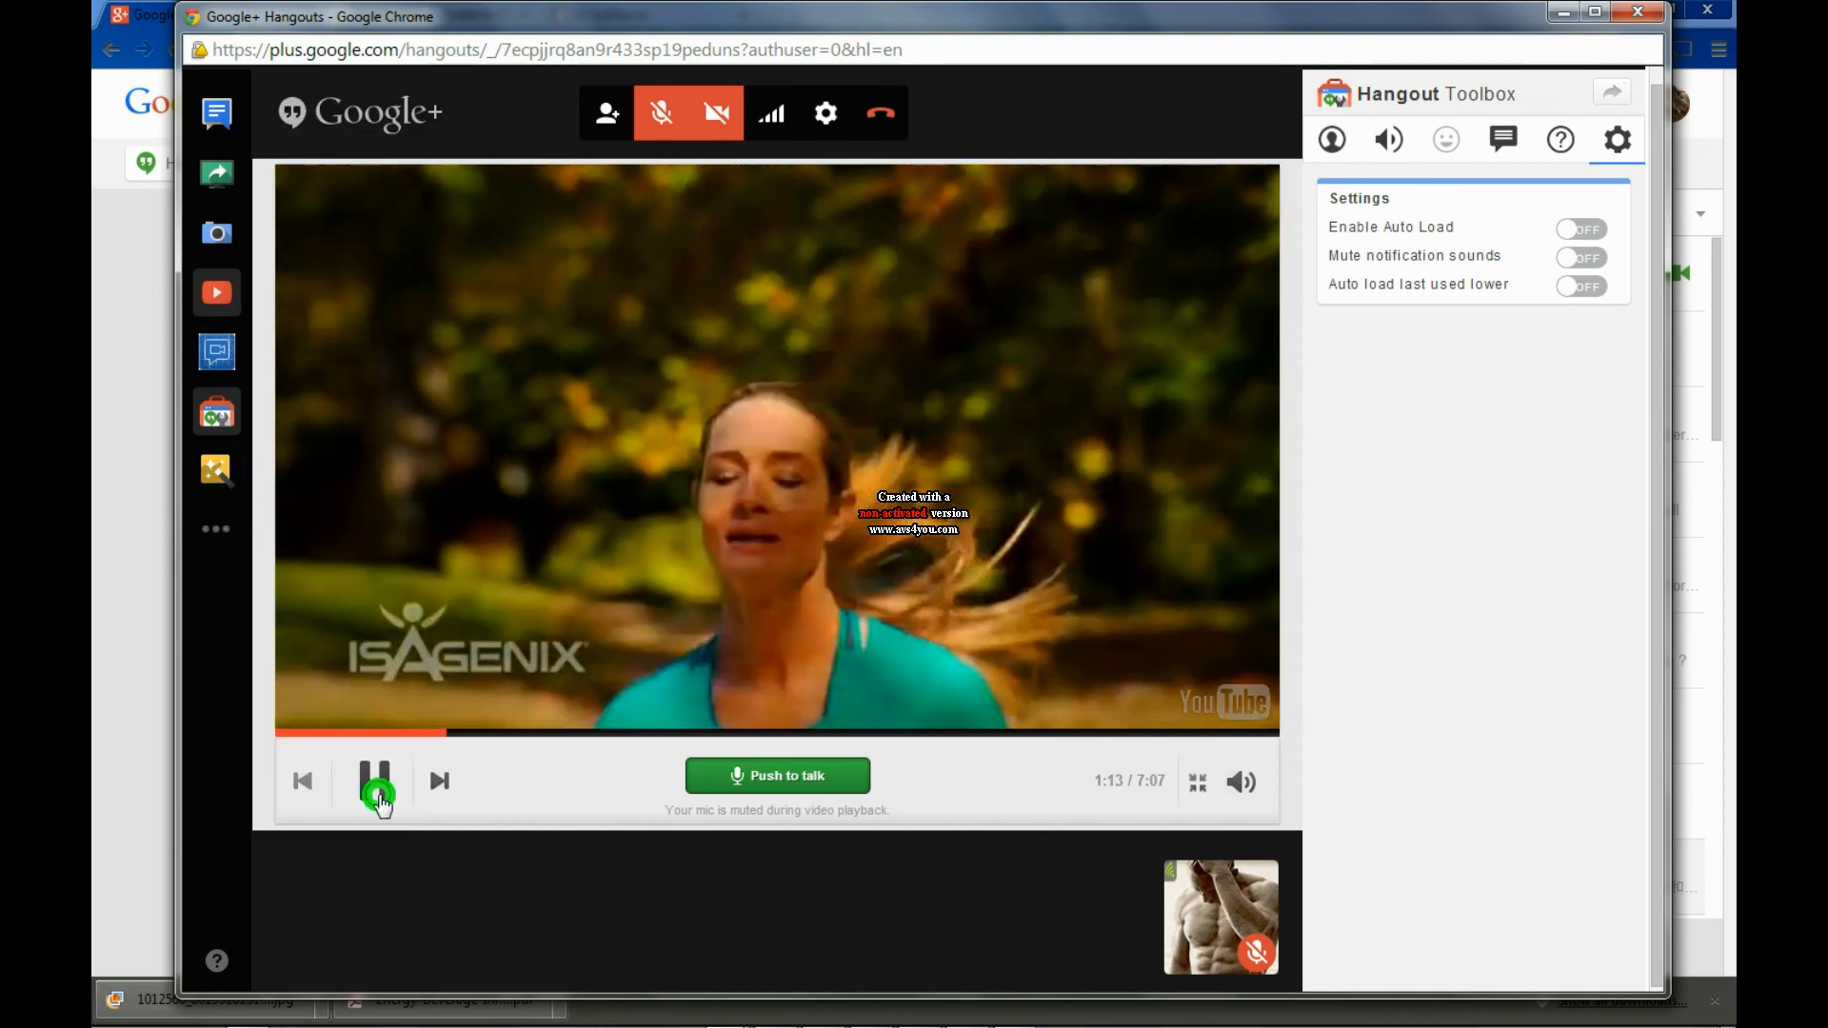
pyautogui.click(215, 530)
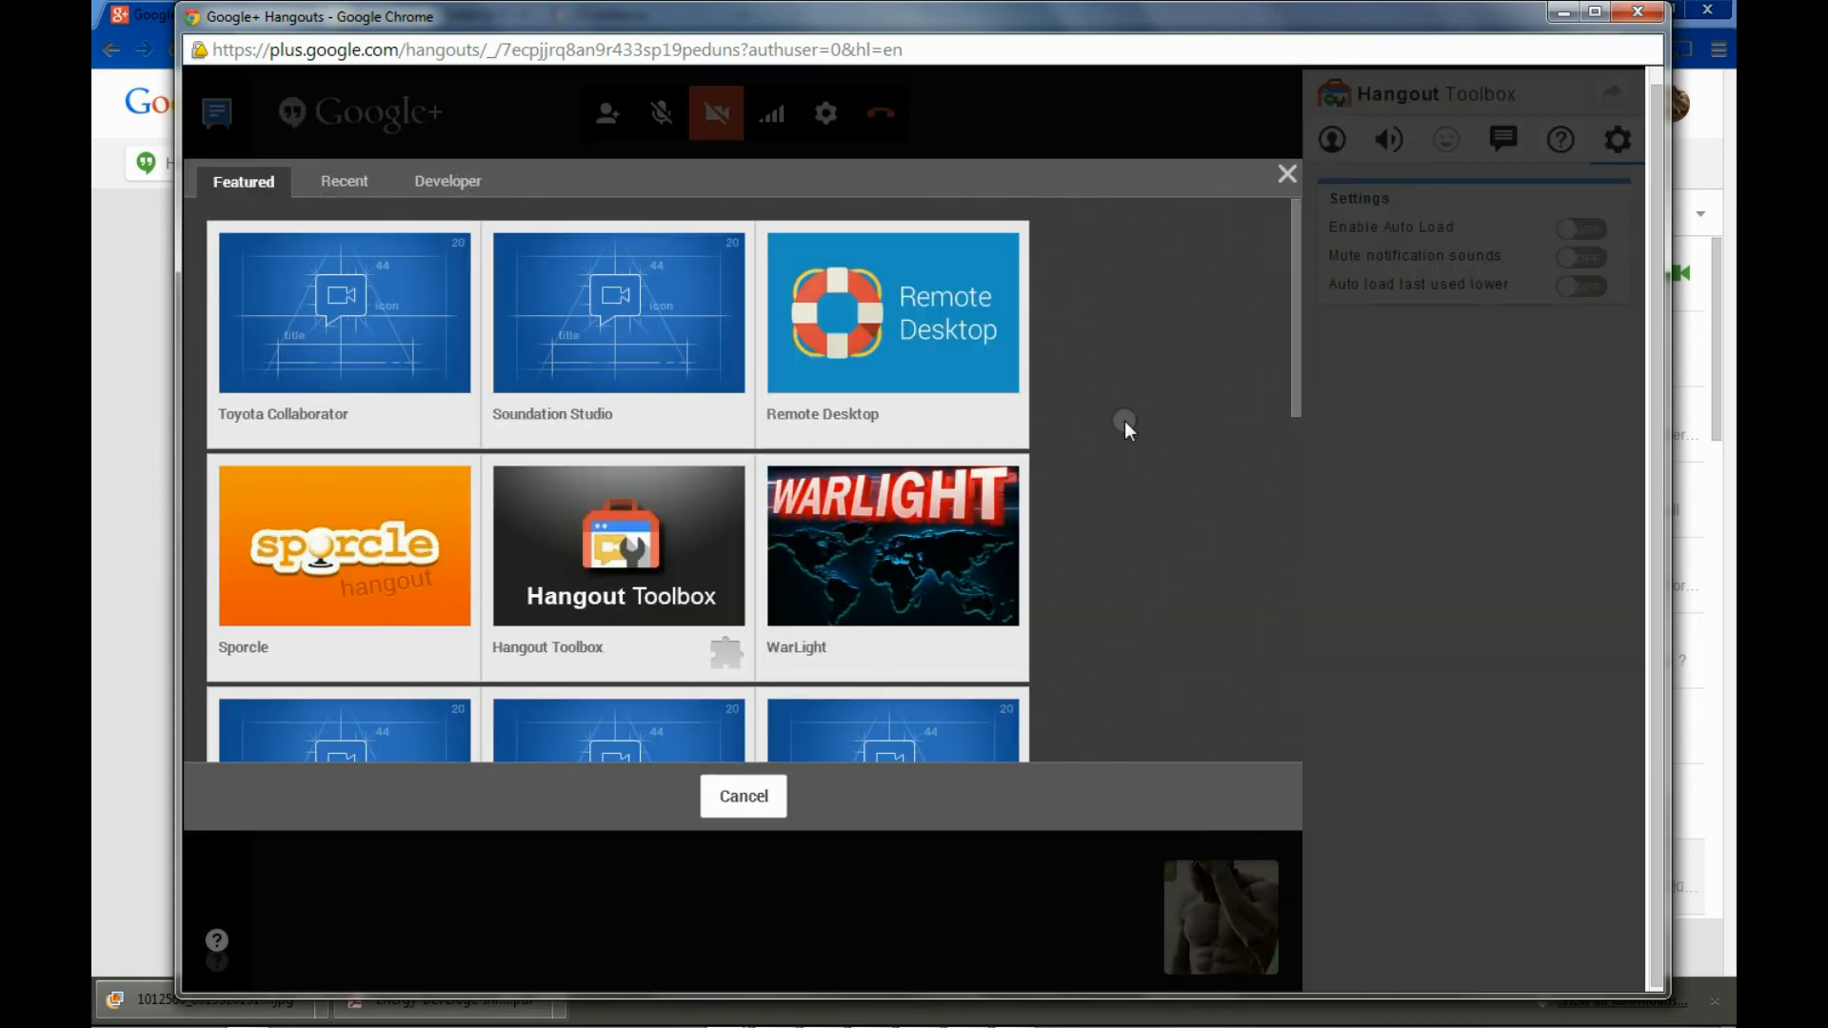
# Browse the Featured apps list, cancel the Screenshare dialog and resume the video
pyautogui.scroll(-3)
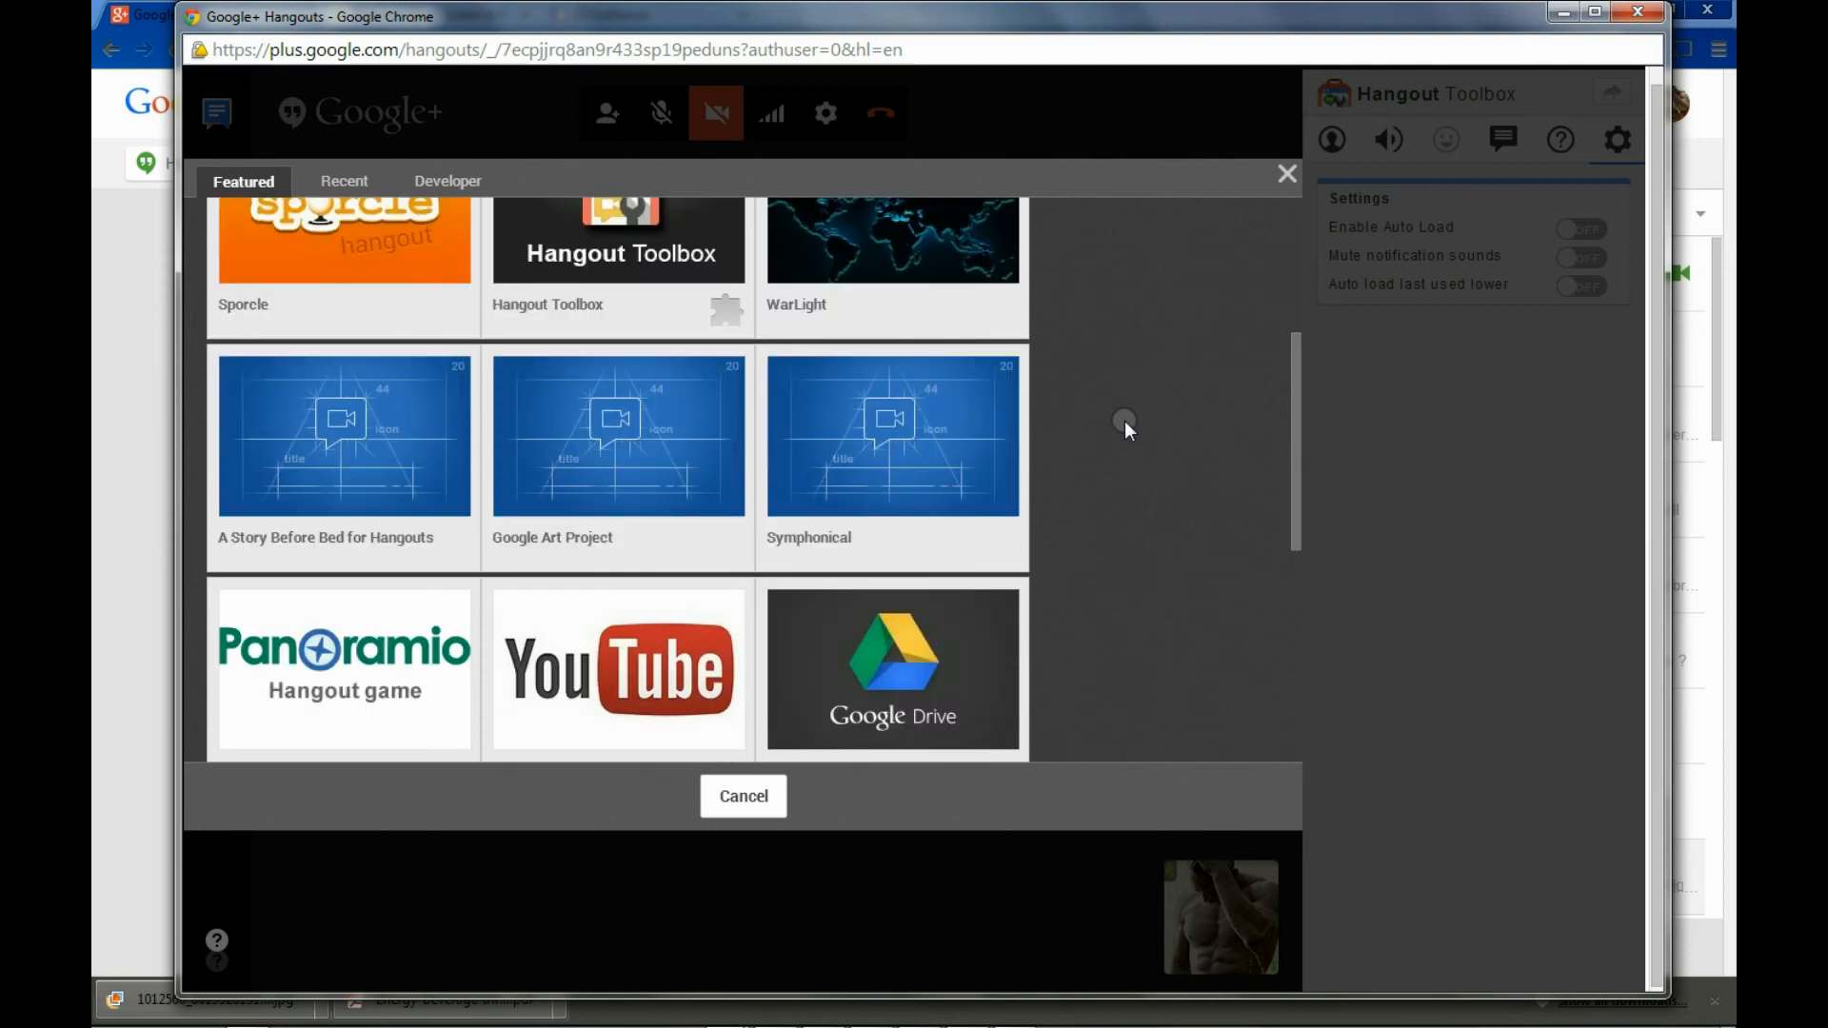
pyautogui.scroll(-3)
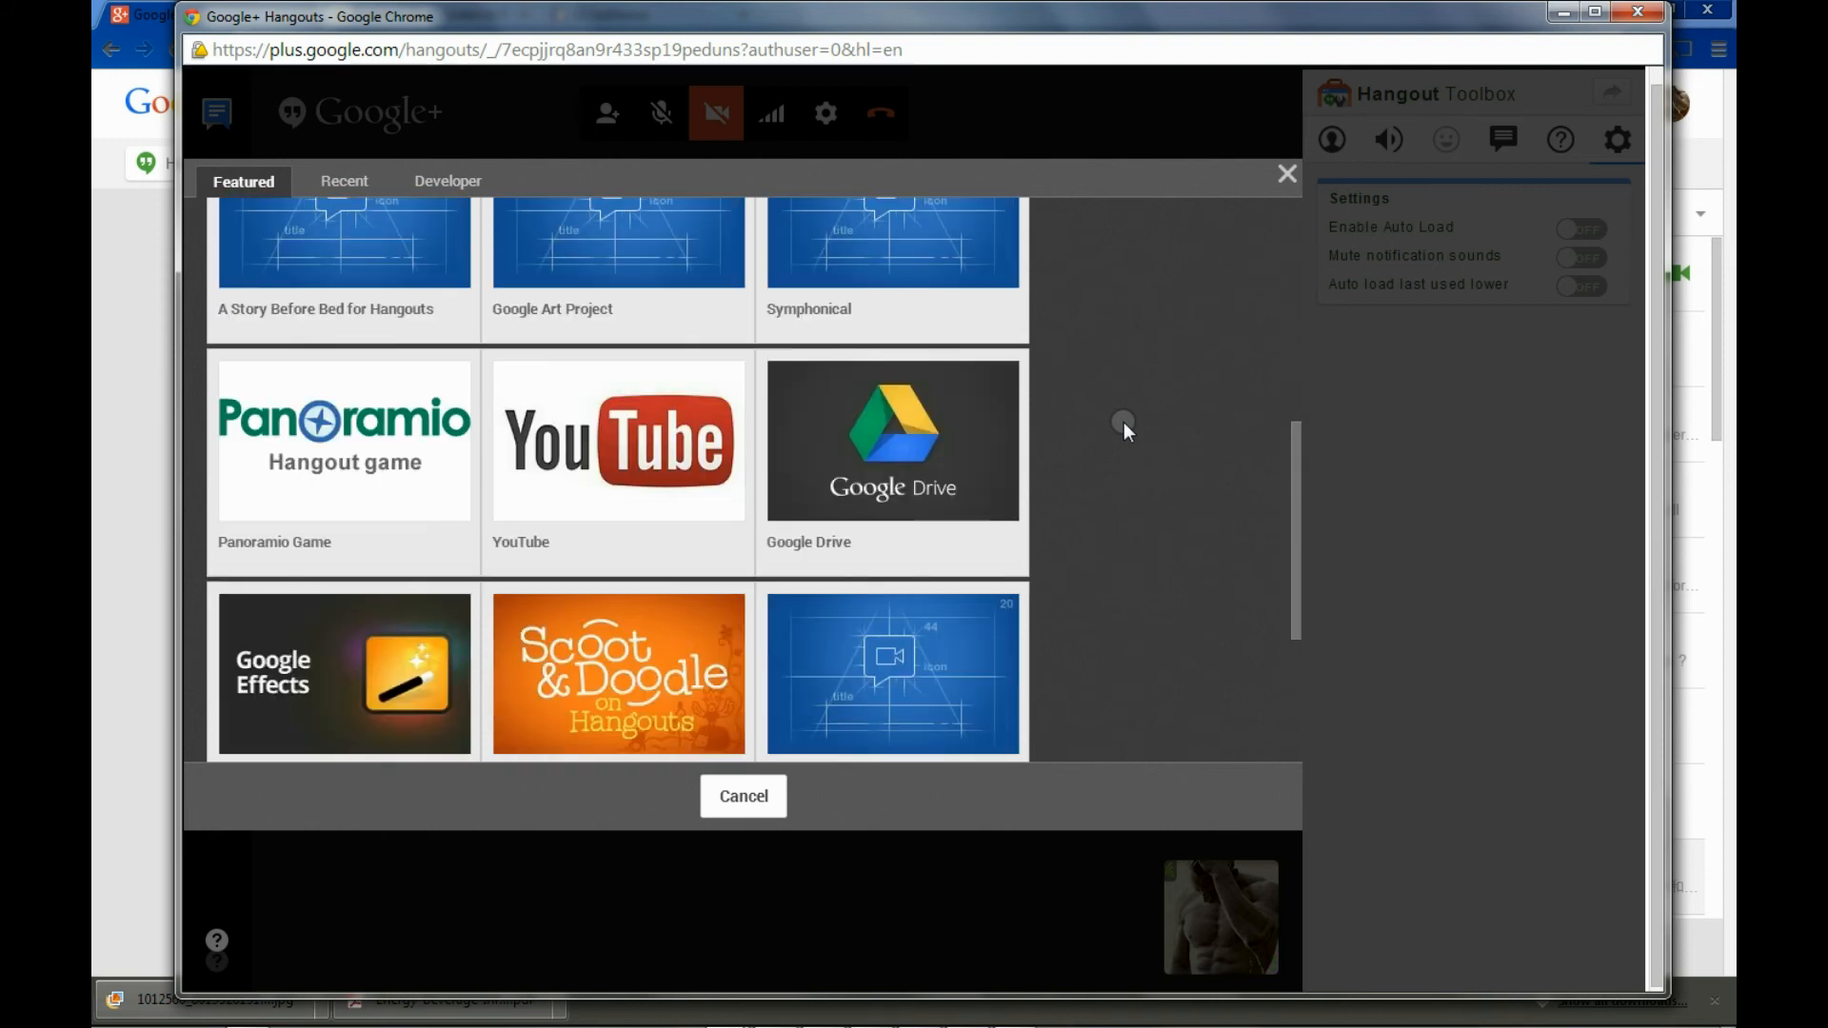
pyautogui.scroll(-3)
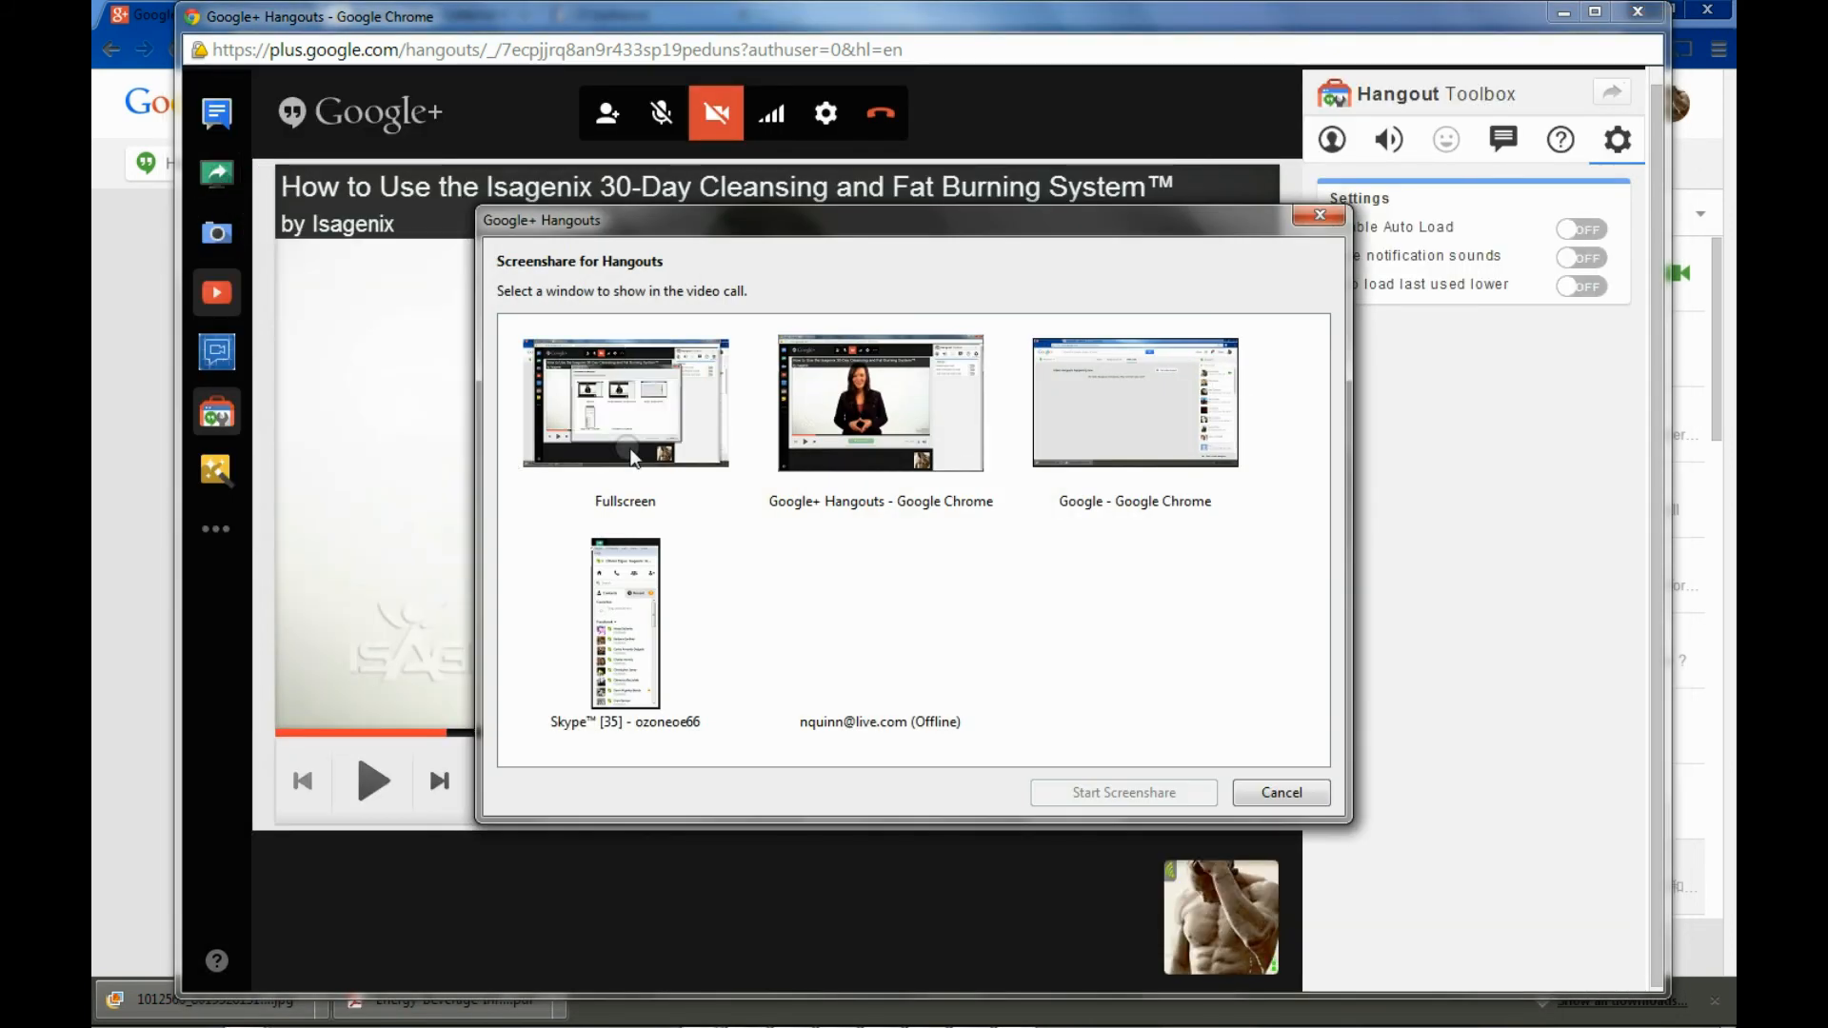
pyautogui.click(624, 402)
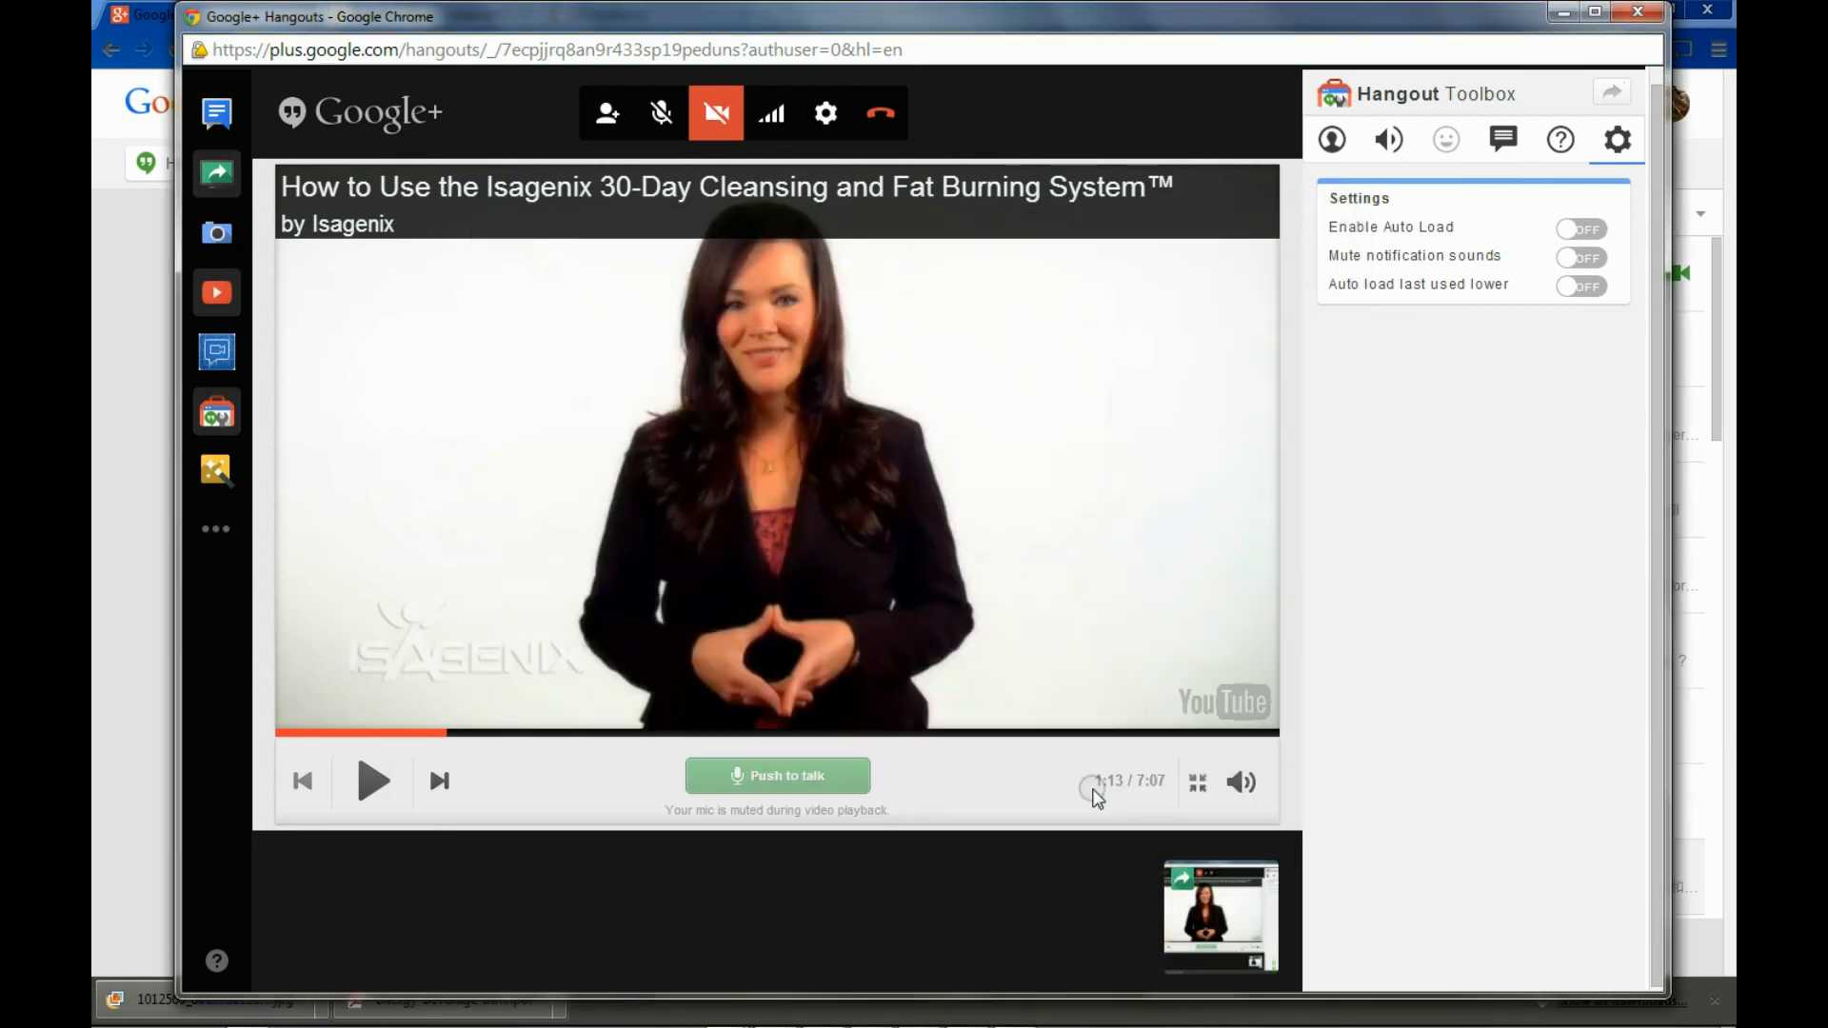
pyautogui.moveTo(1150, 697)
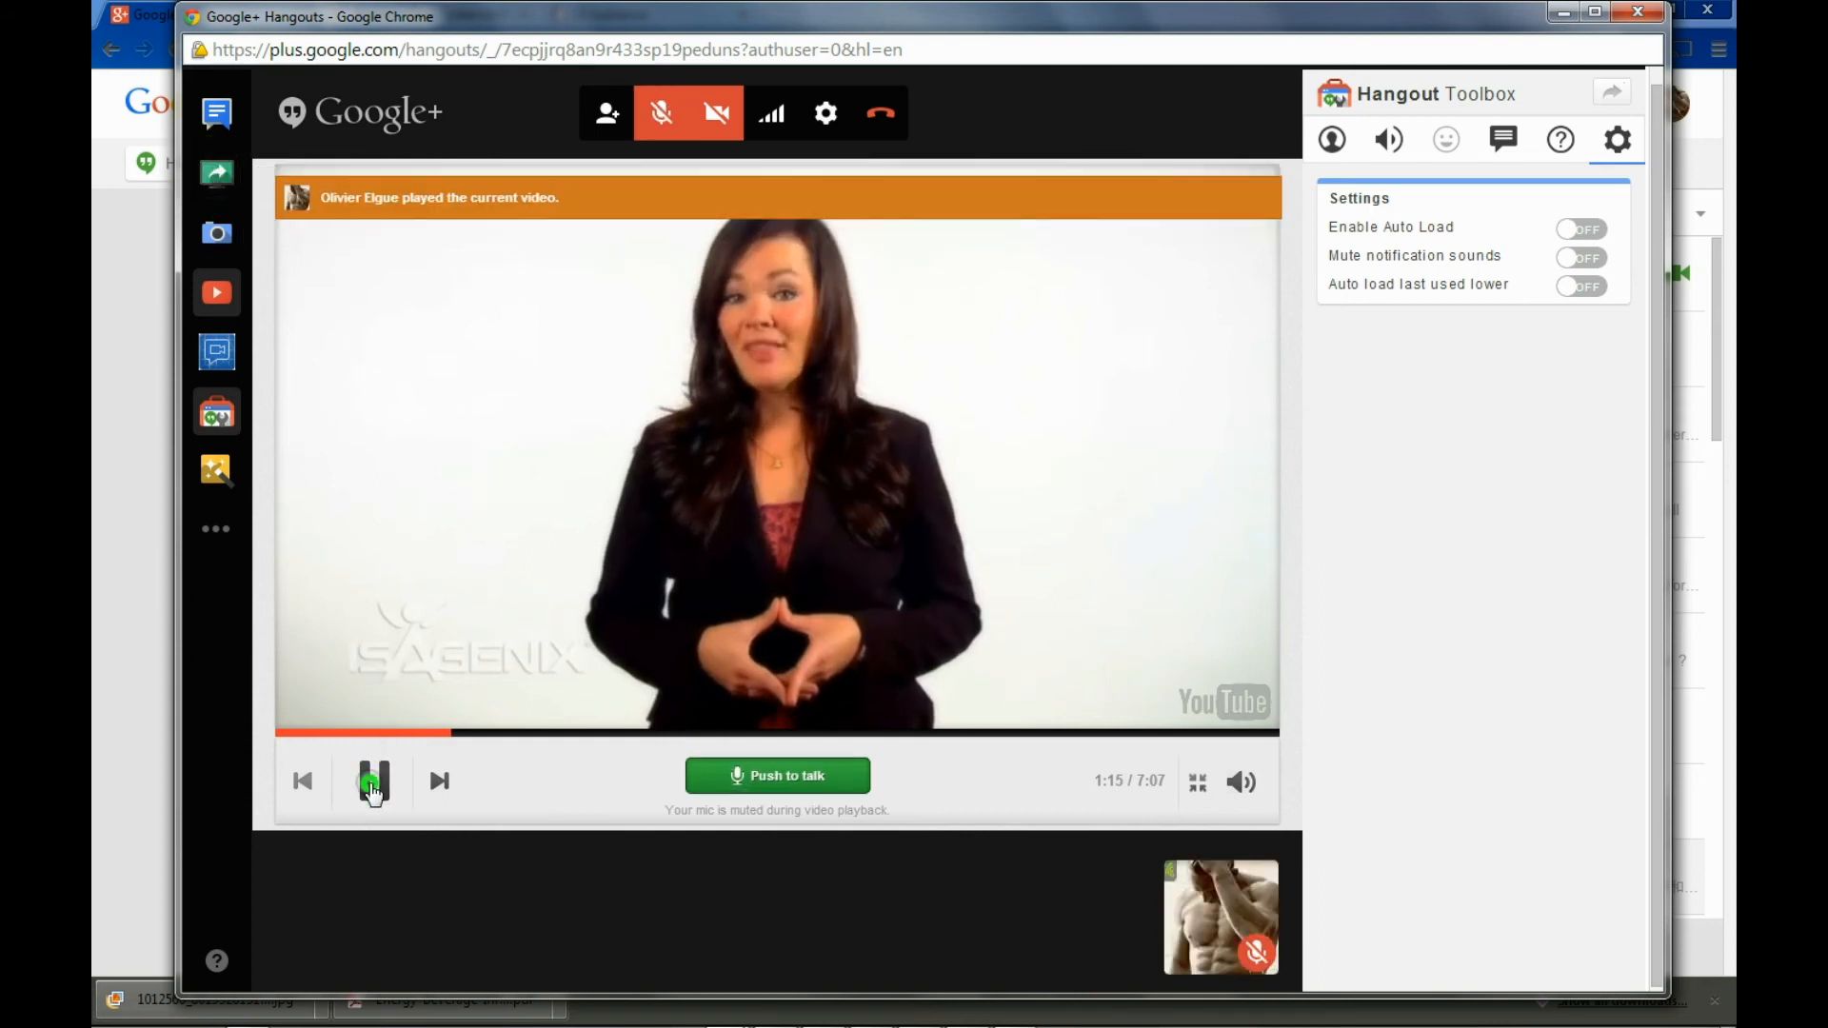
pyautogui.click(371, 781)
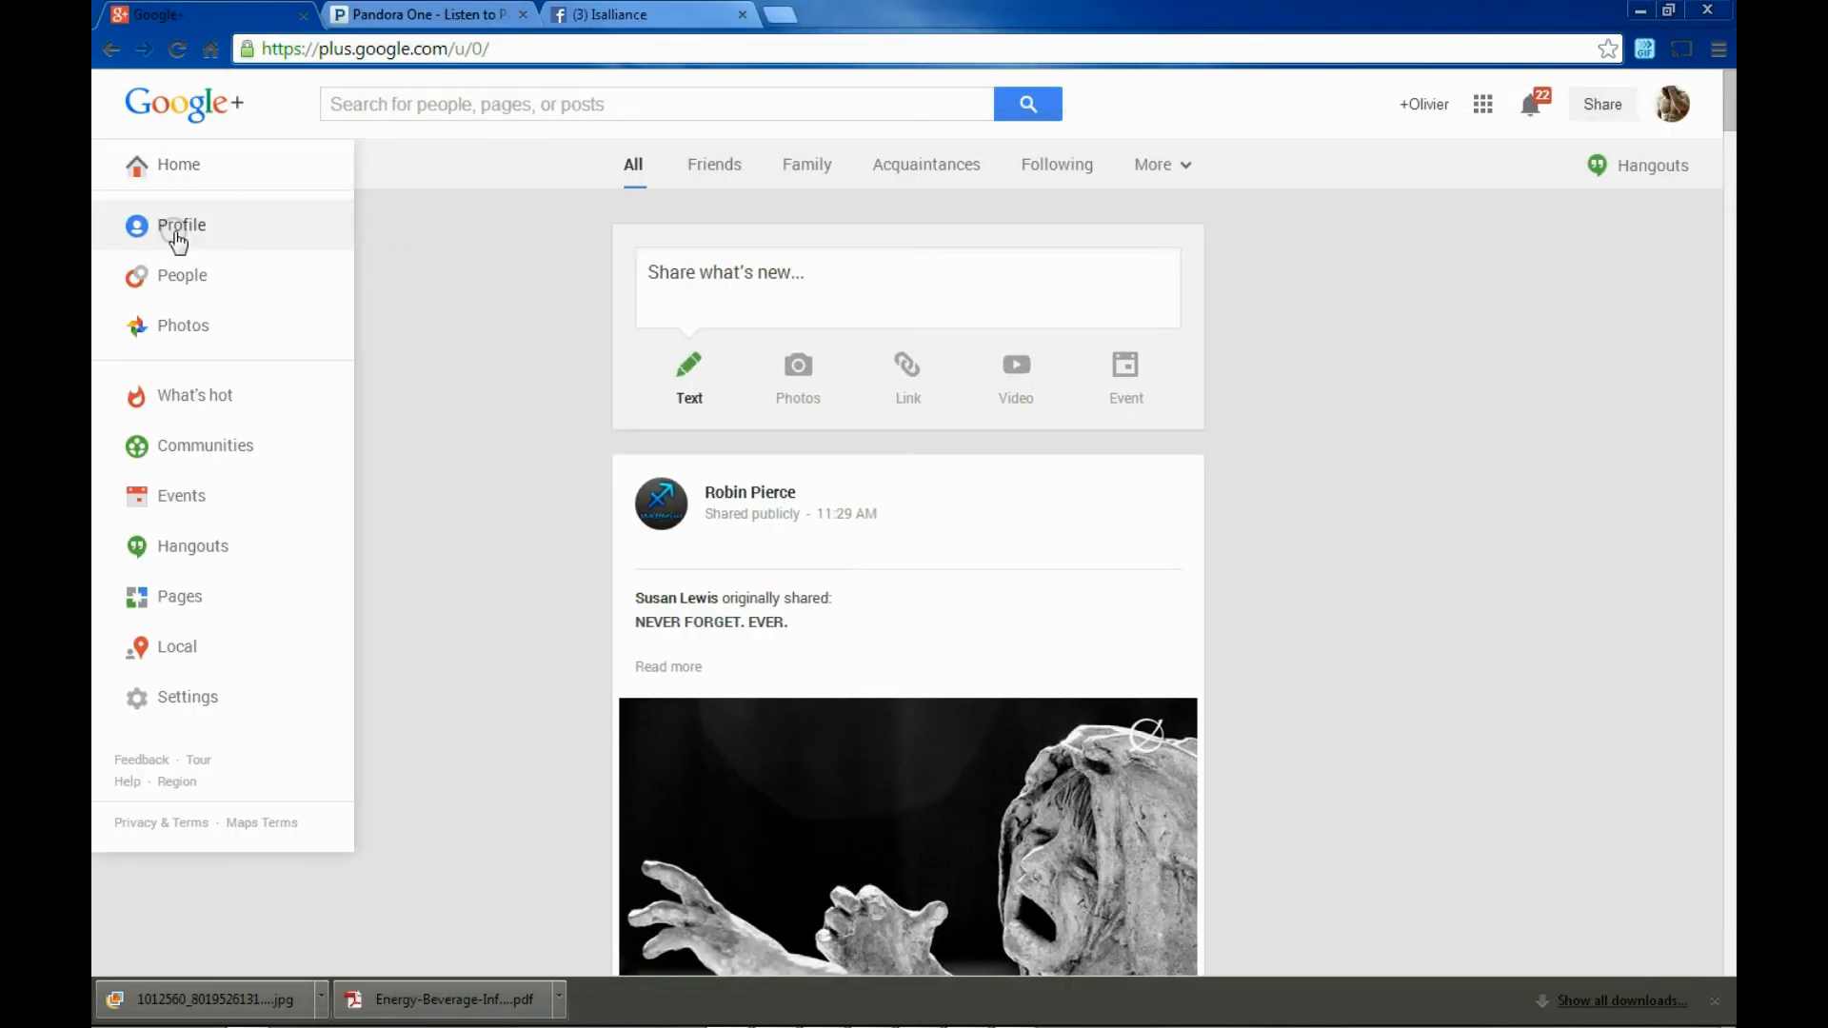
# Visit your profile, then open a contact's Motivation Monday! post from the notifications
pyautogui.click(180, 225)
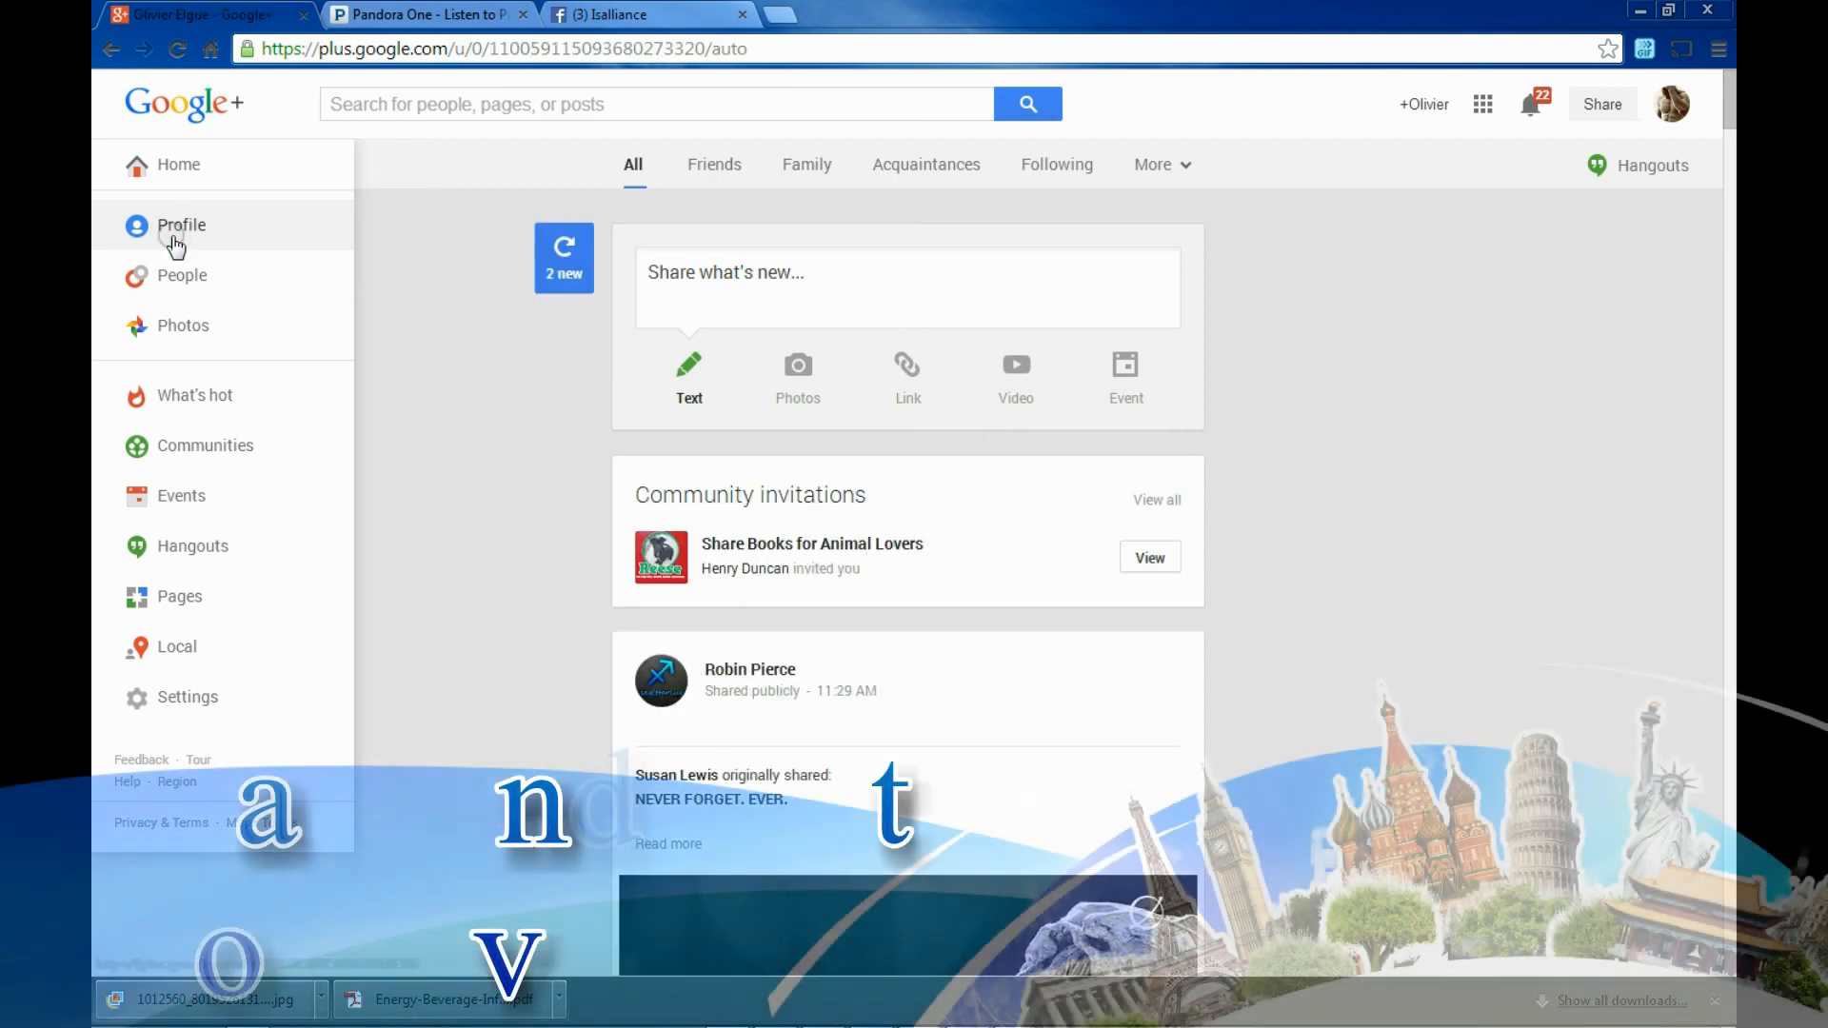
pyautogui.click(181, 225)
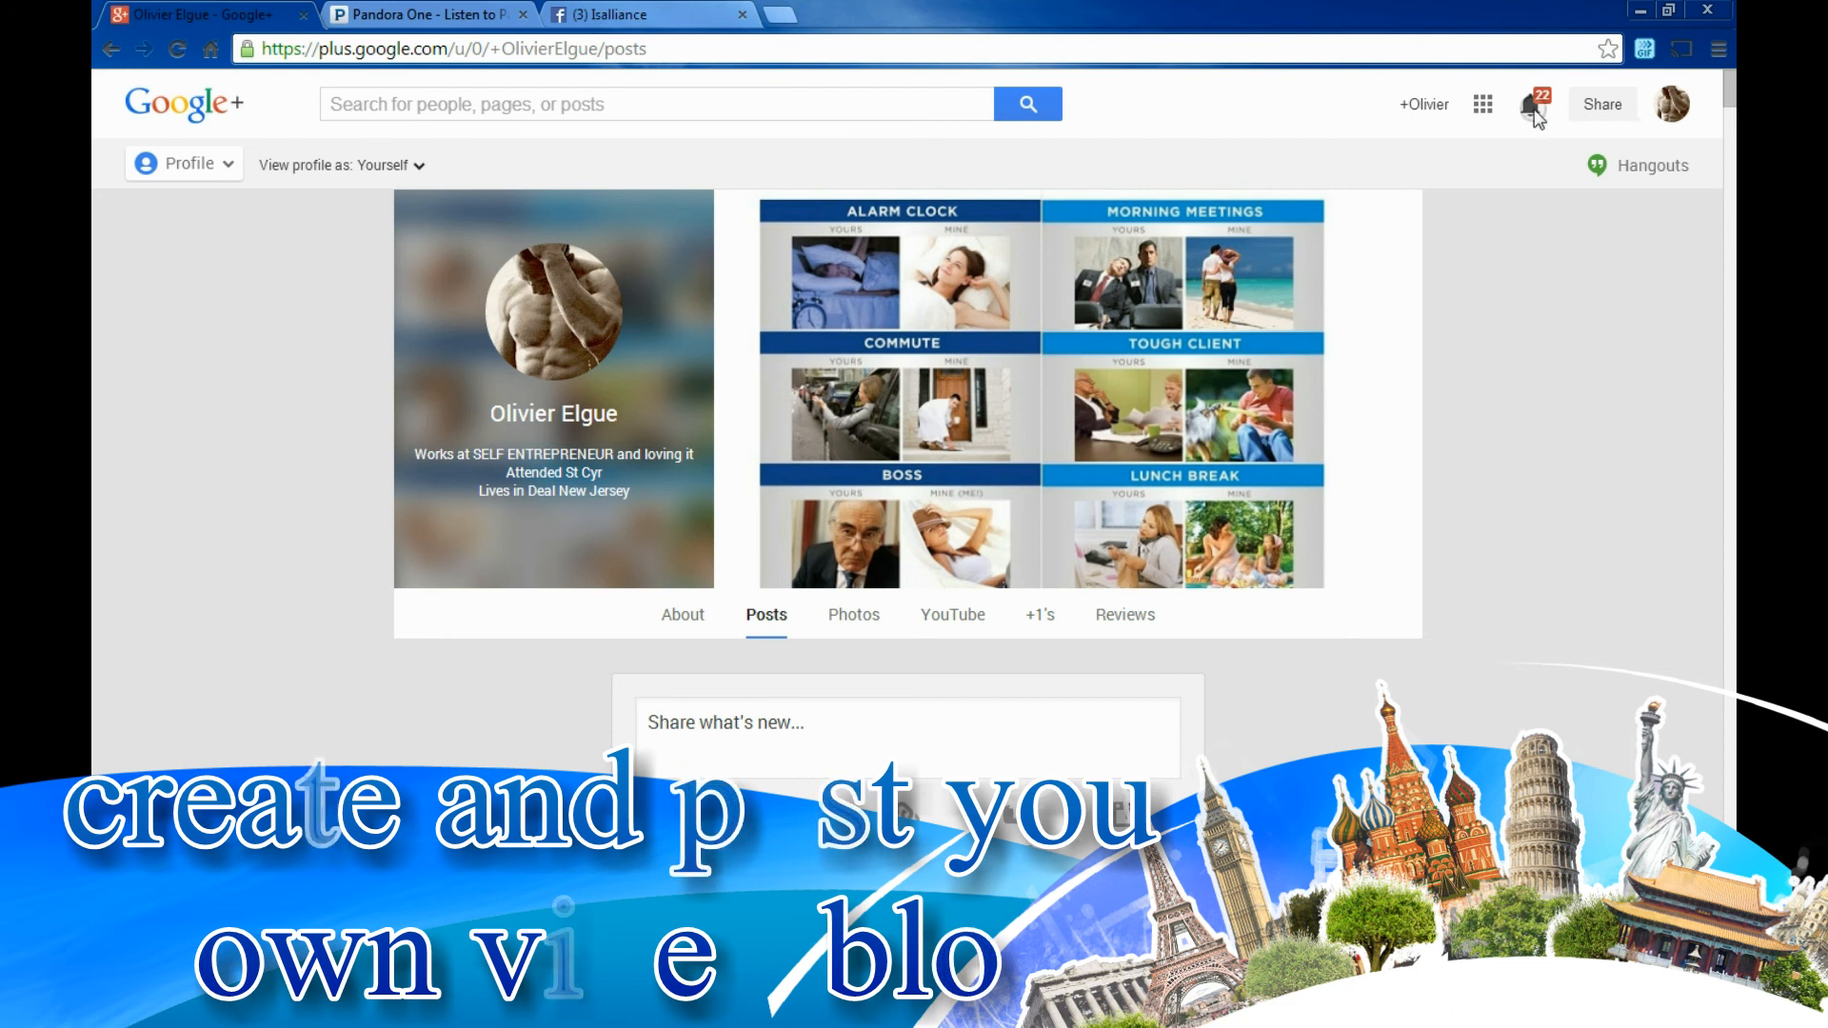
pyautogui.click(1531, 103)
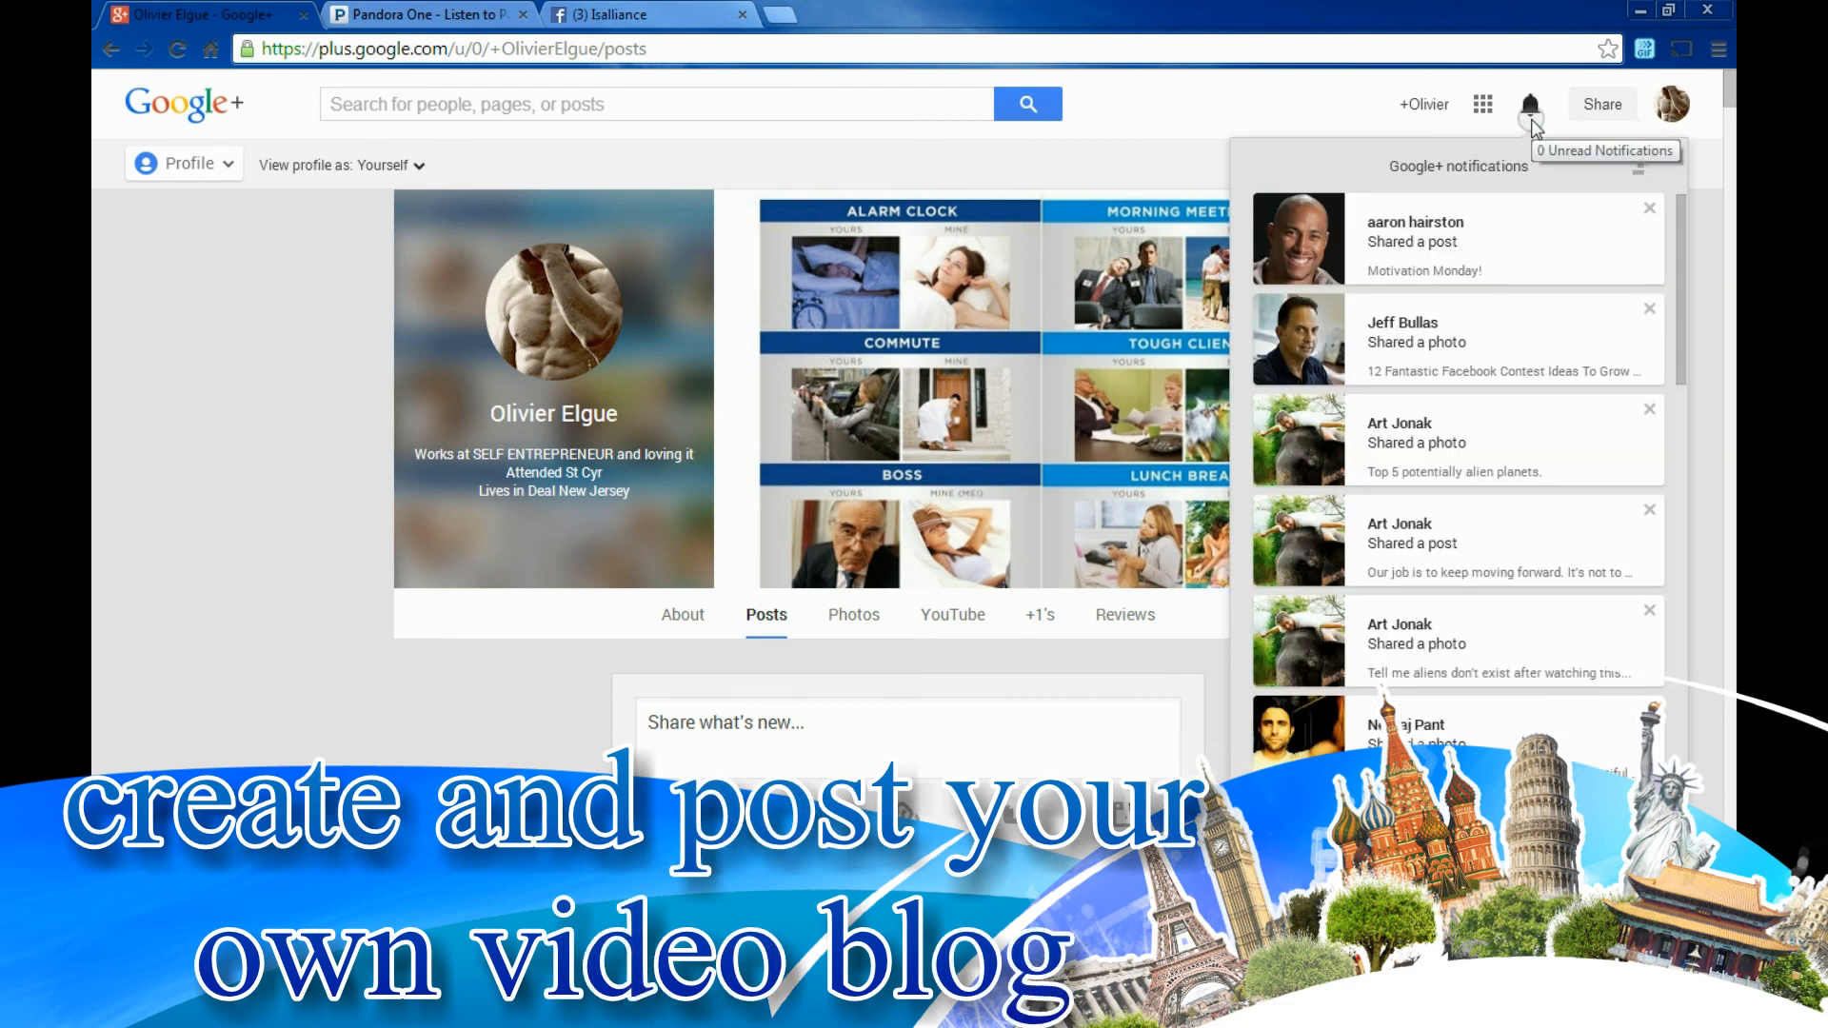
pyautogui.moveTo(1483, 394)
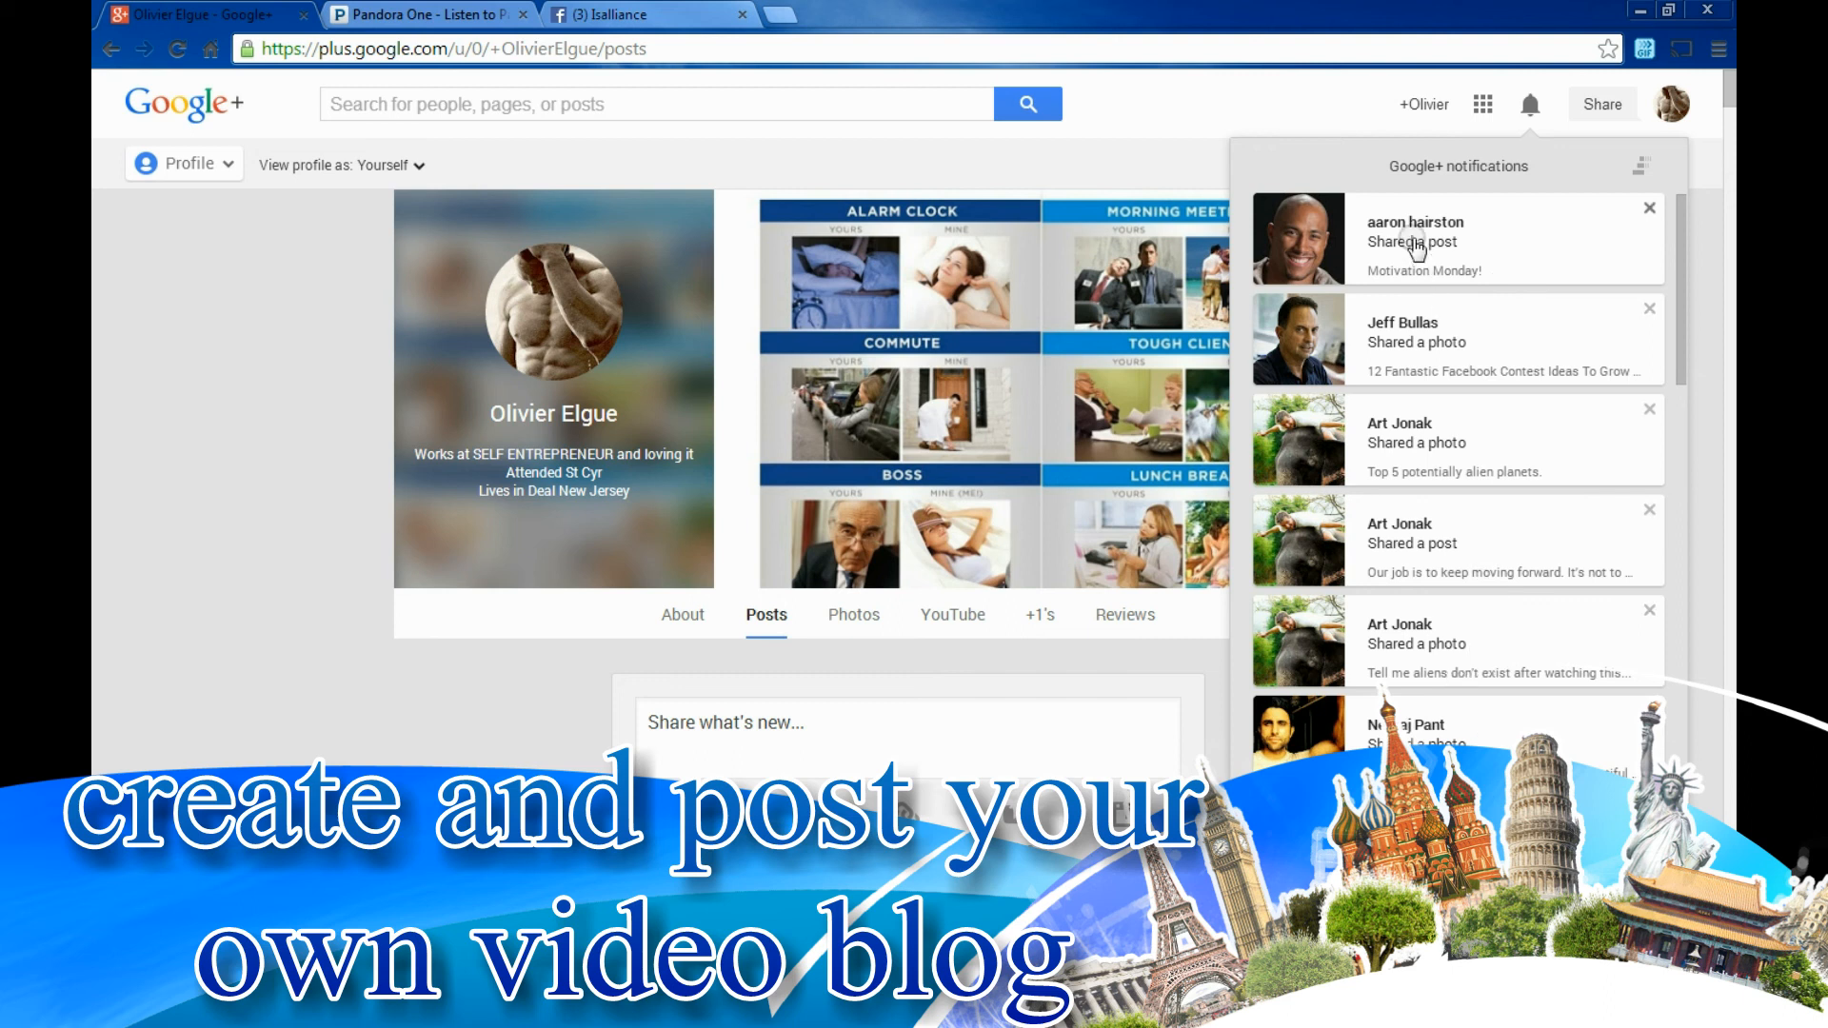
pyautogui.click(1411, 240)
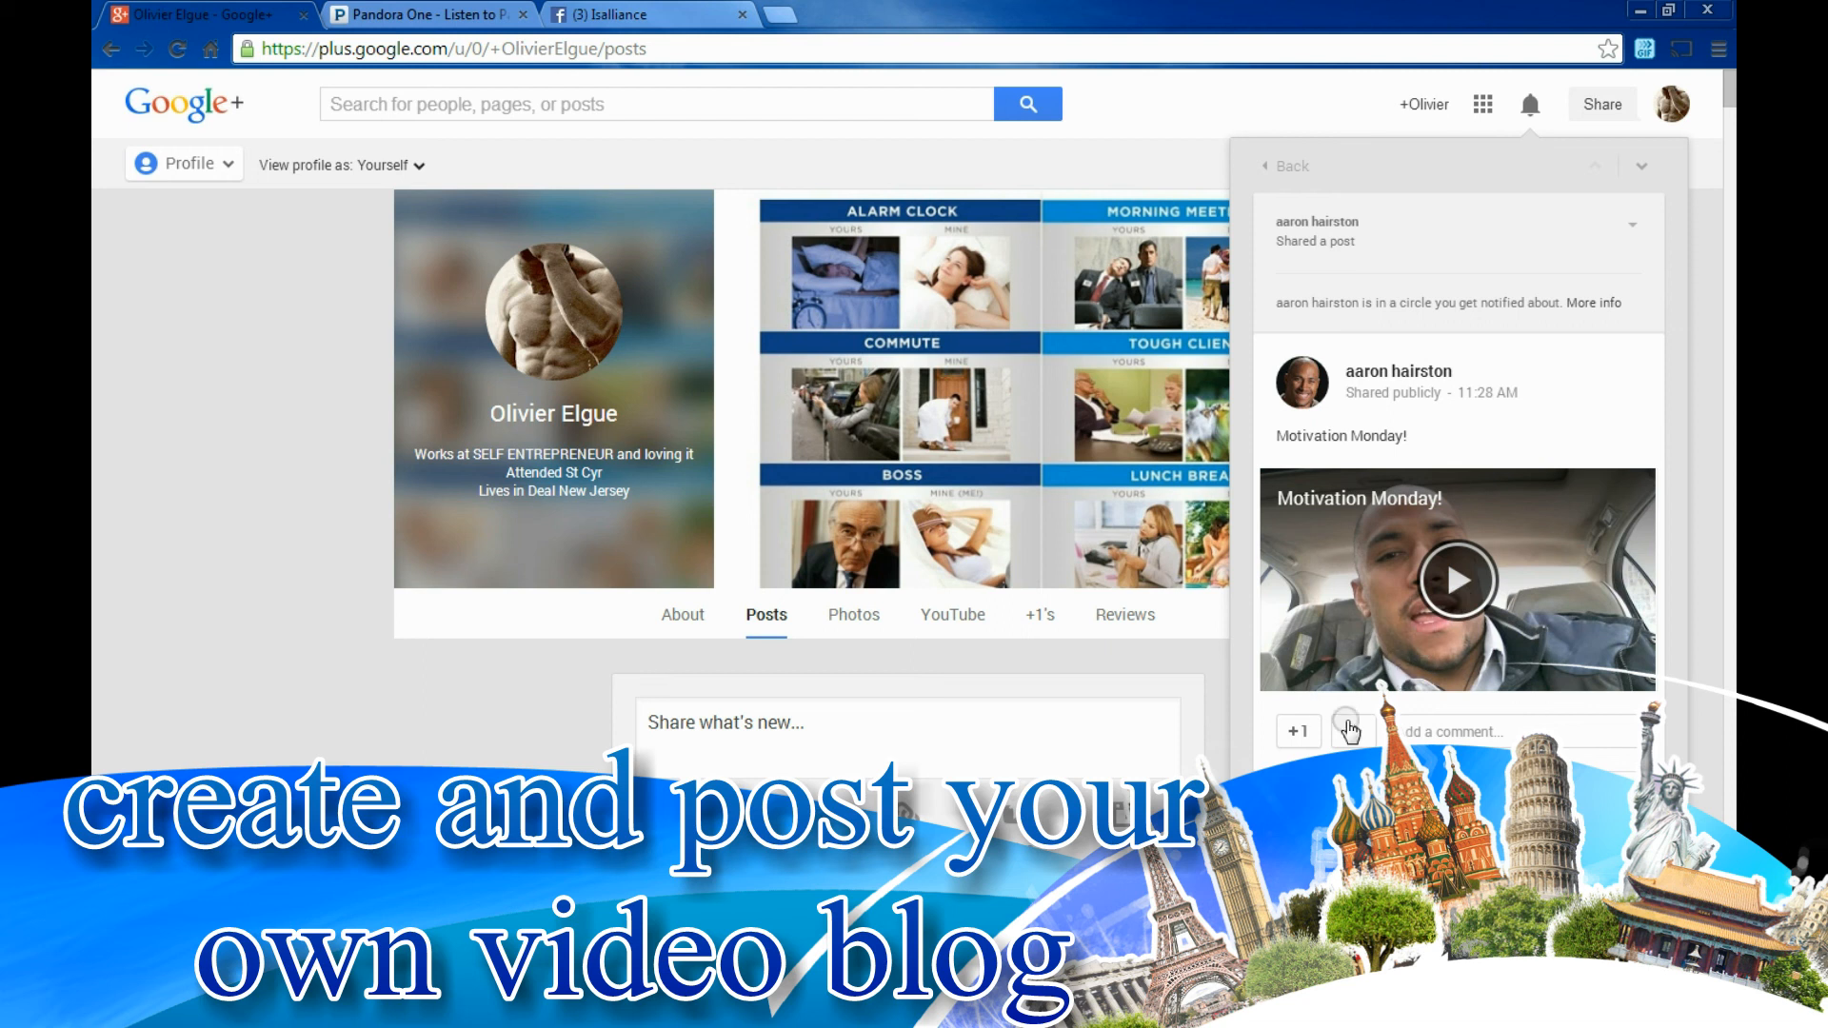
pyautogui.click(1297, 731)
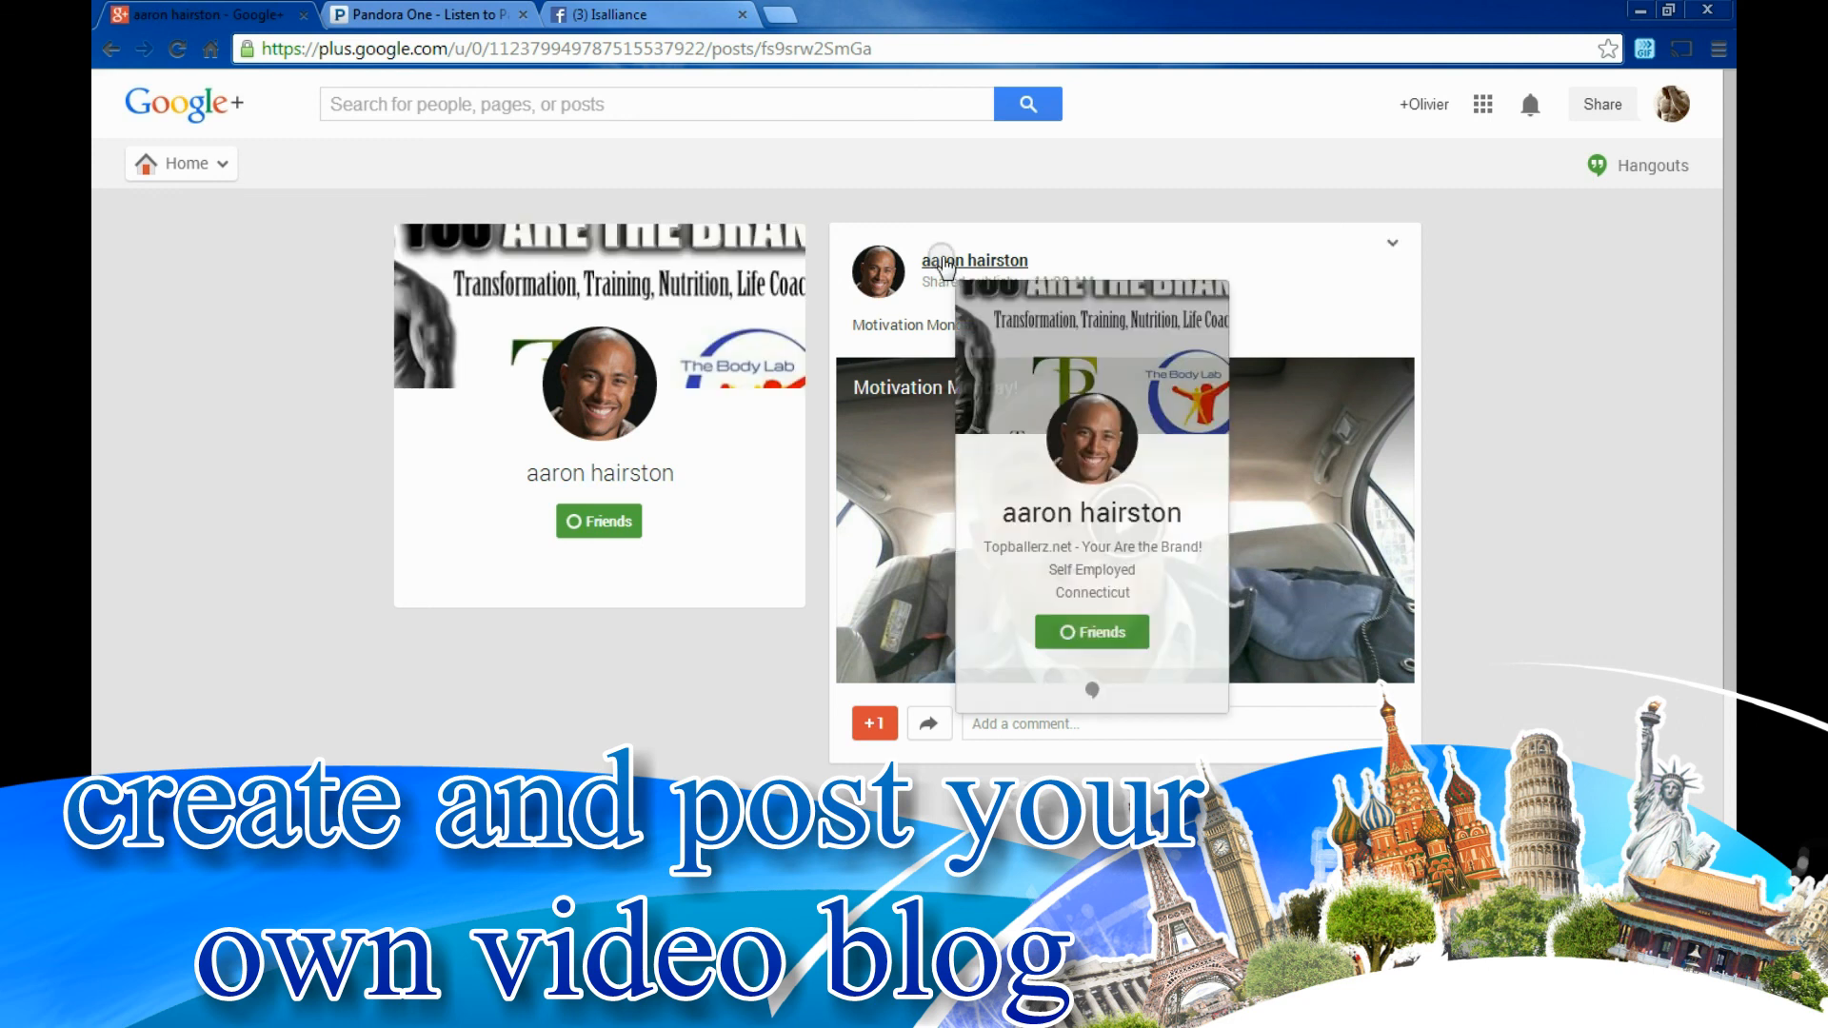
# Go to the poster's profile and browse his About details and YouTube videos grid
pyautogui.click(973, 261)
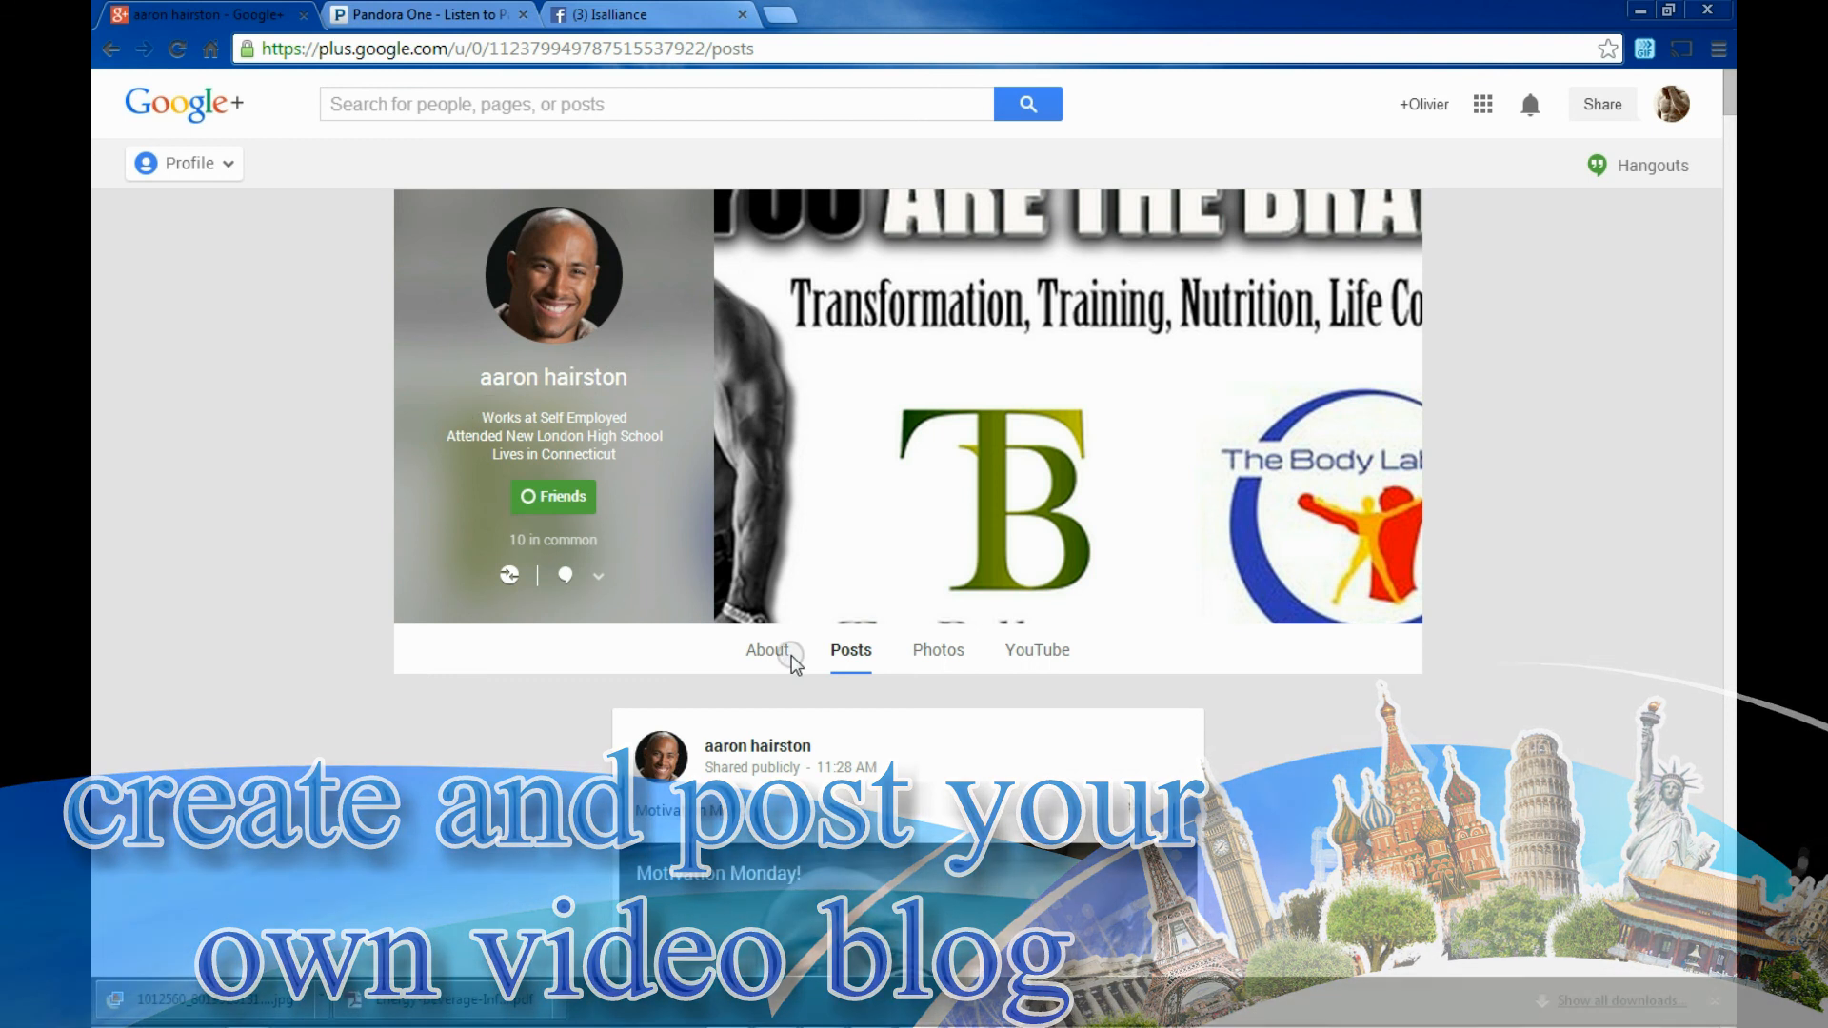
pyautogui.click(767, 649)
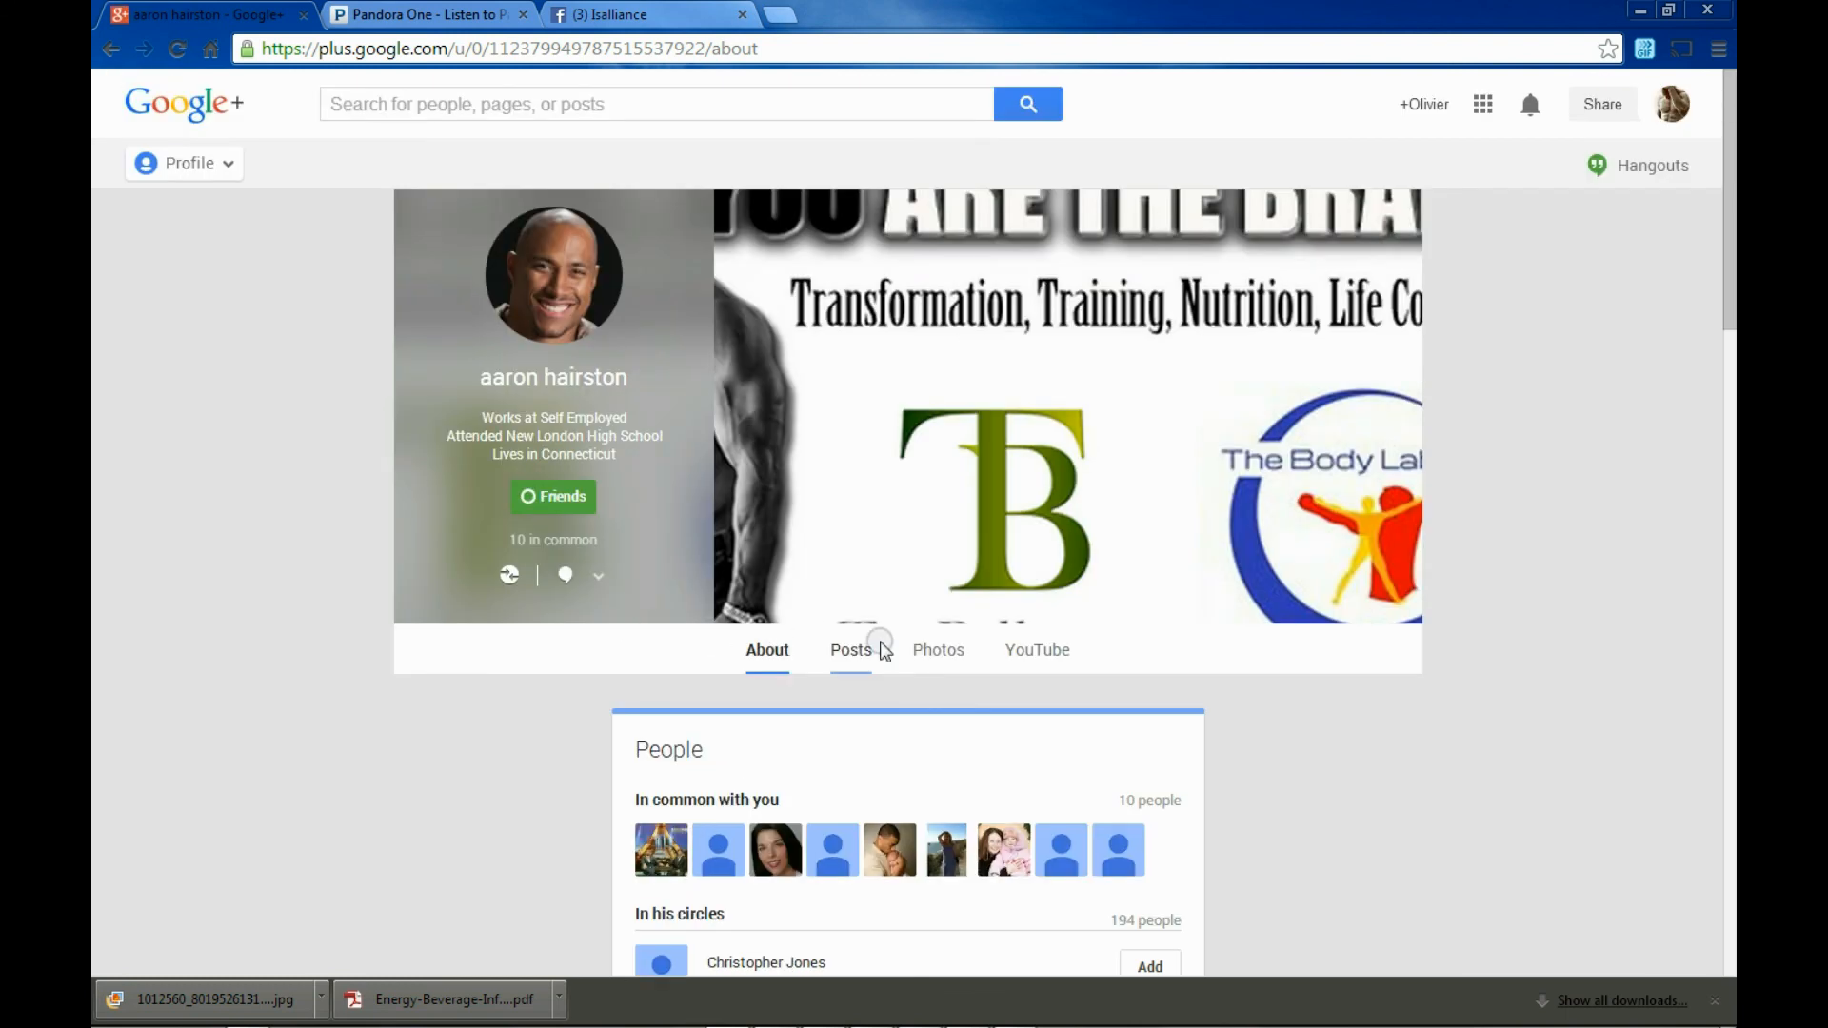
pyautogui.click(937, 650)
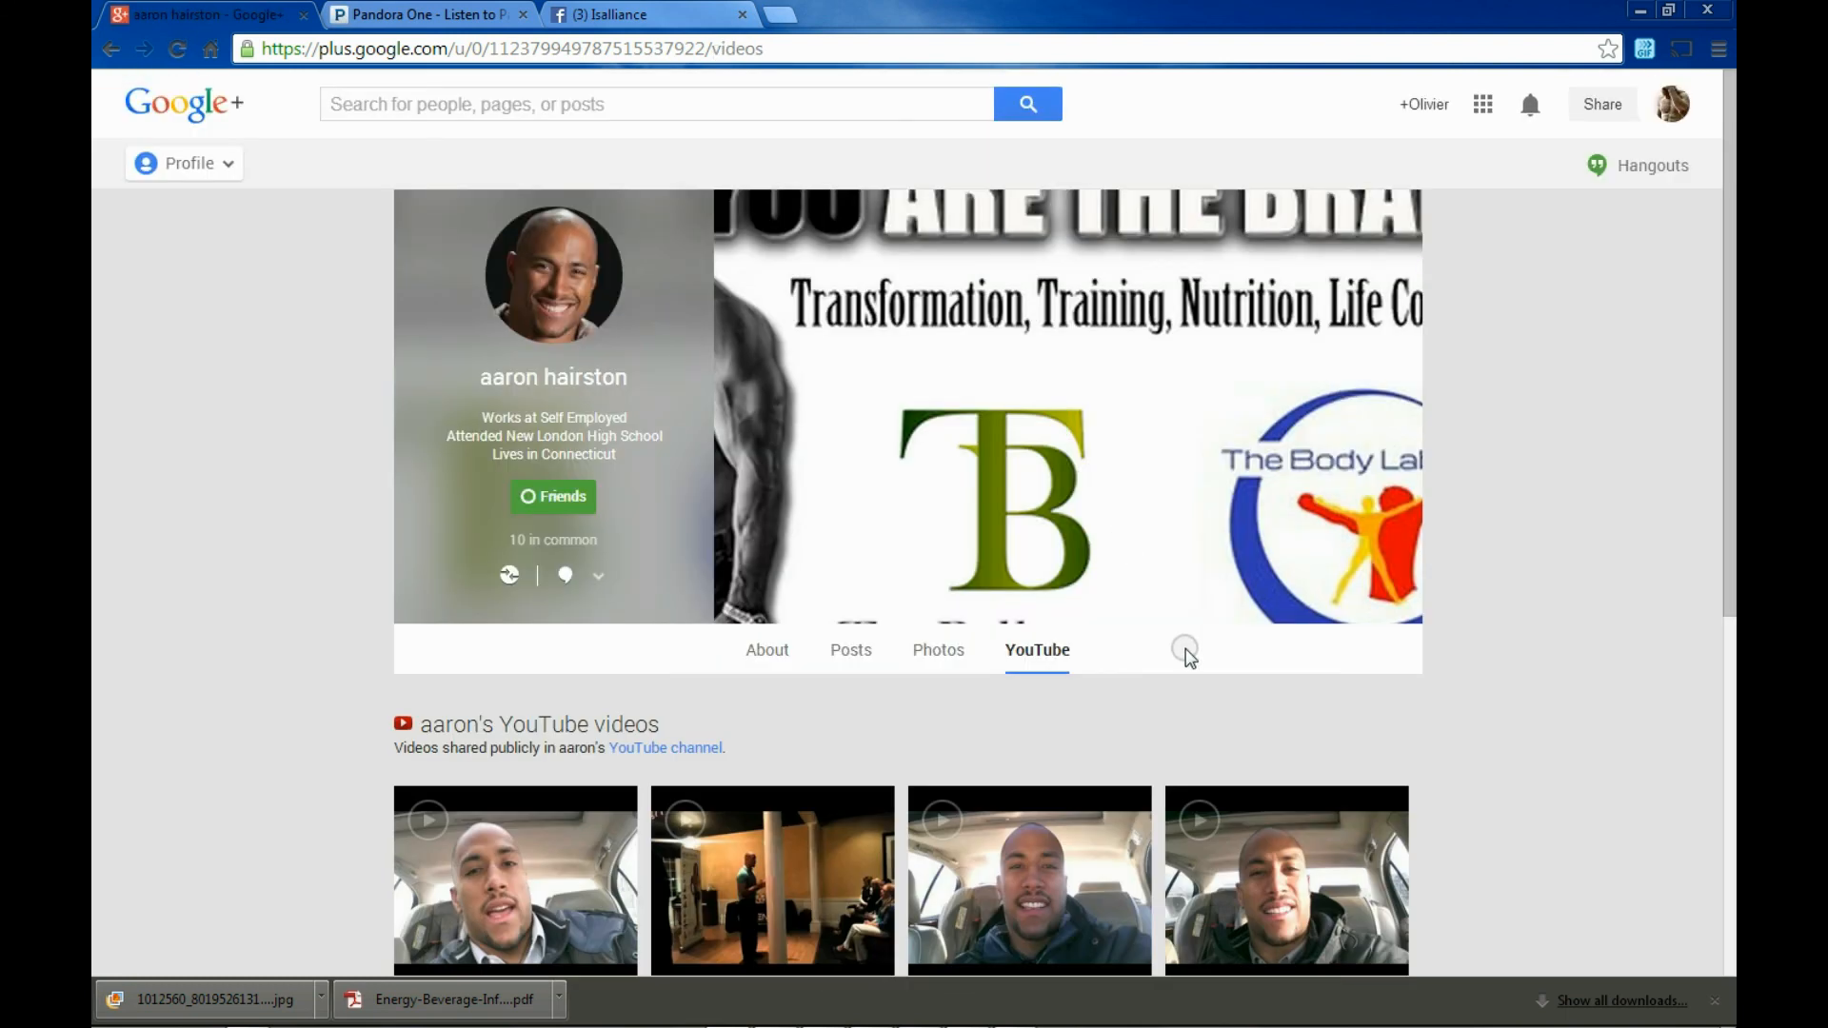
pyautogui.scroll(-3)
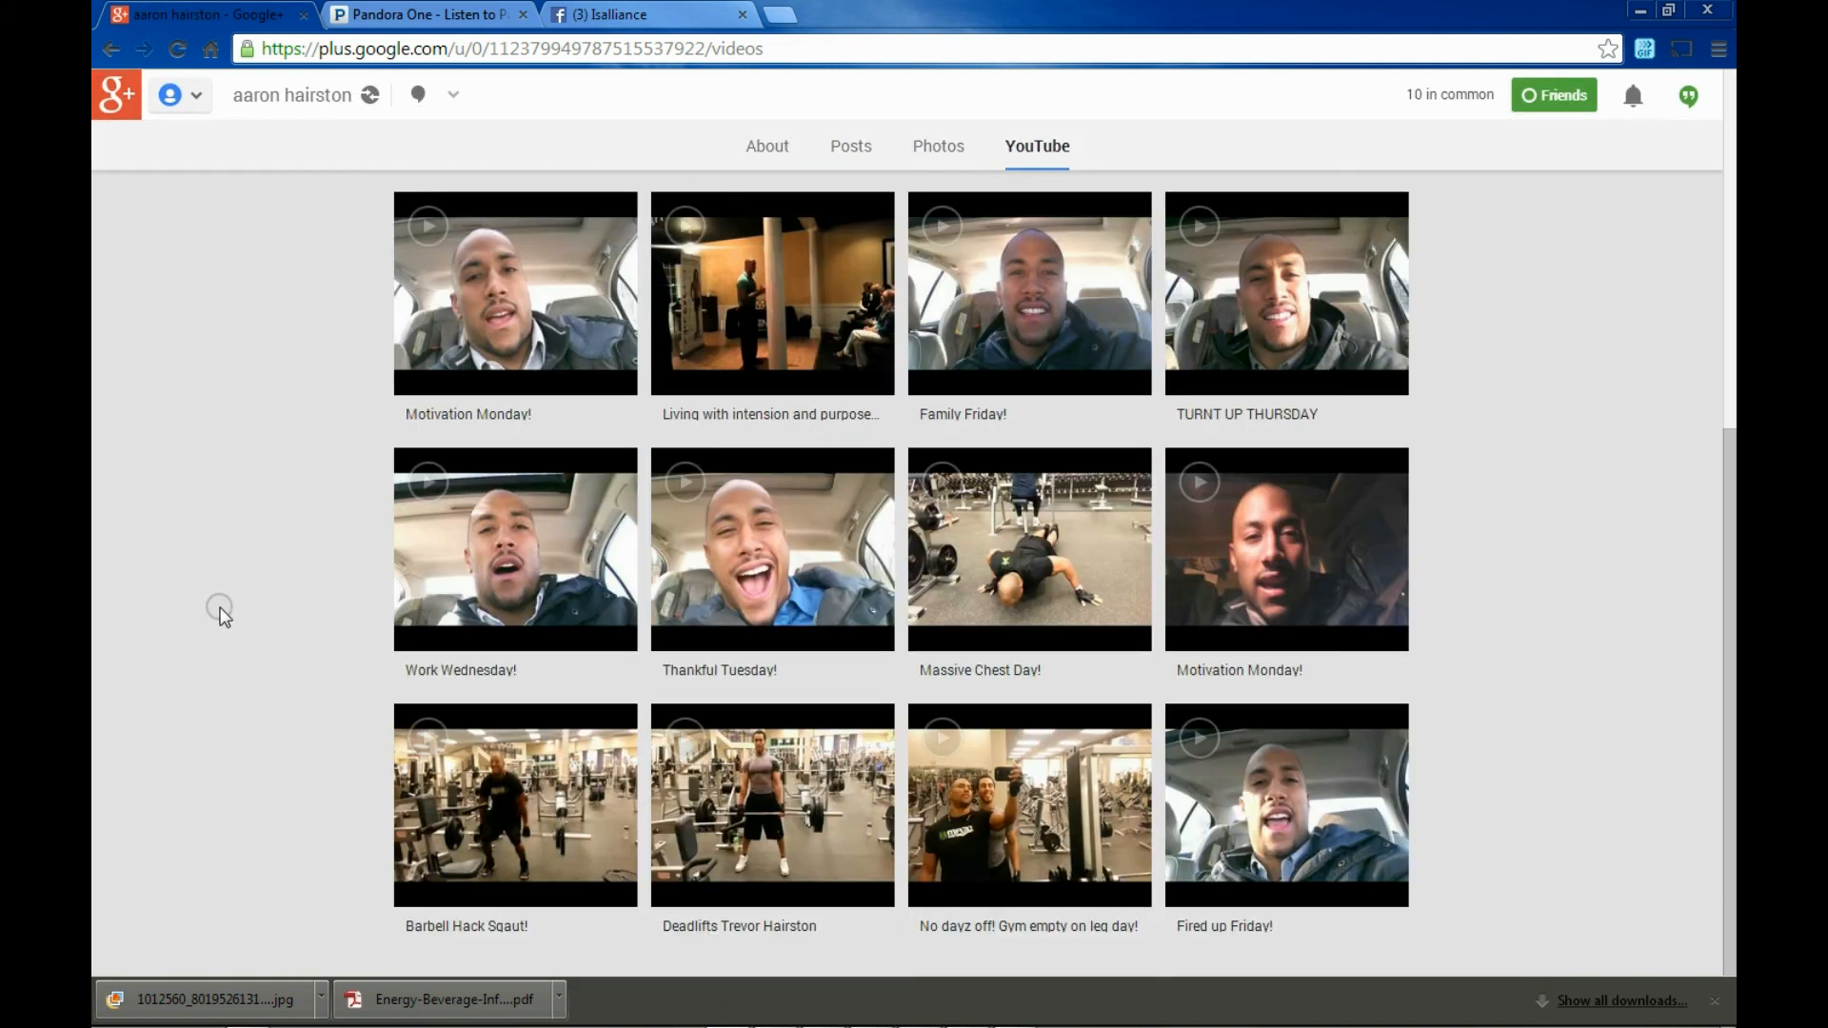